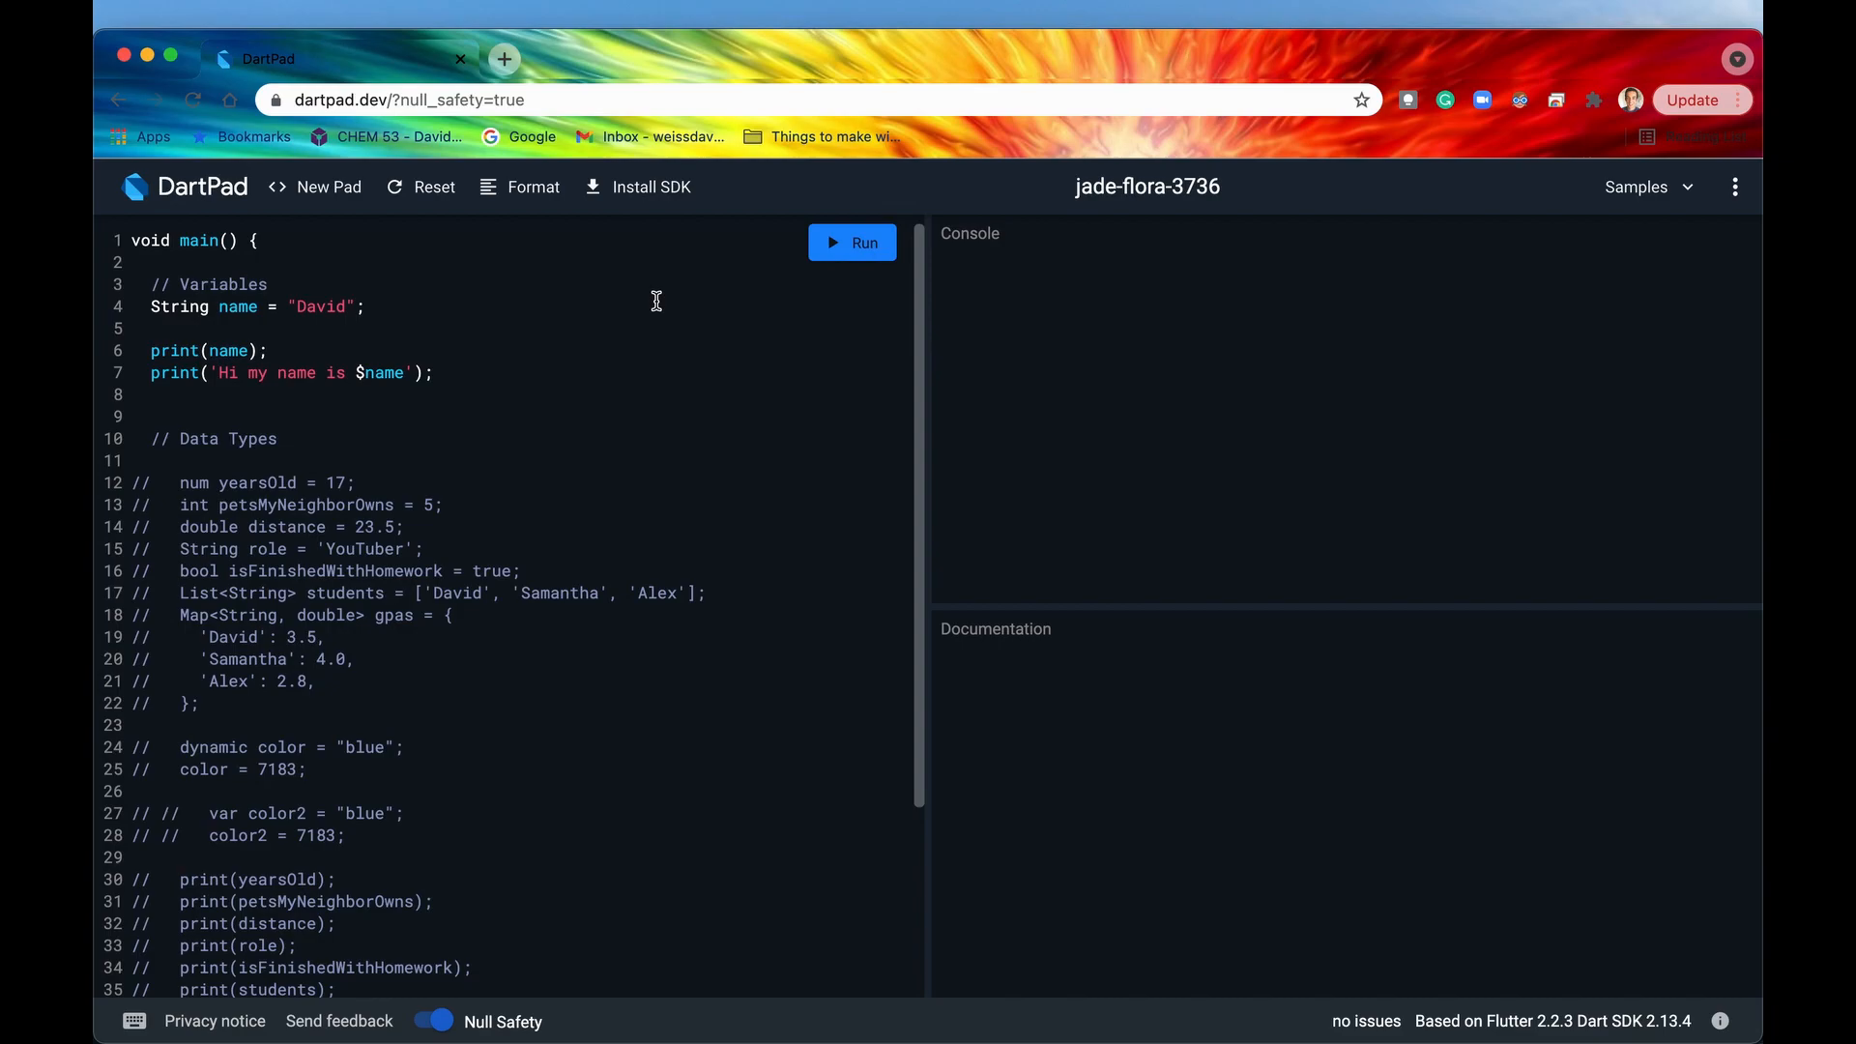
Edit the opening lines of main and toggle a comment with Cmd+/.
left_click(197, 240)
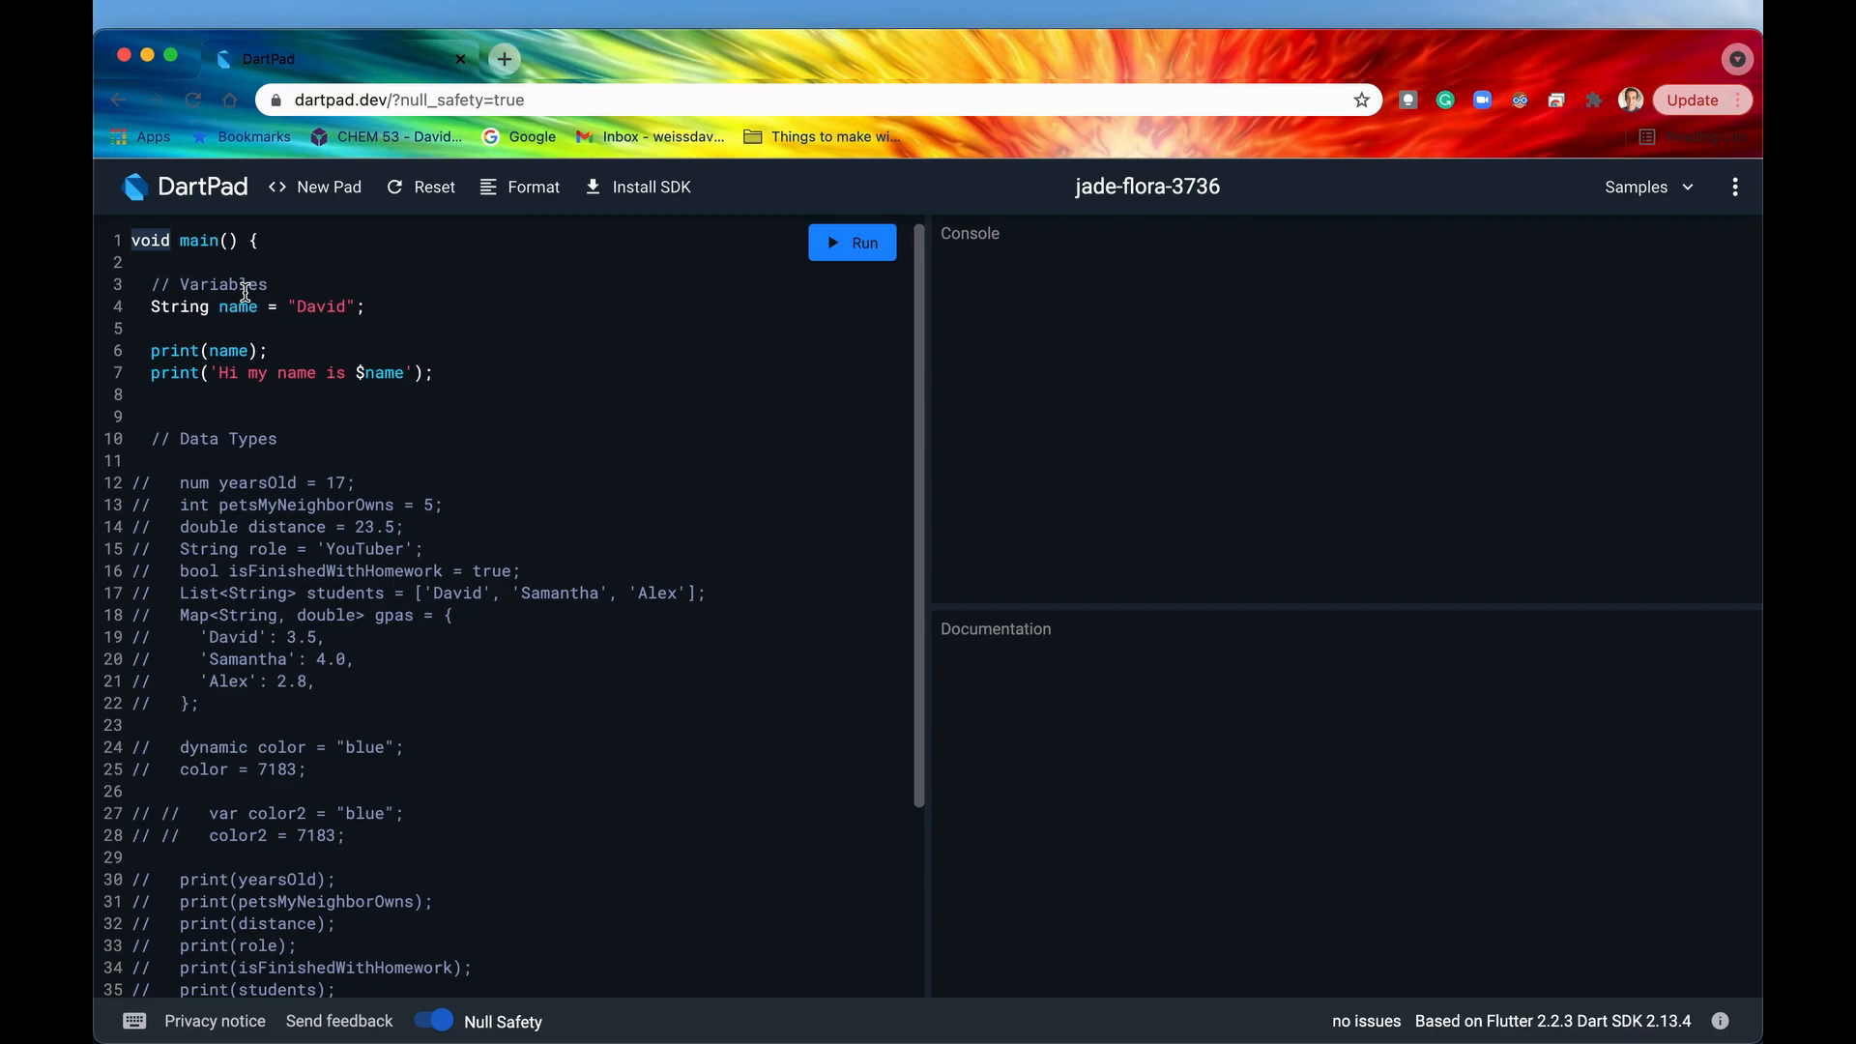
double_click(149, 240)
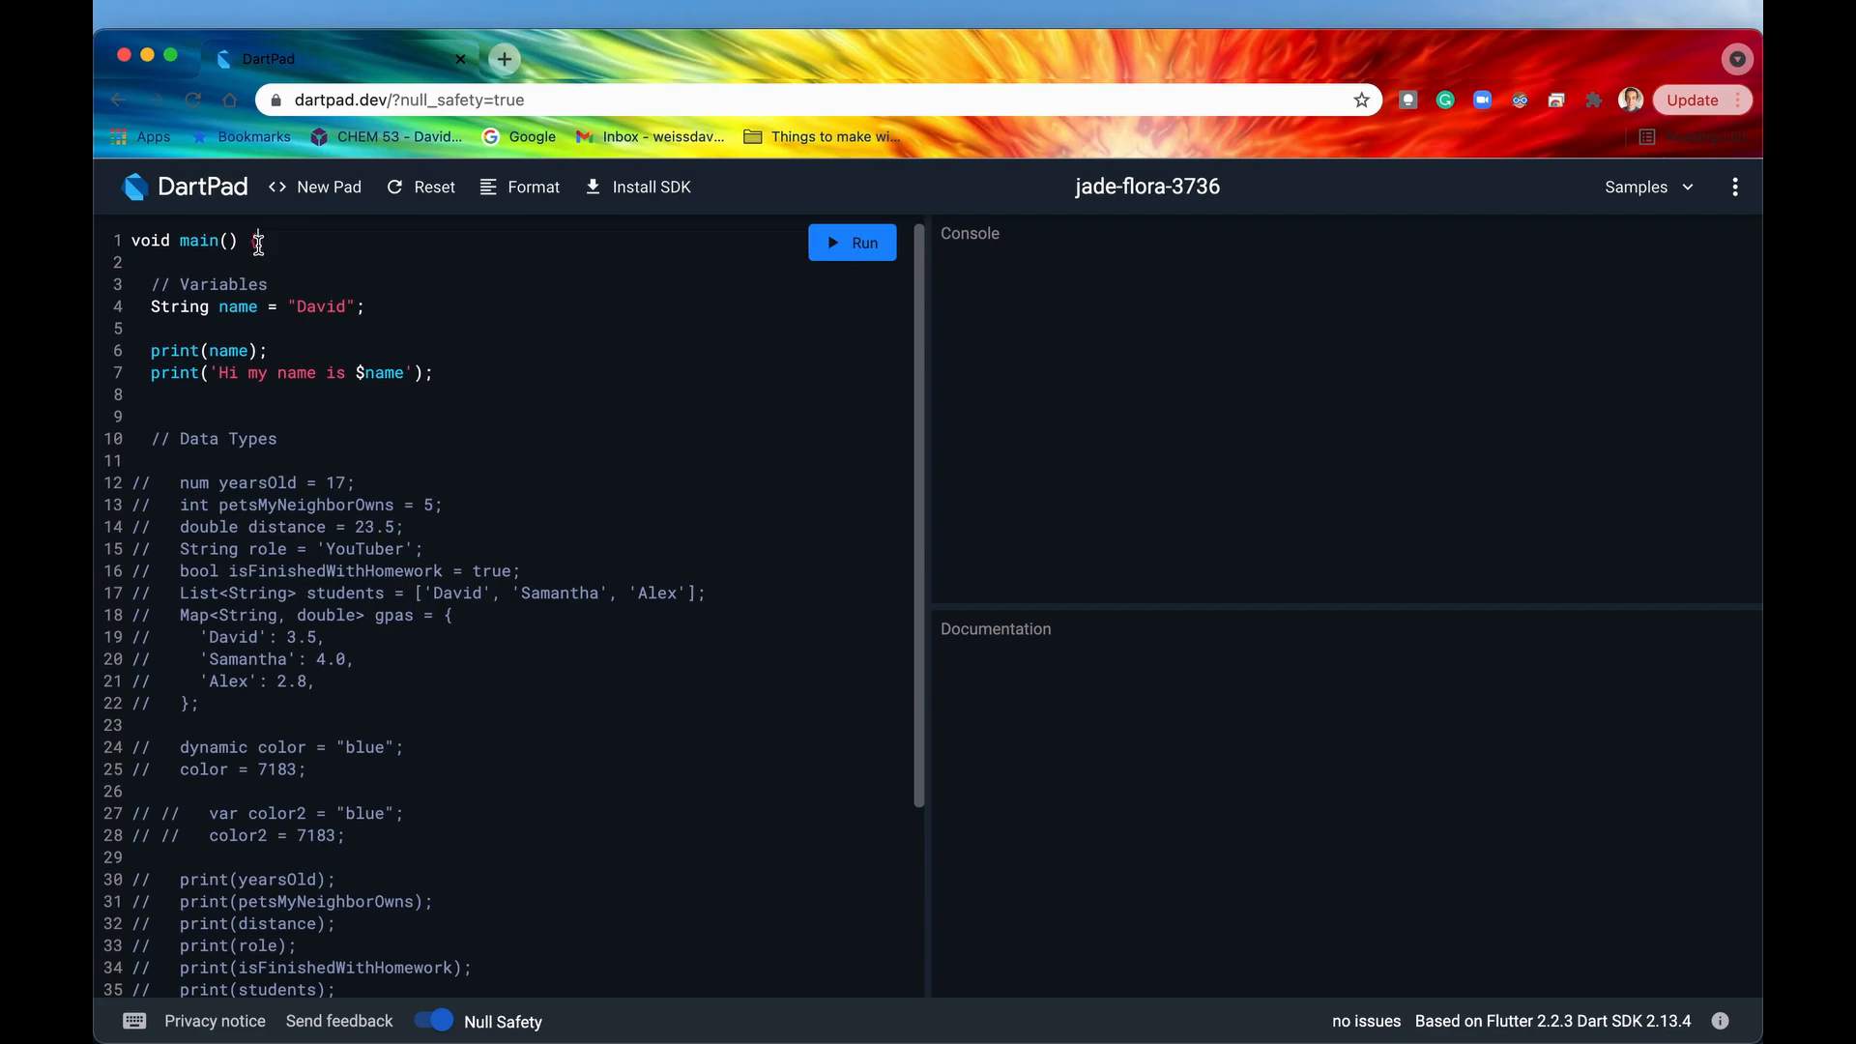
type("{")
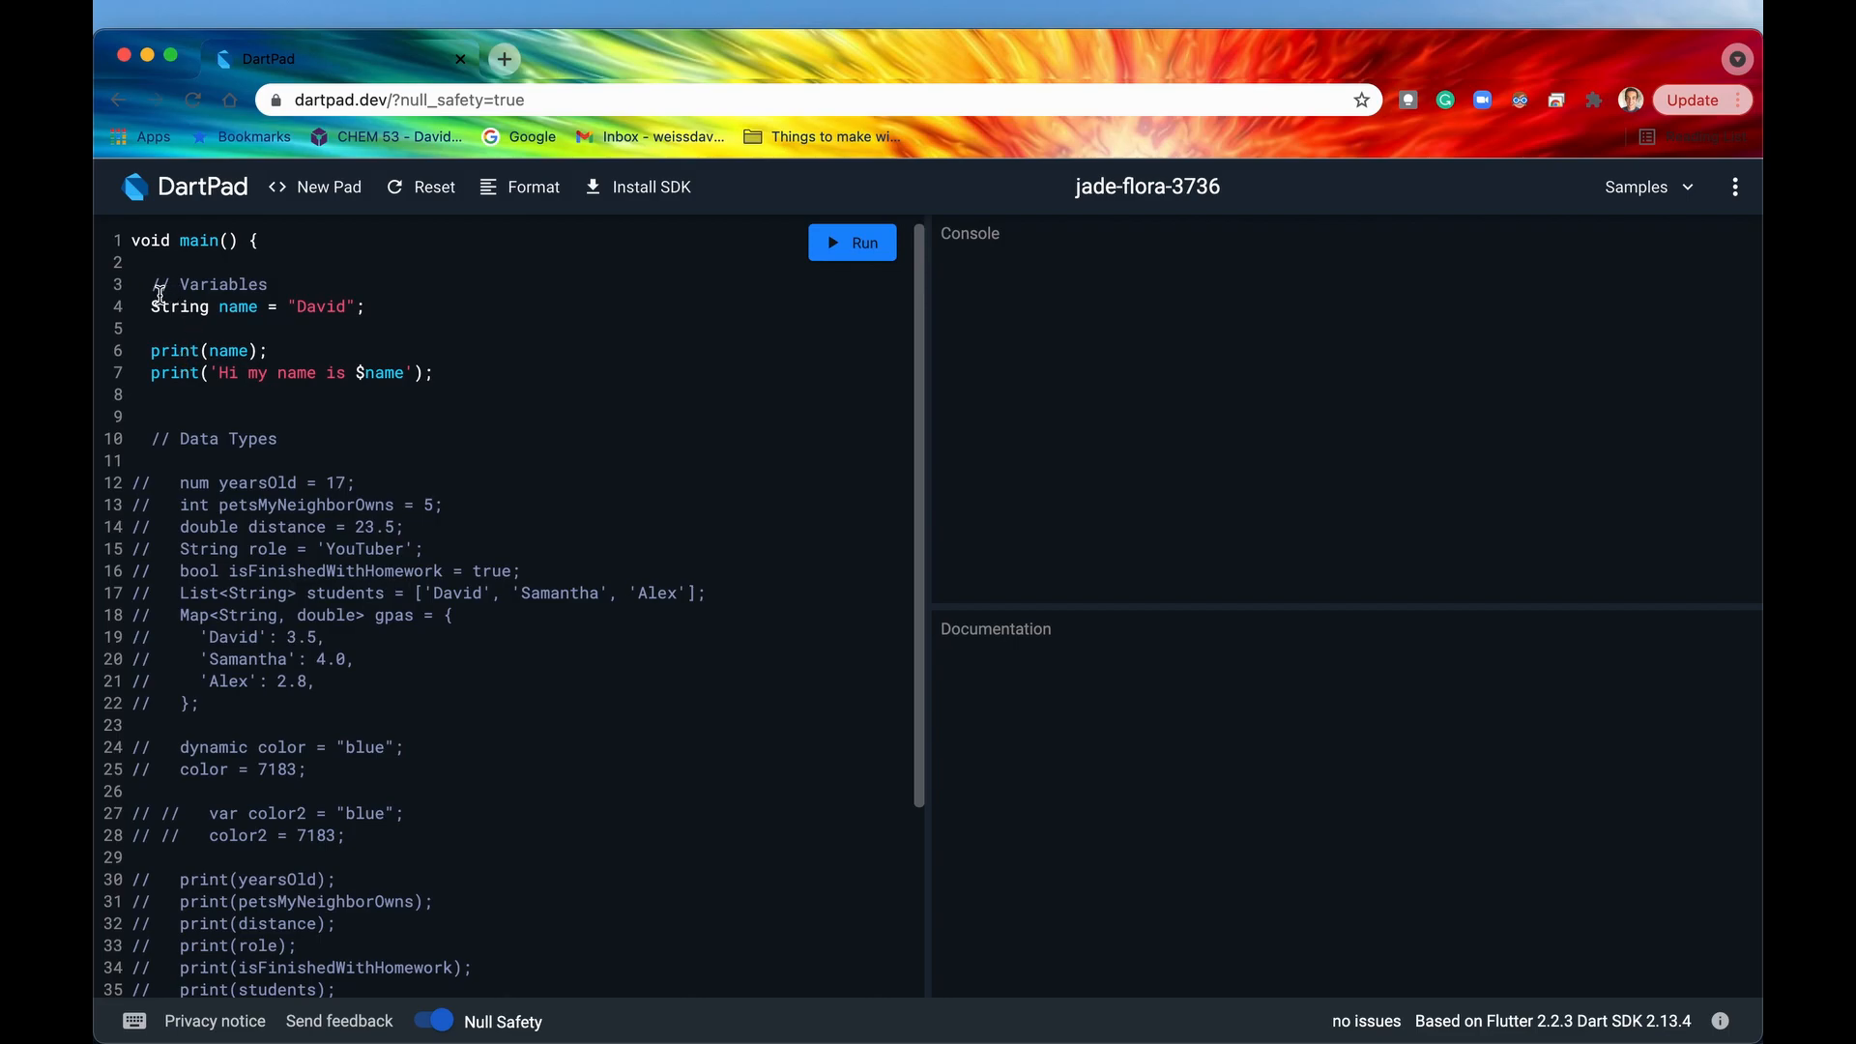
double_click(222, 284)
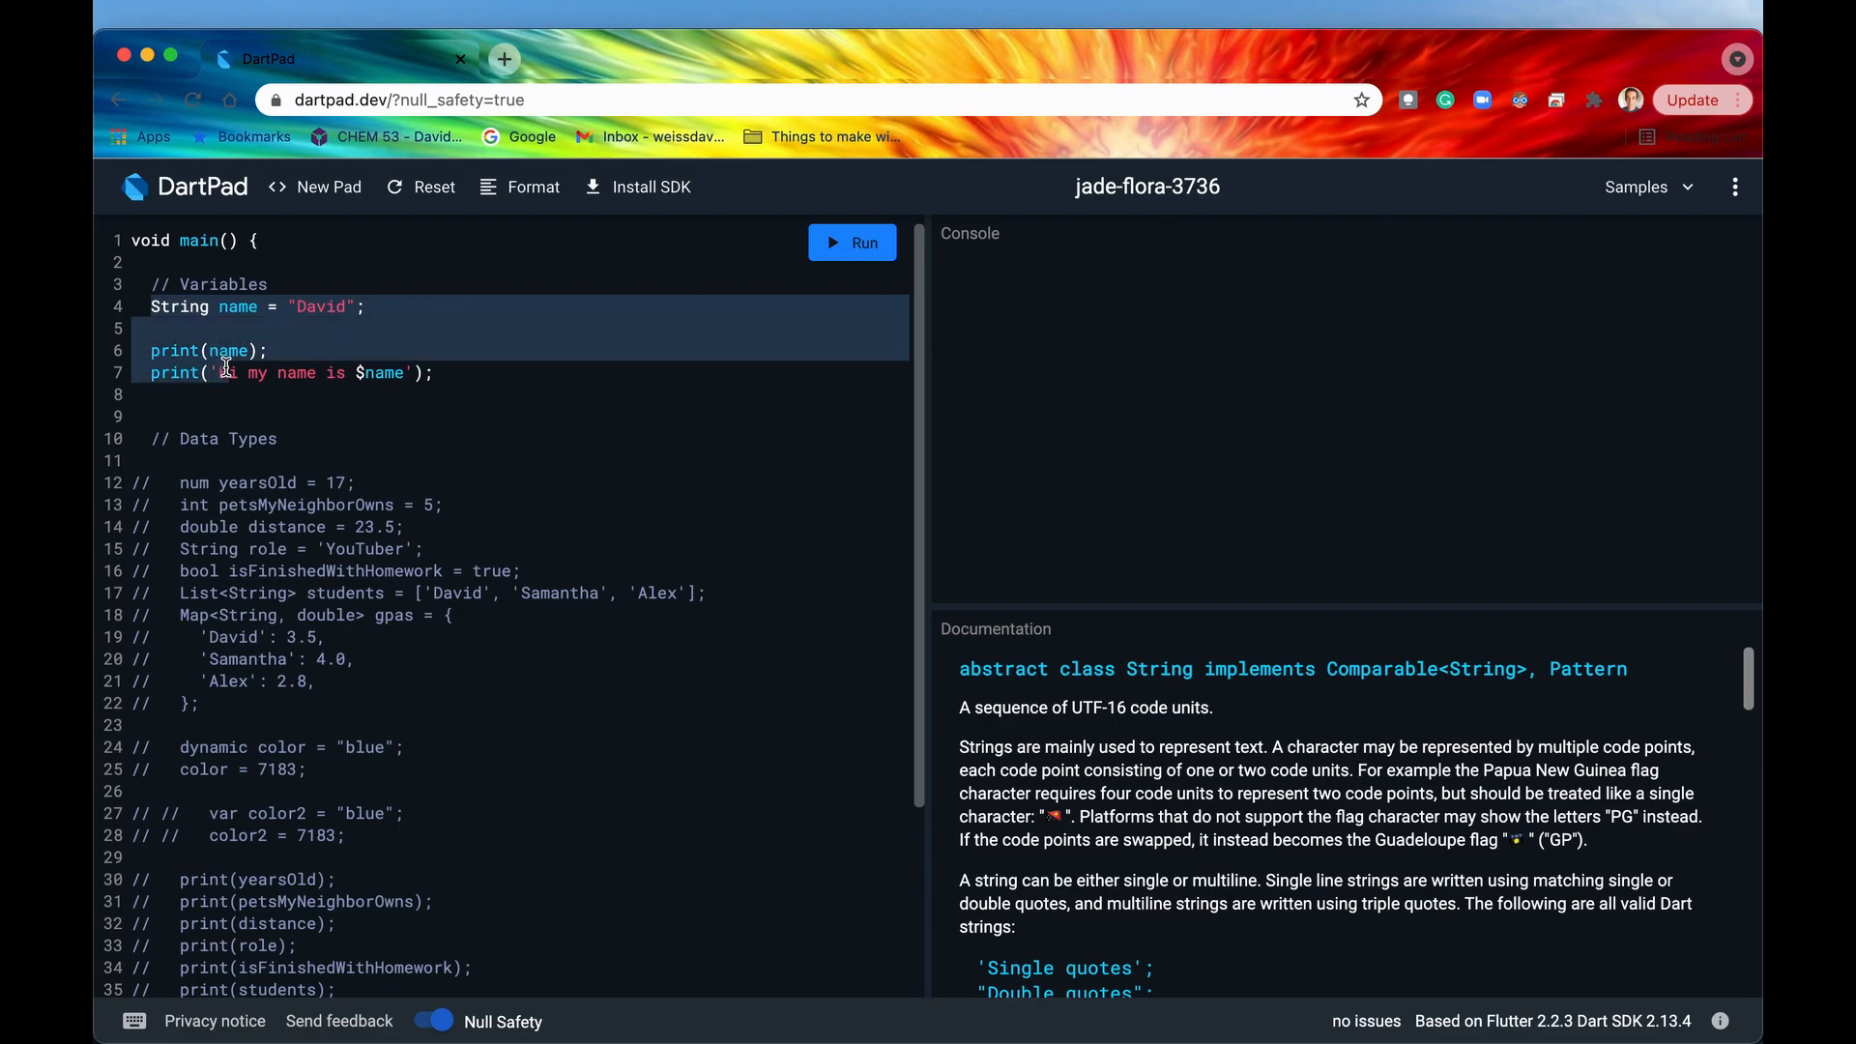
key("Cmd+/")
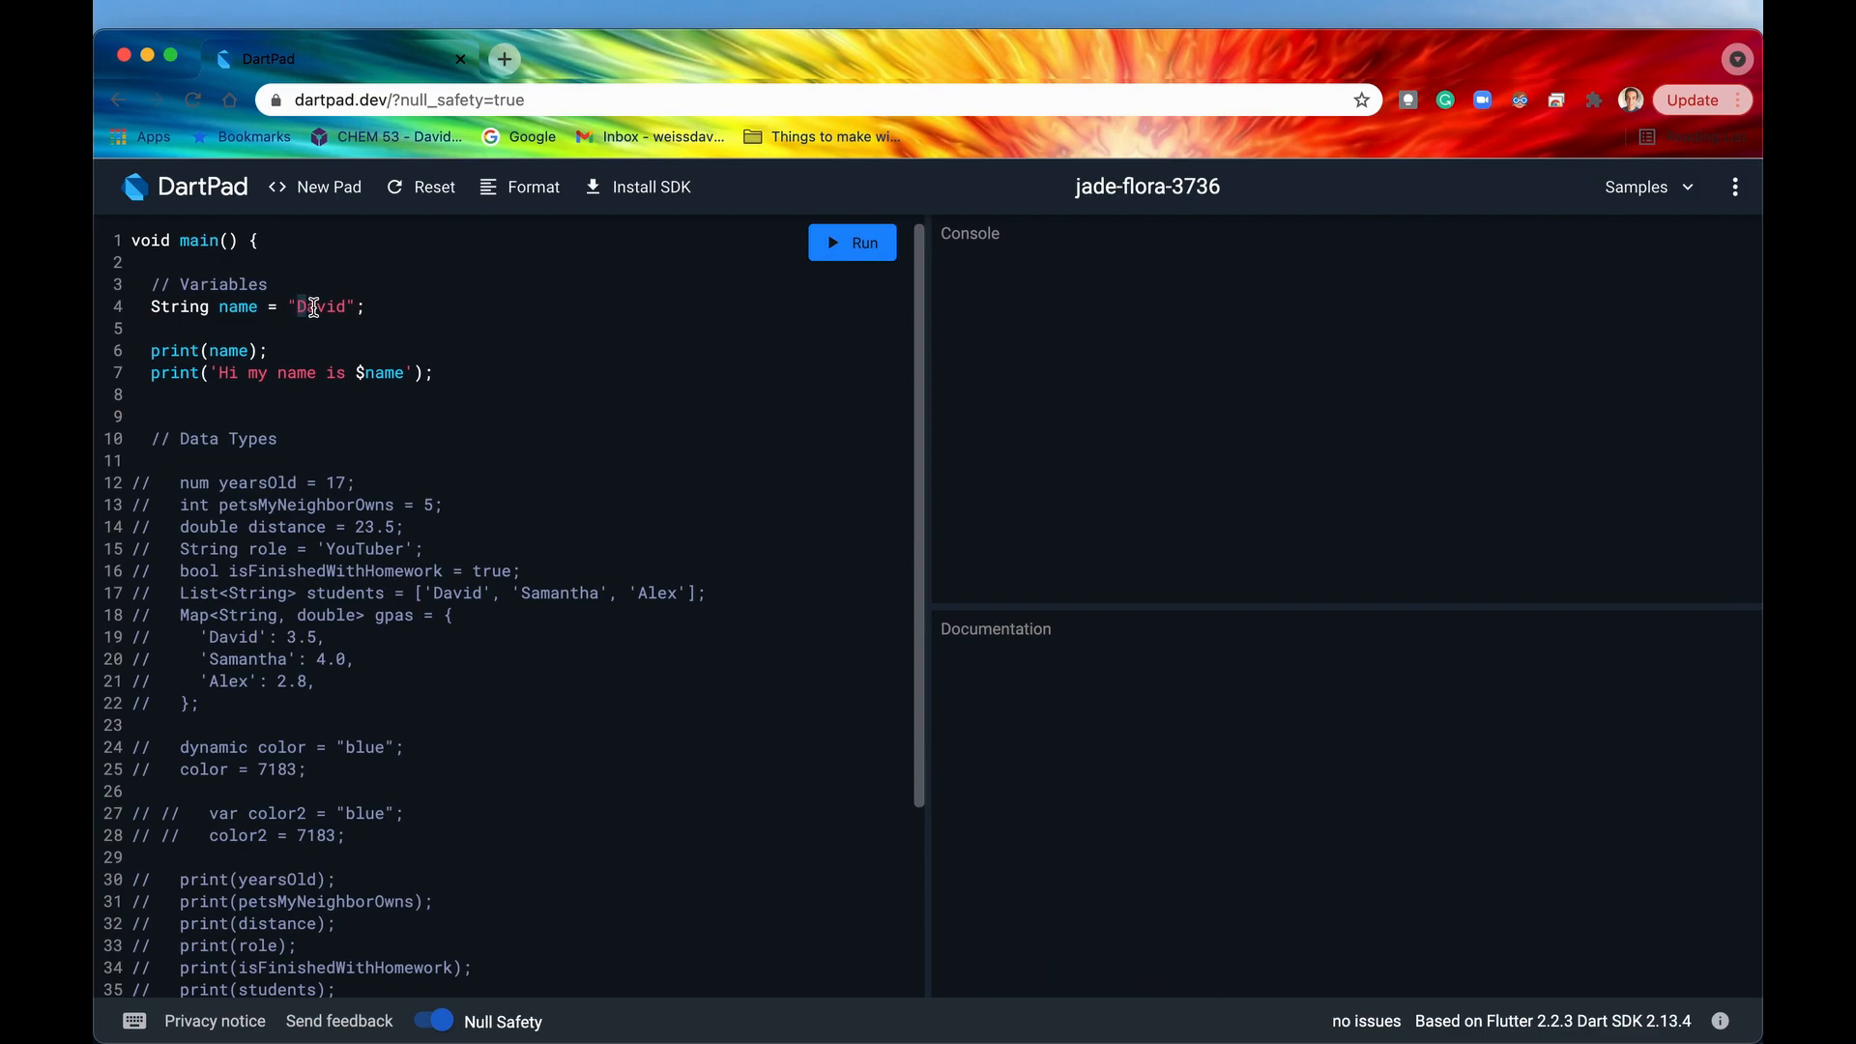
Review the String name = David declaration and the $name interpolation in the greeting.
double_click(319, 305)
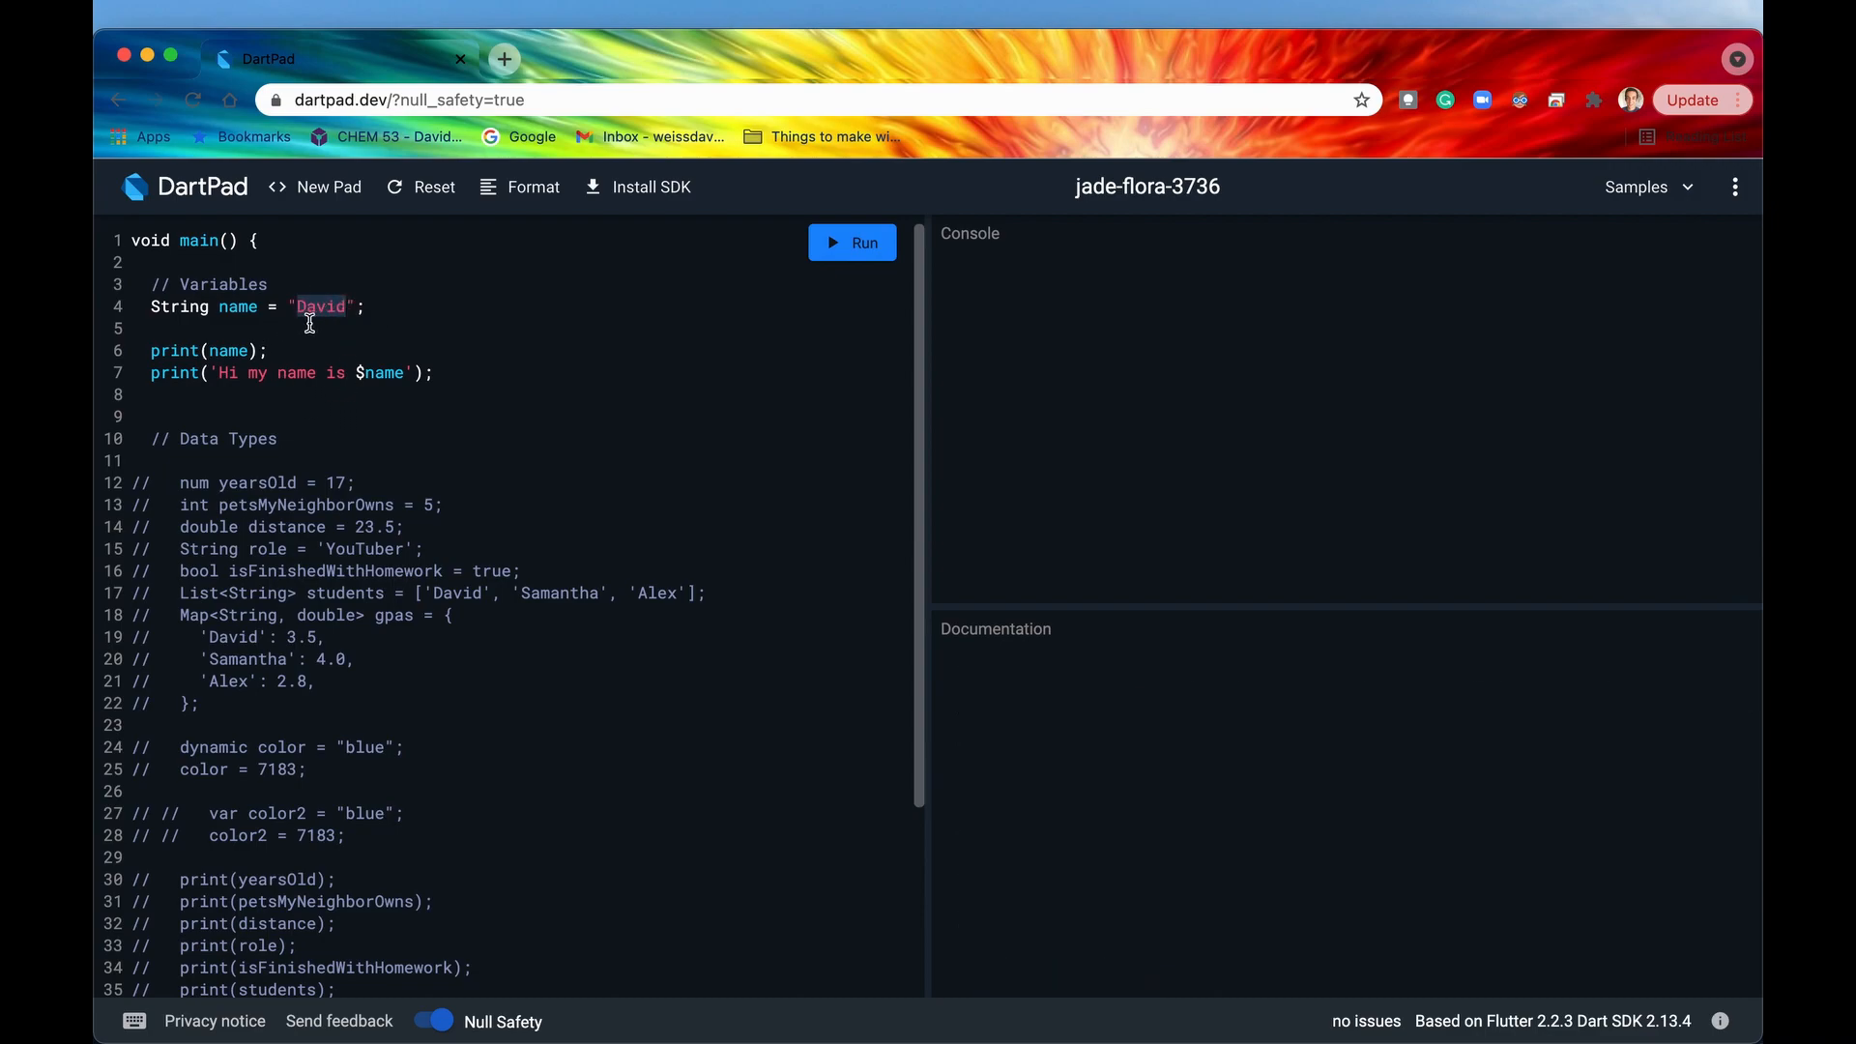
mouse_move(346, 319)
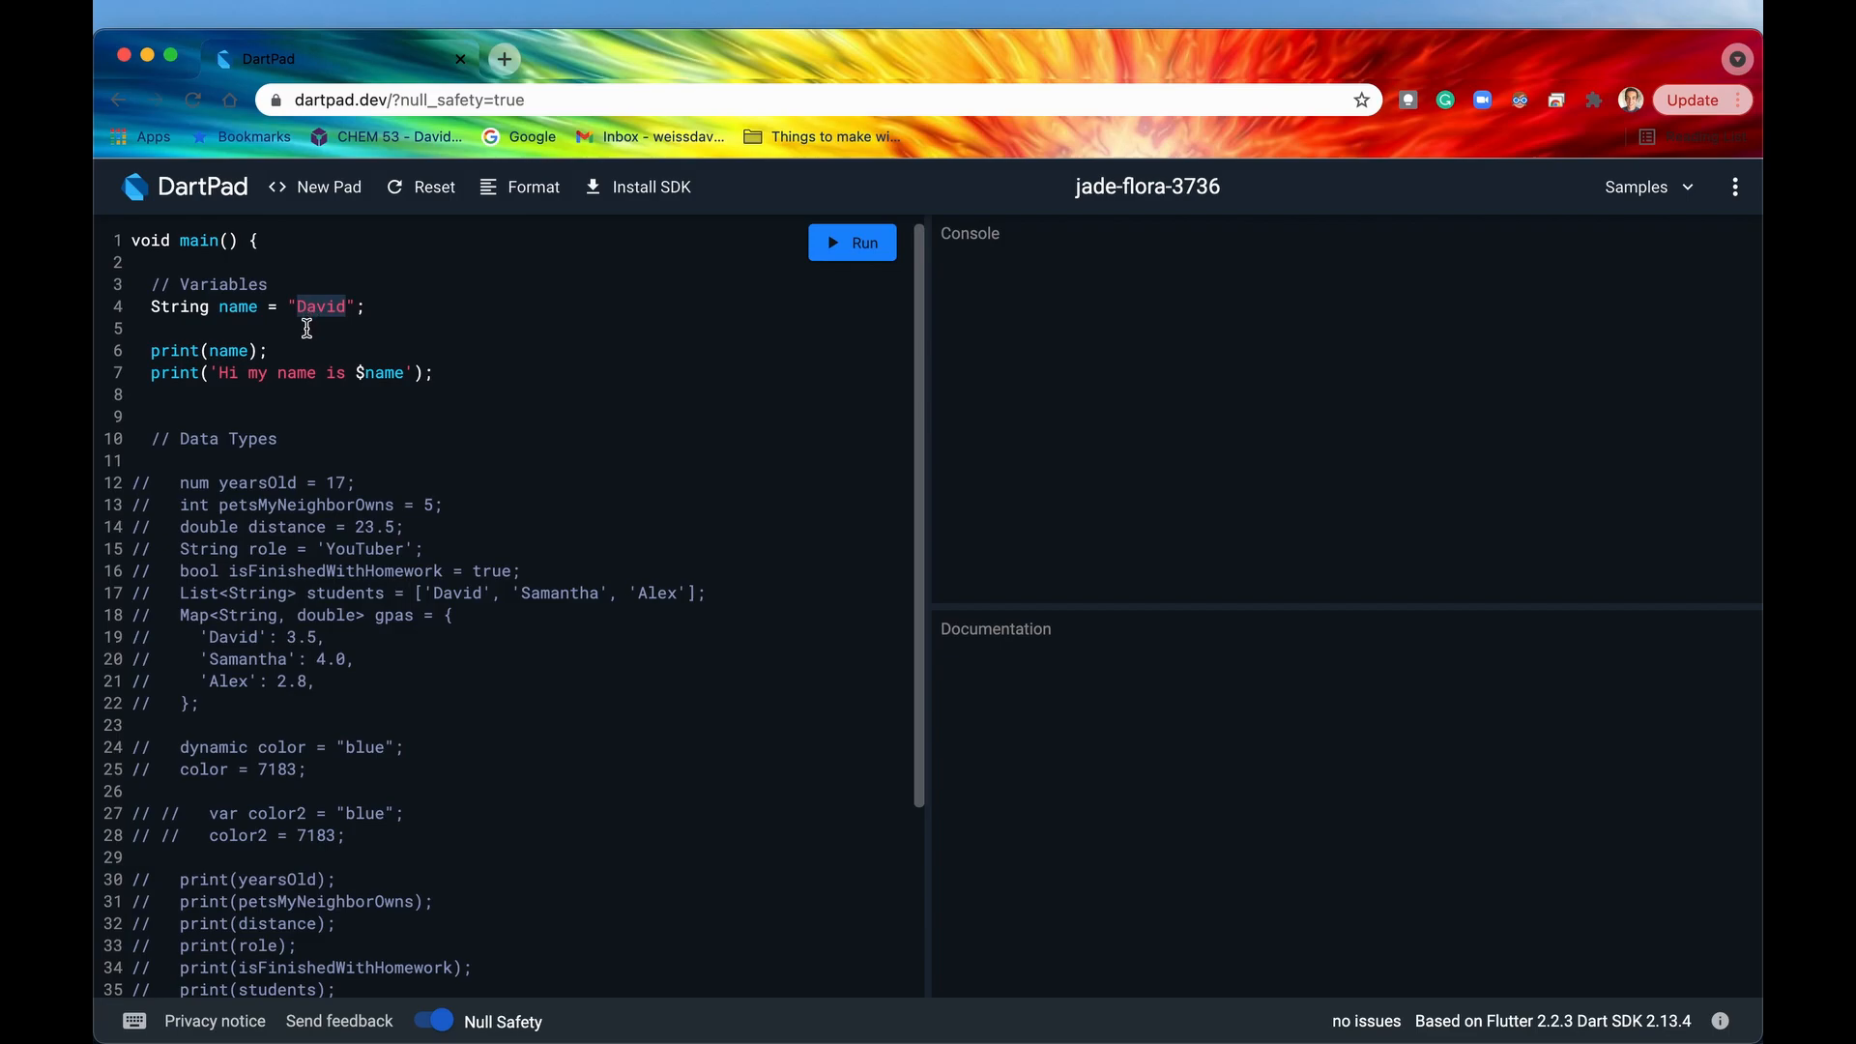
left_click(178, 305)
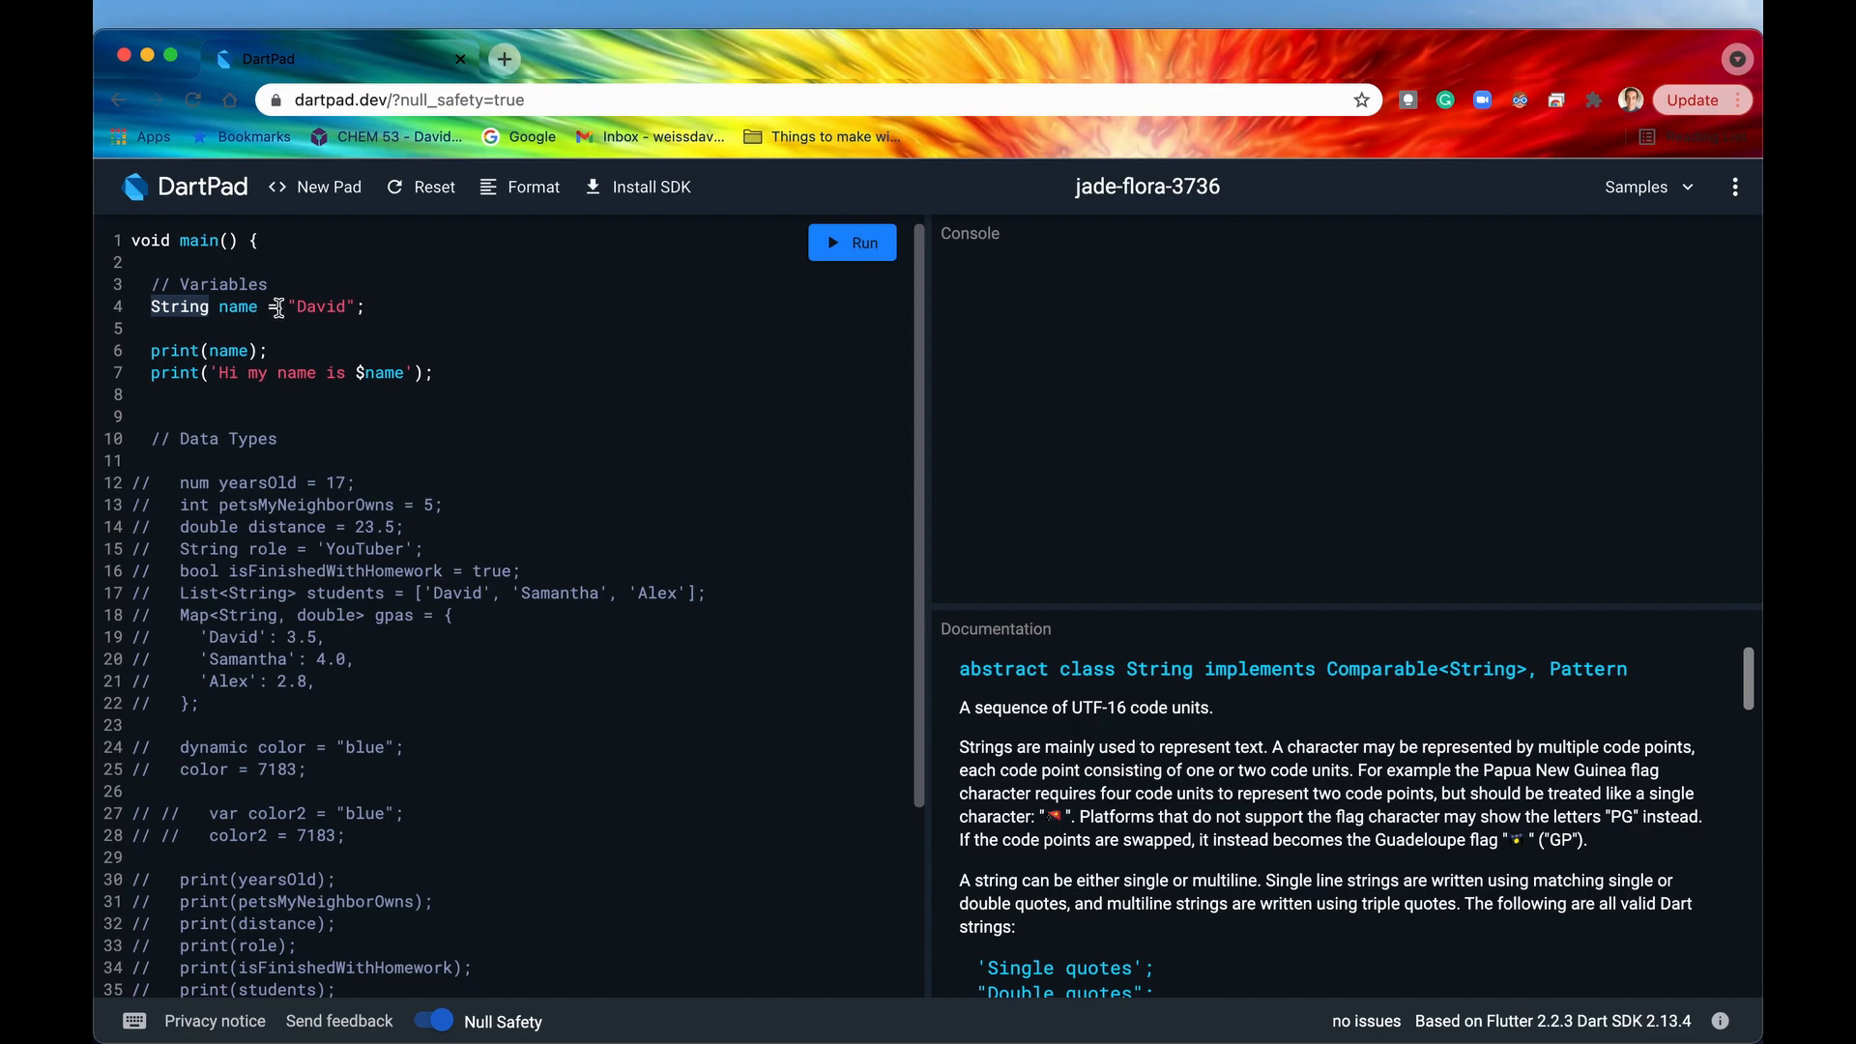
double_click(319, 306)
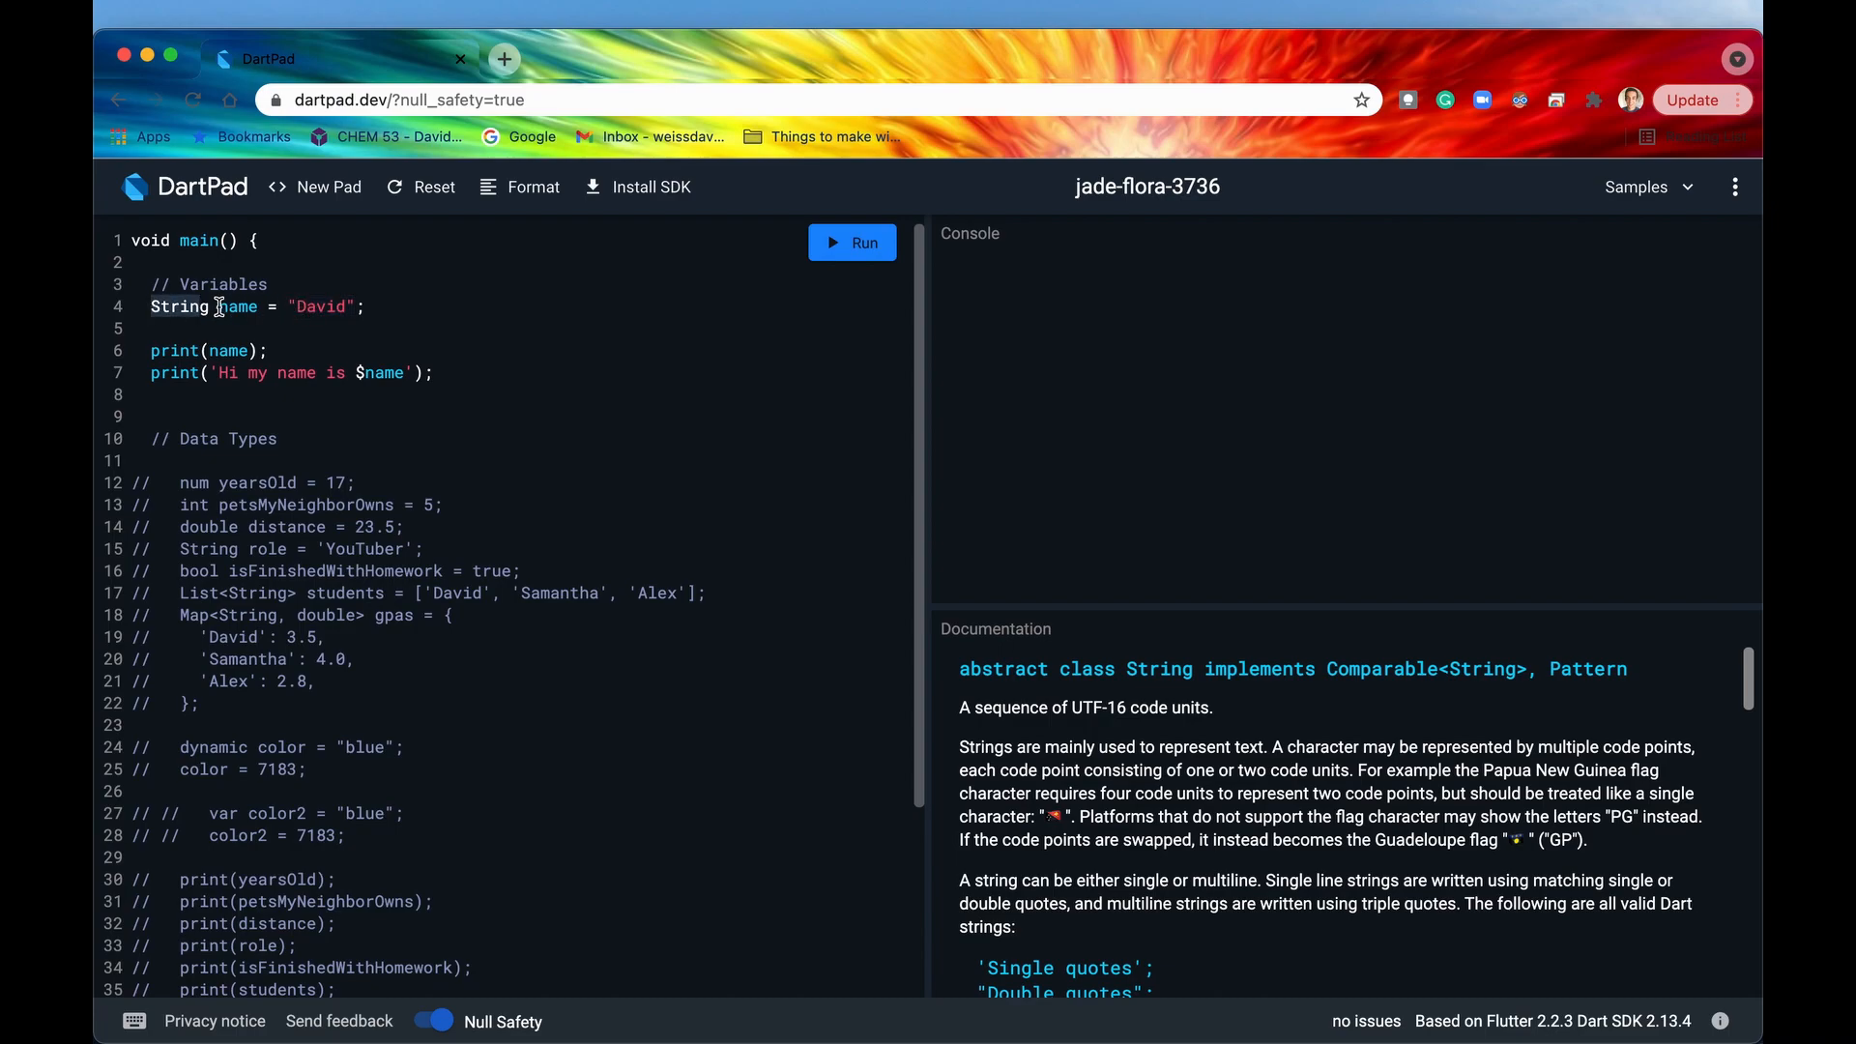
left_click(238, 306)
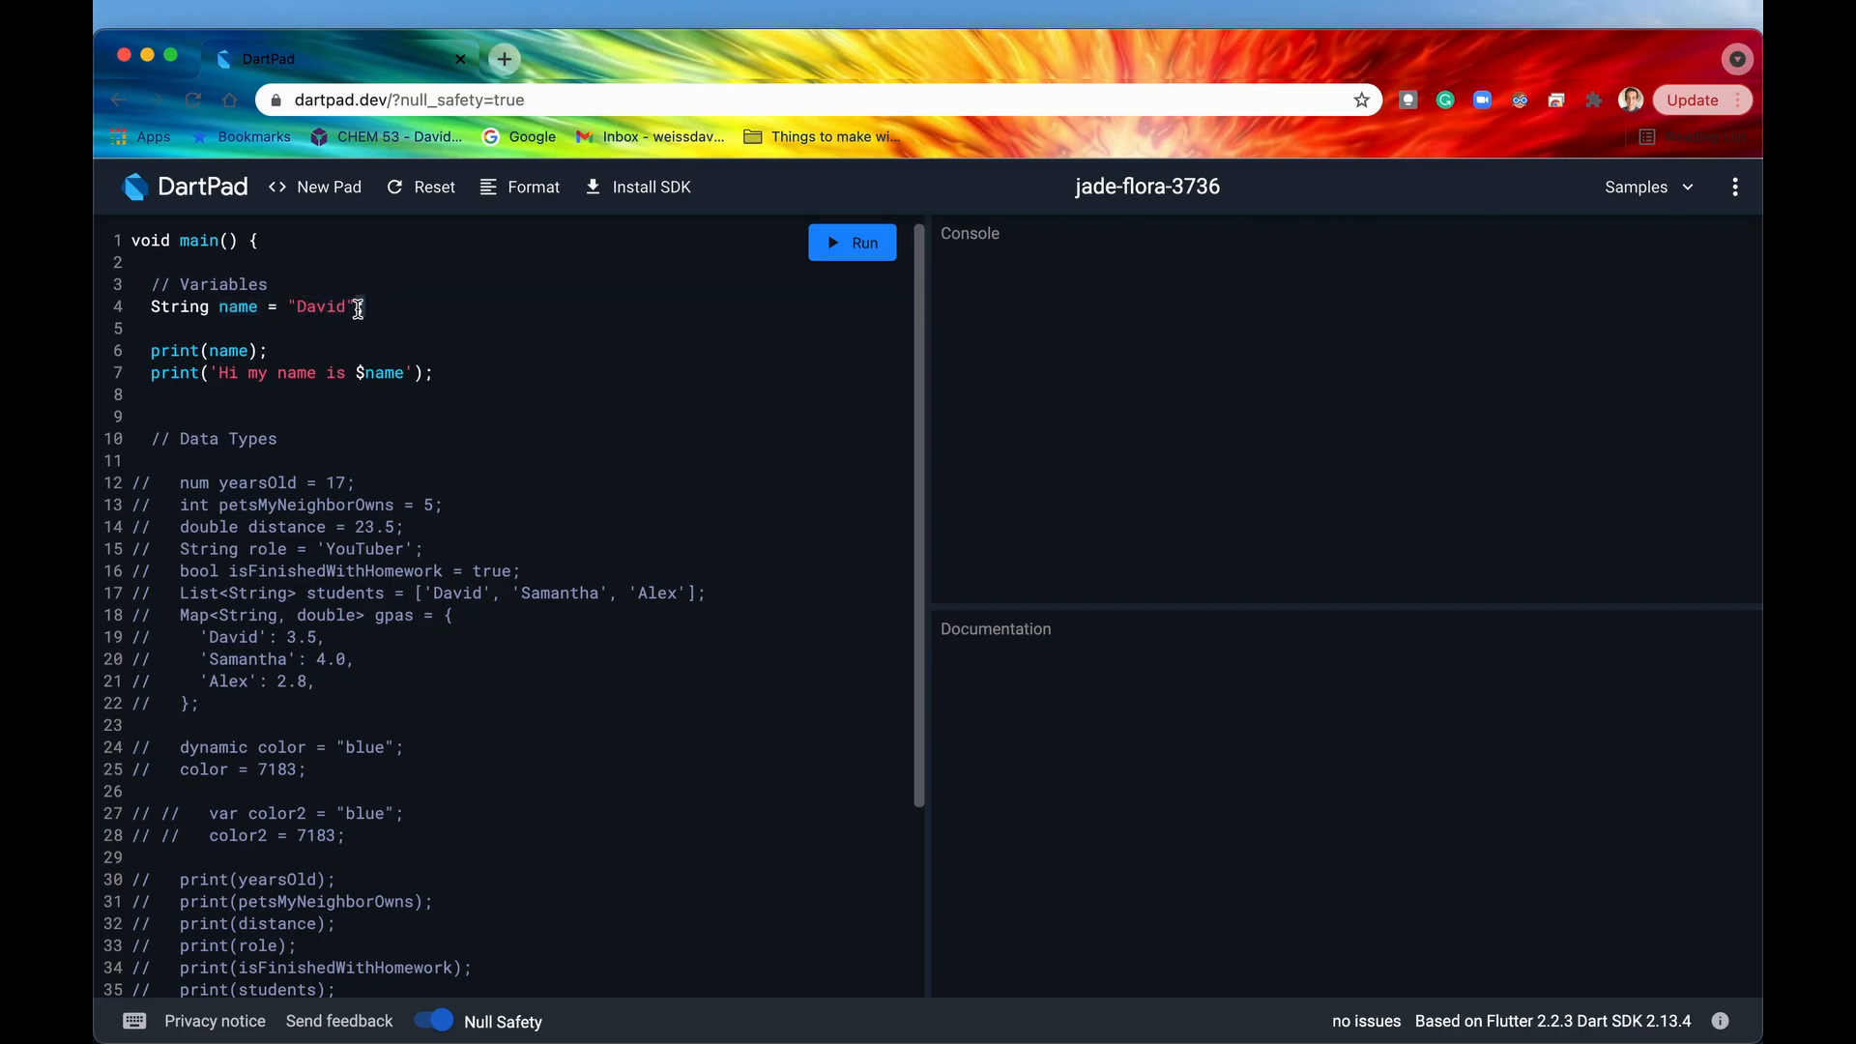
mouse_move(247, 309)
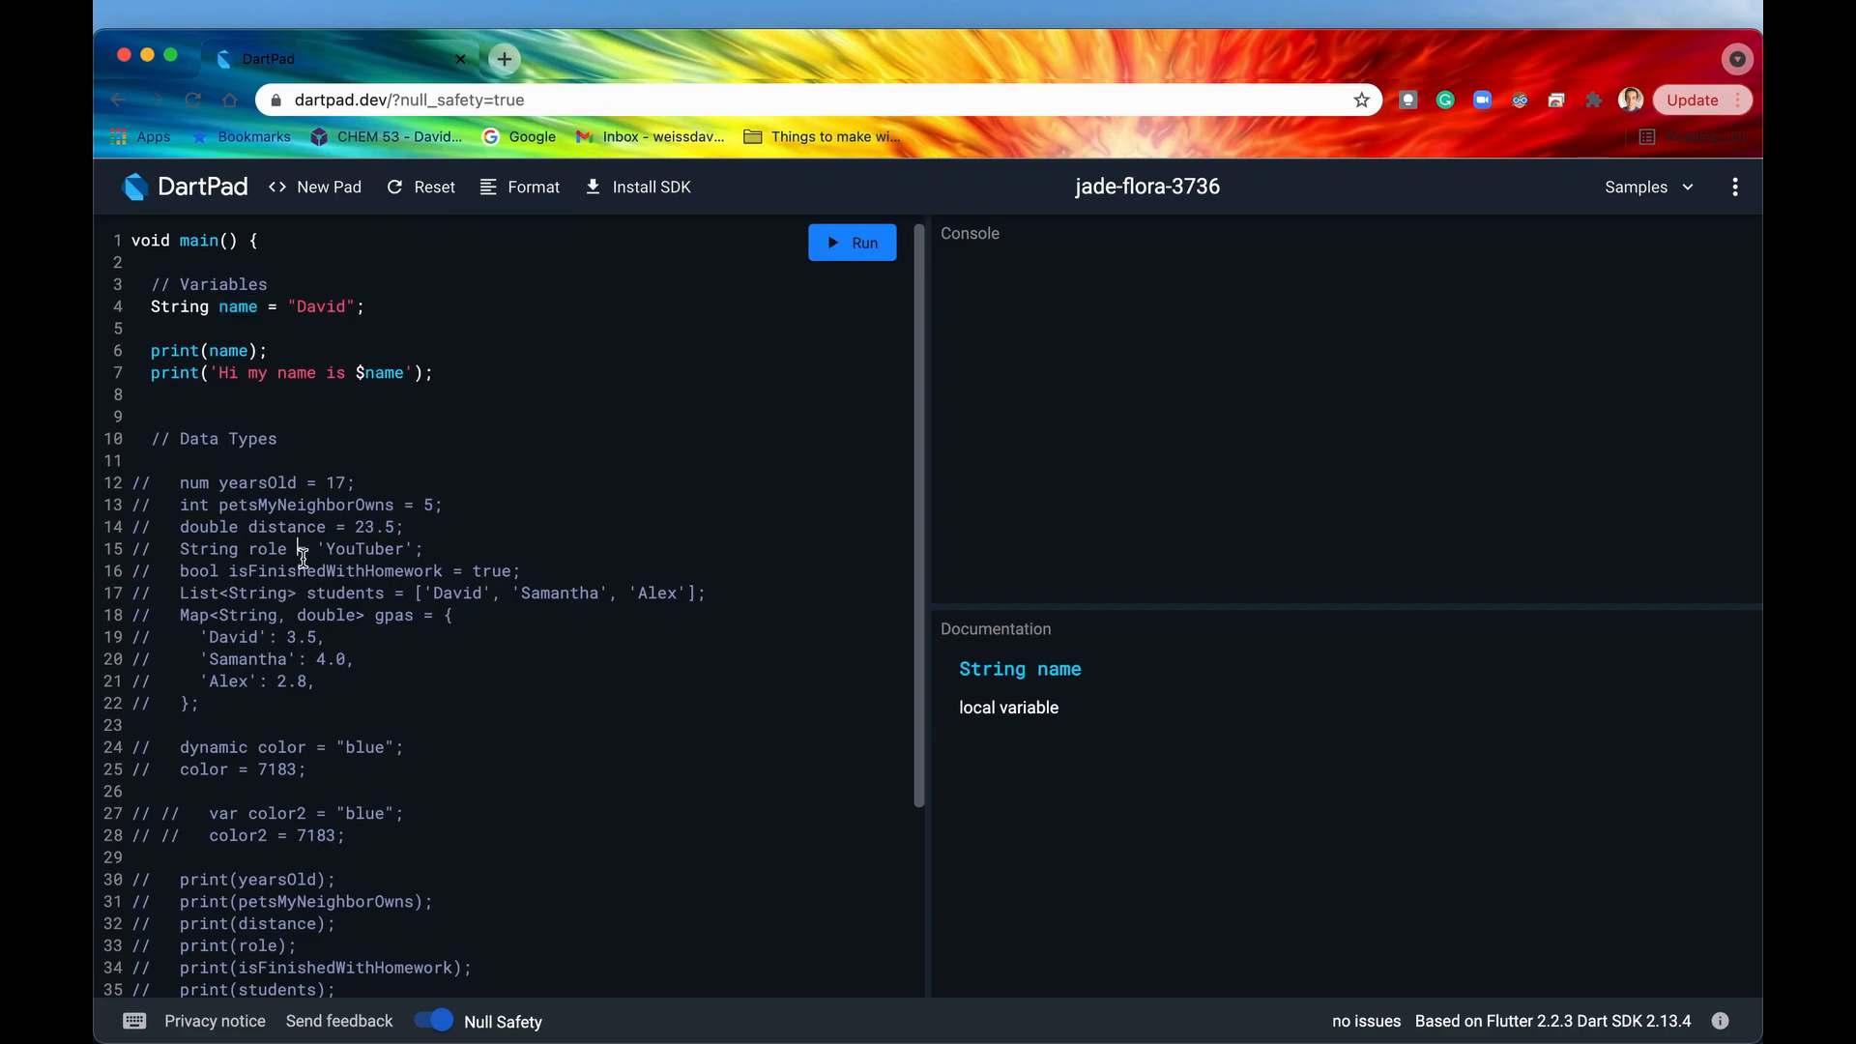
left_click(247, 350)
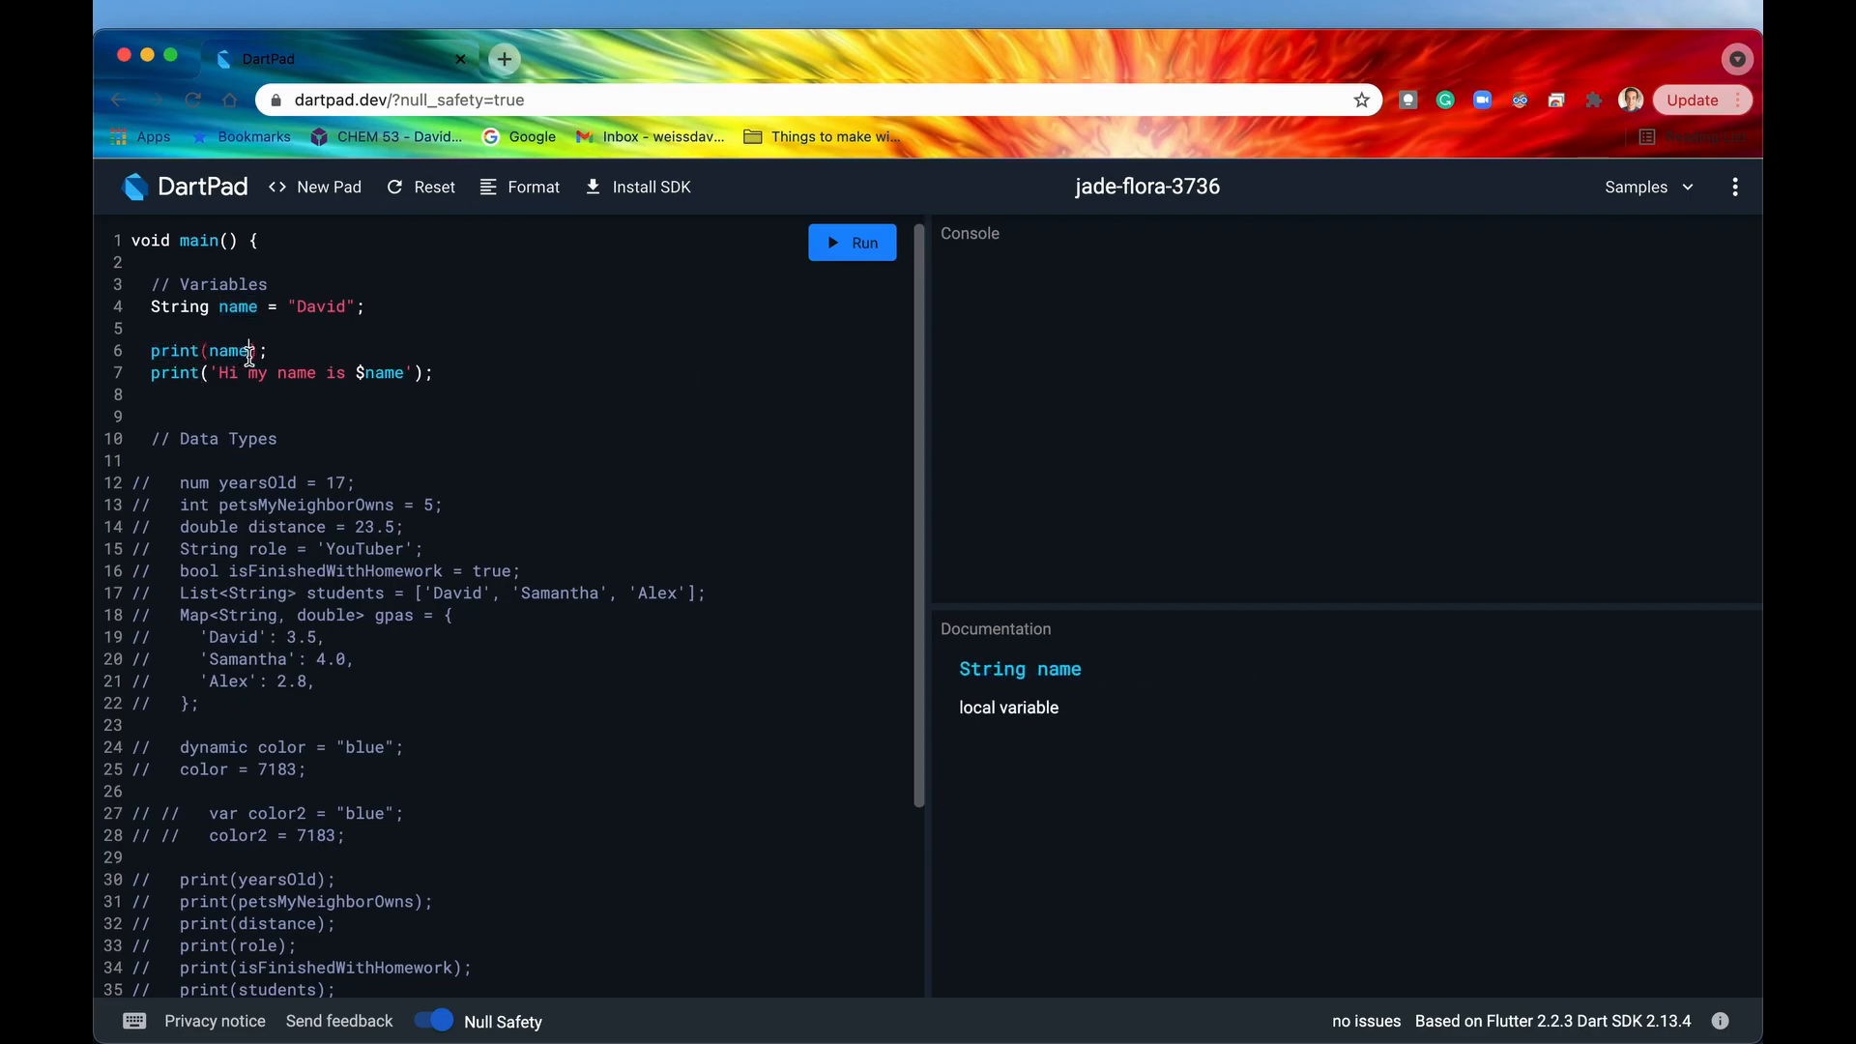
double_click(228, 350)
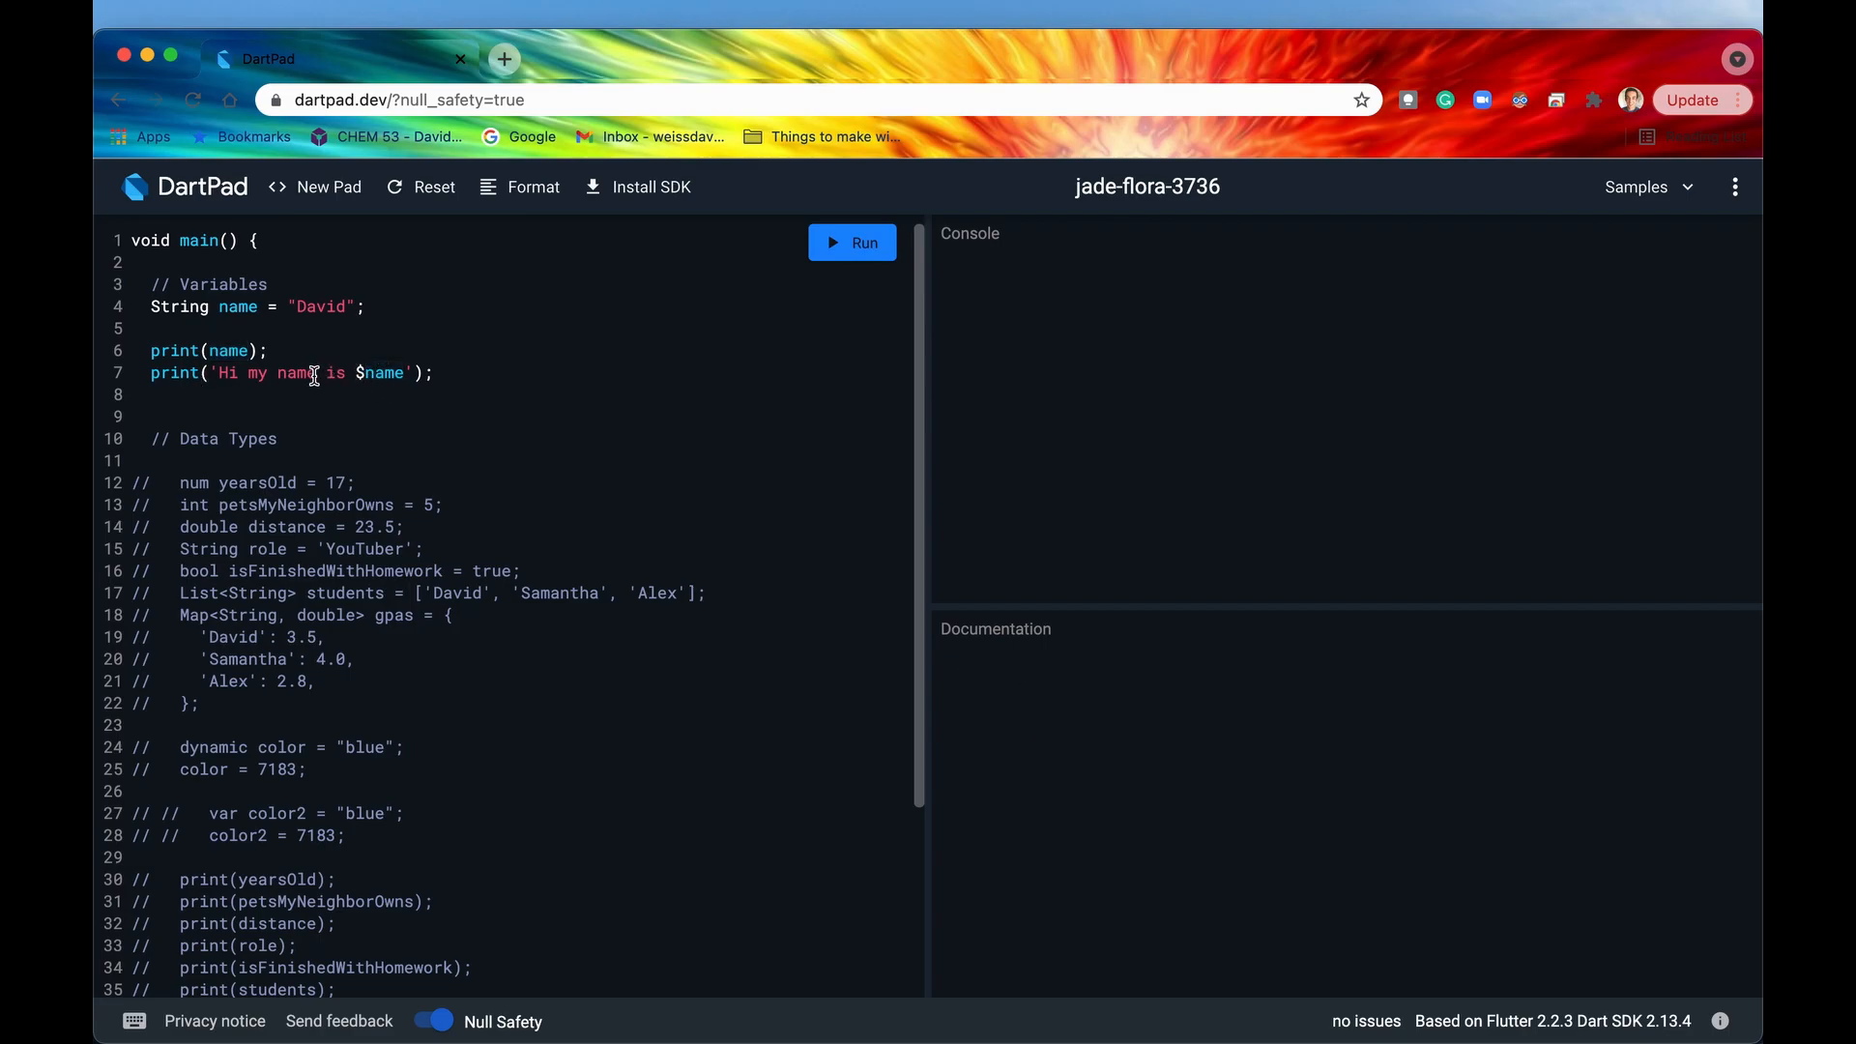
double_click(379, 373)
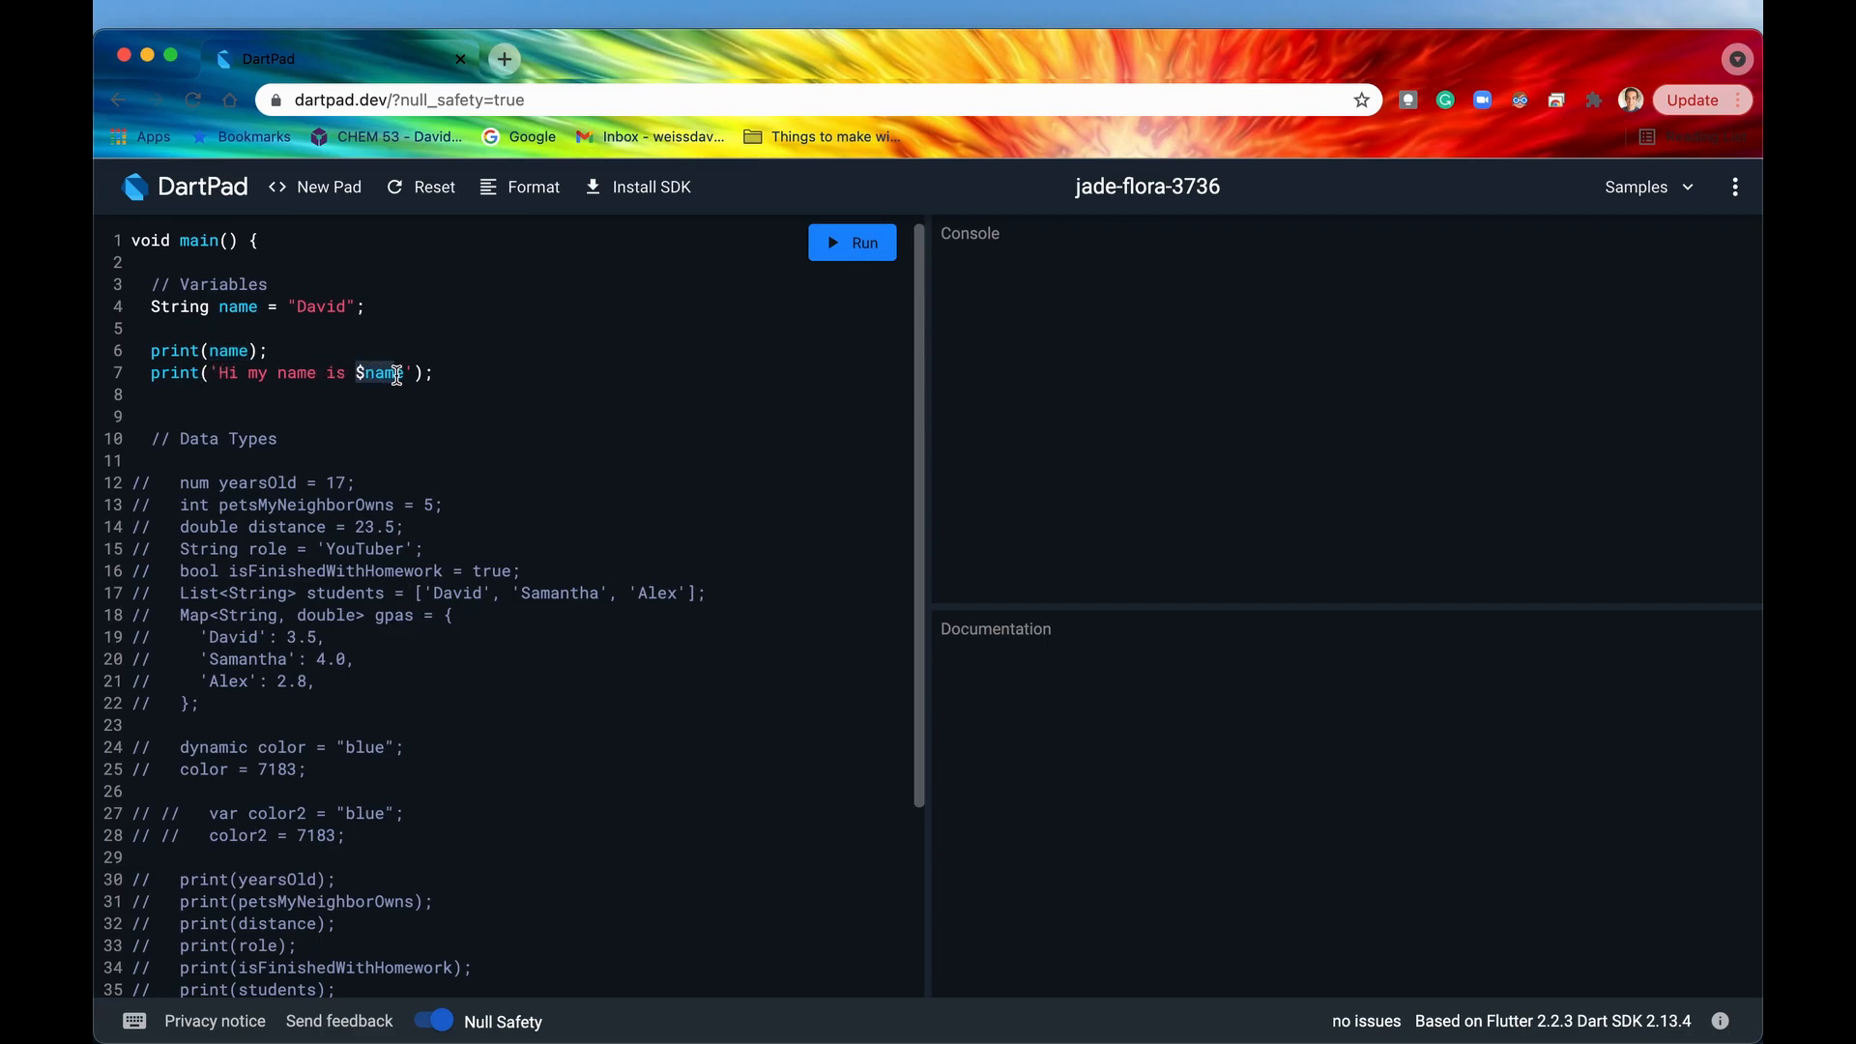
left_click(381, 373)
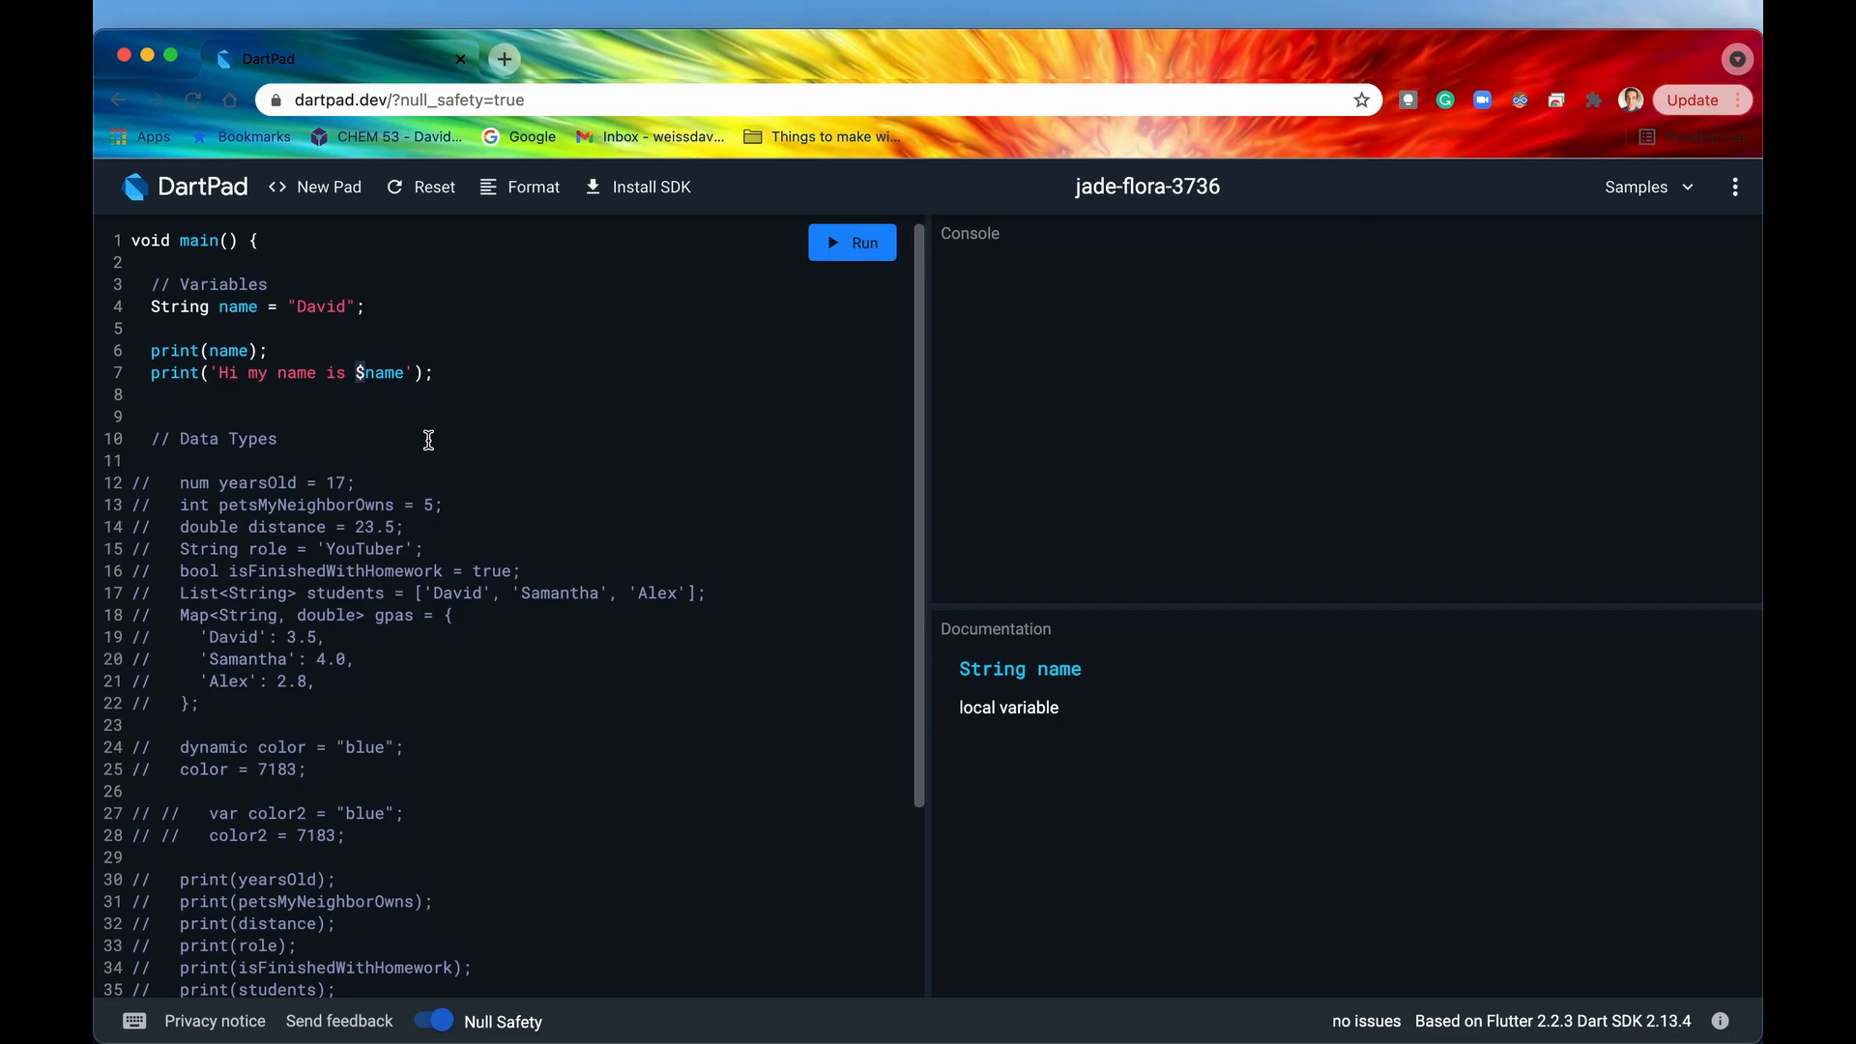
mouse_move(354, 373)
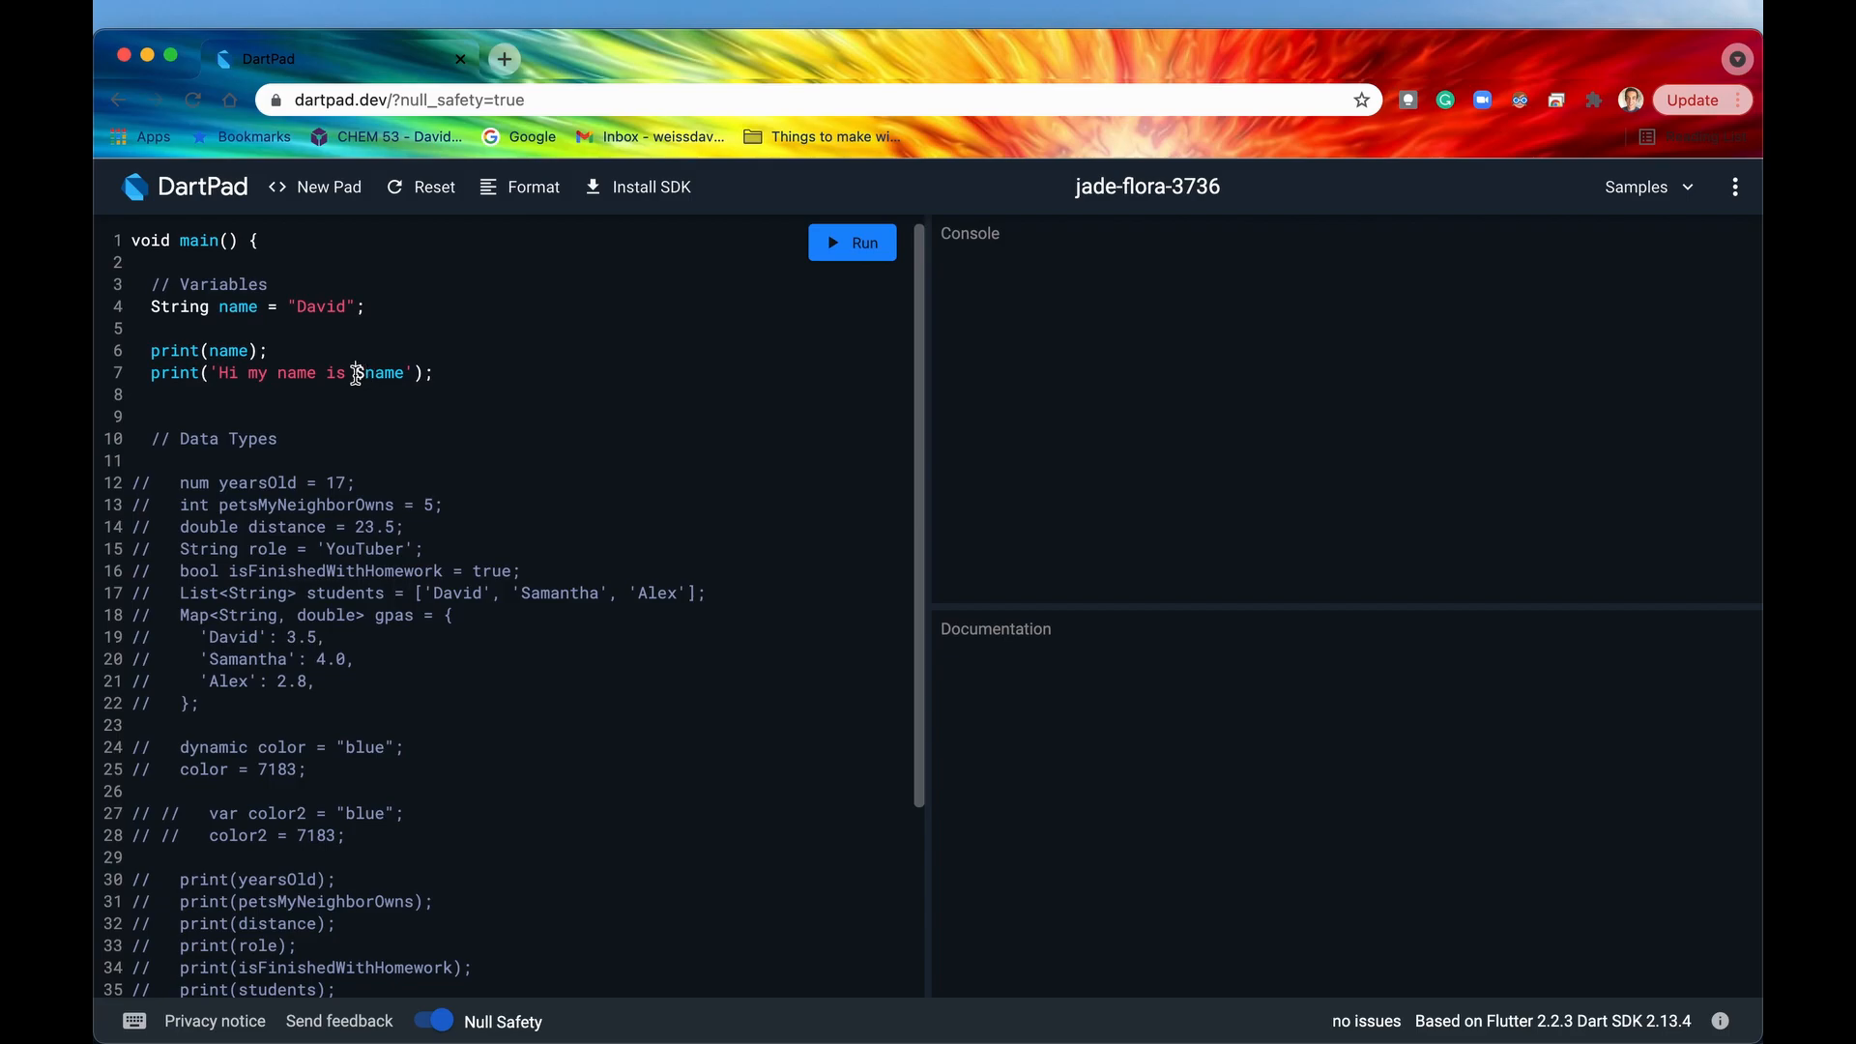
mouse_move(437, 526)
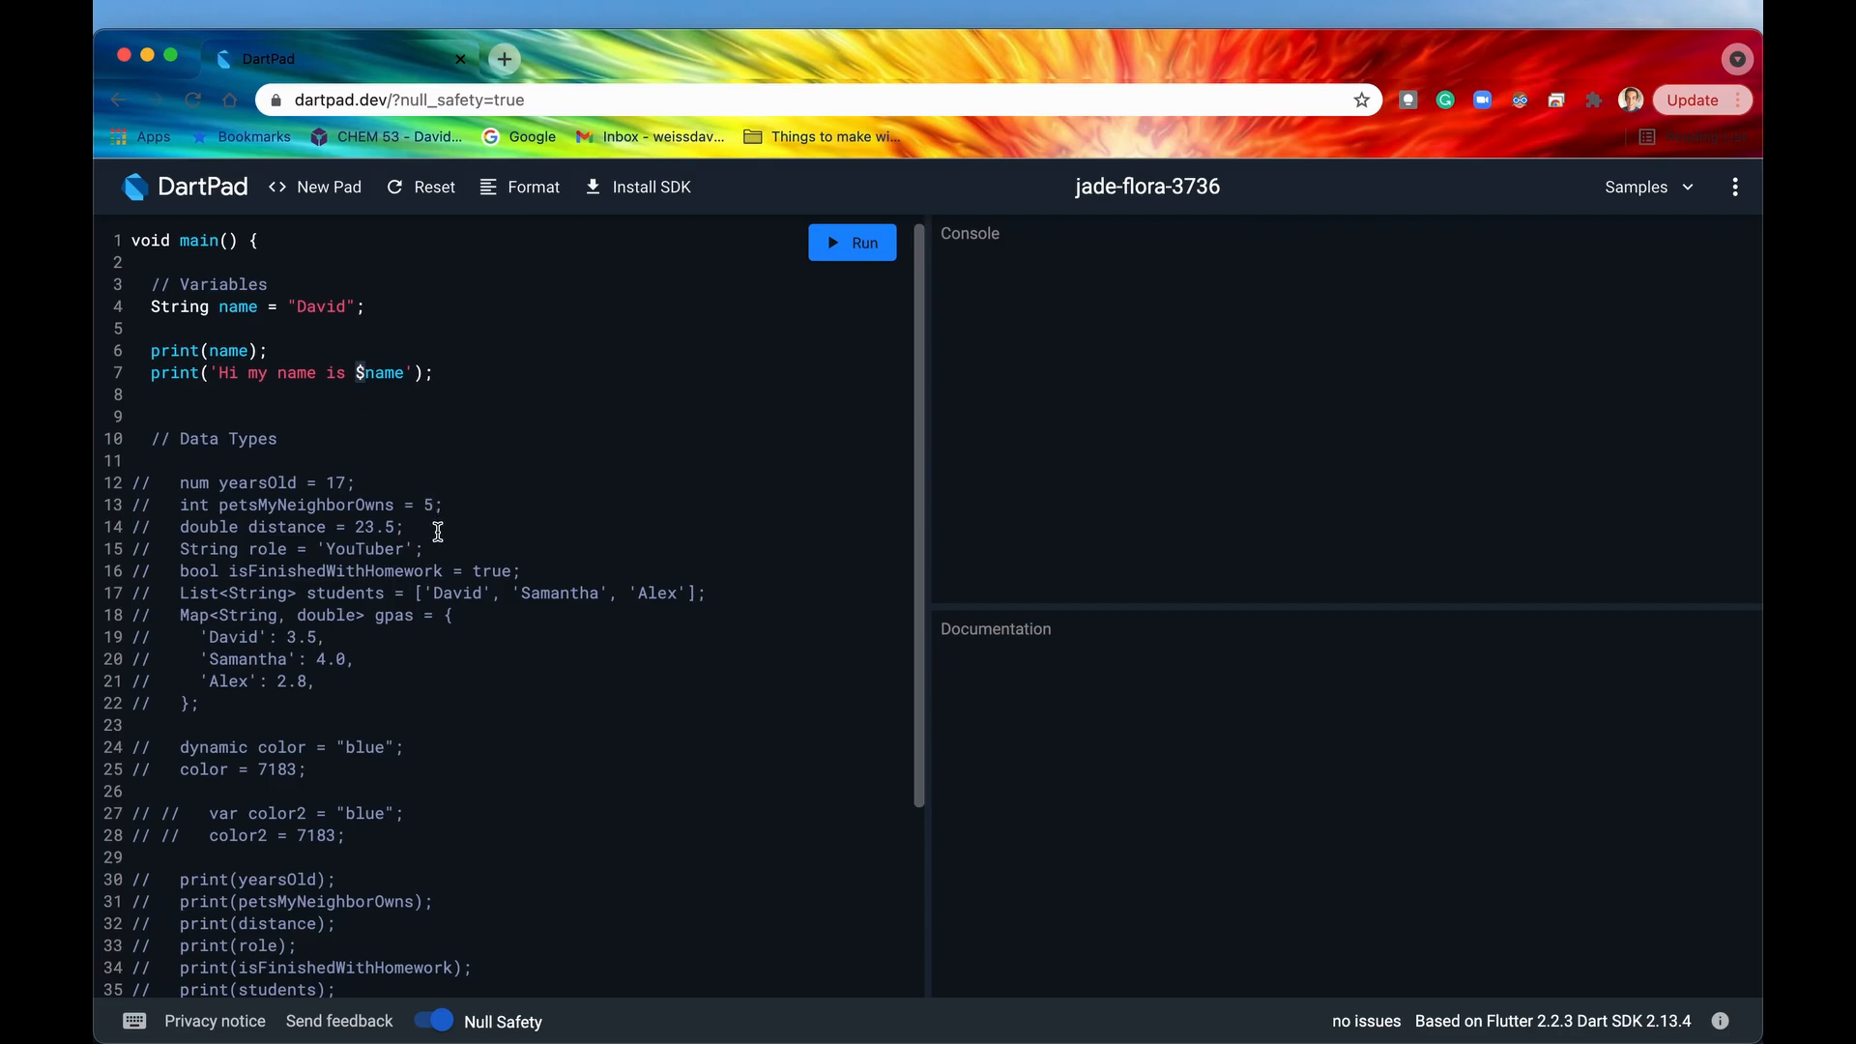
Remove then restore the $ before name in the greeting and run, printing David and Hi my name is David.
key("Backspace")
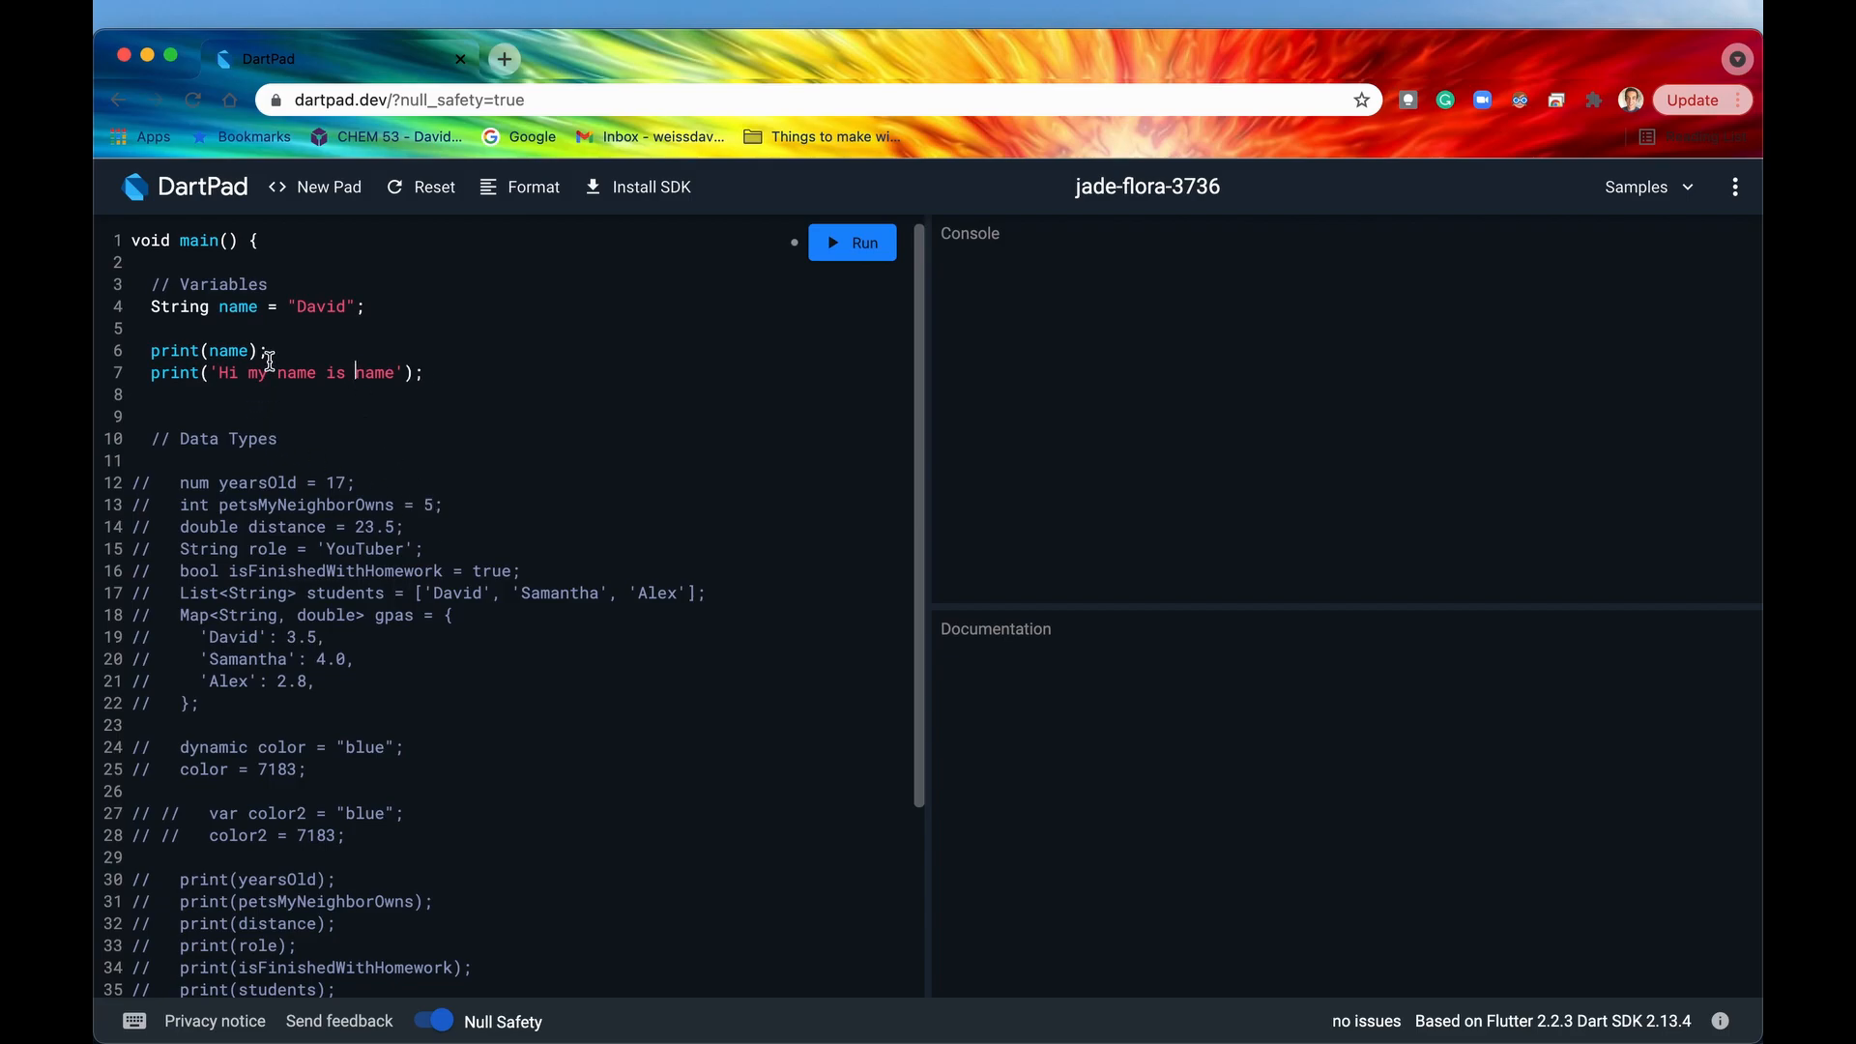
left_click_drag(219, 371, 400, 371)
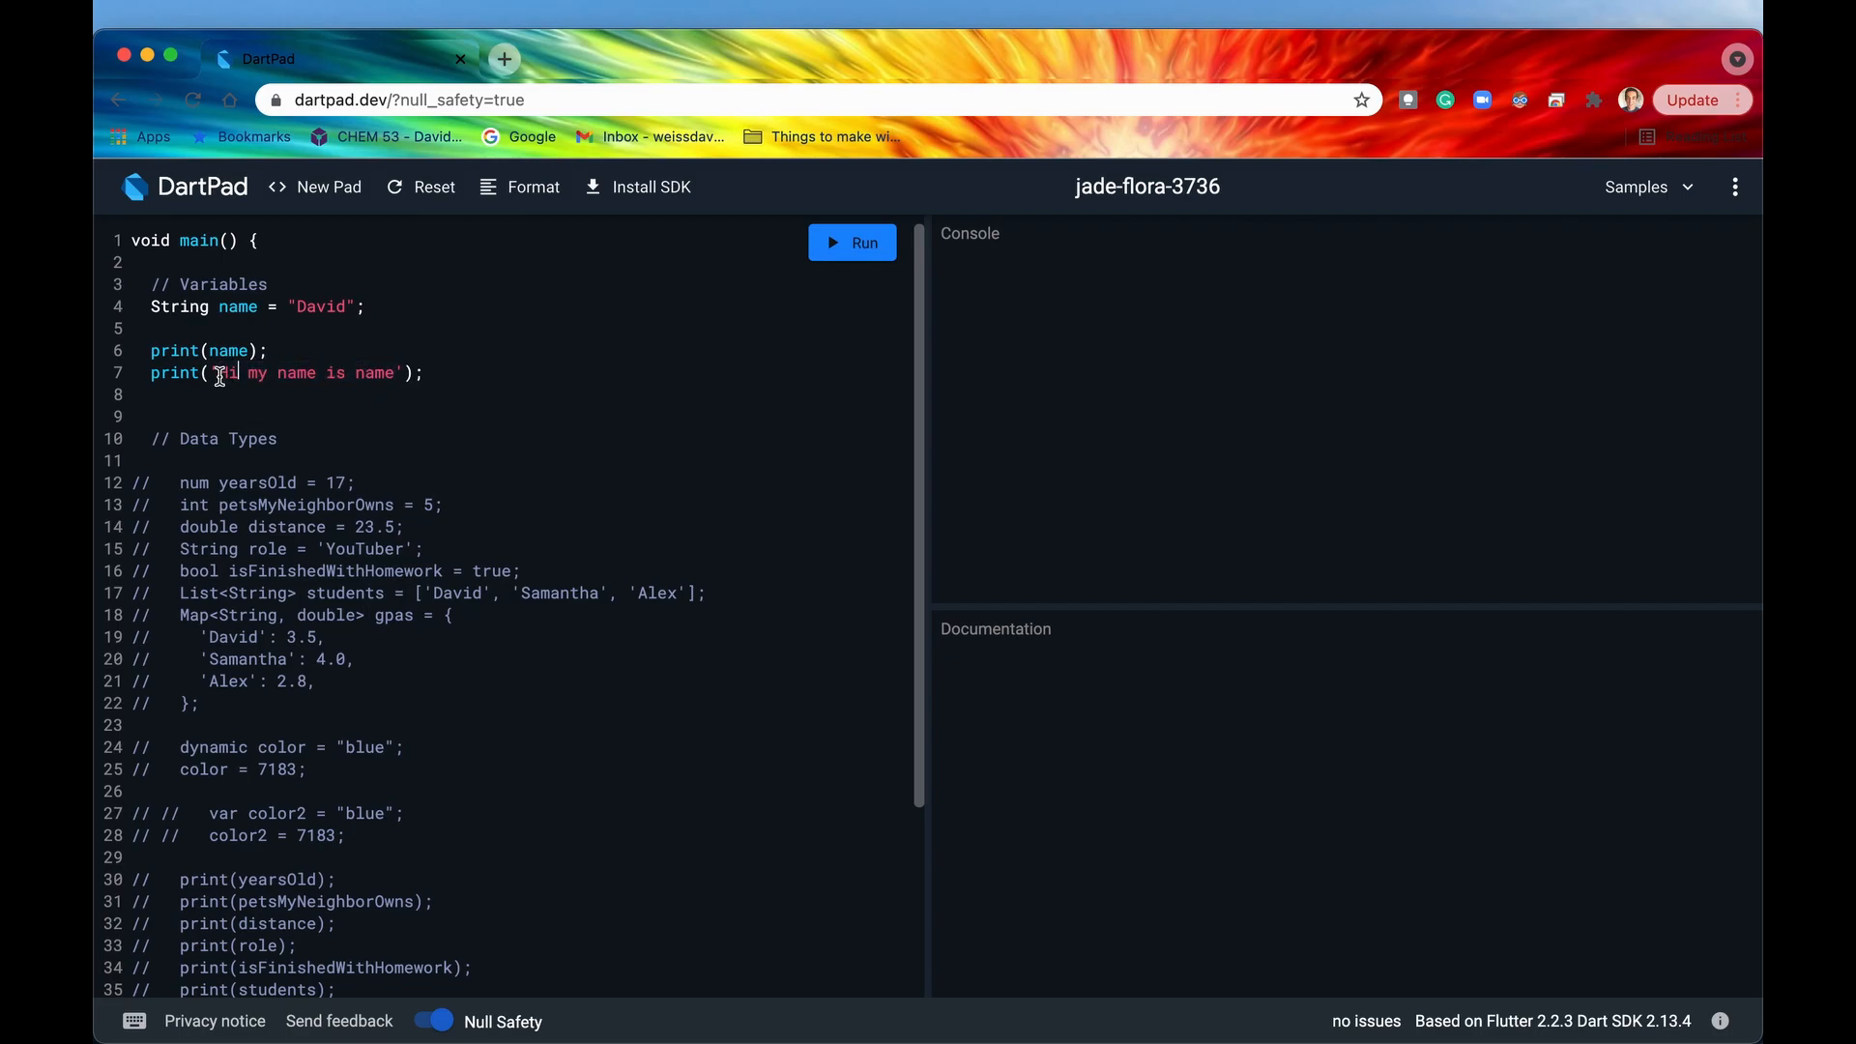
left_click_drag(221, 371, 396, 371)
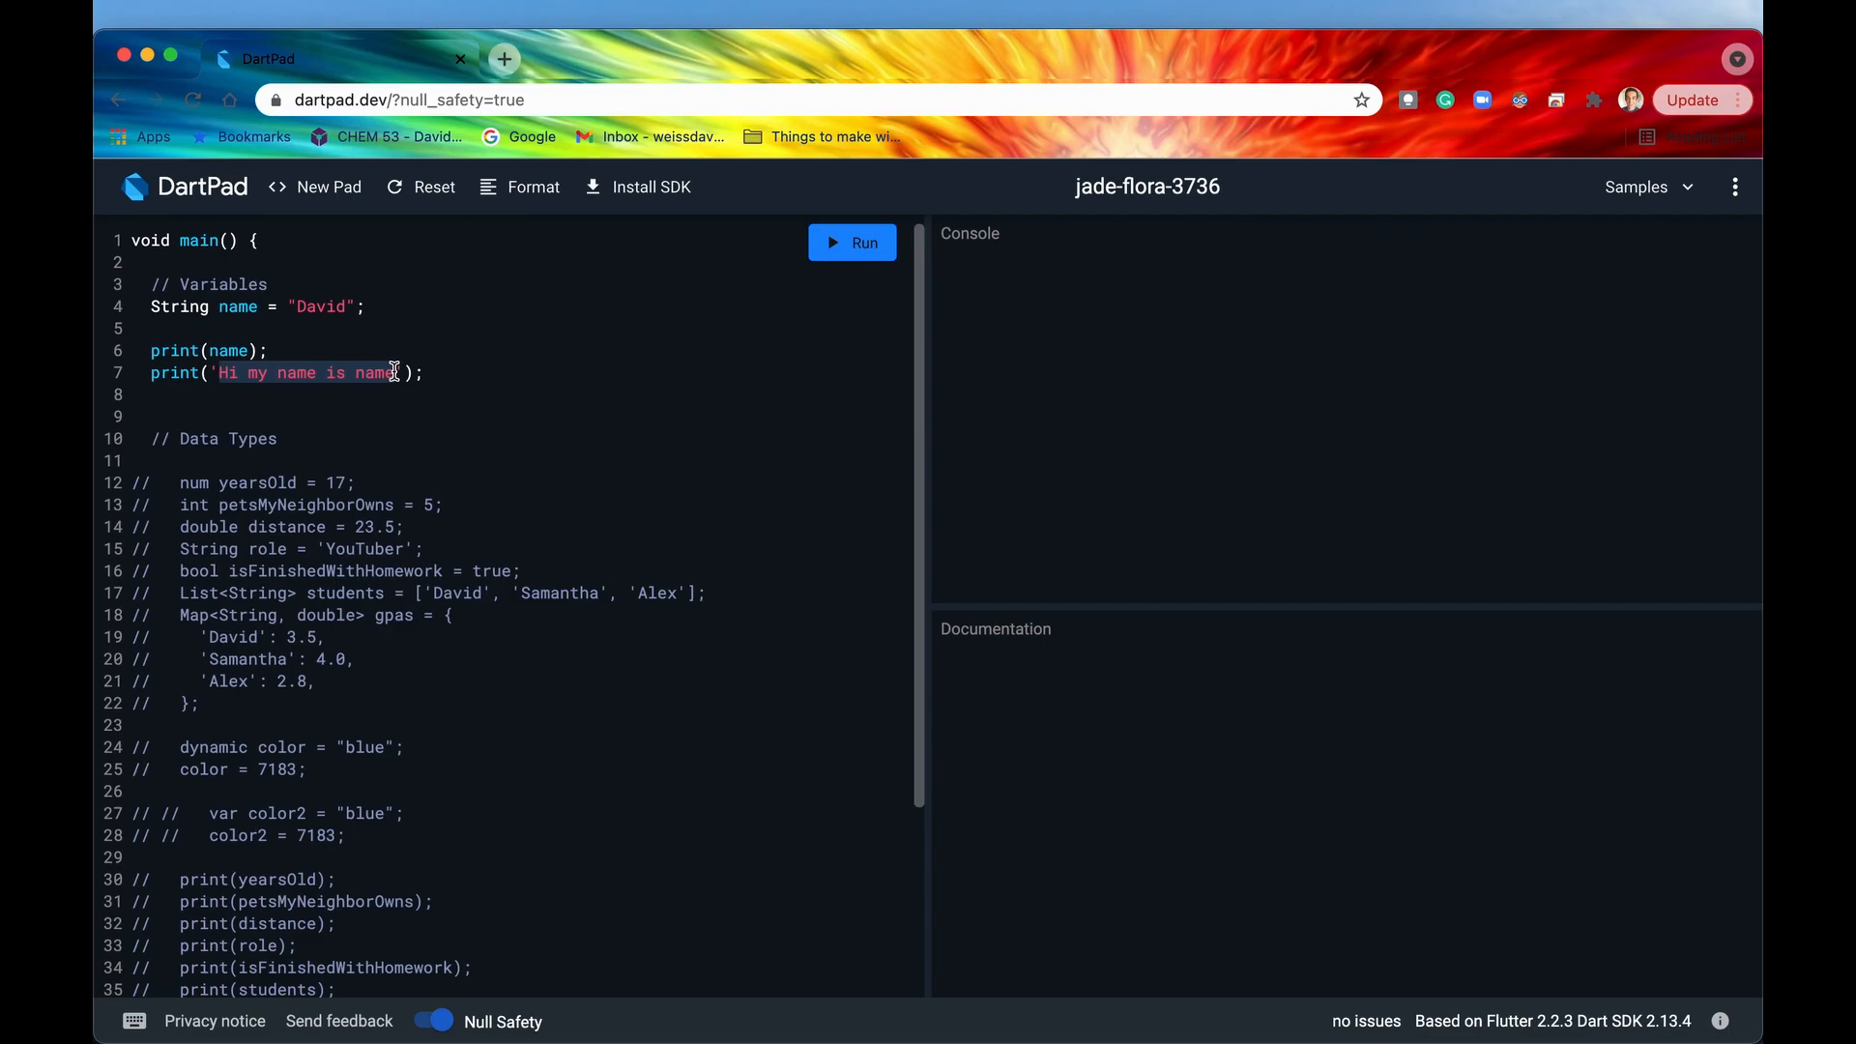
left_click(356, 373)
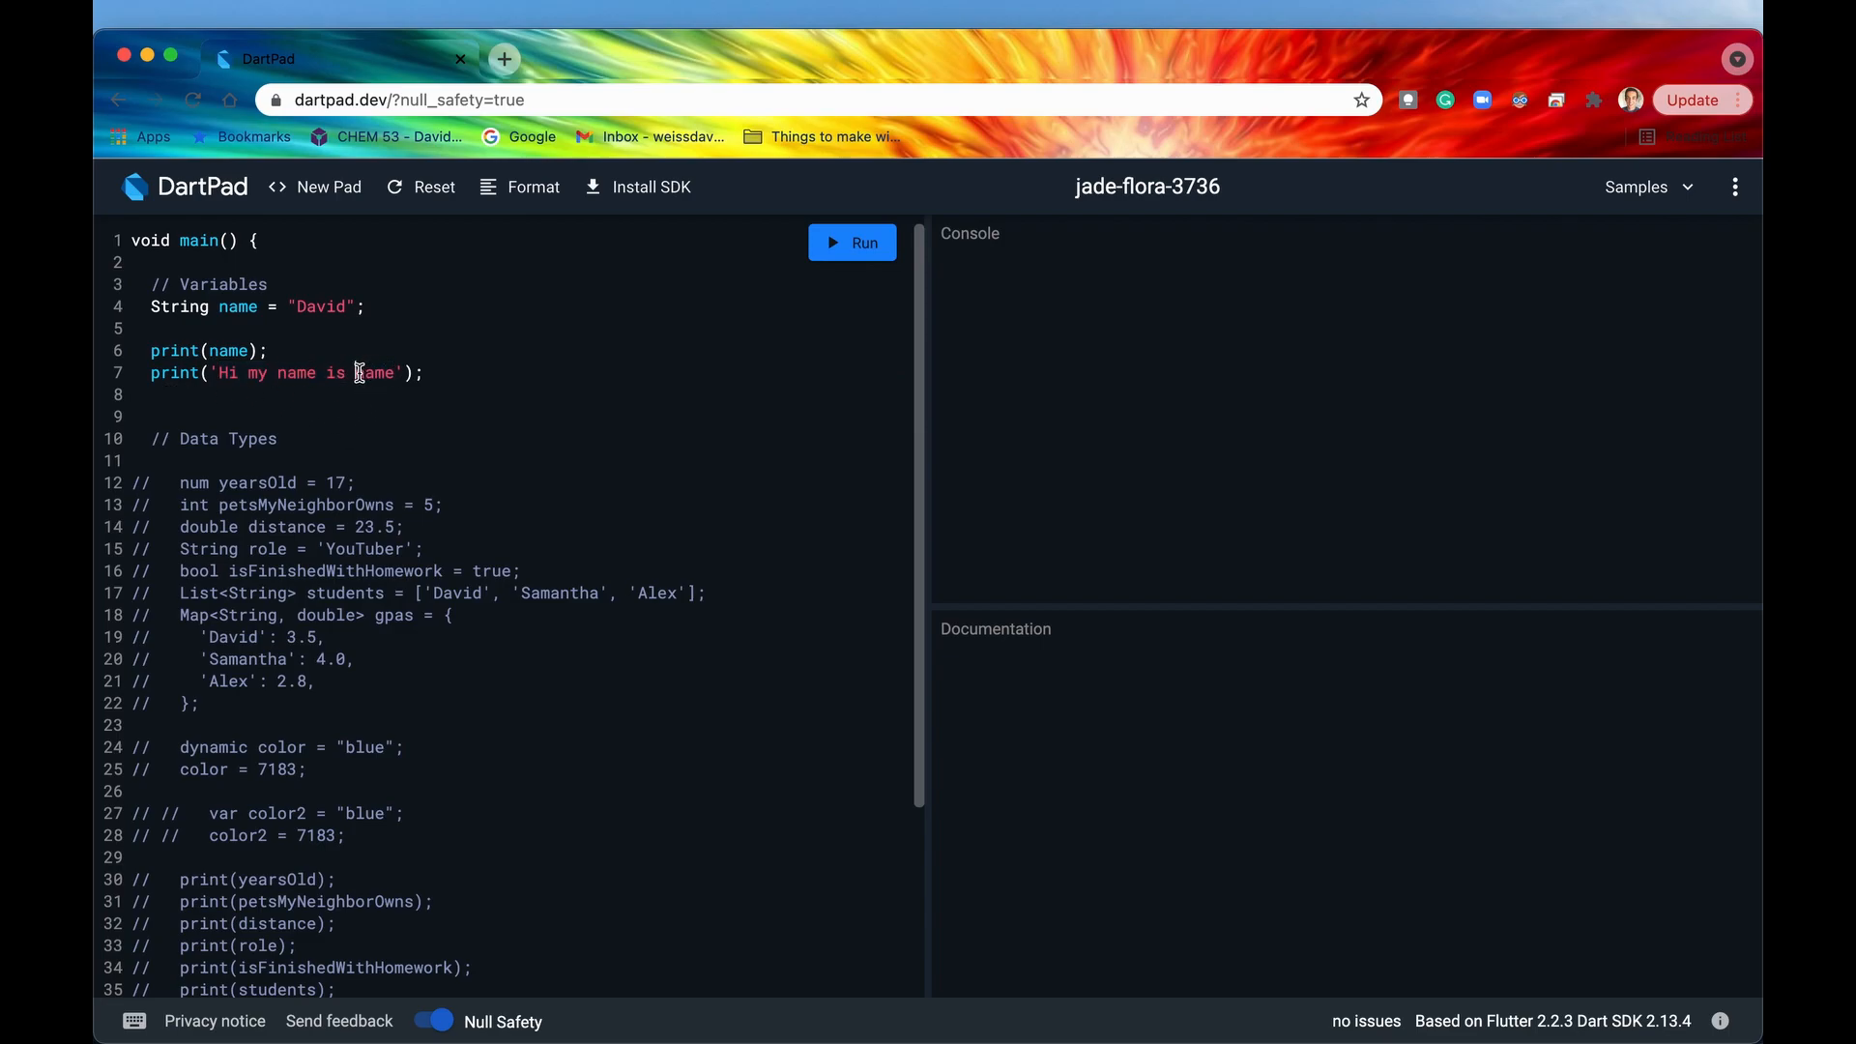
double_click(375, 373)
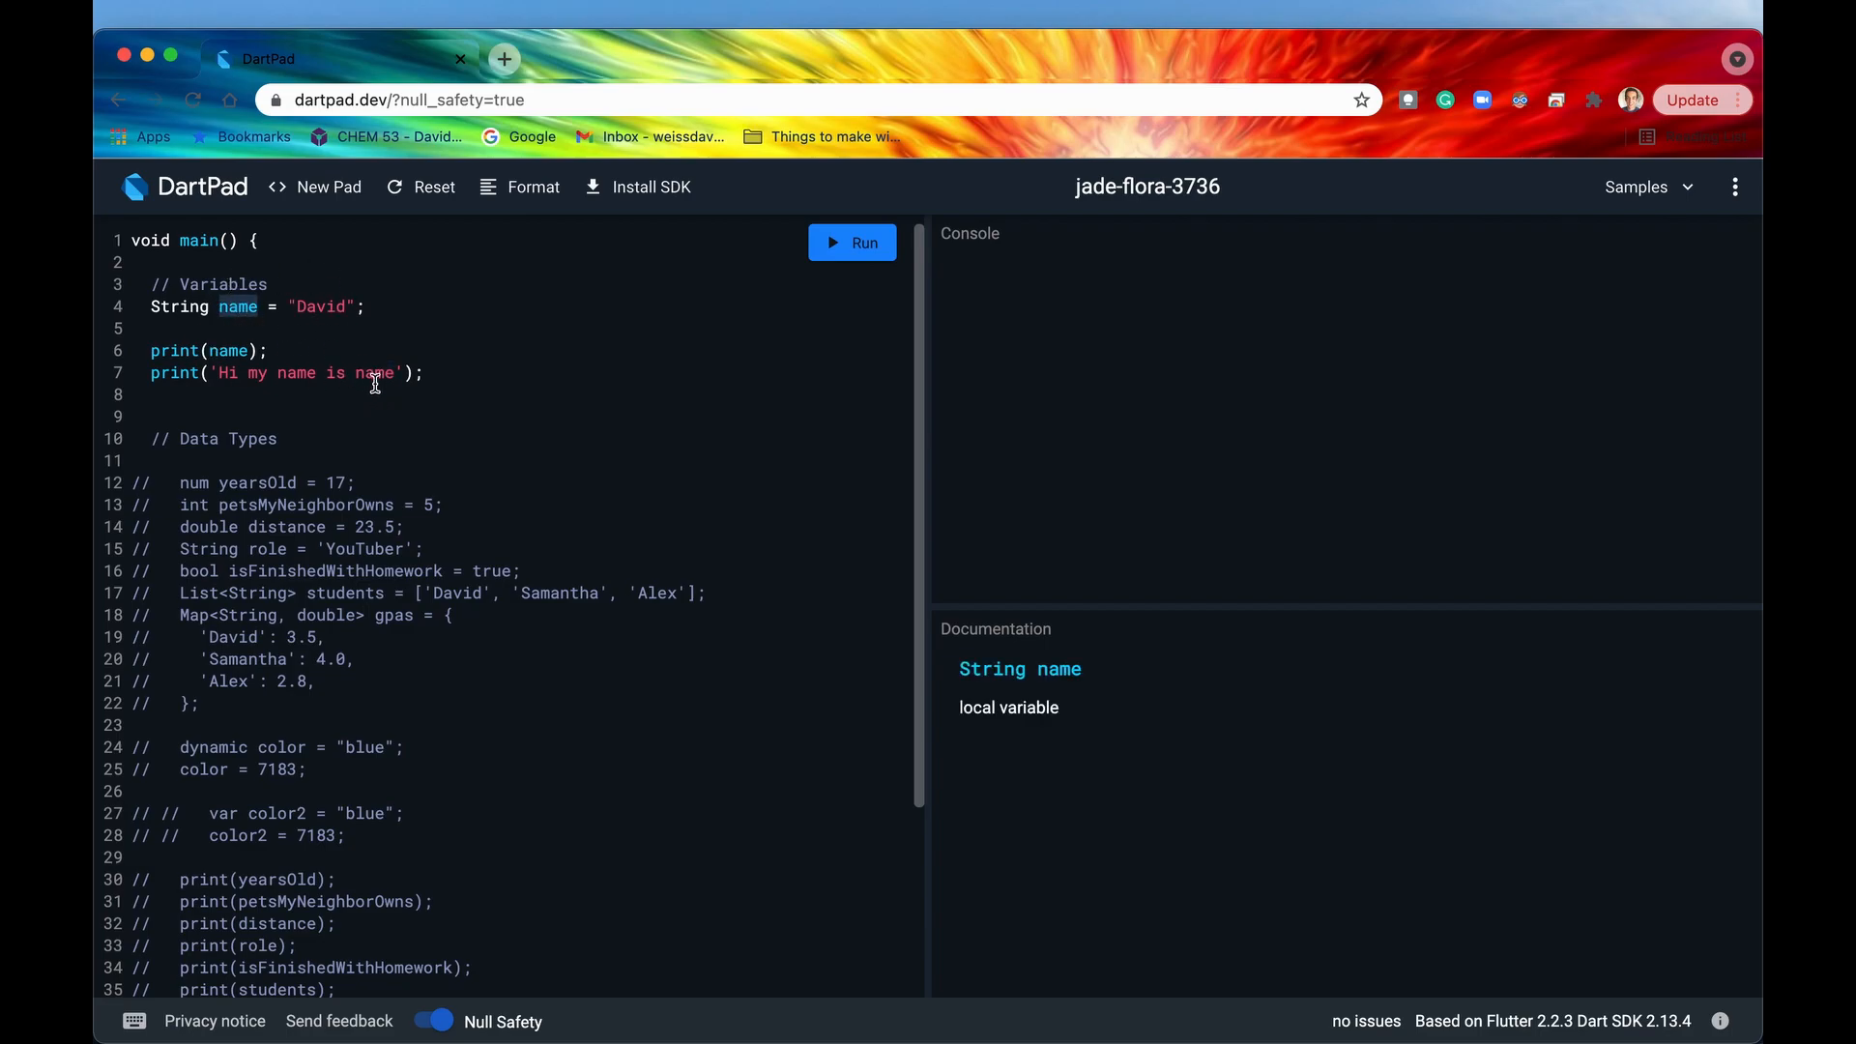
type("$")
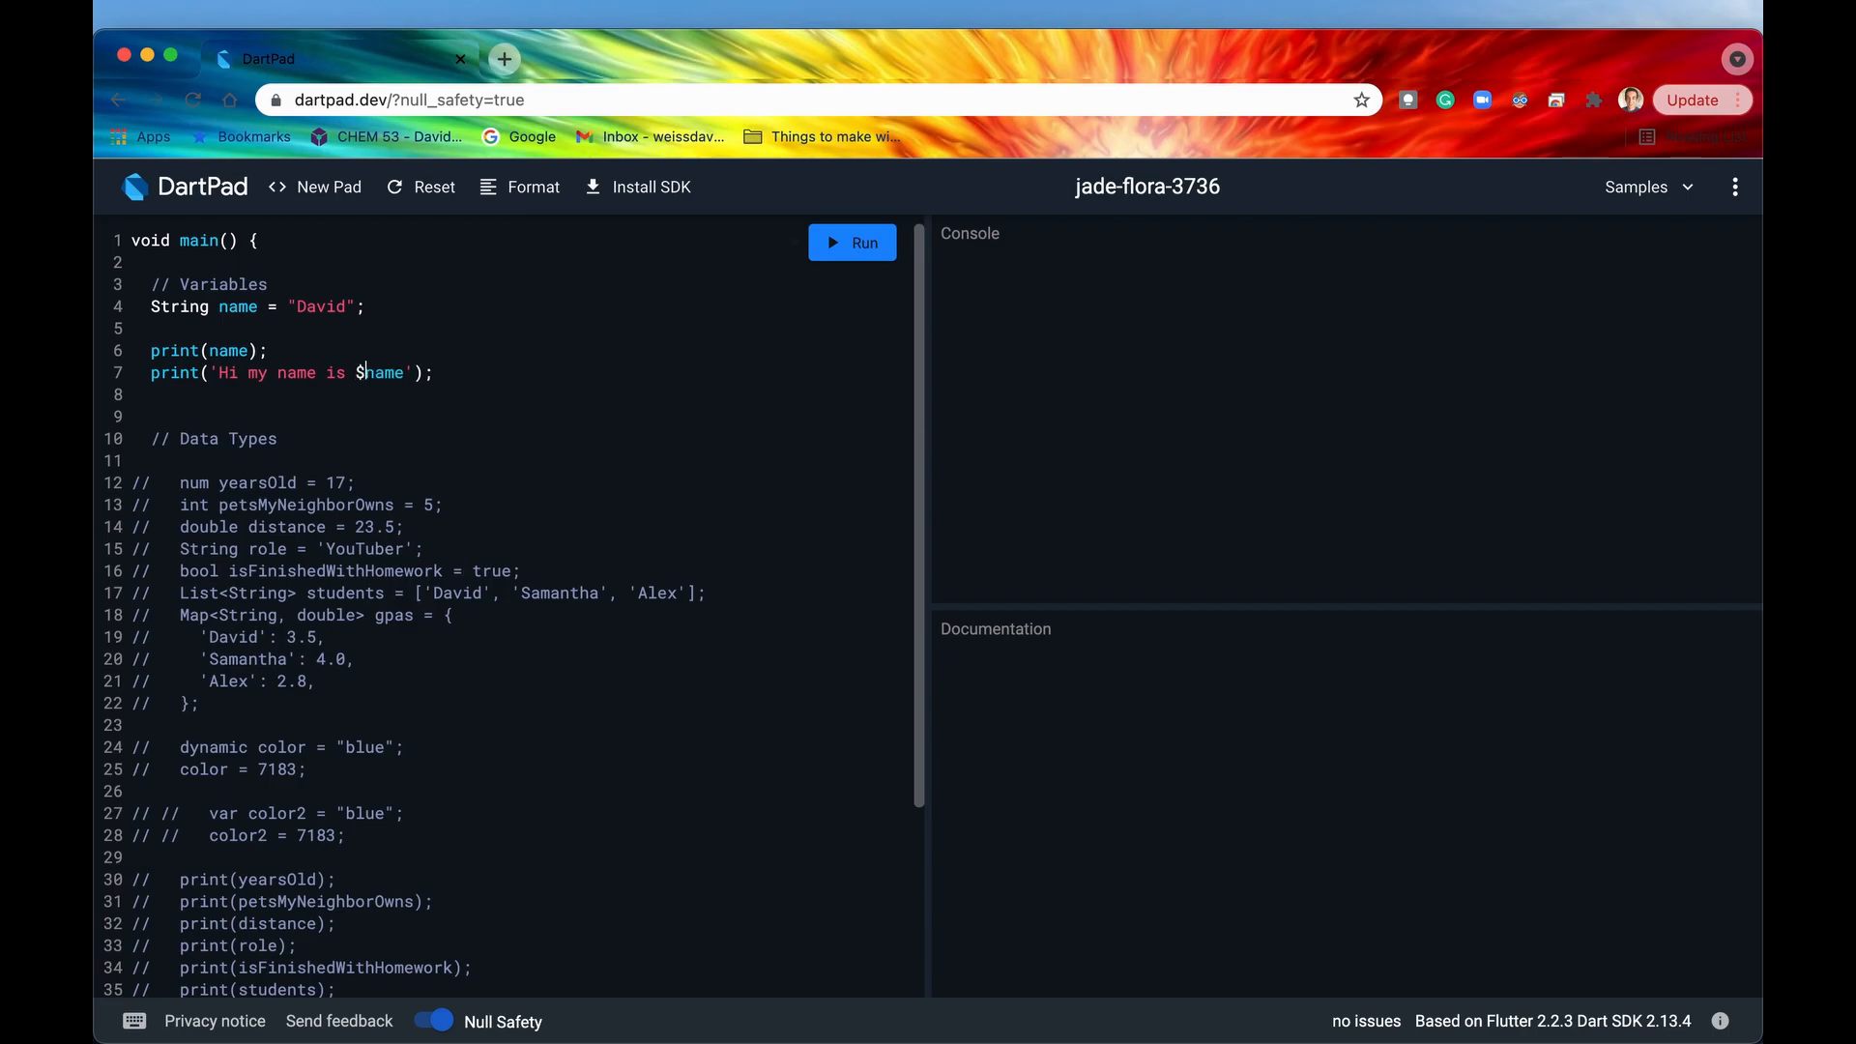
double_click(381, 373)
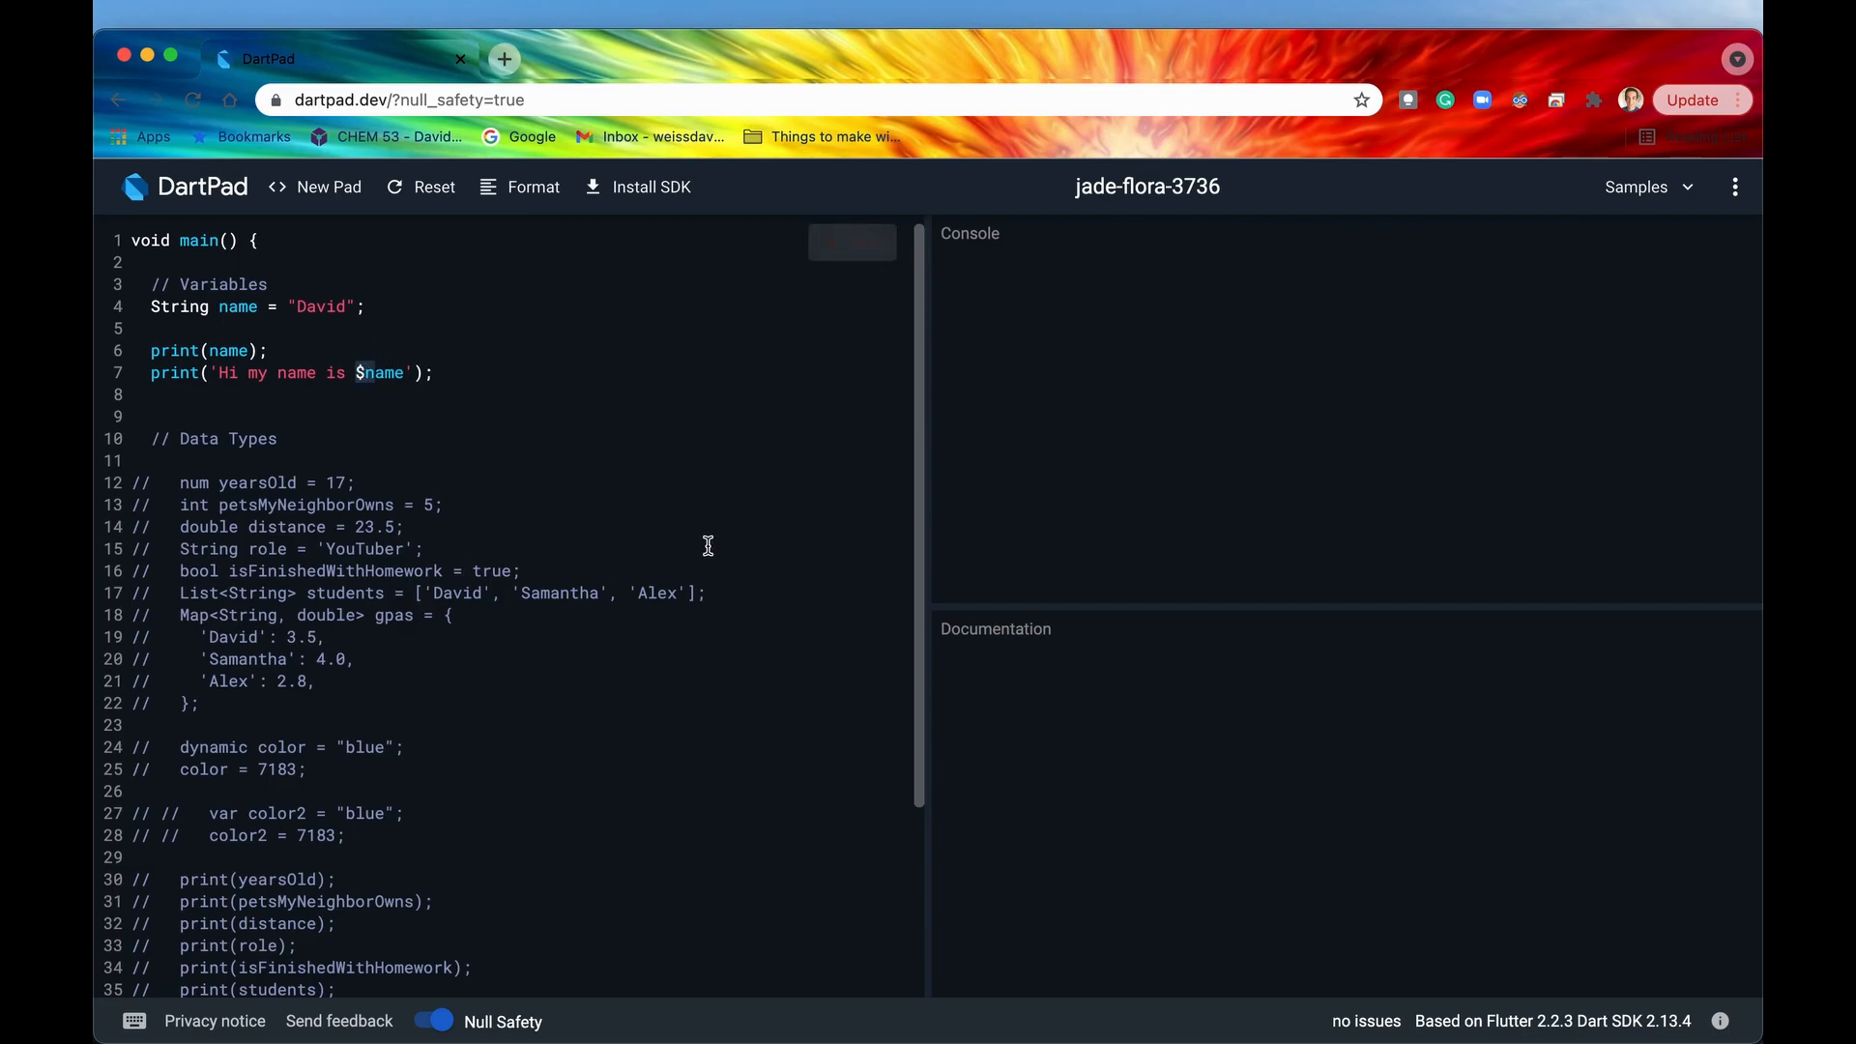
left_click(852, 242)
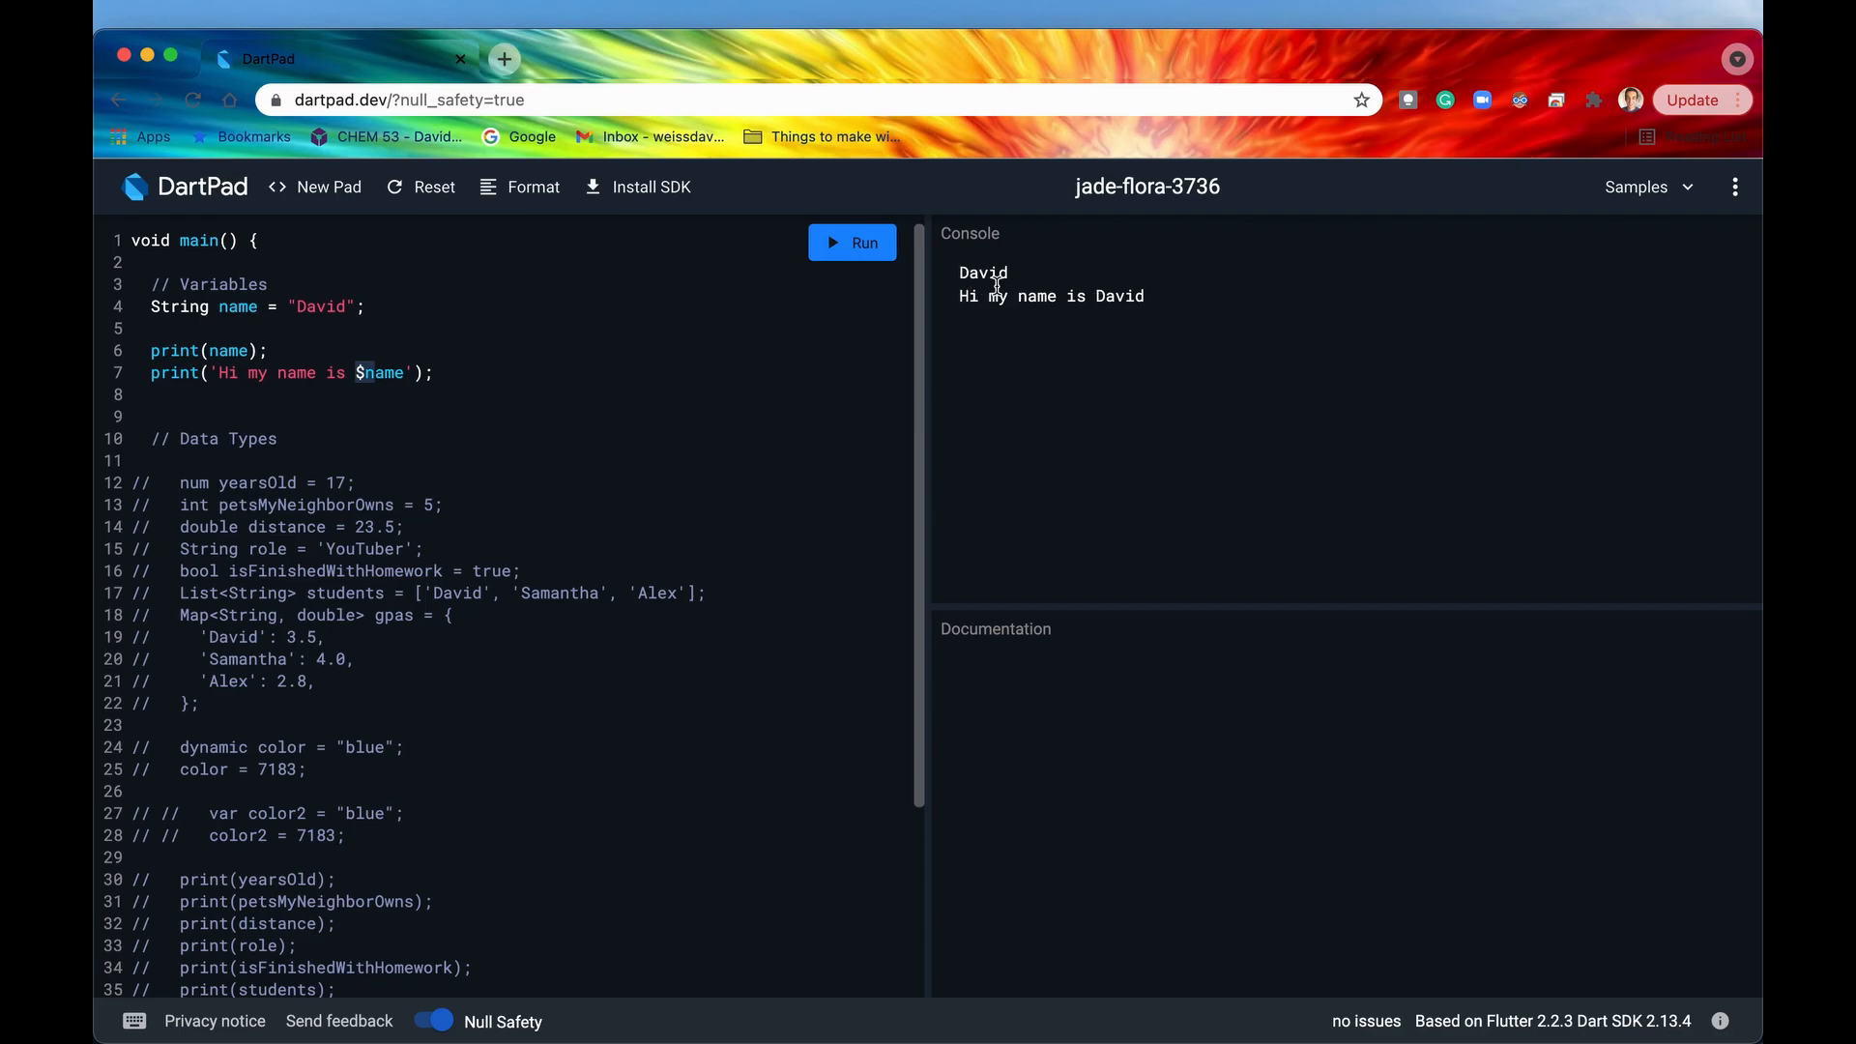
mouse_move(1102, 300)
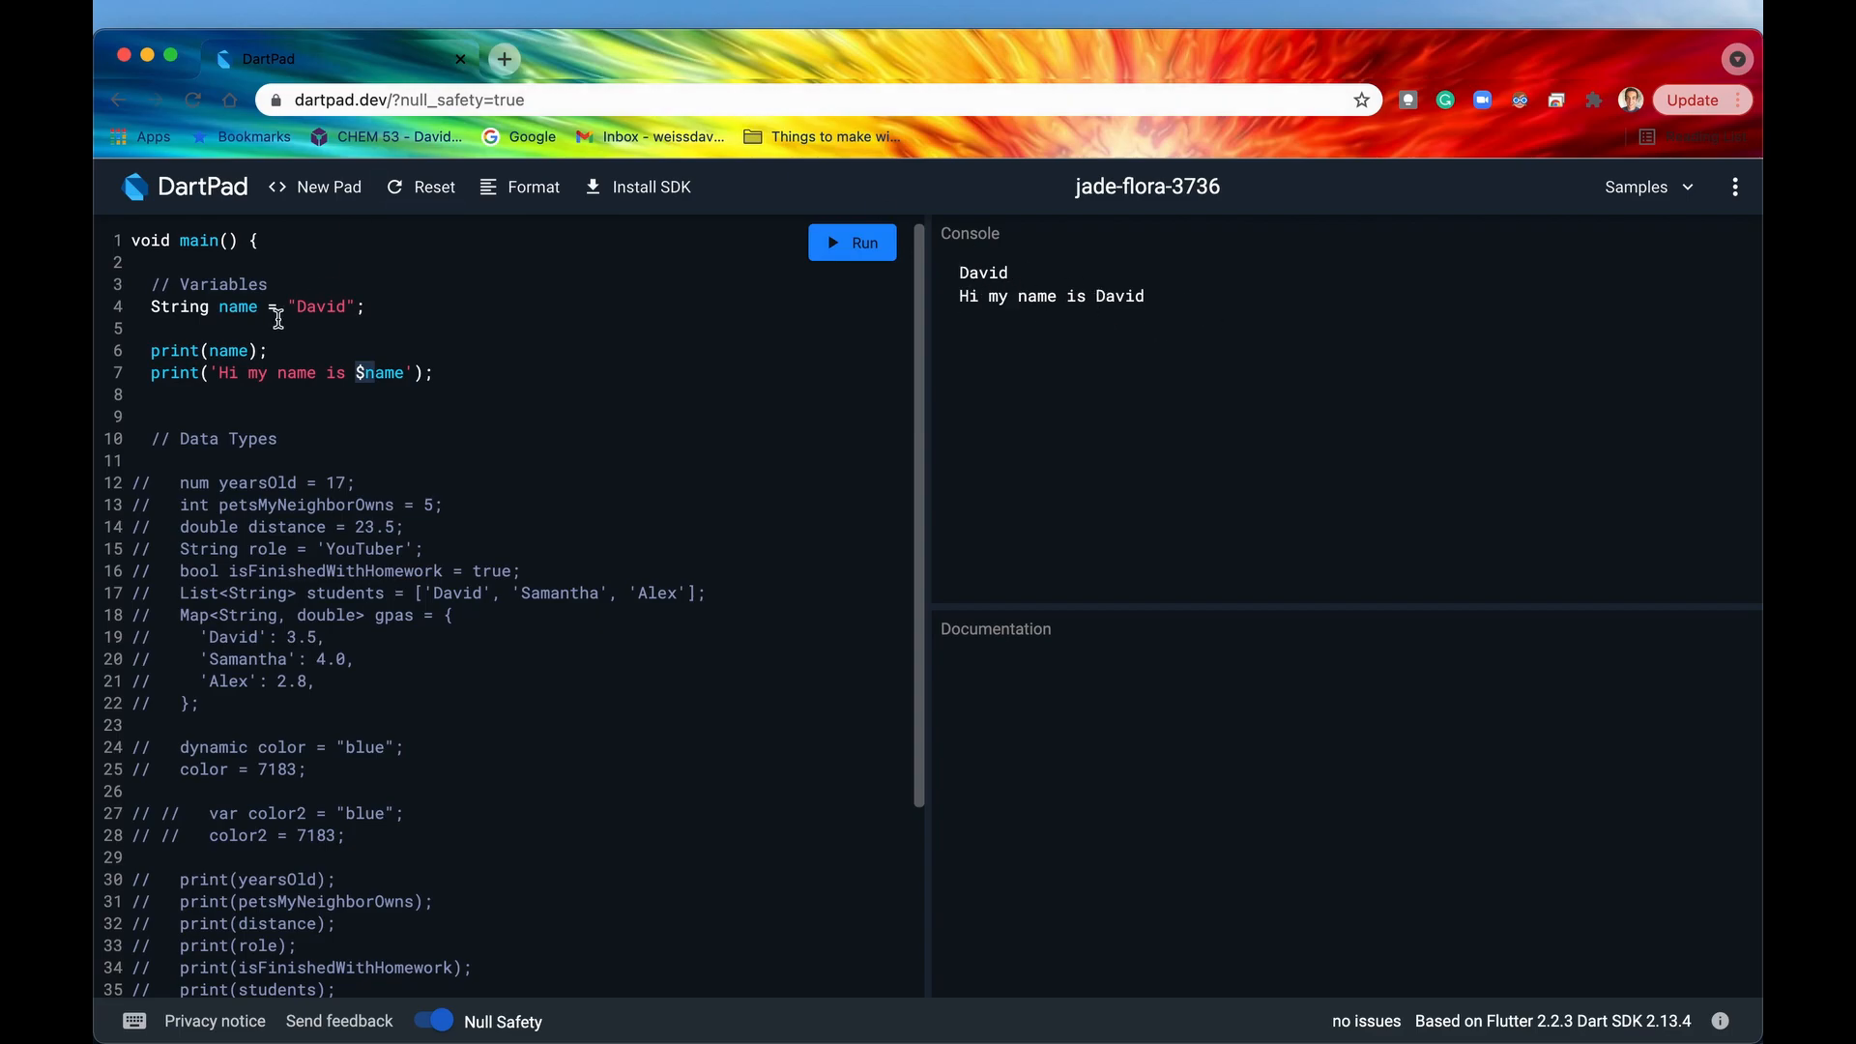
Add a reassignment name = "Mike" after the String name declaration.
left_click(238, 305)
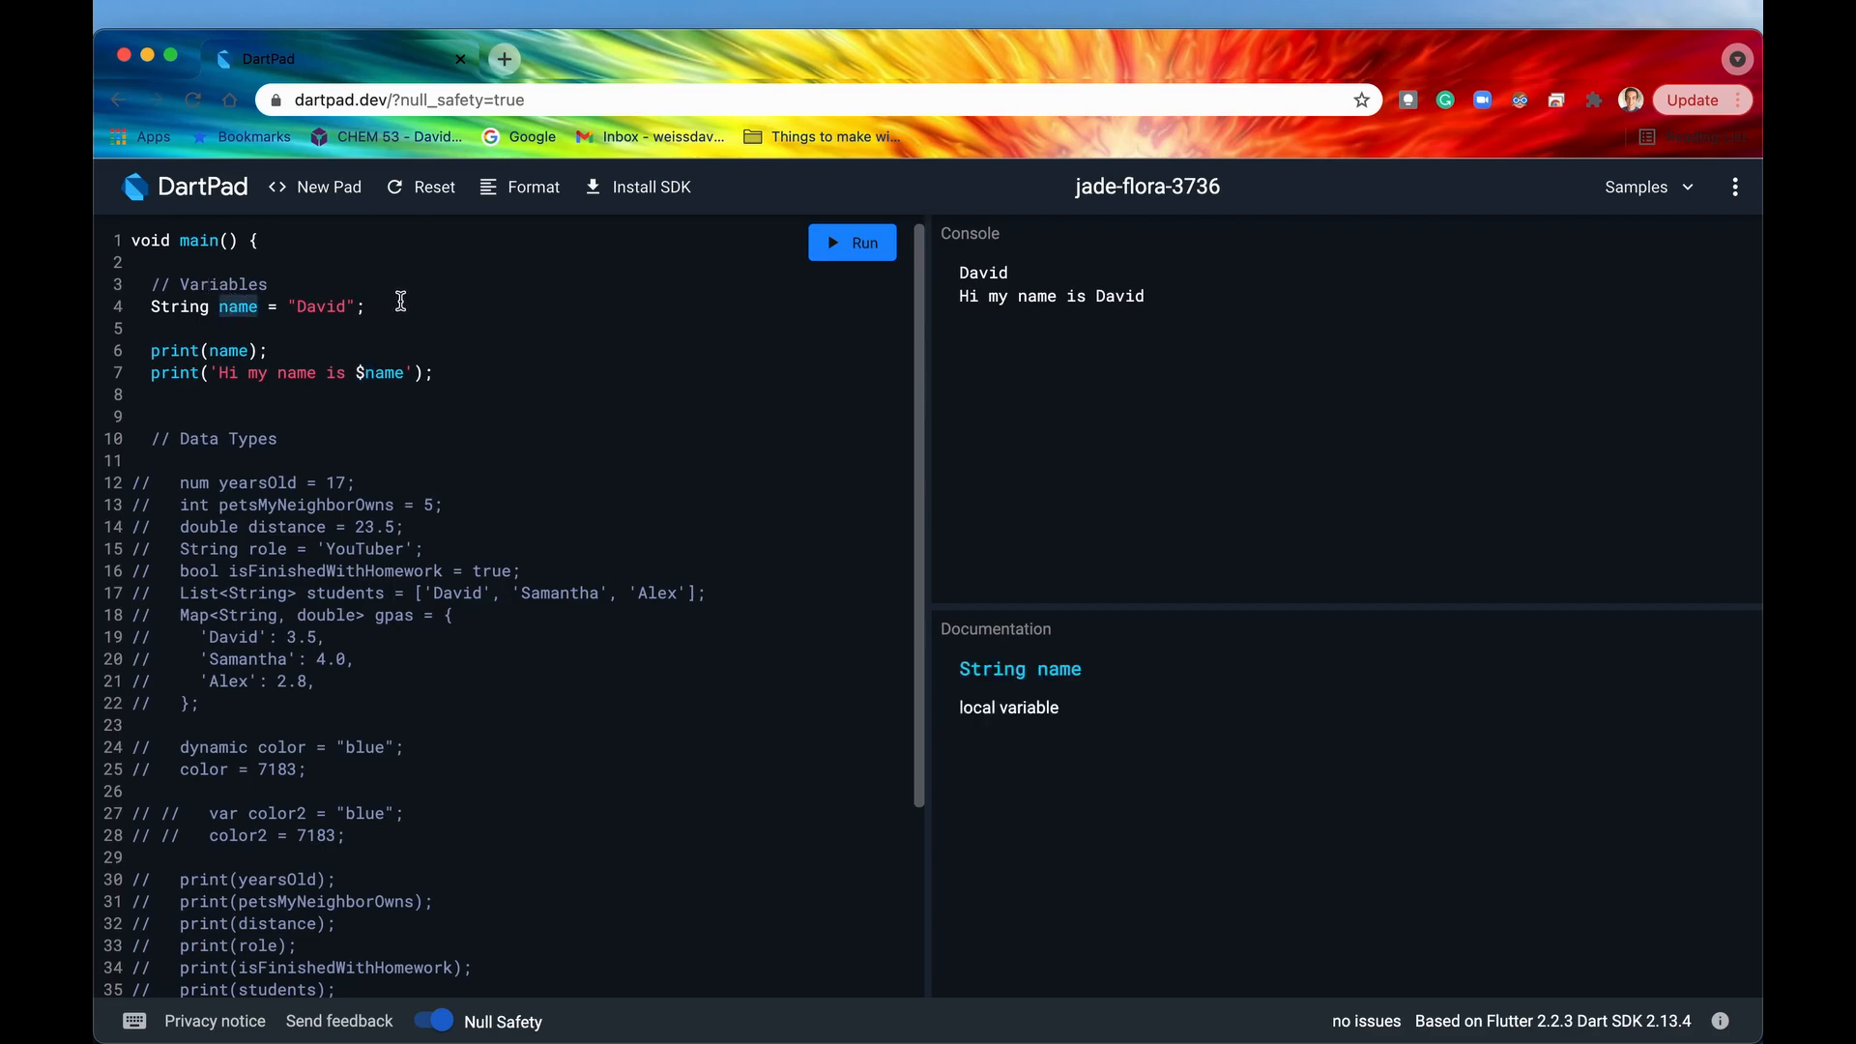
mouse_move(249, 665)
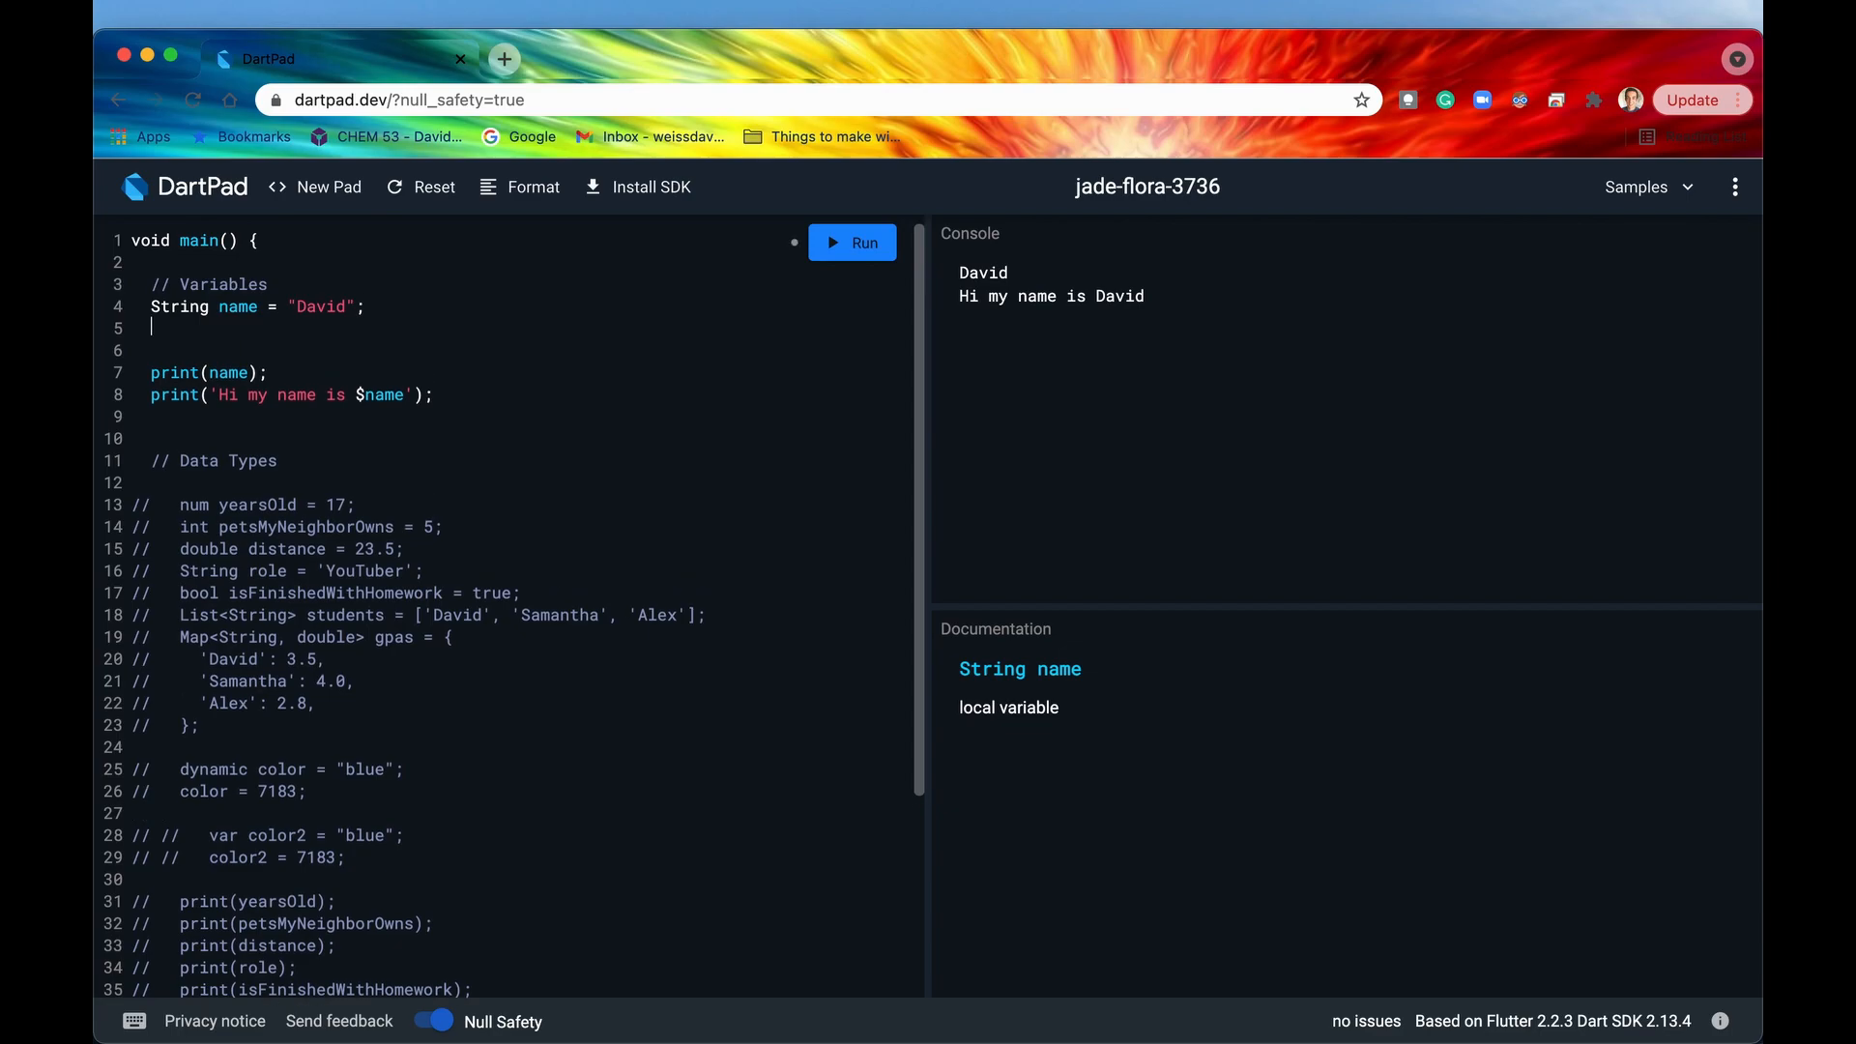
type("name =")
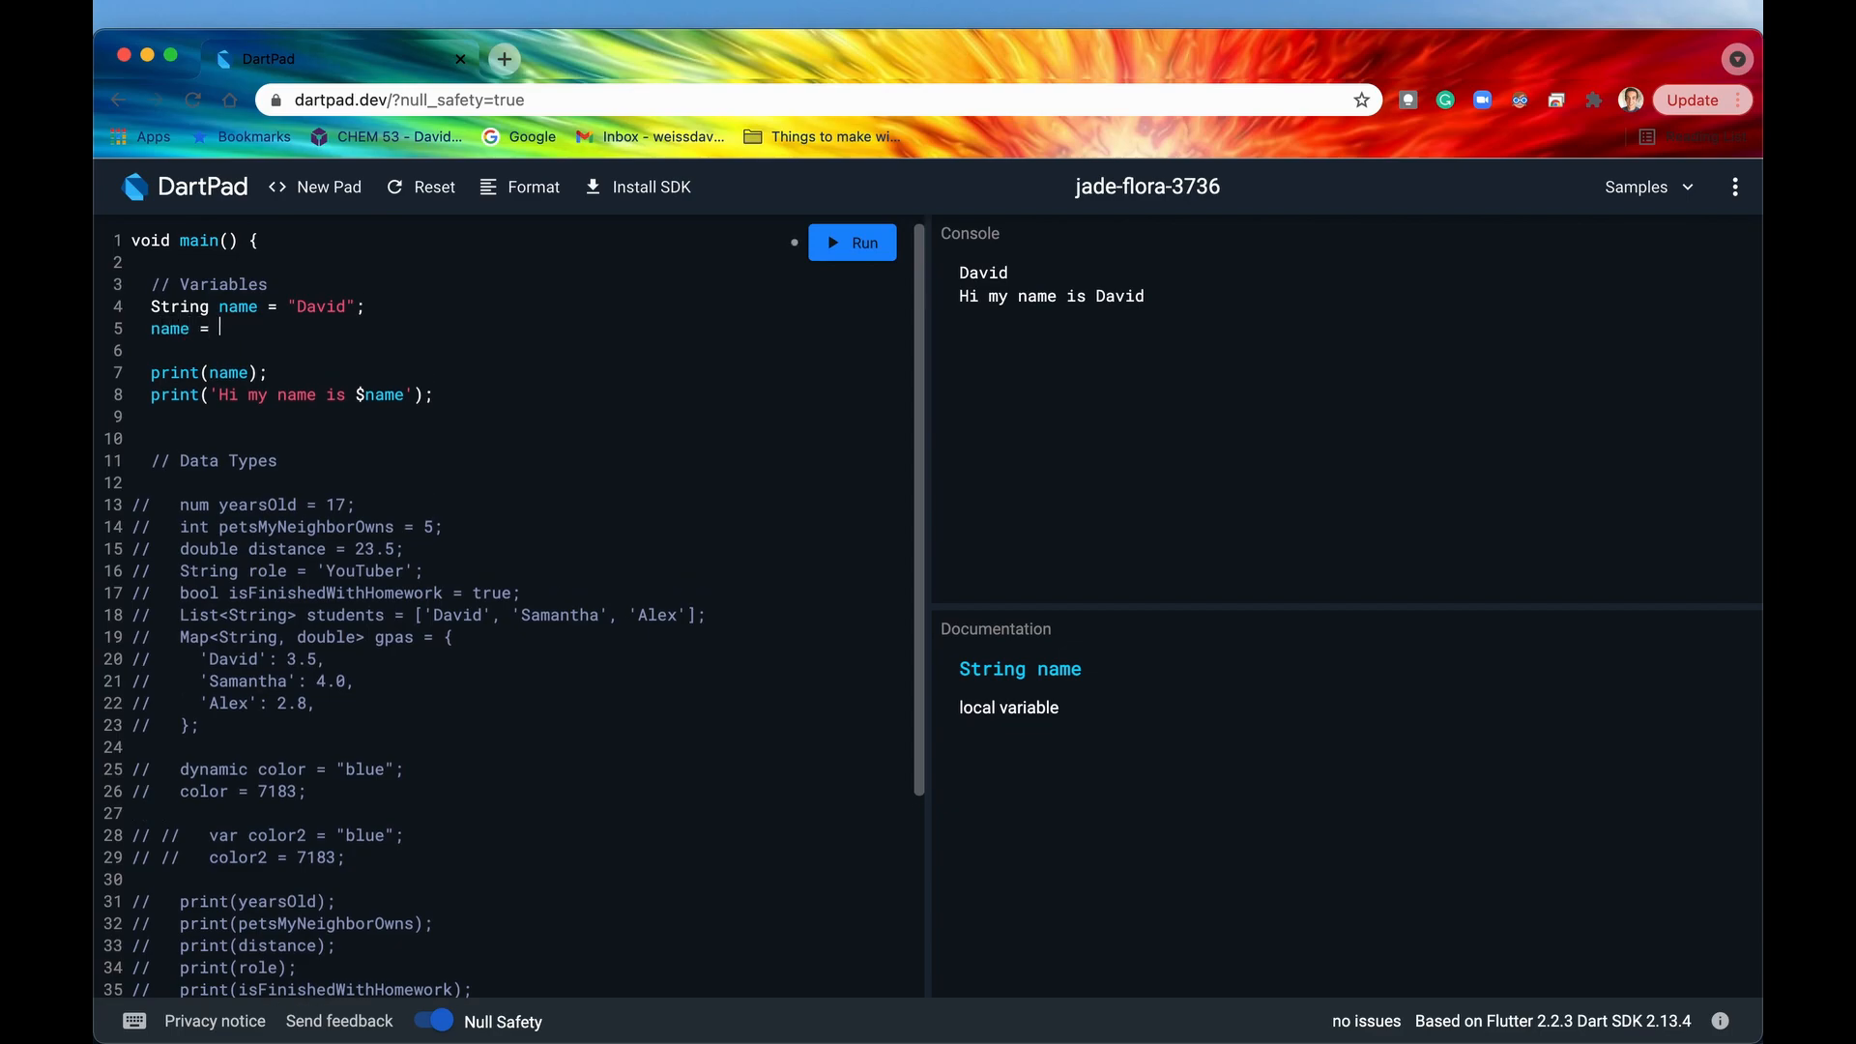
type("\"")
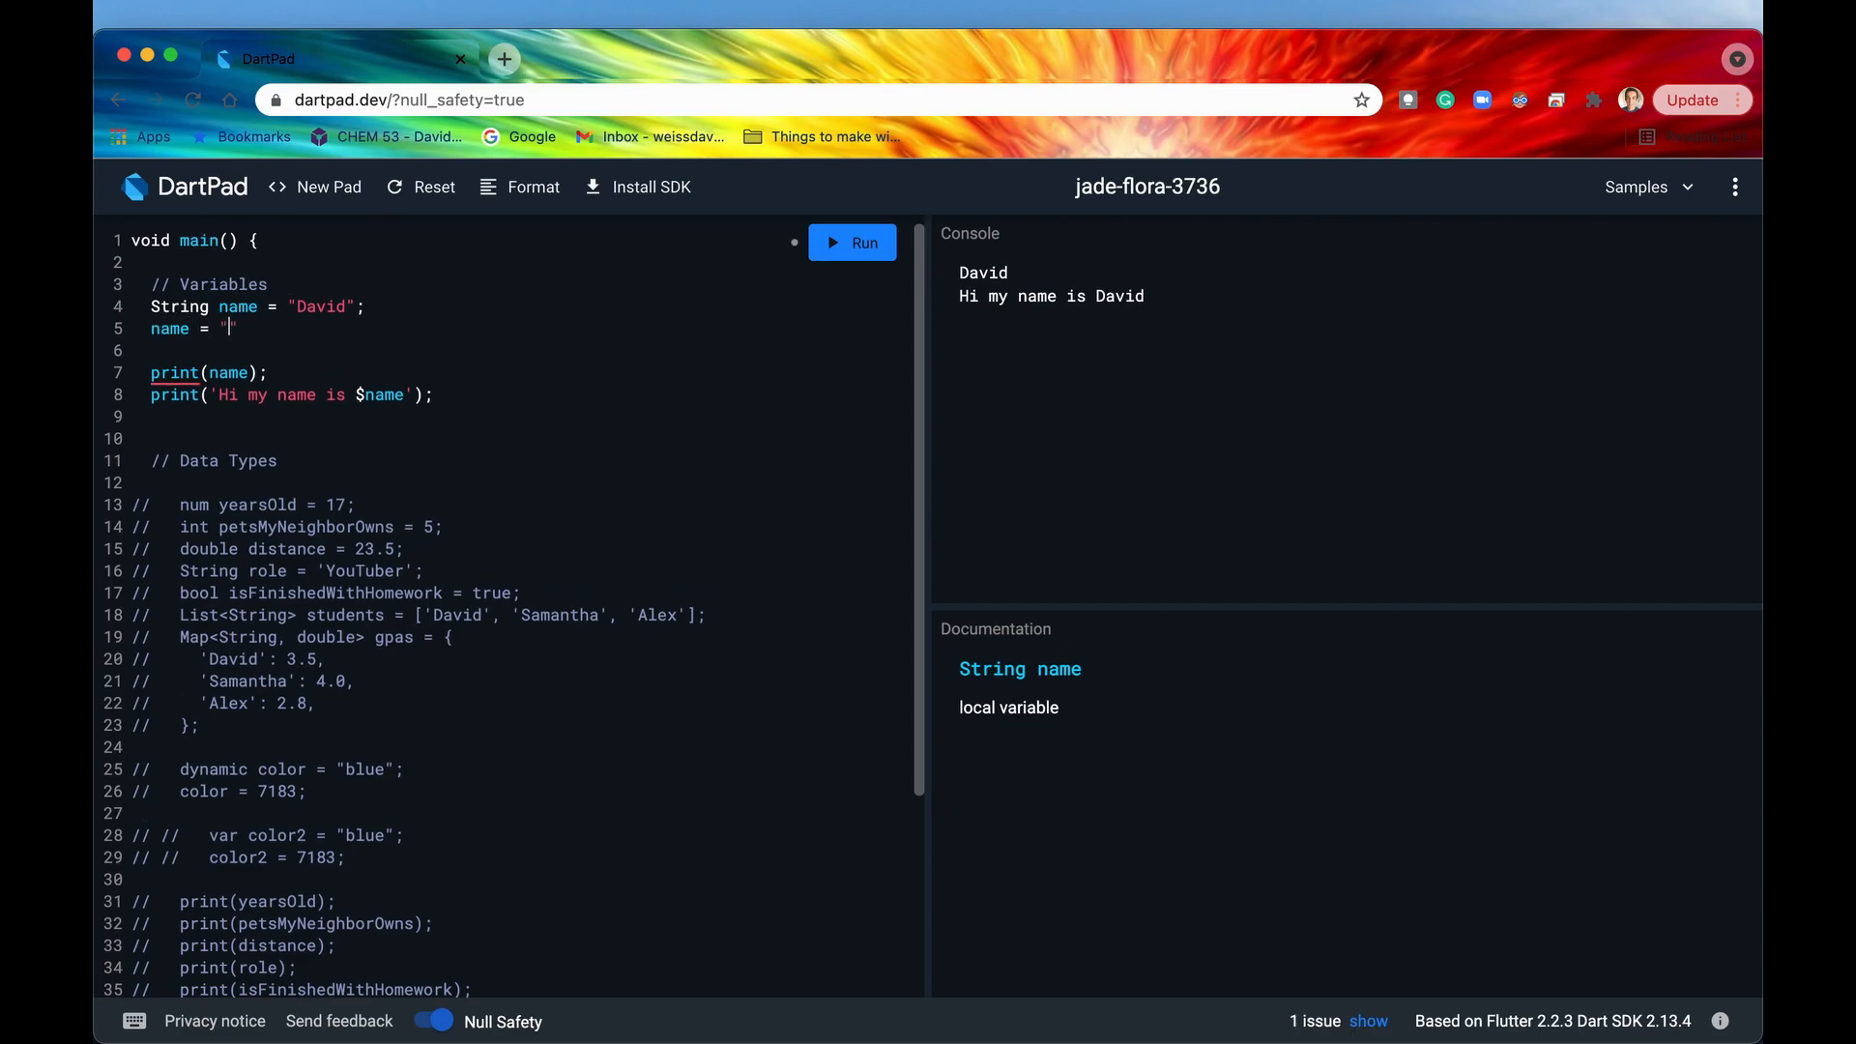
type("Mike")
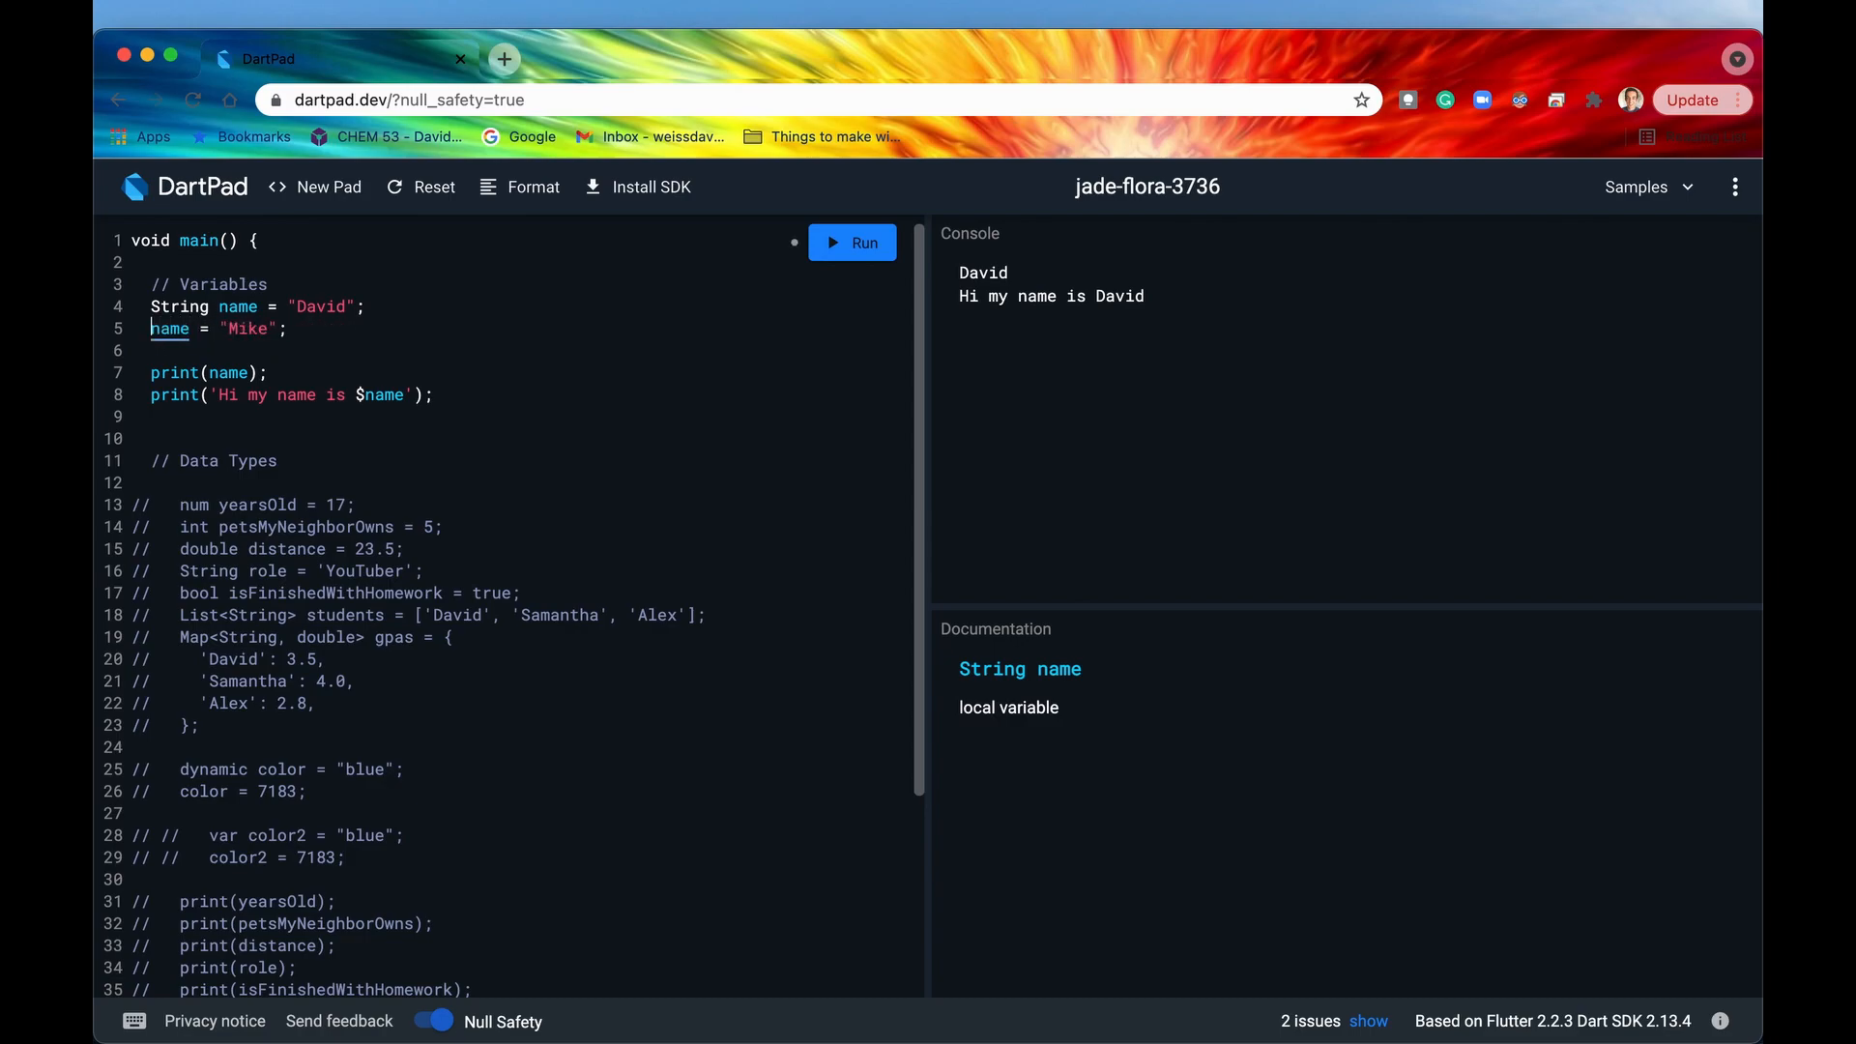
type("String")
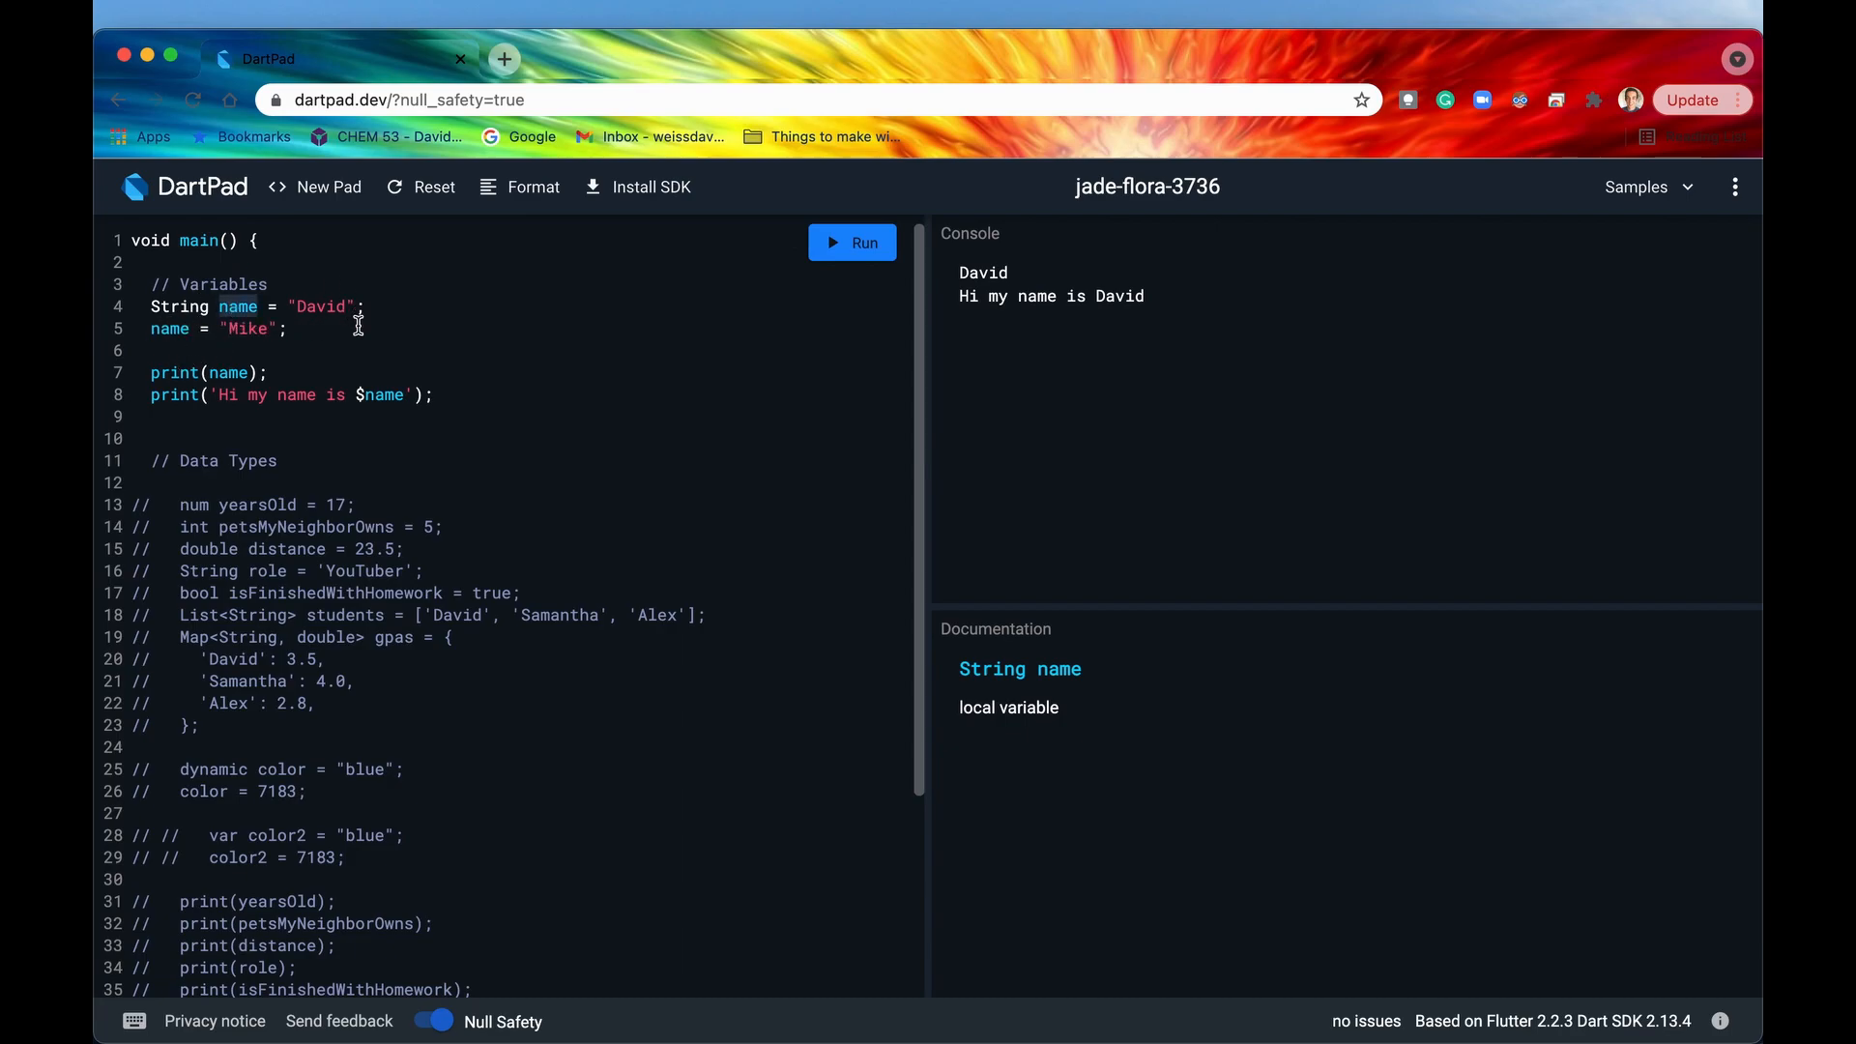
Experiment with the Mike reassignment line and run, printing Mike and Hi my name is Mike.
left_click(180, 306)
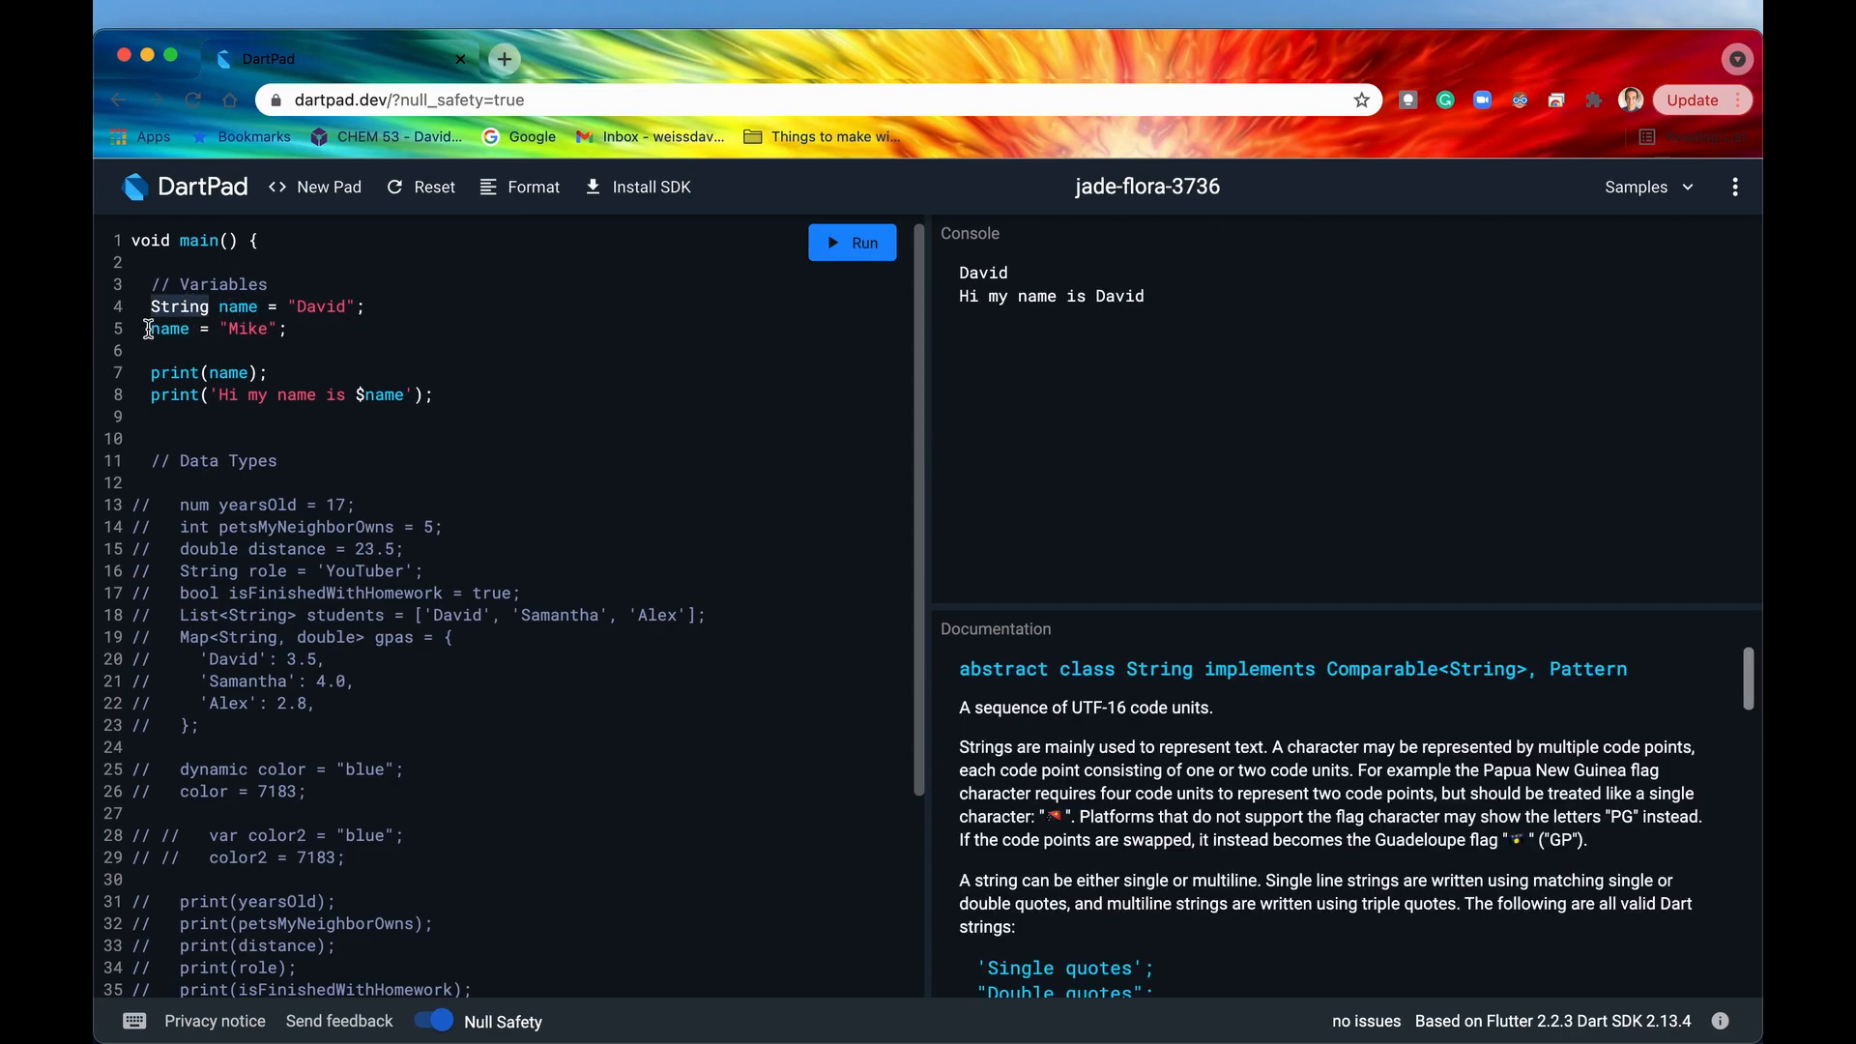
left_click(166, 329)
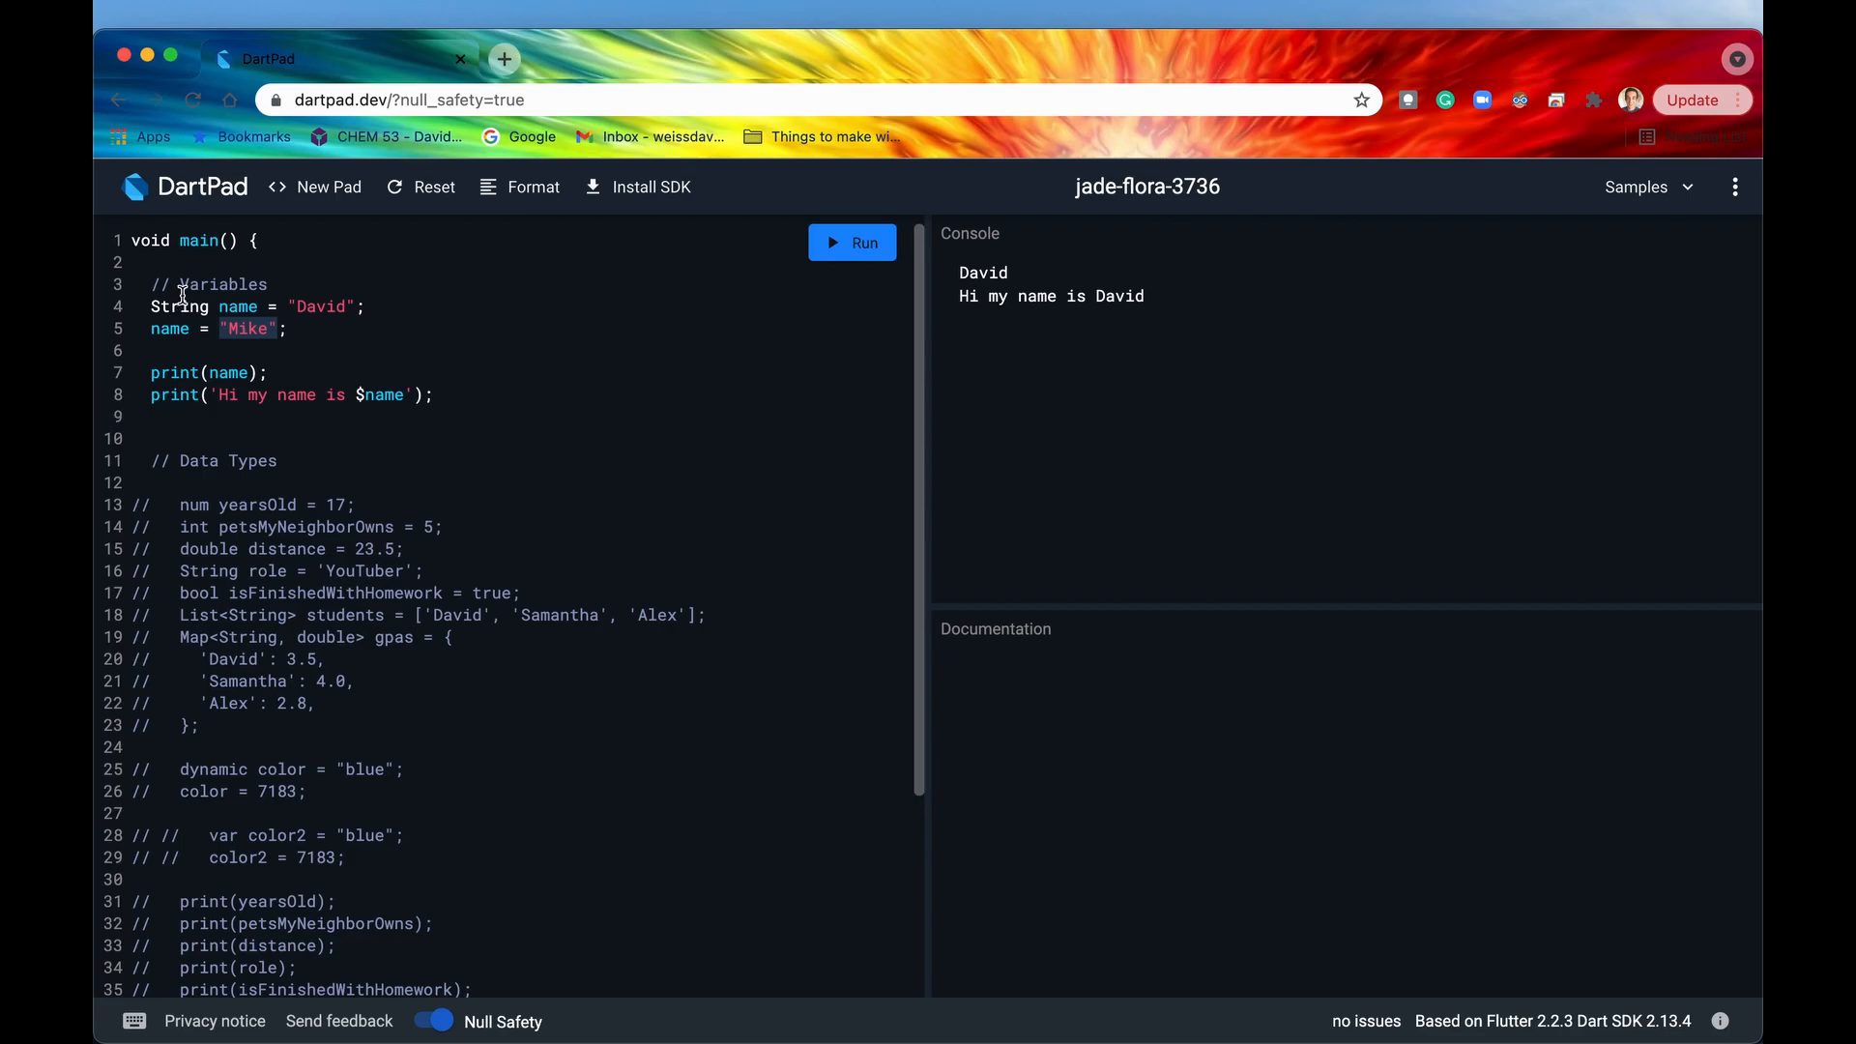
type("6")
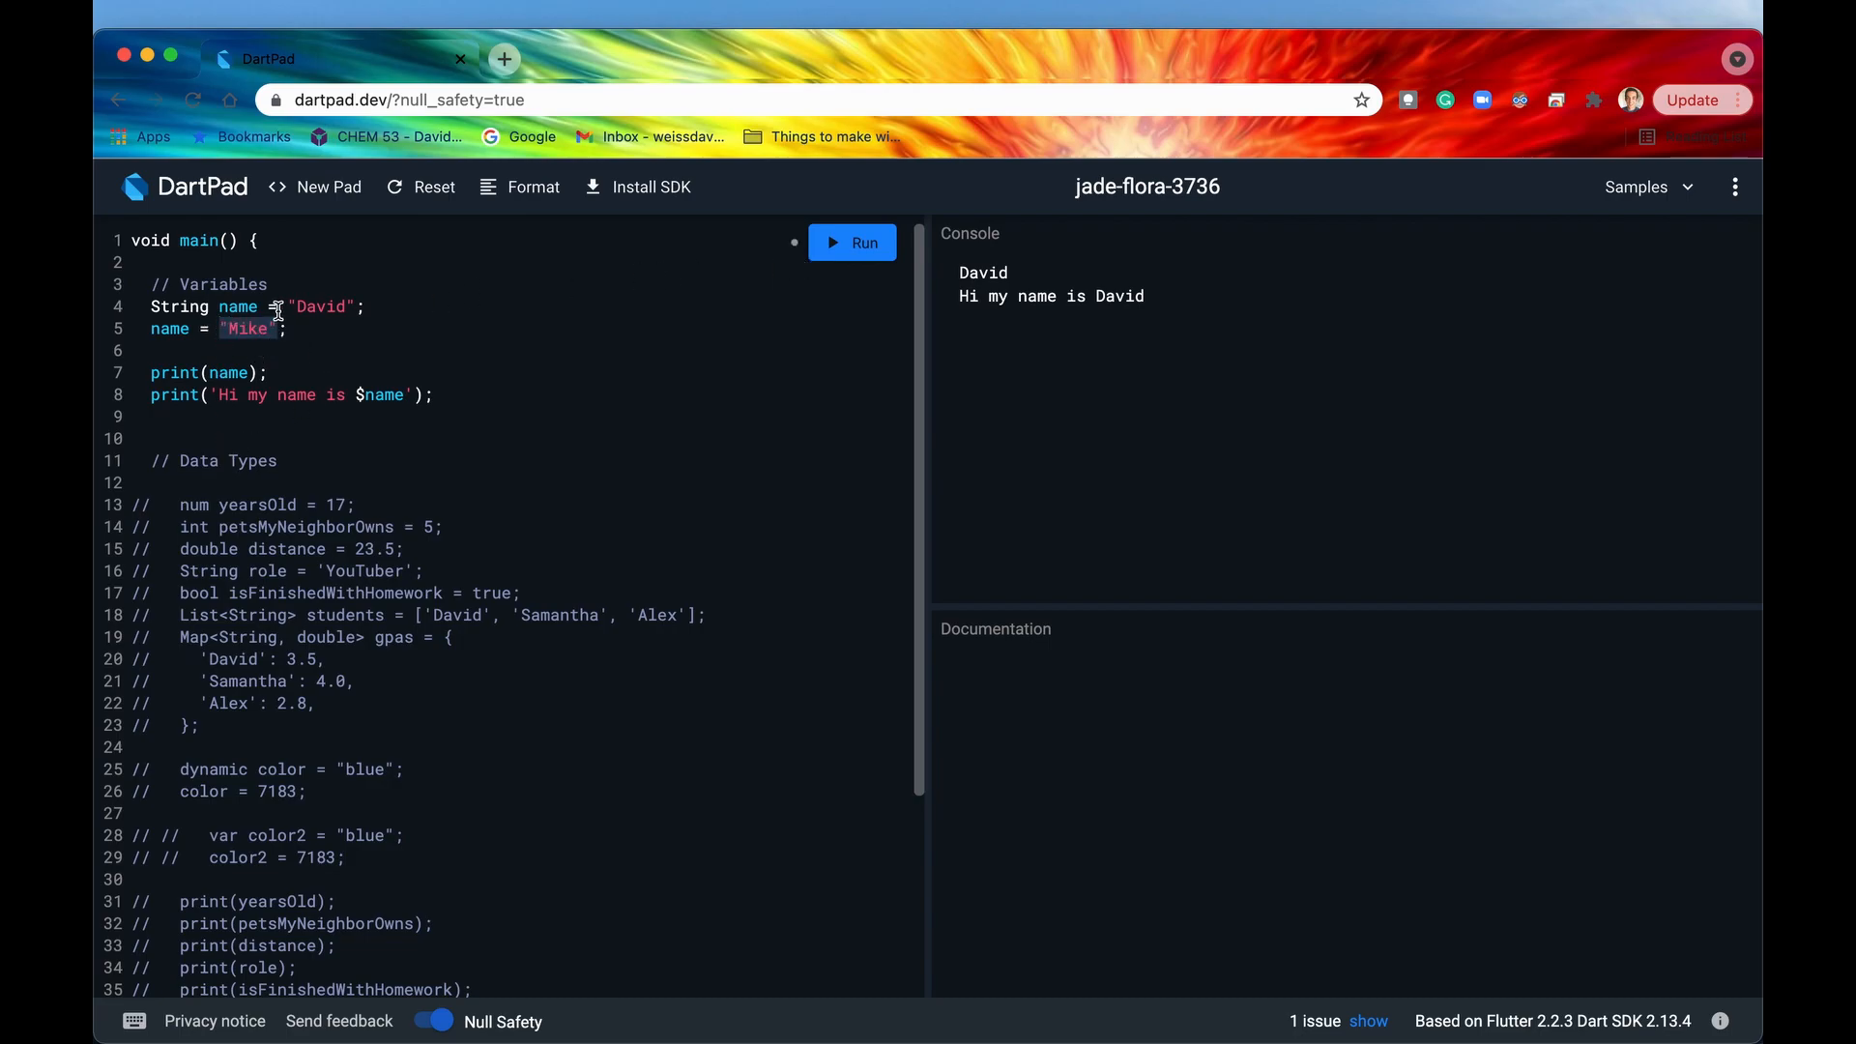
left_click(852, 243)
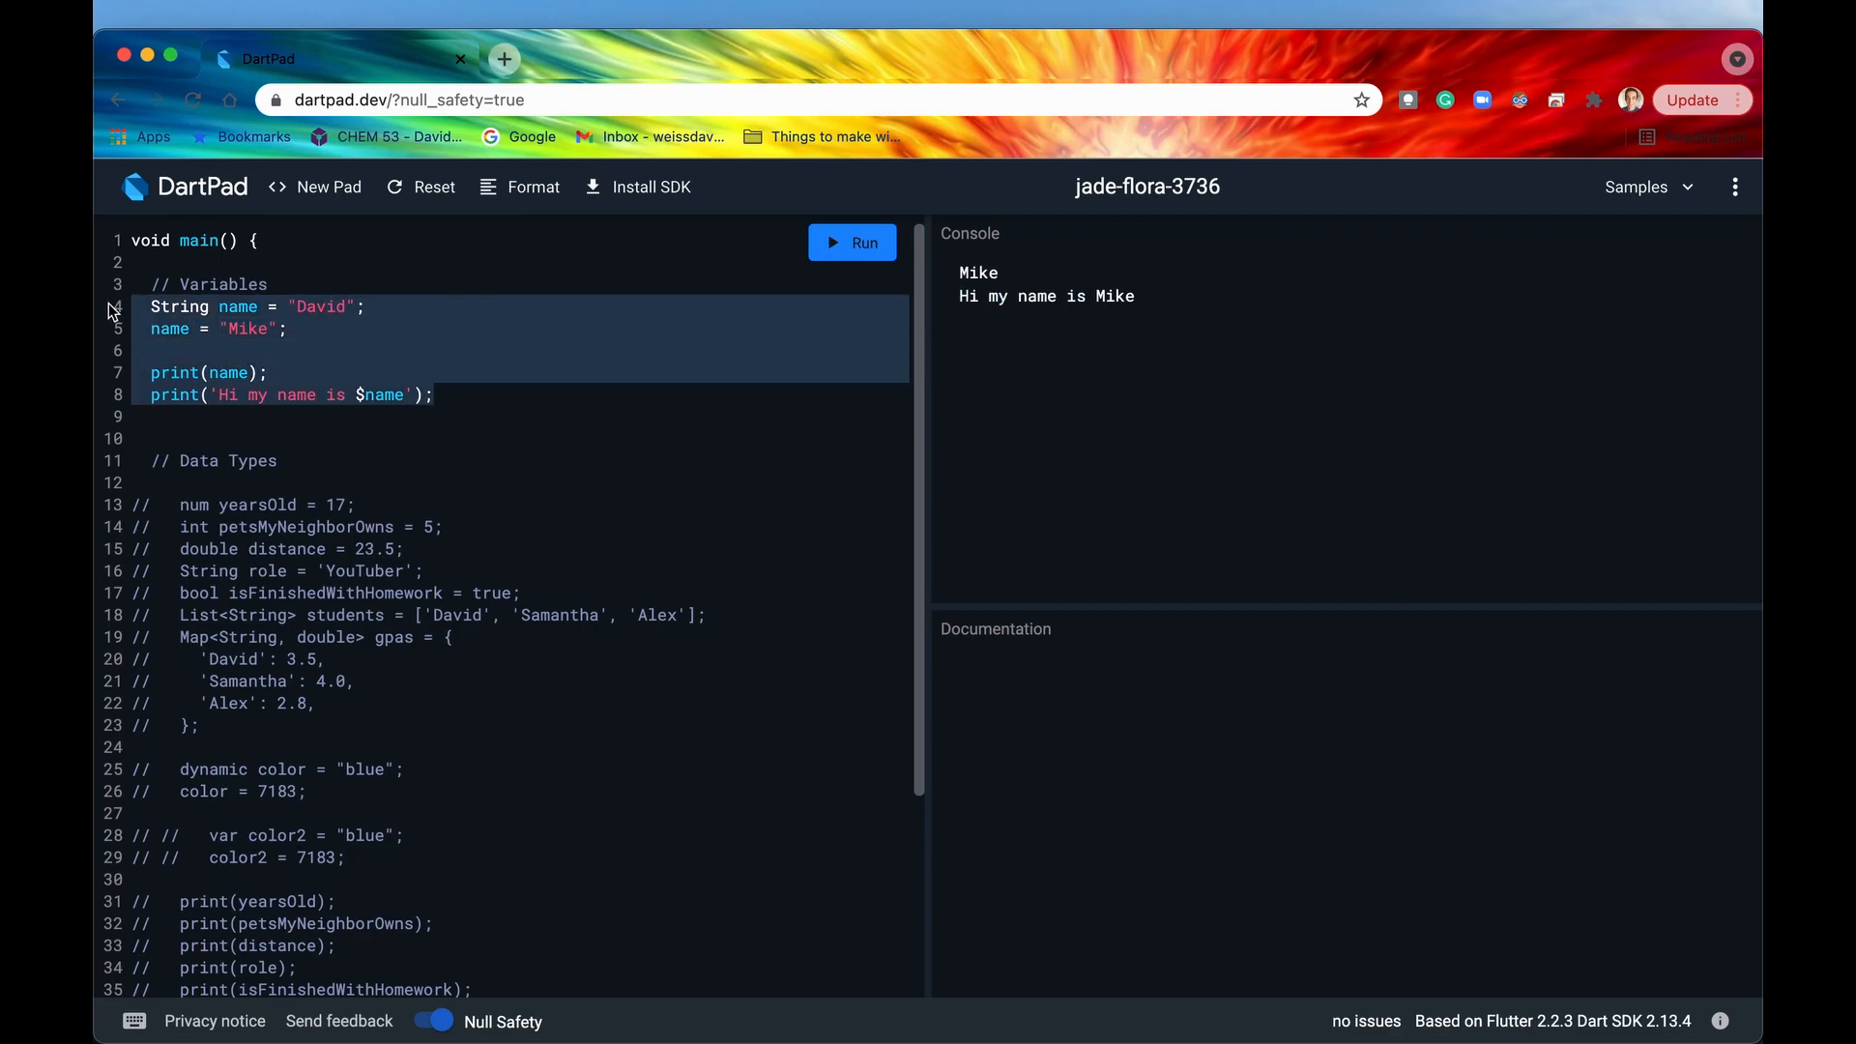
Test an invalid 5.5 value on the int pets count.
scroll("down", 3)
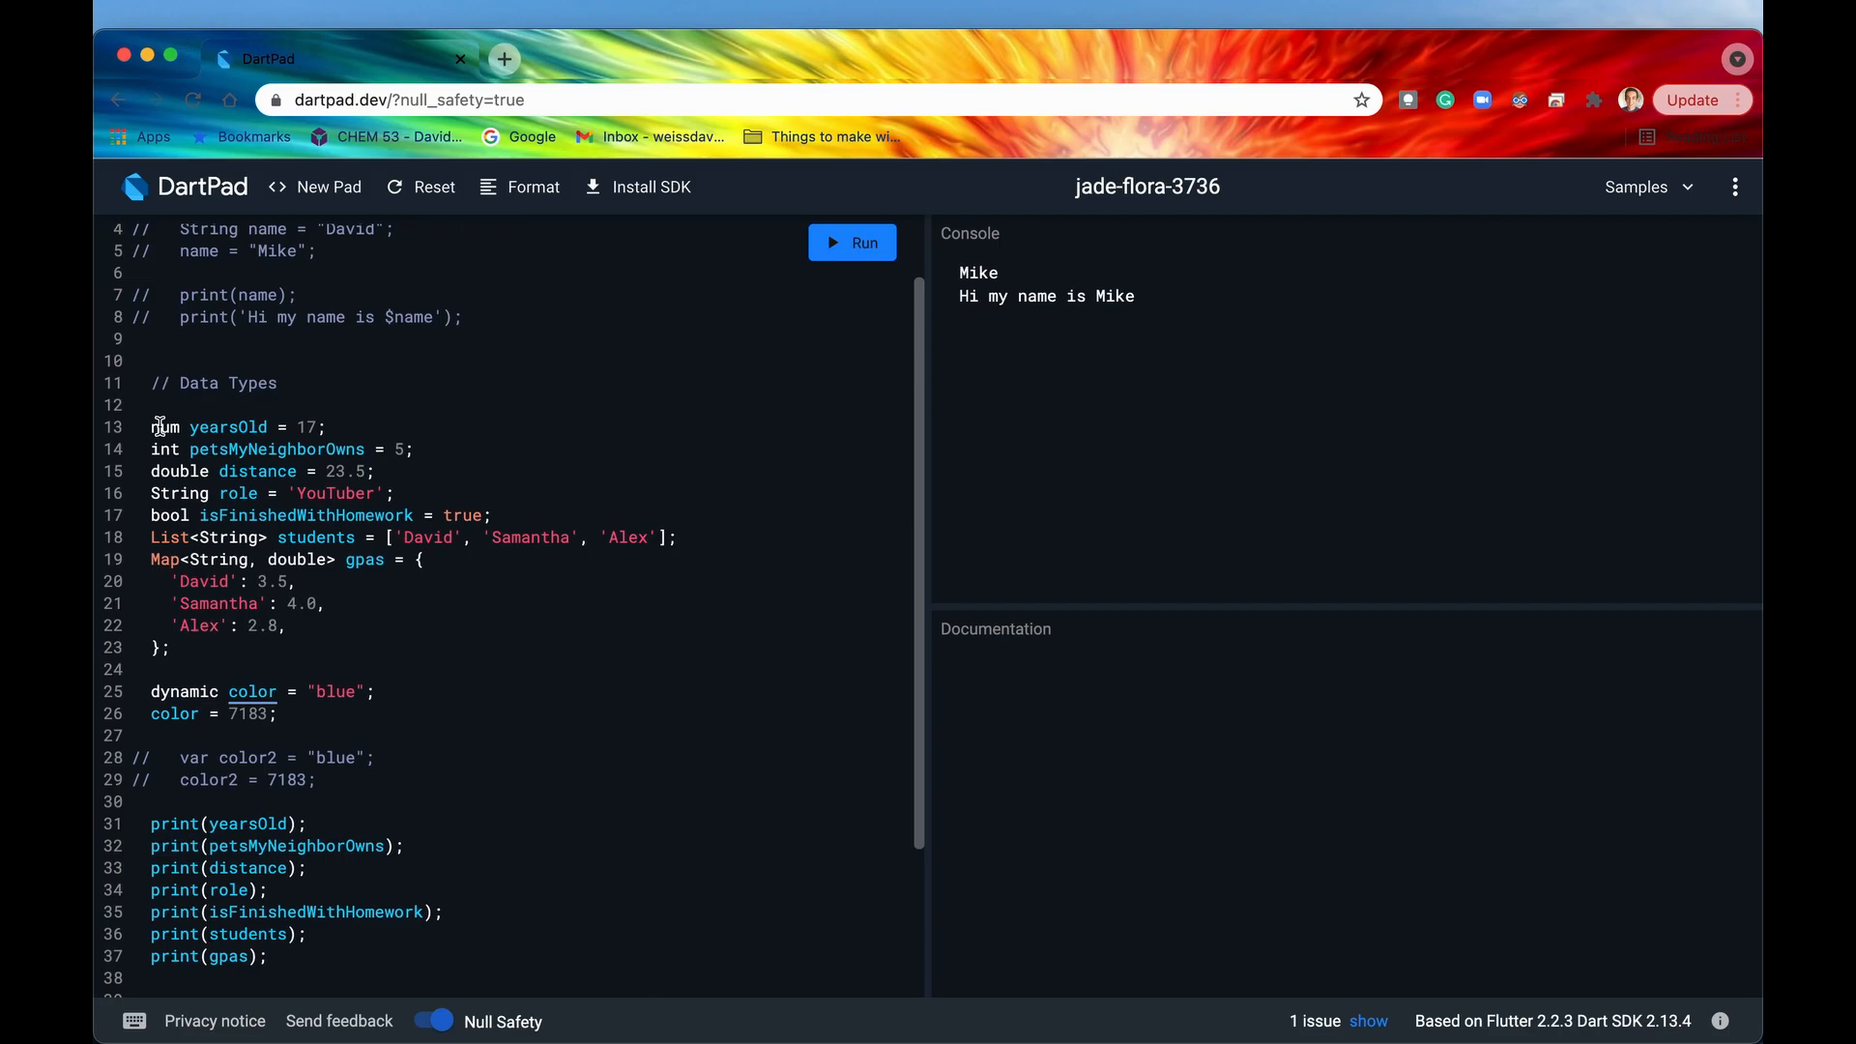
left_click(164, 449)
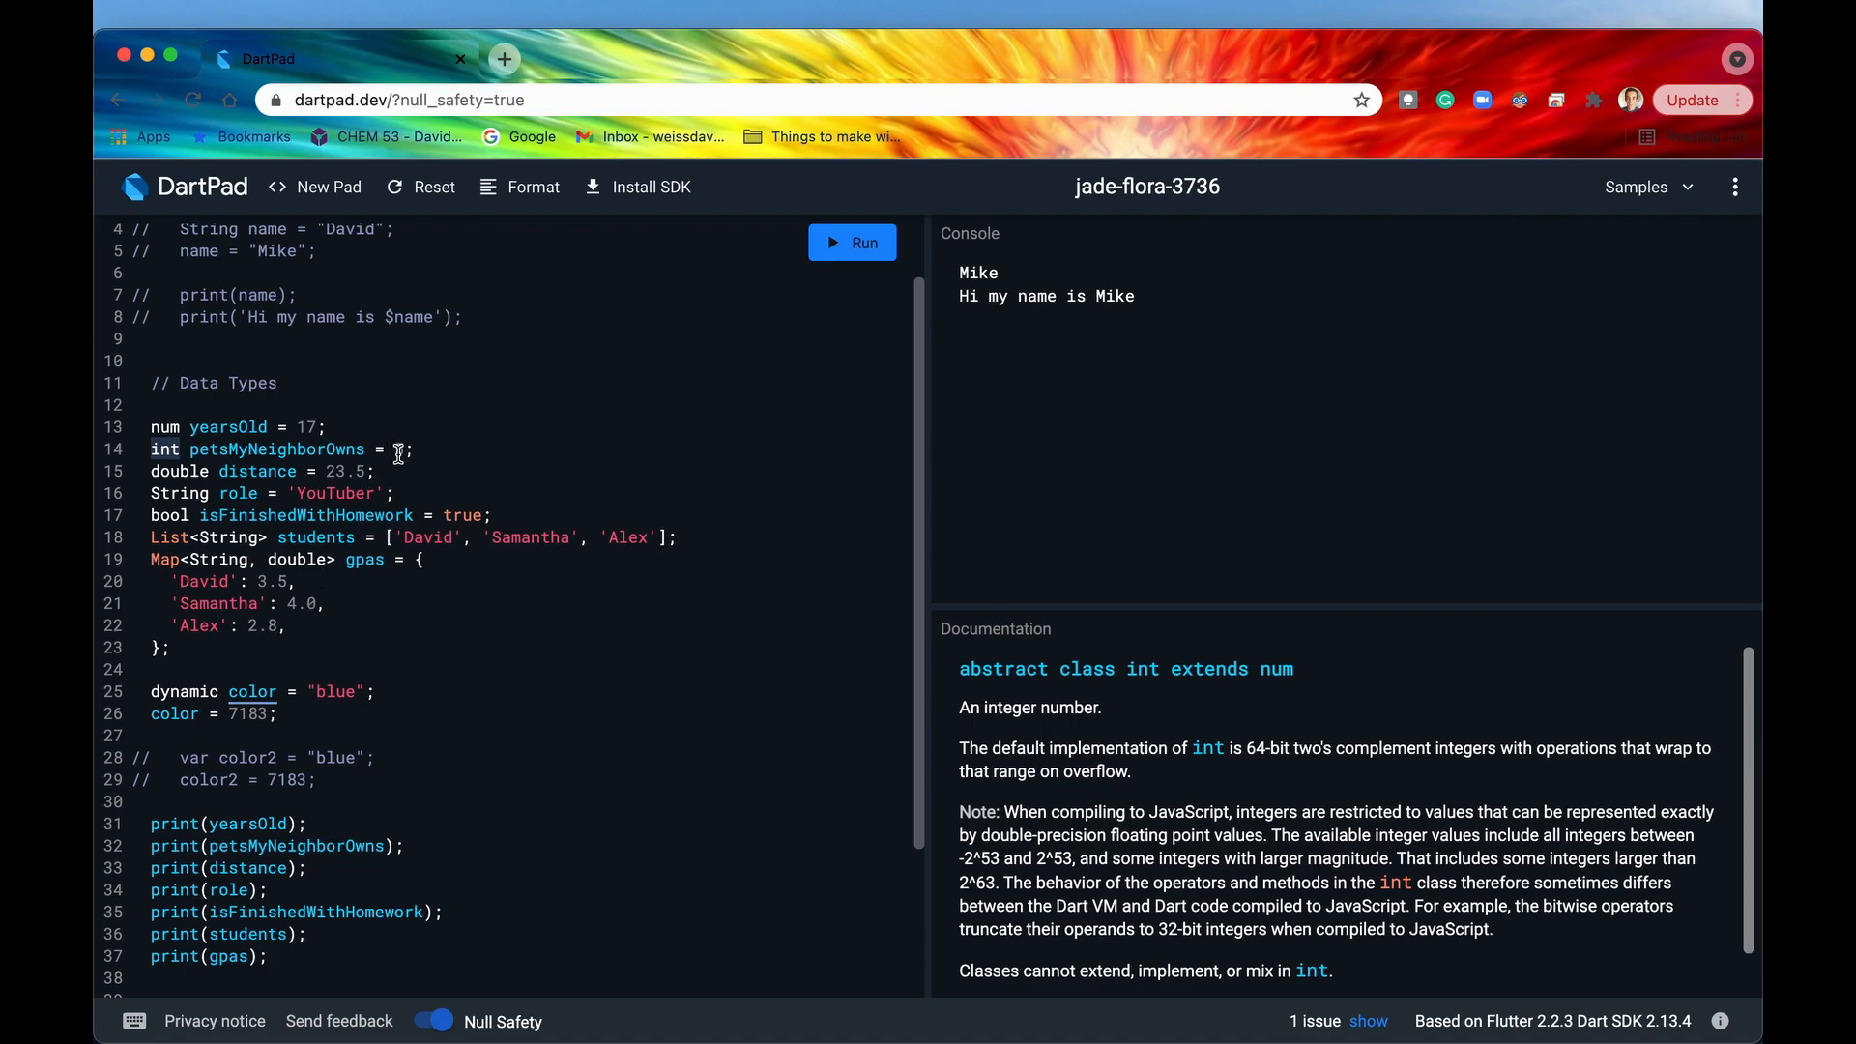
type("5")
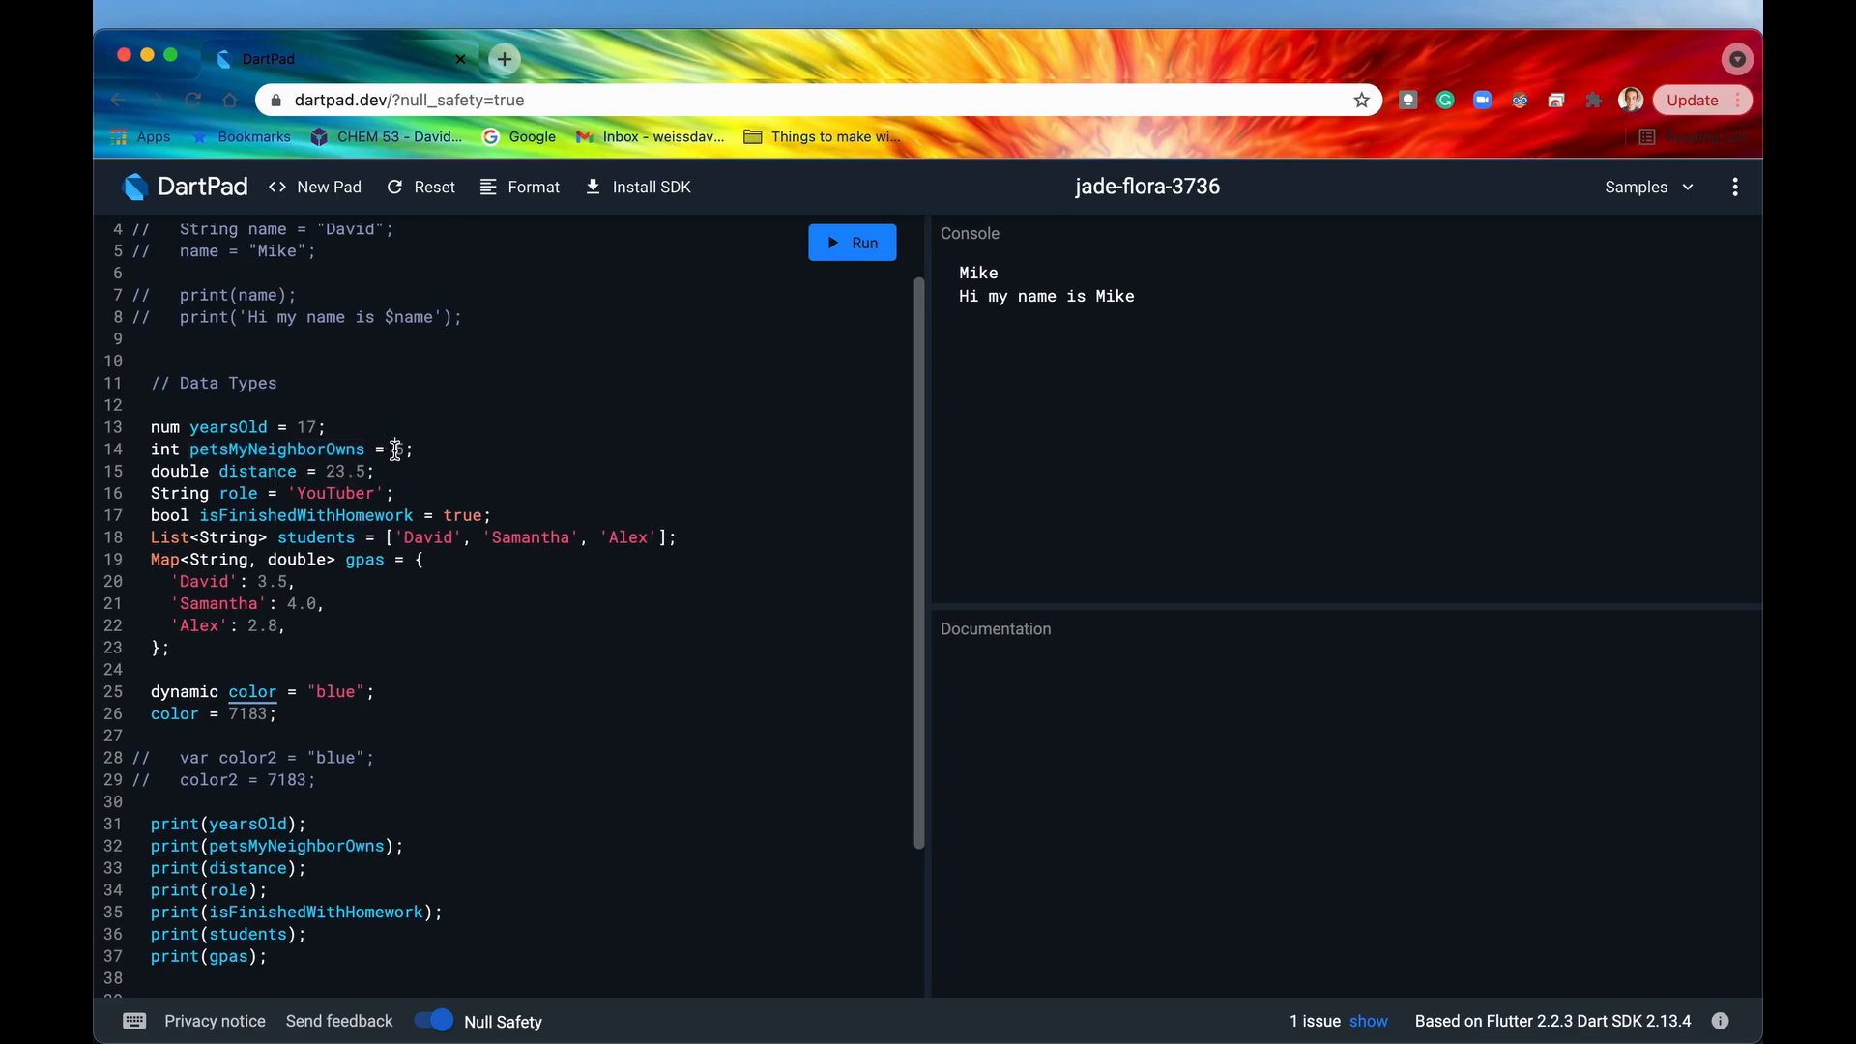
type("-")
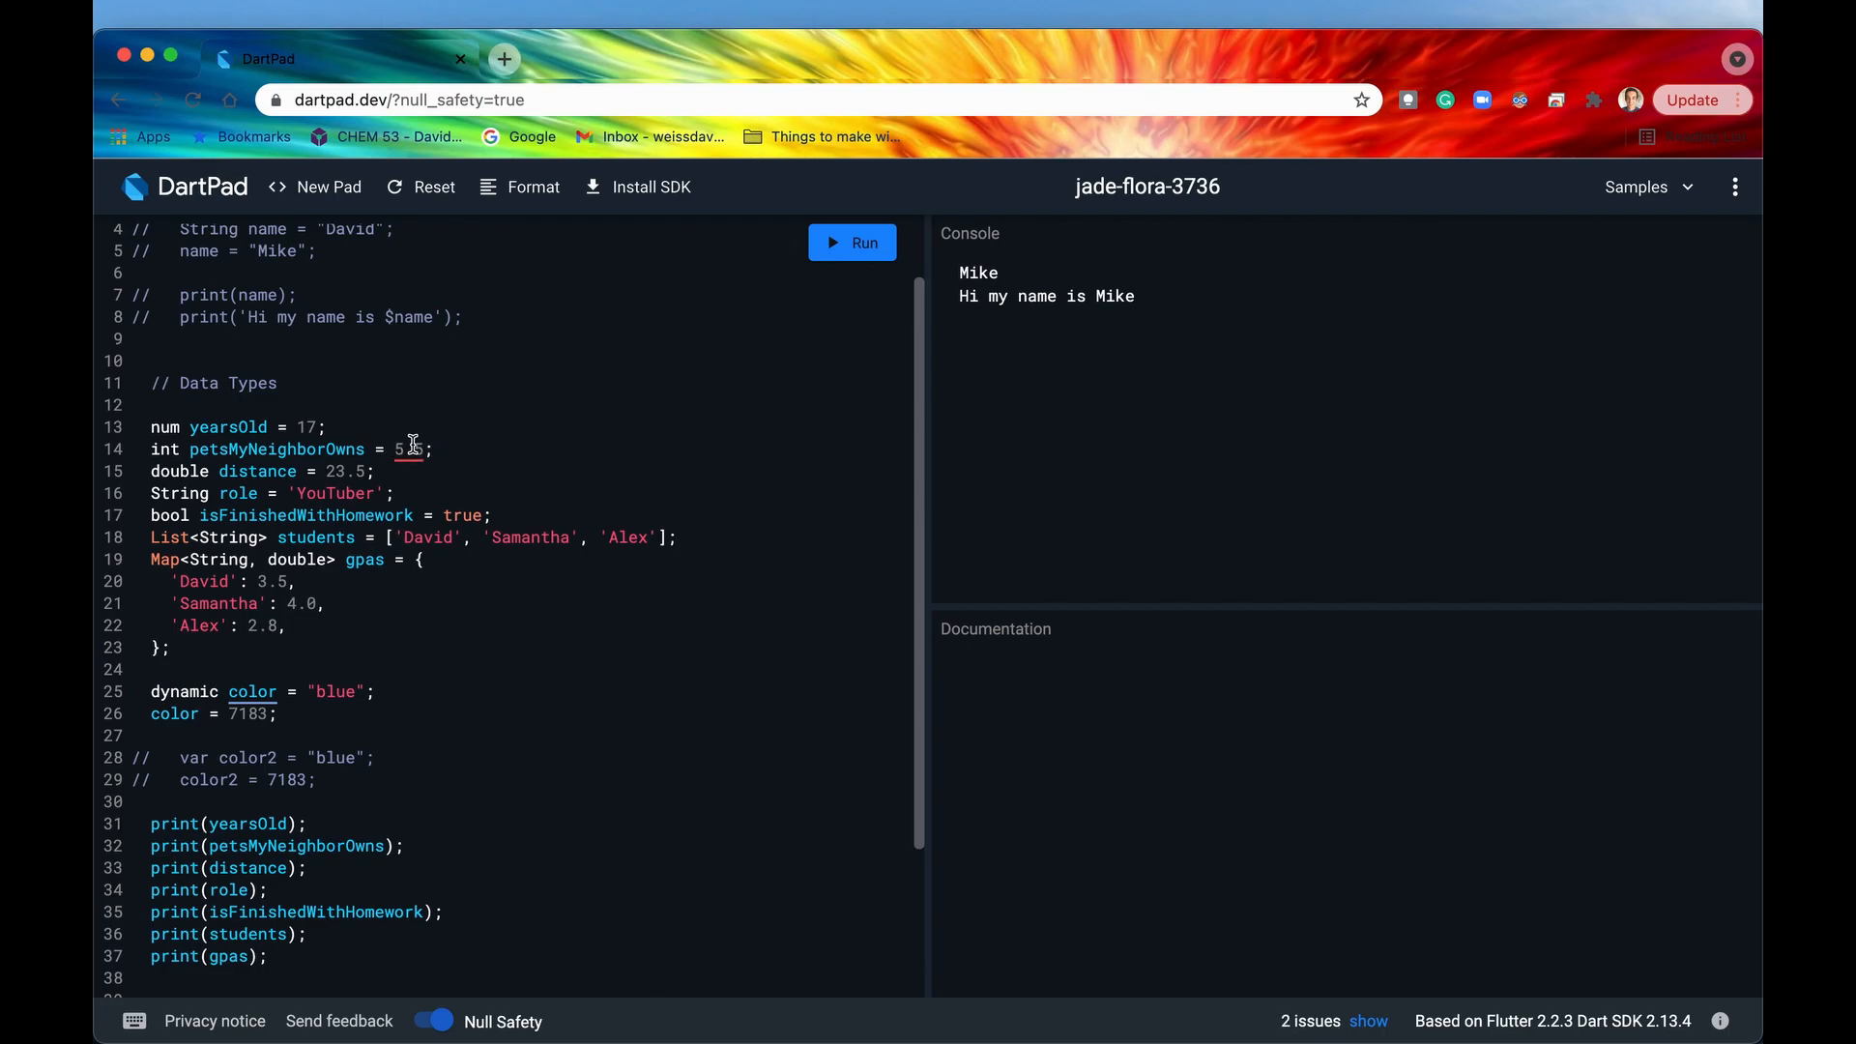
double_click(402, 449)
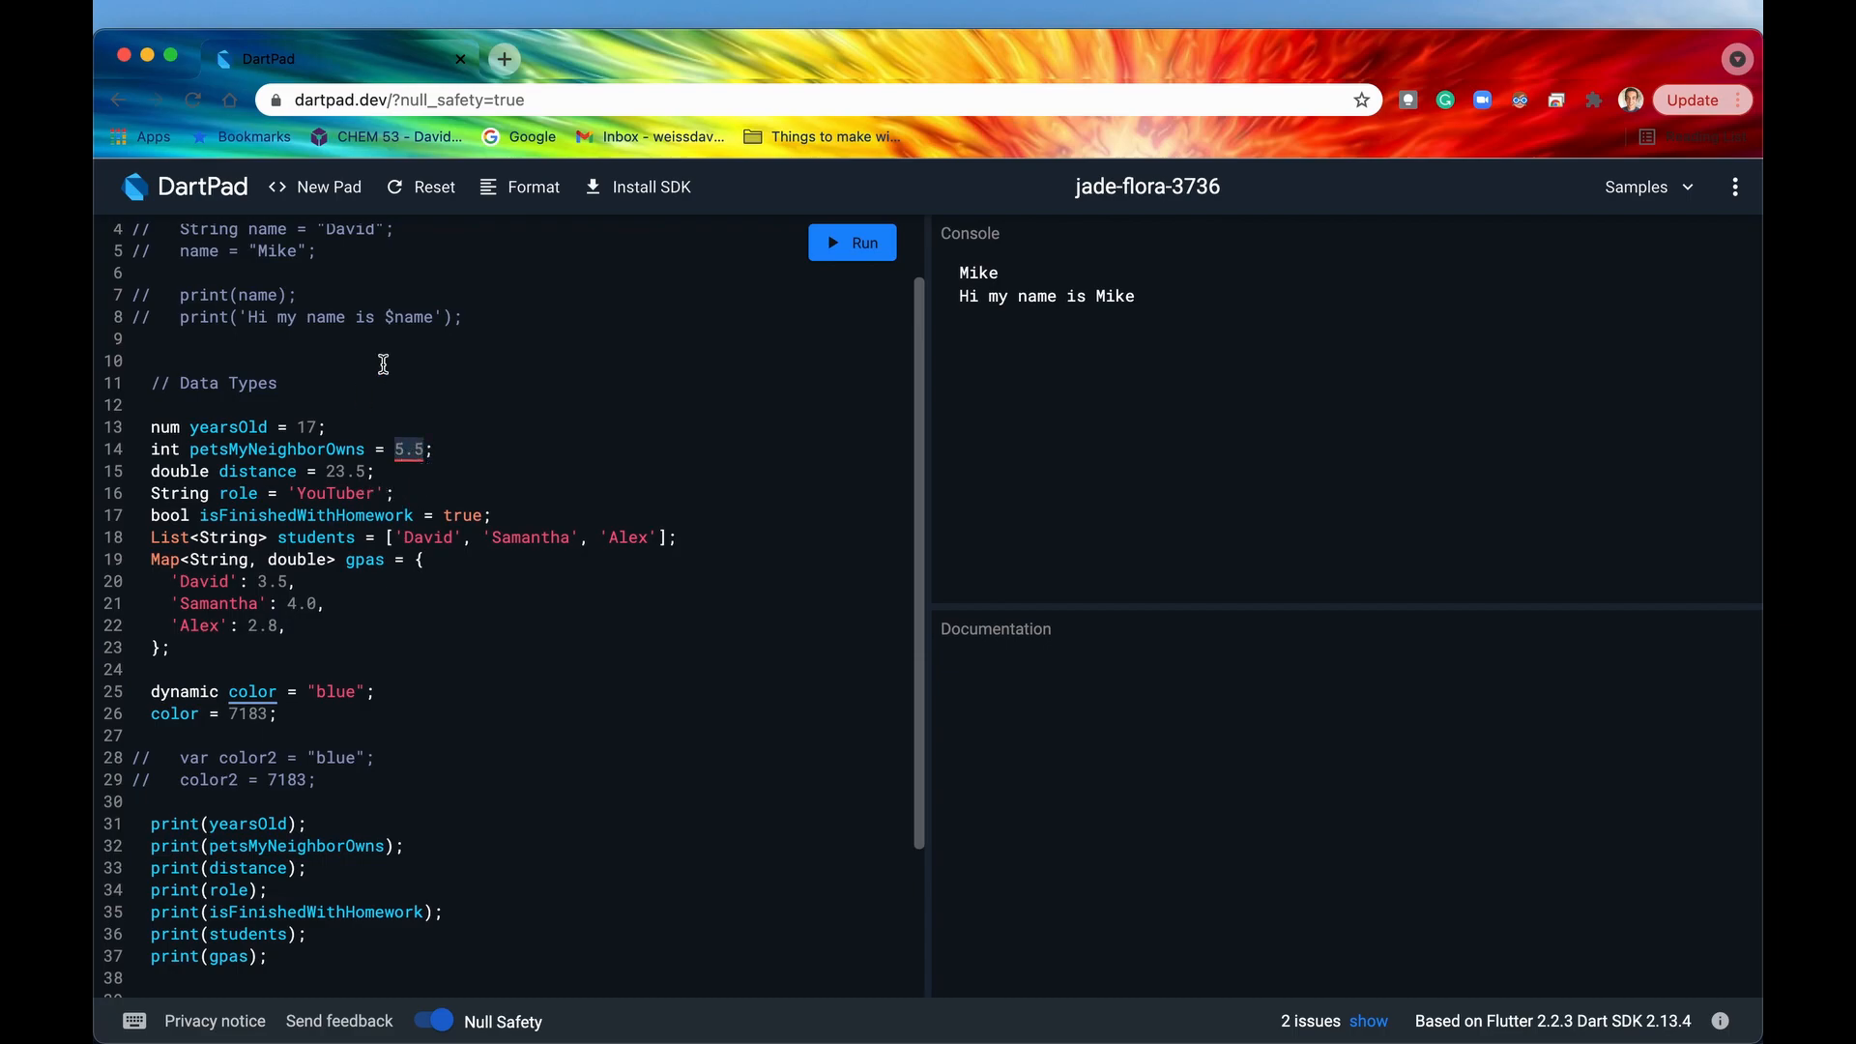
left_click(165, 448)
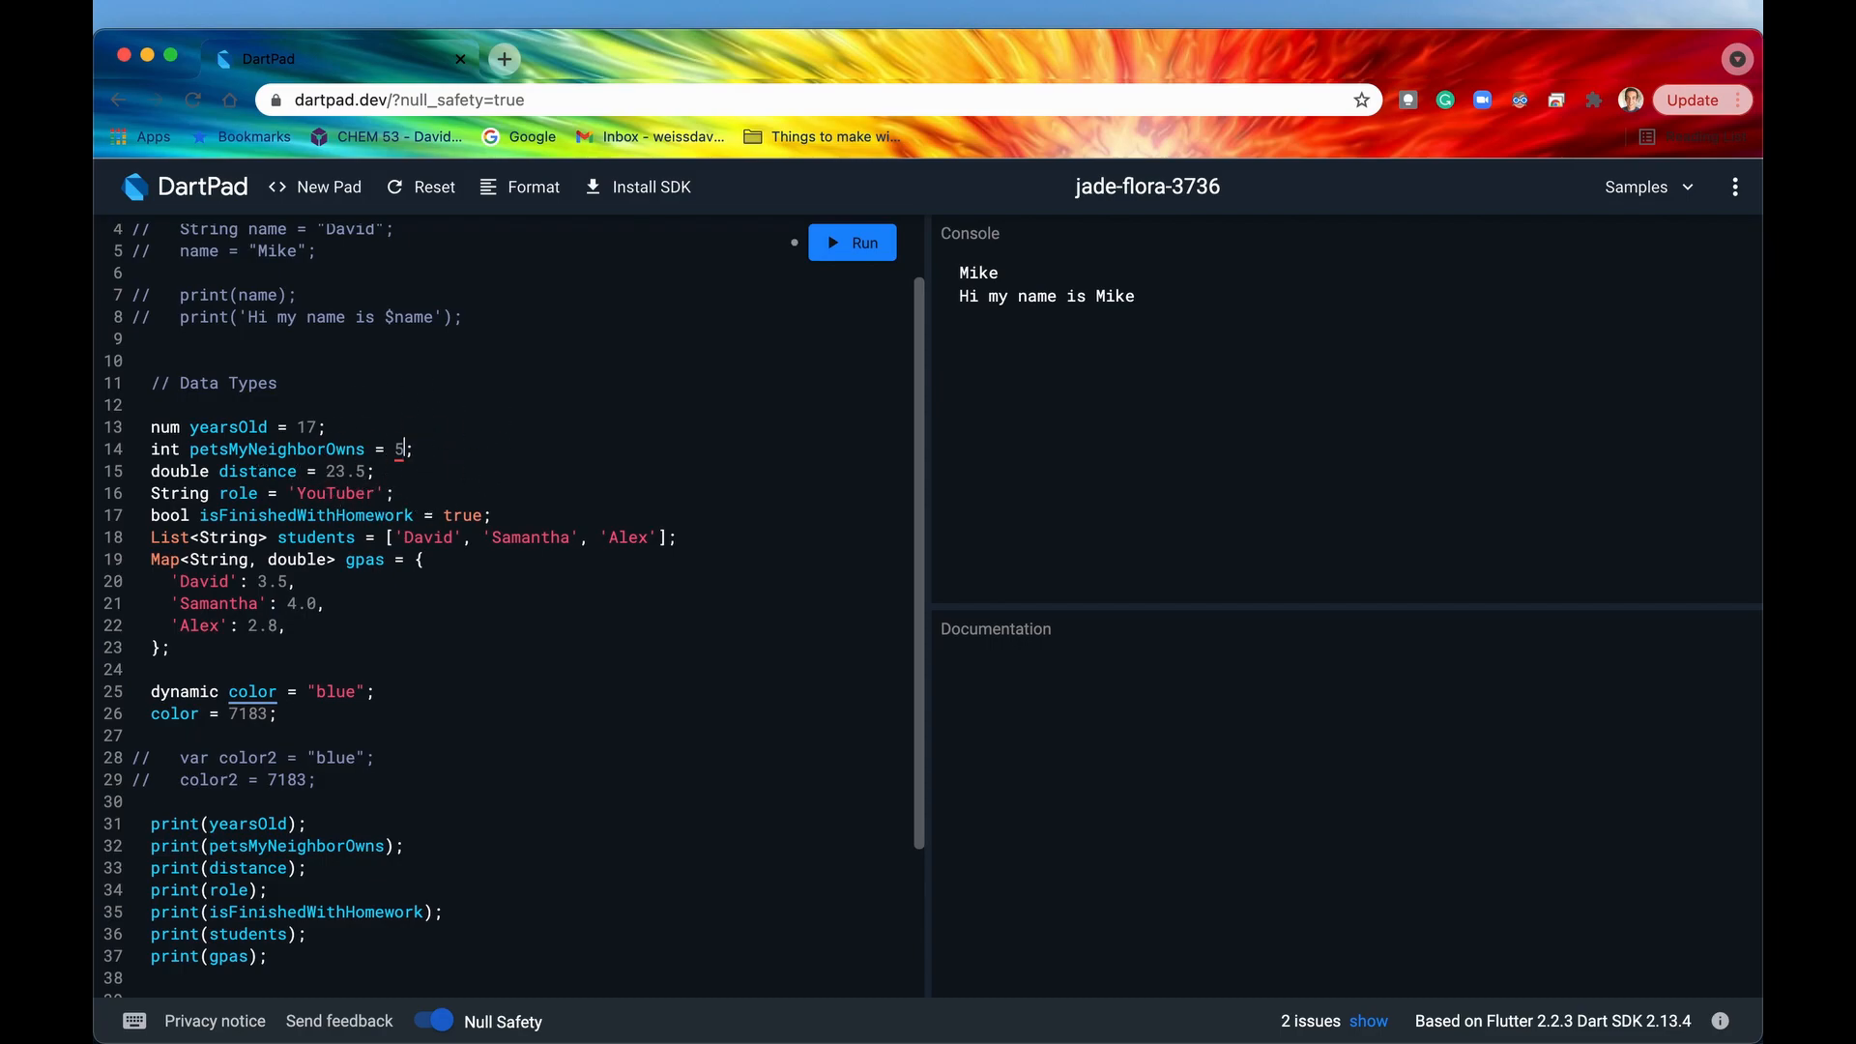
Adjust the distance value and review the int type documentation.
left_click(178, 469)
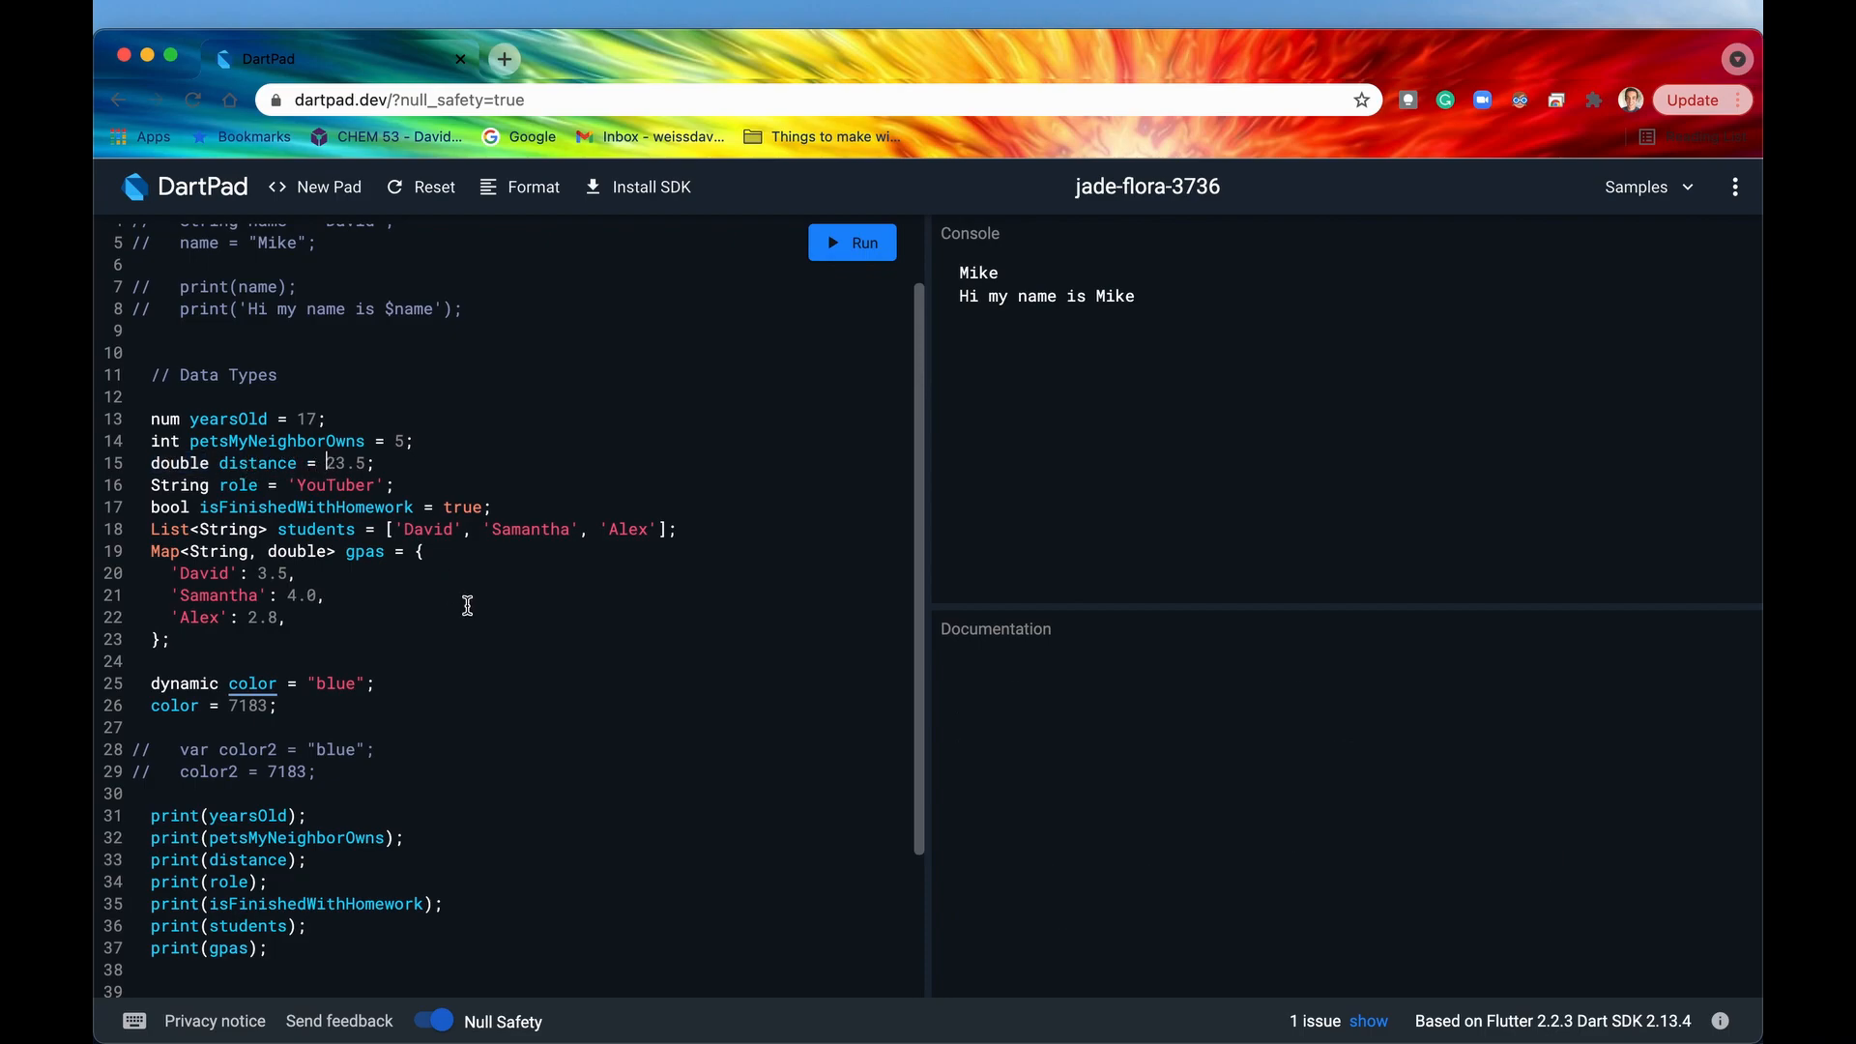
type("-")
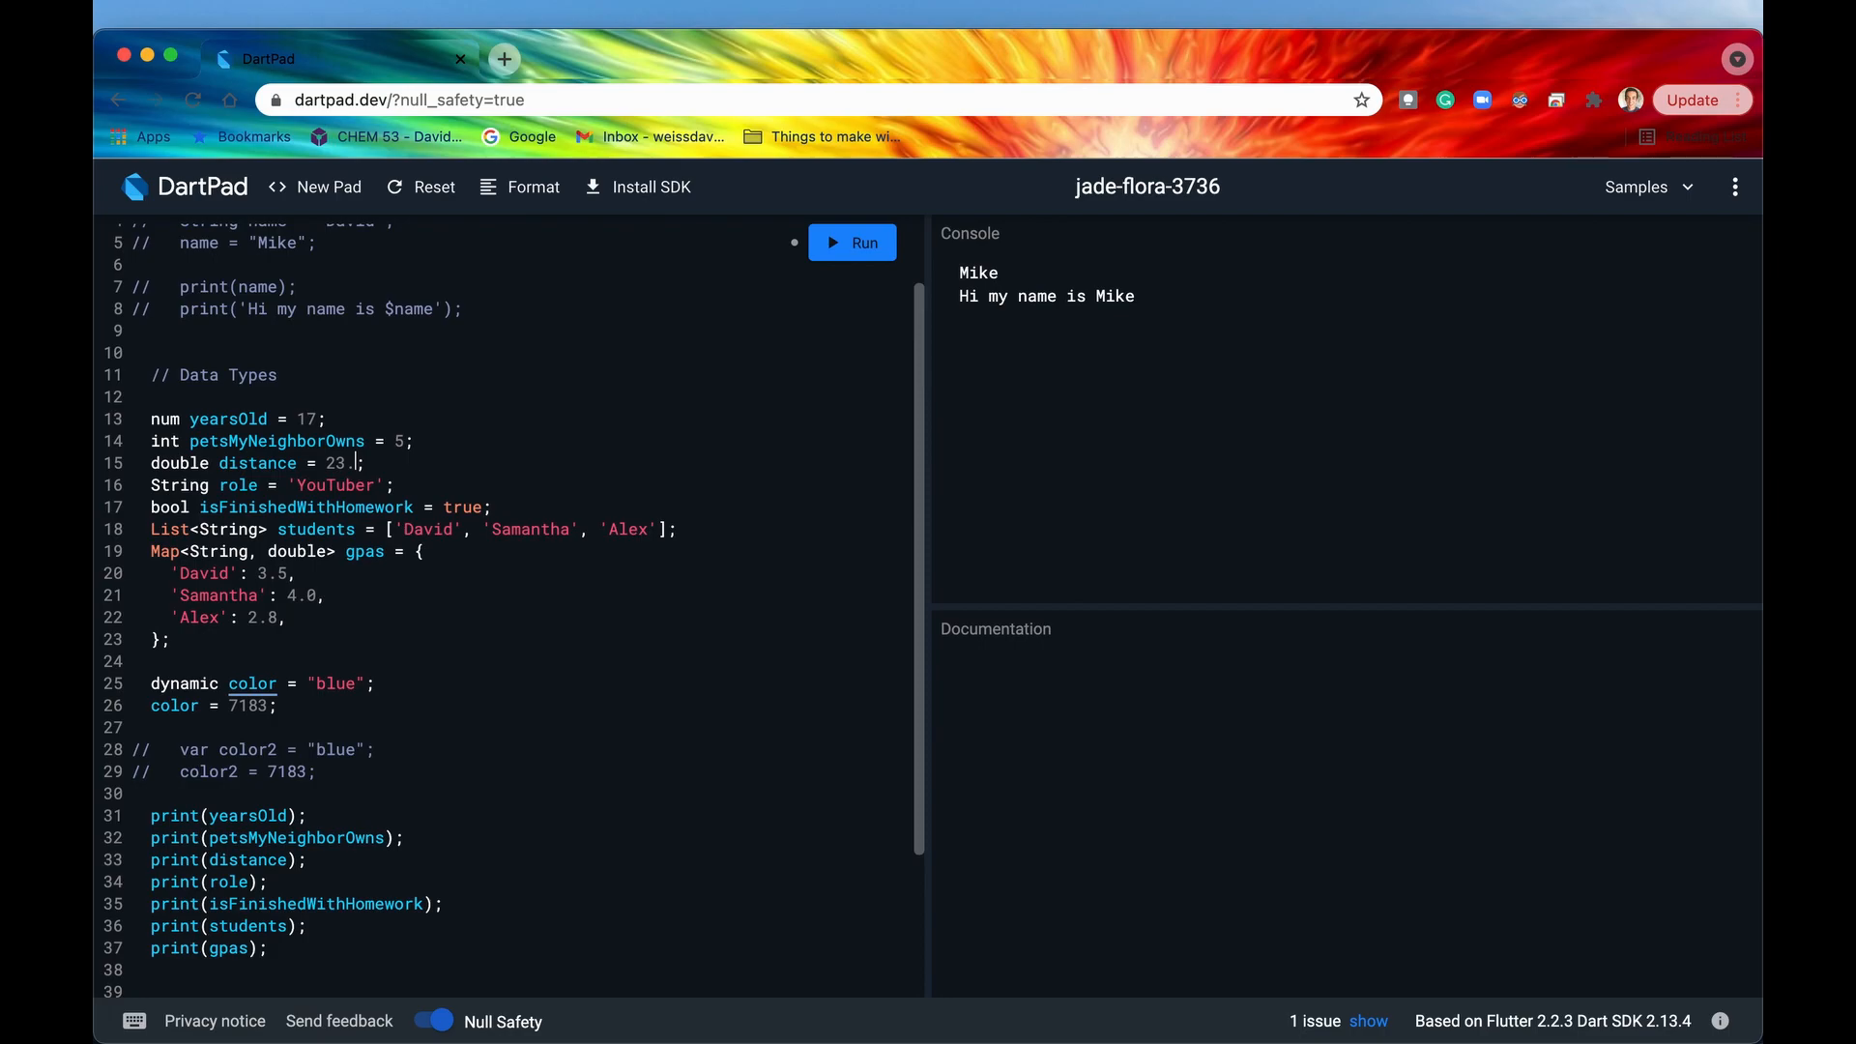
type("0")
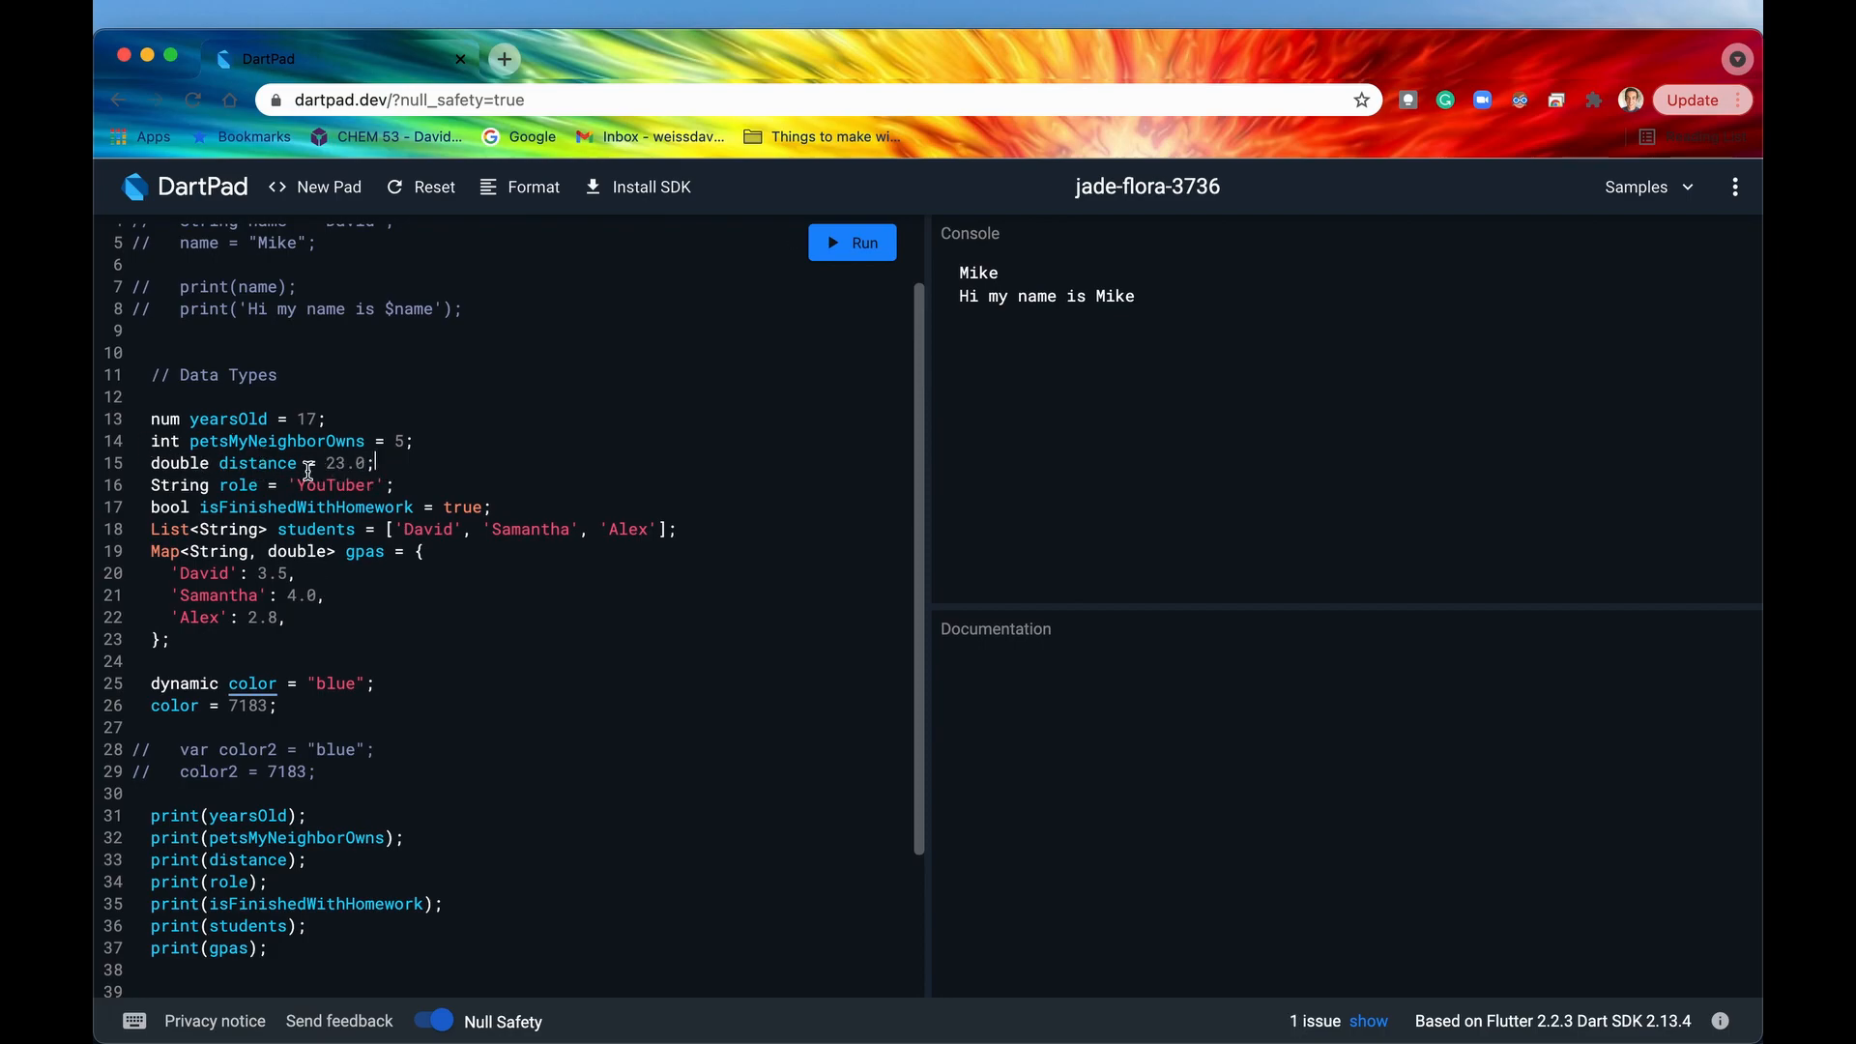
mouse_move(363, 464)
type("5")
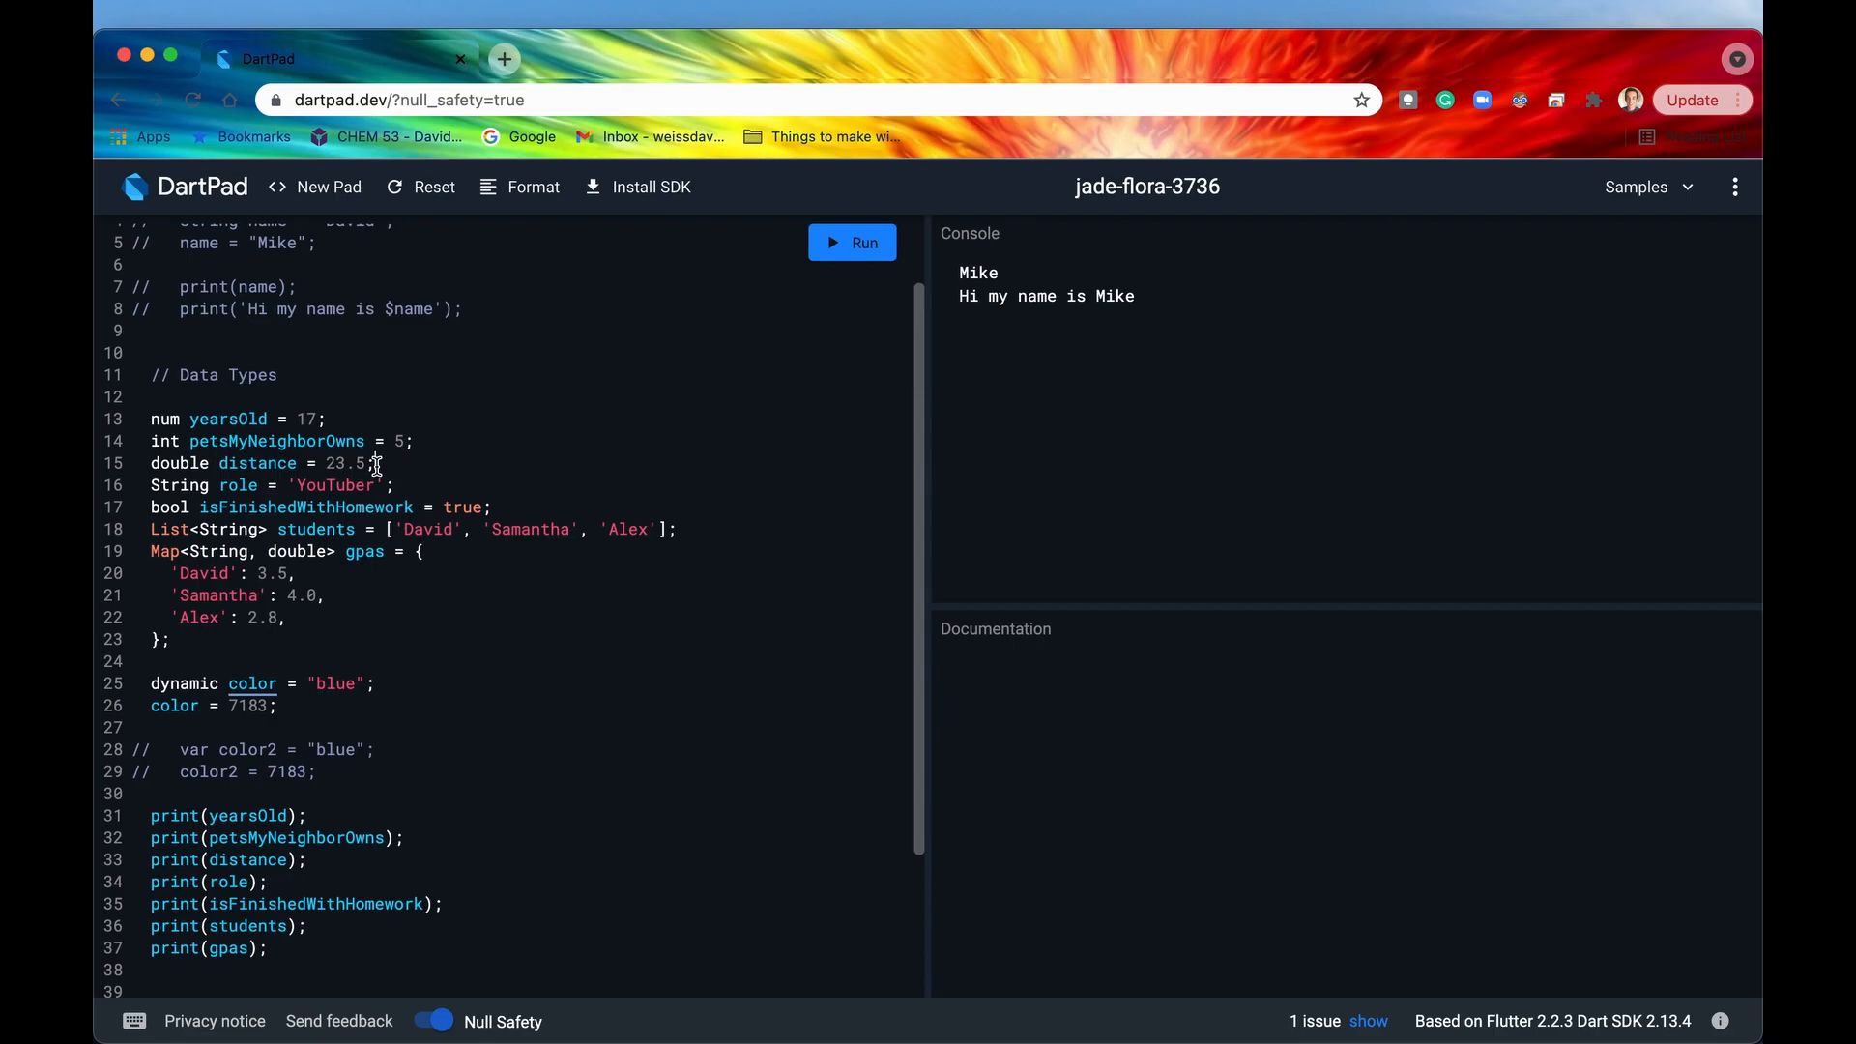
left_click(165, 440)
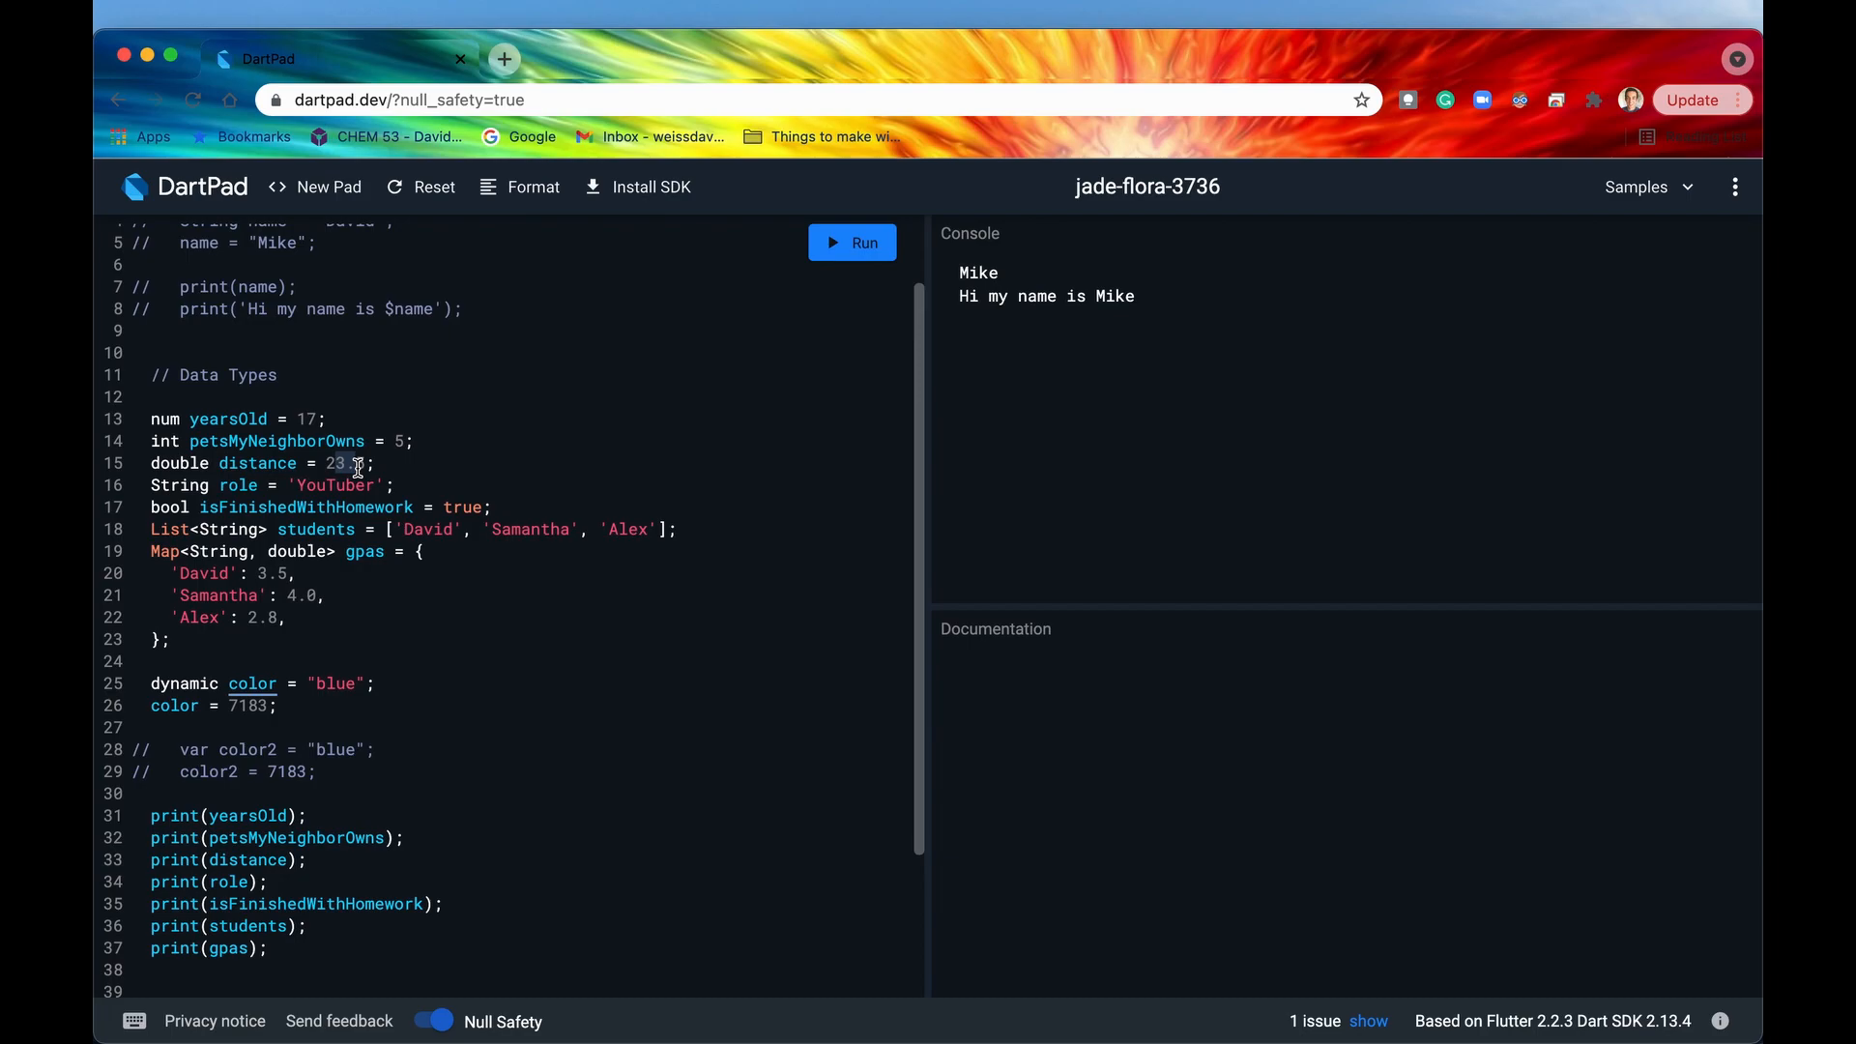
left_click(165, 441)
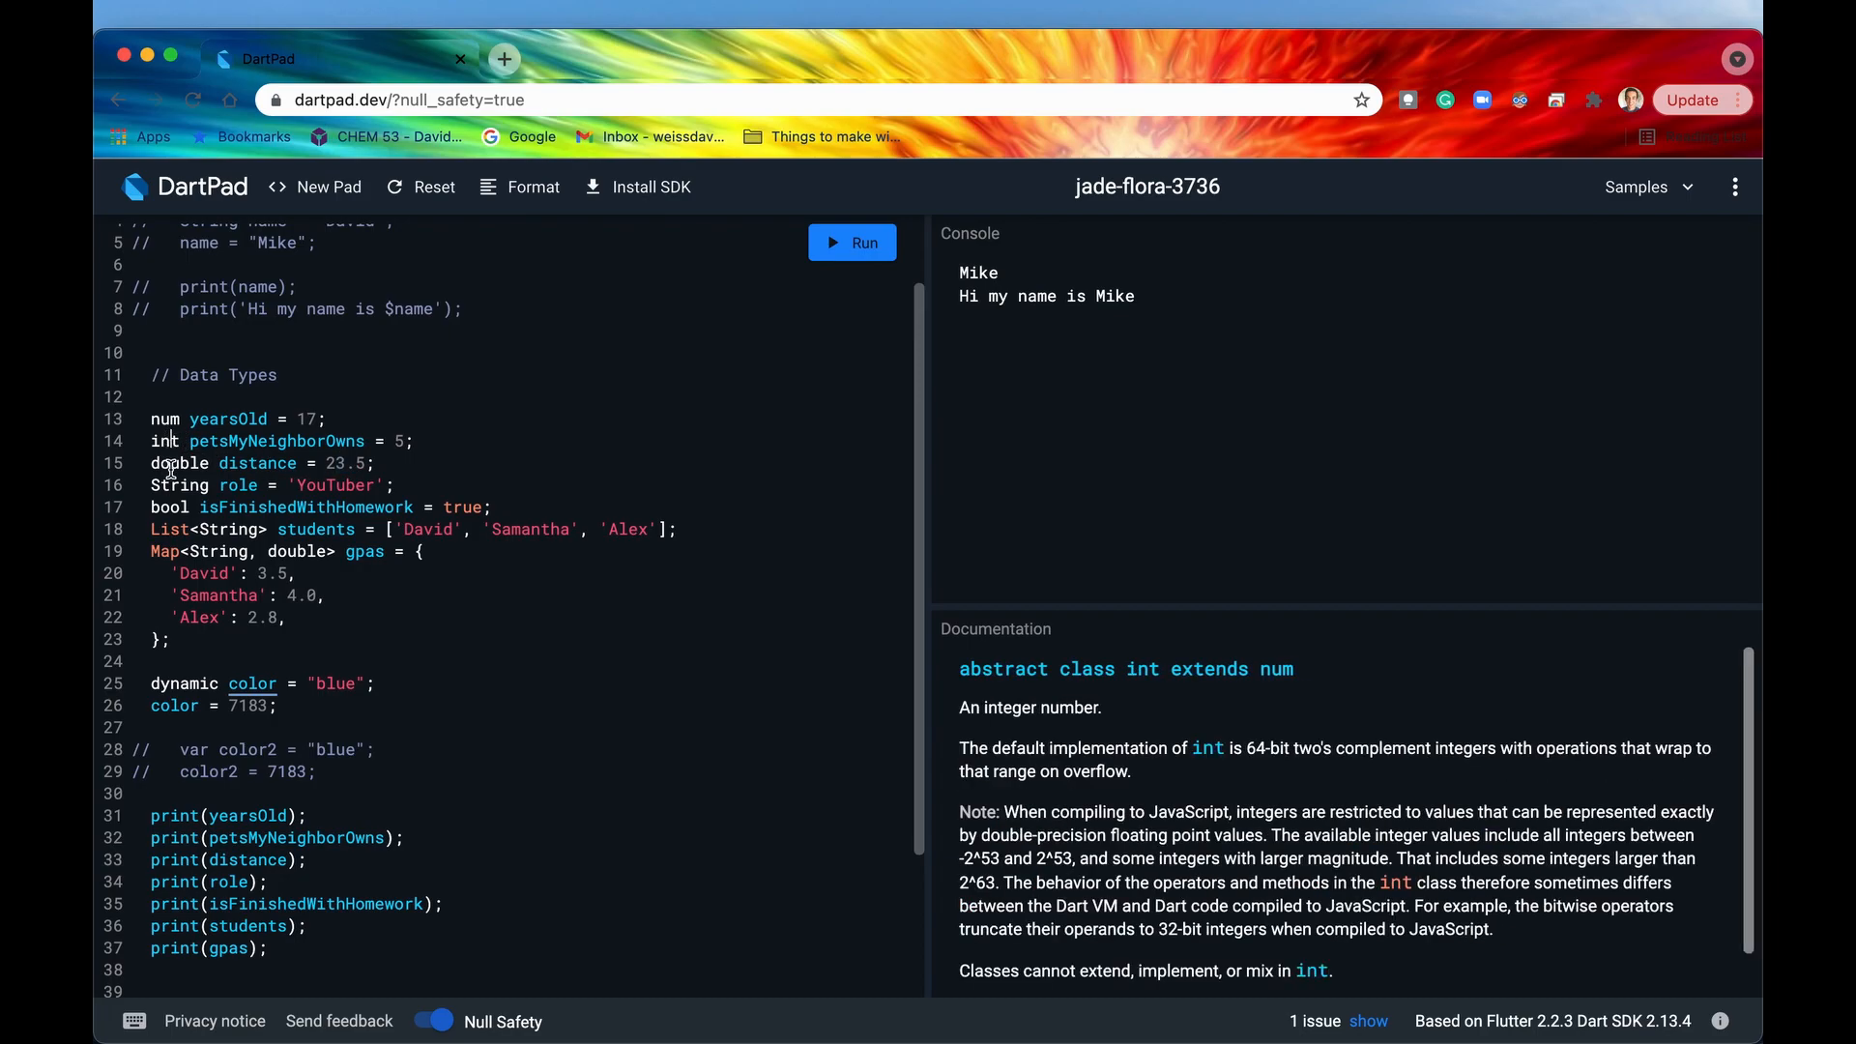
Try changing age 17 to 17. and review the double type documentation.
left_click(166, 420)
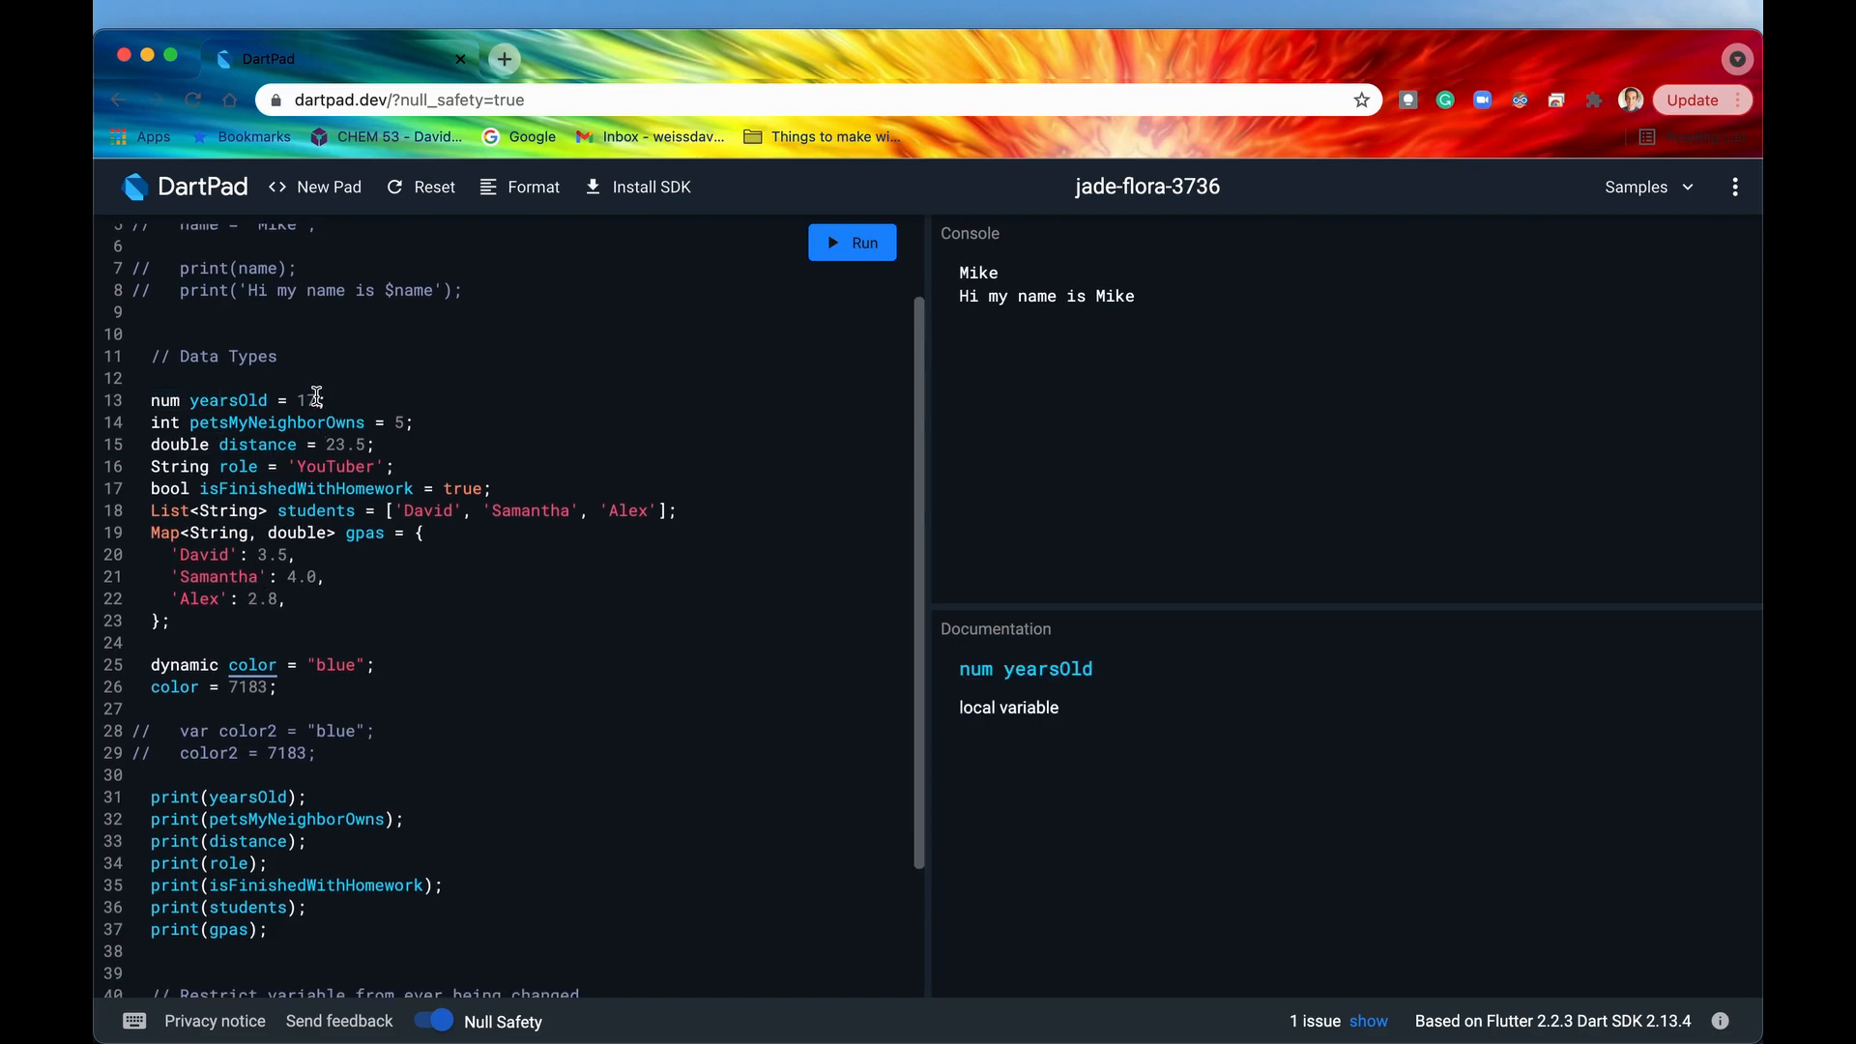
type("7.5")
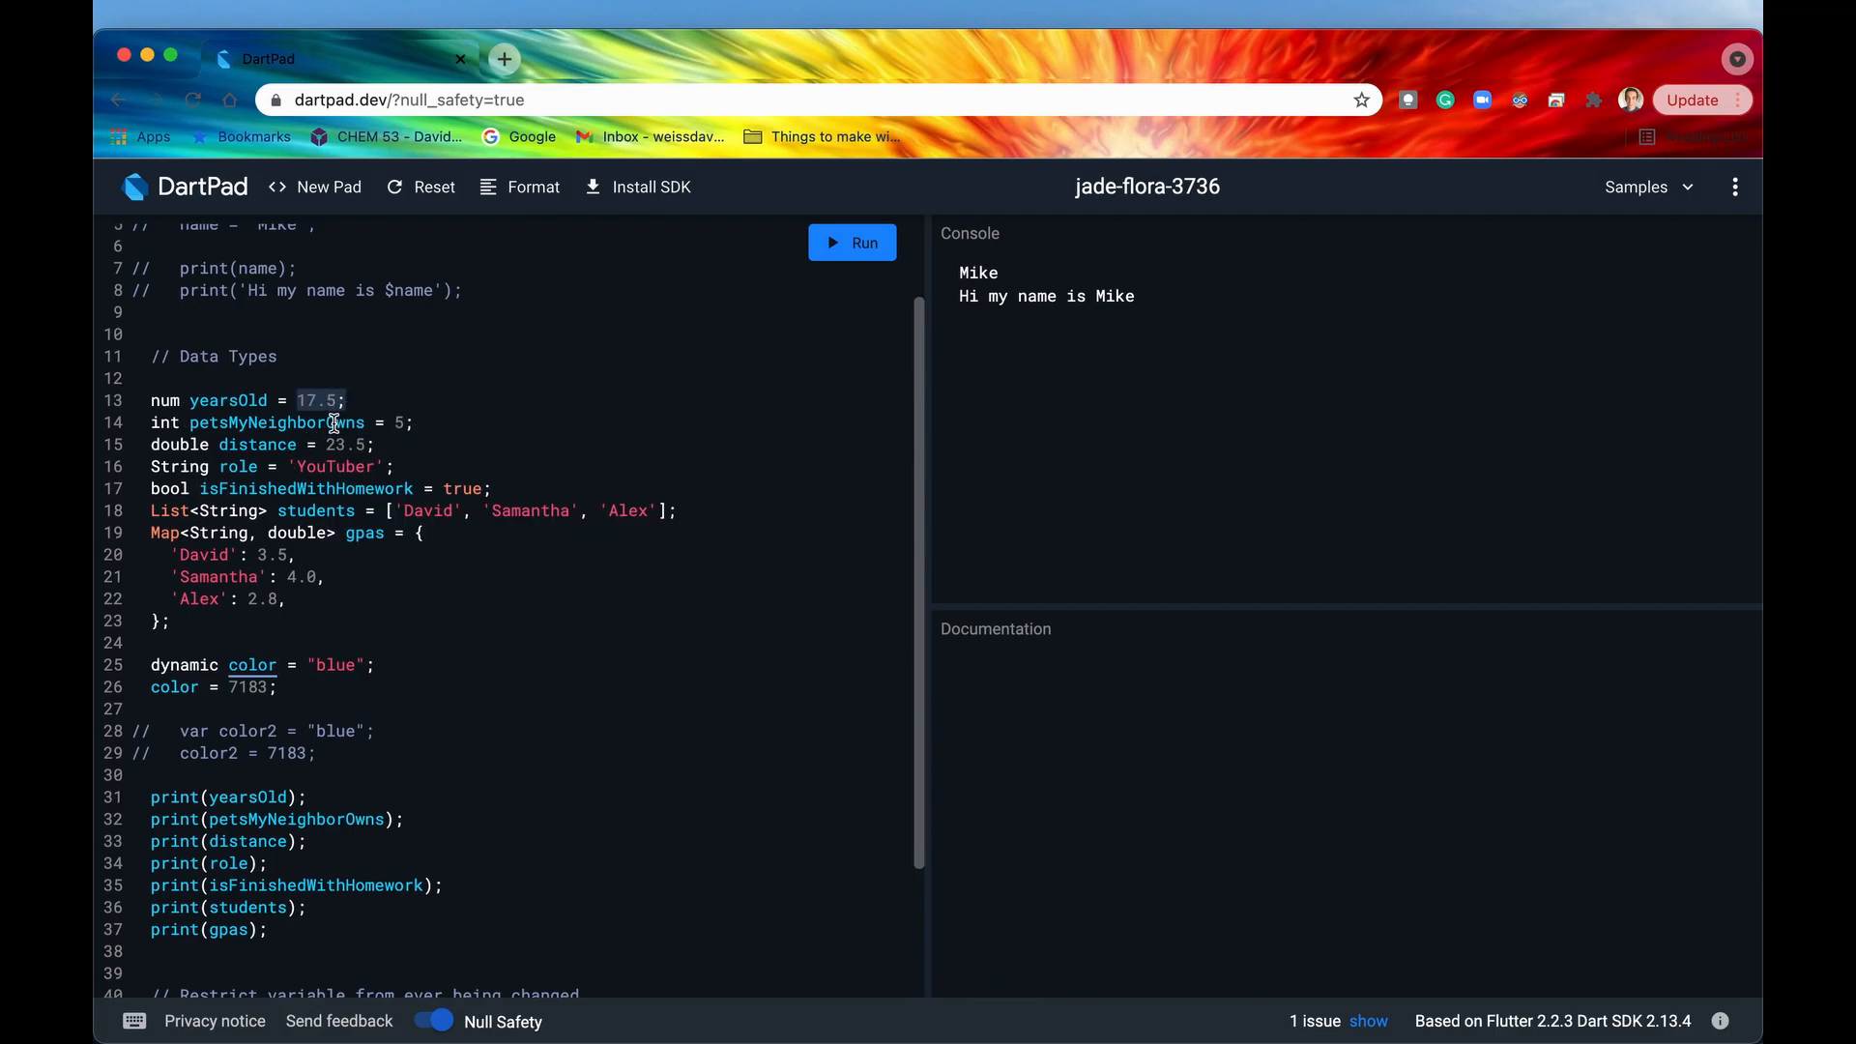
left_click(164, 422)
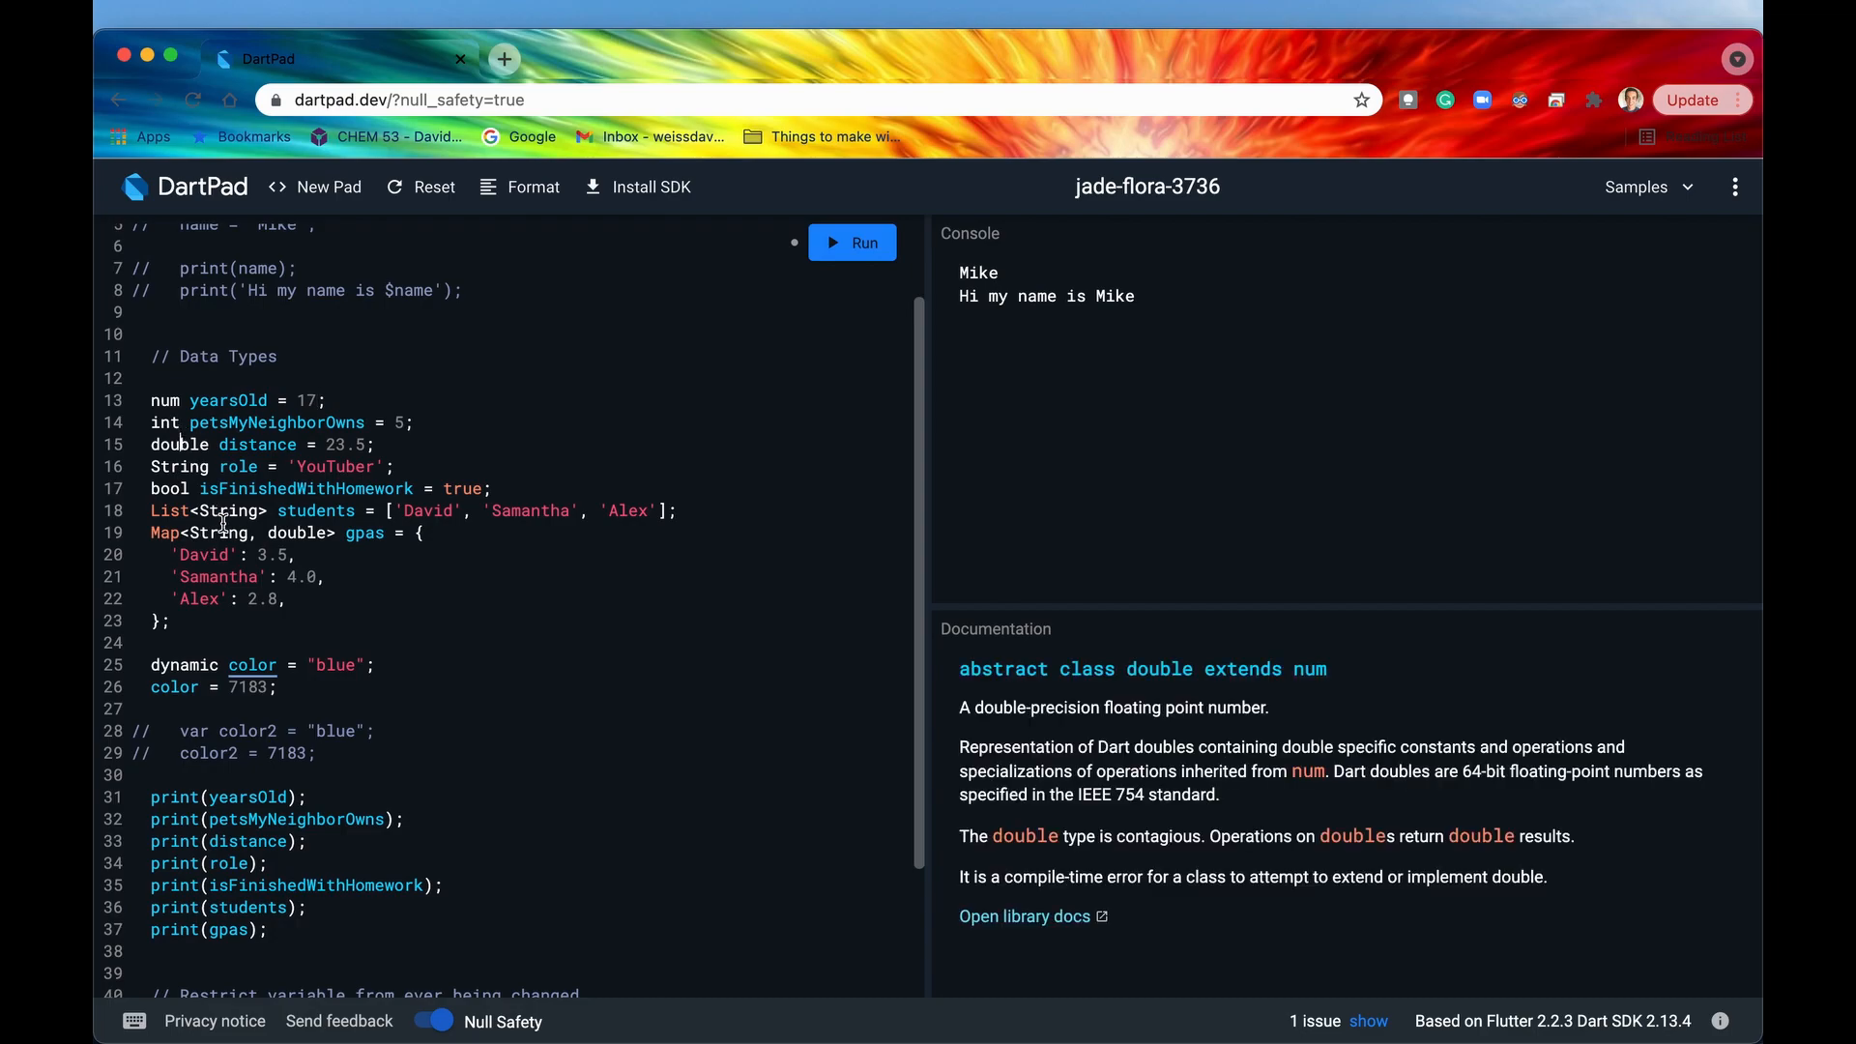
Type the students list as List<String> after reviewing the String and List documentation.
left_click(178, 466)
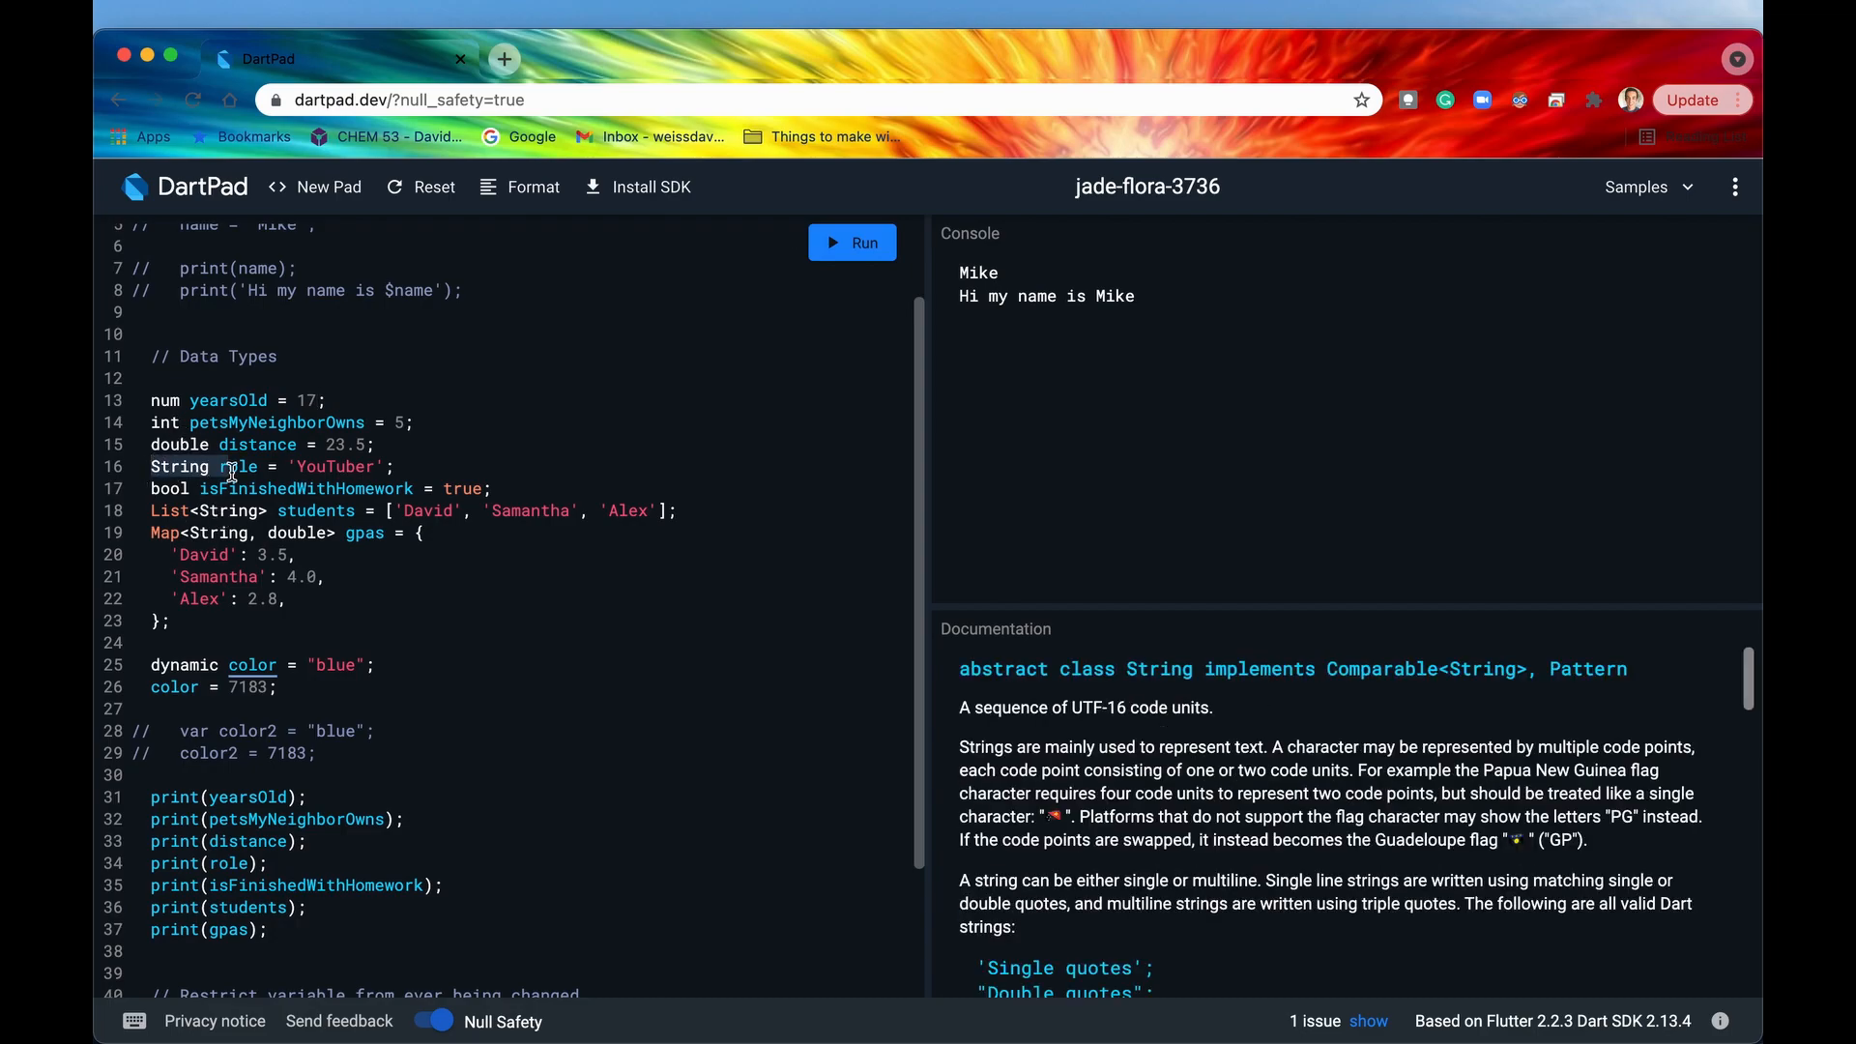
scroll("down", 3)
type("s")
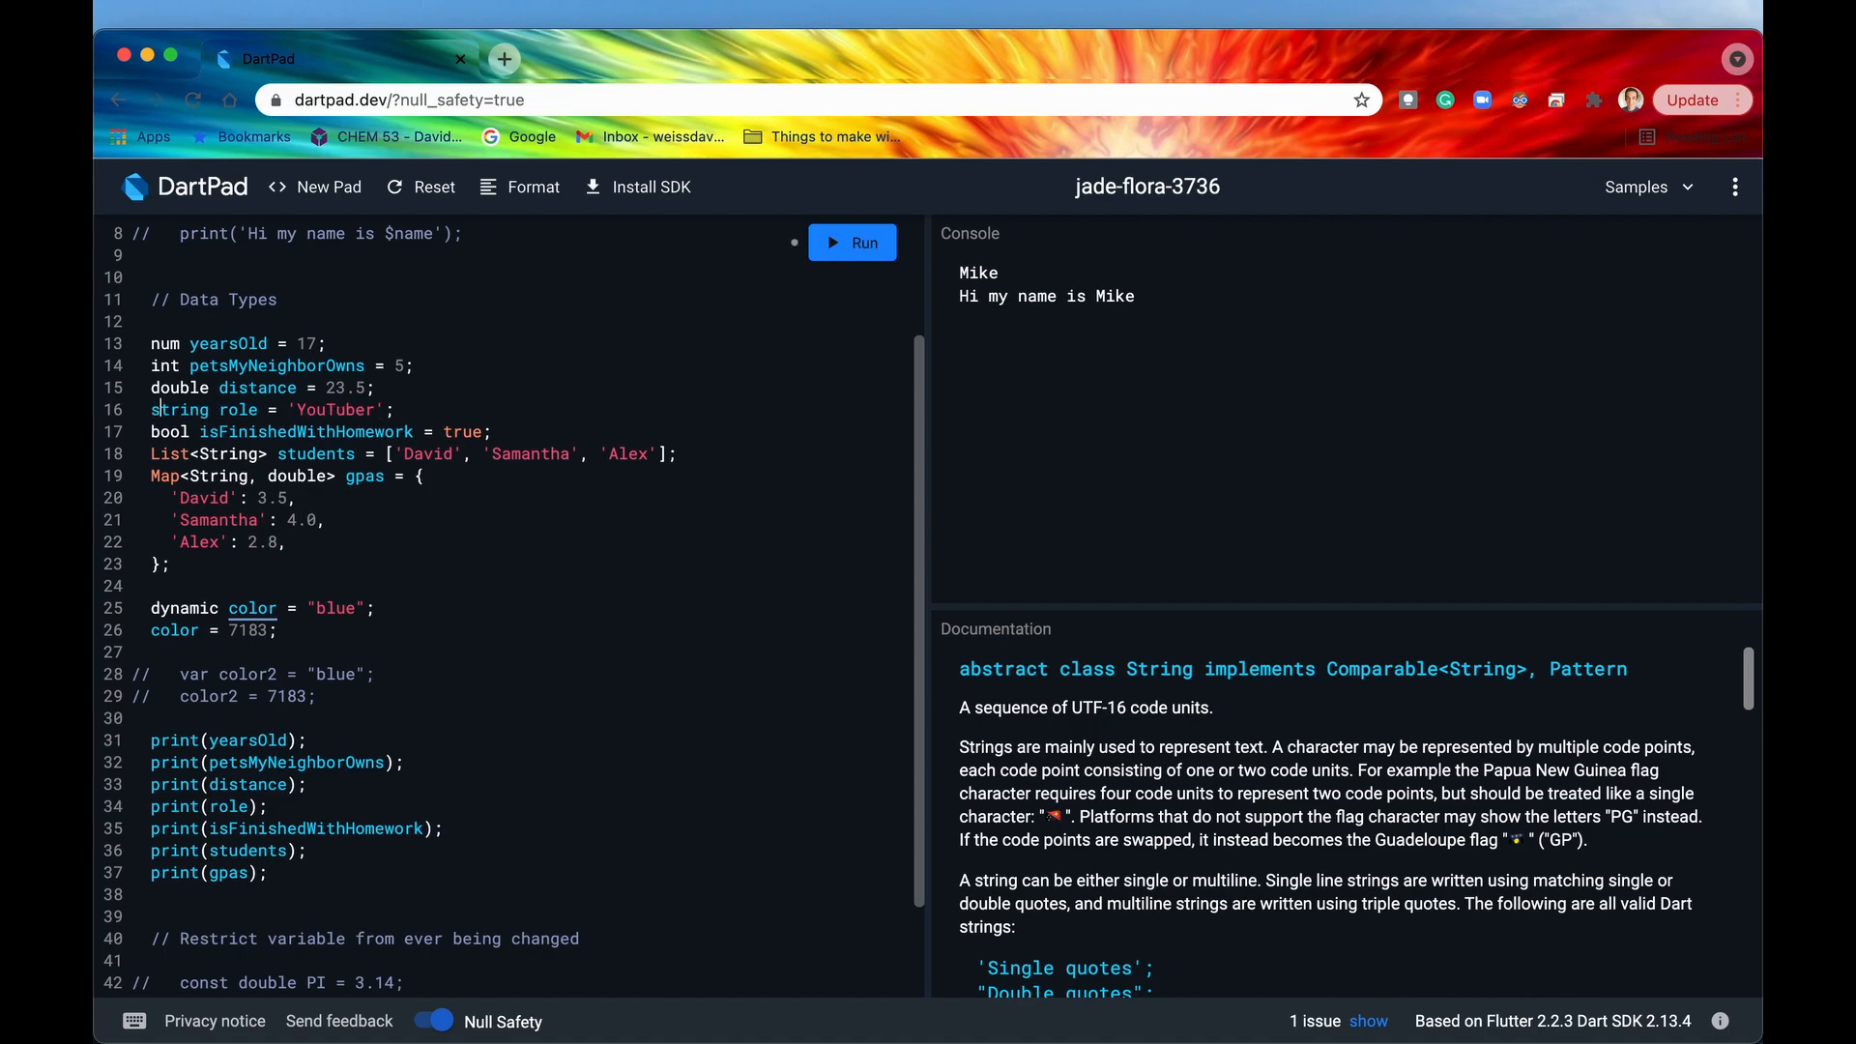
left_click(163, 410)
type("S")
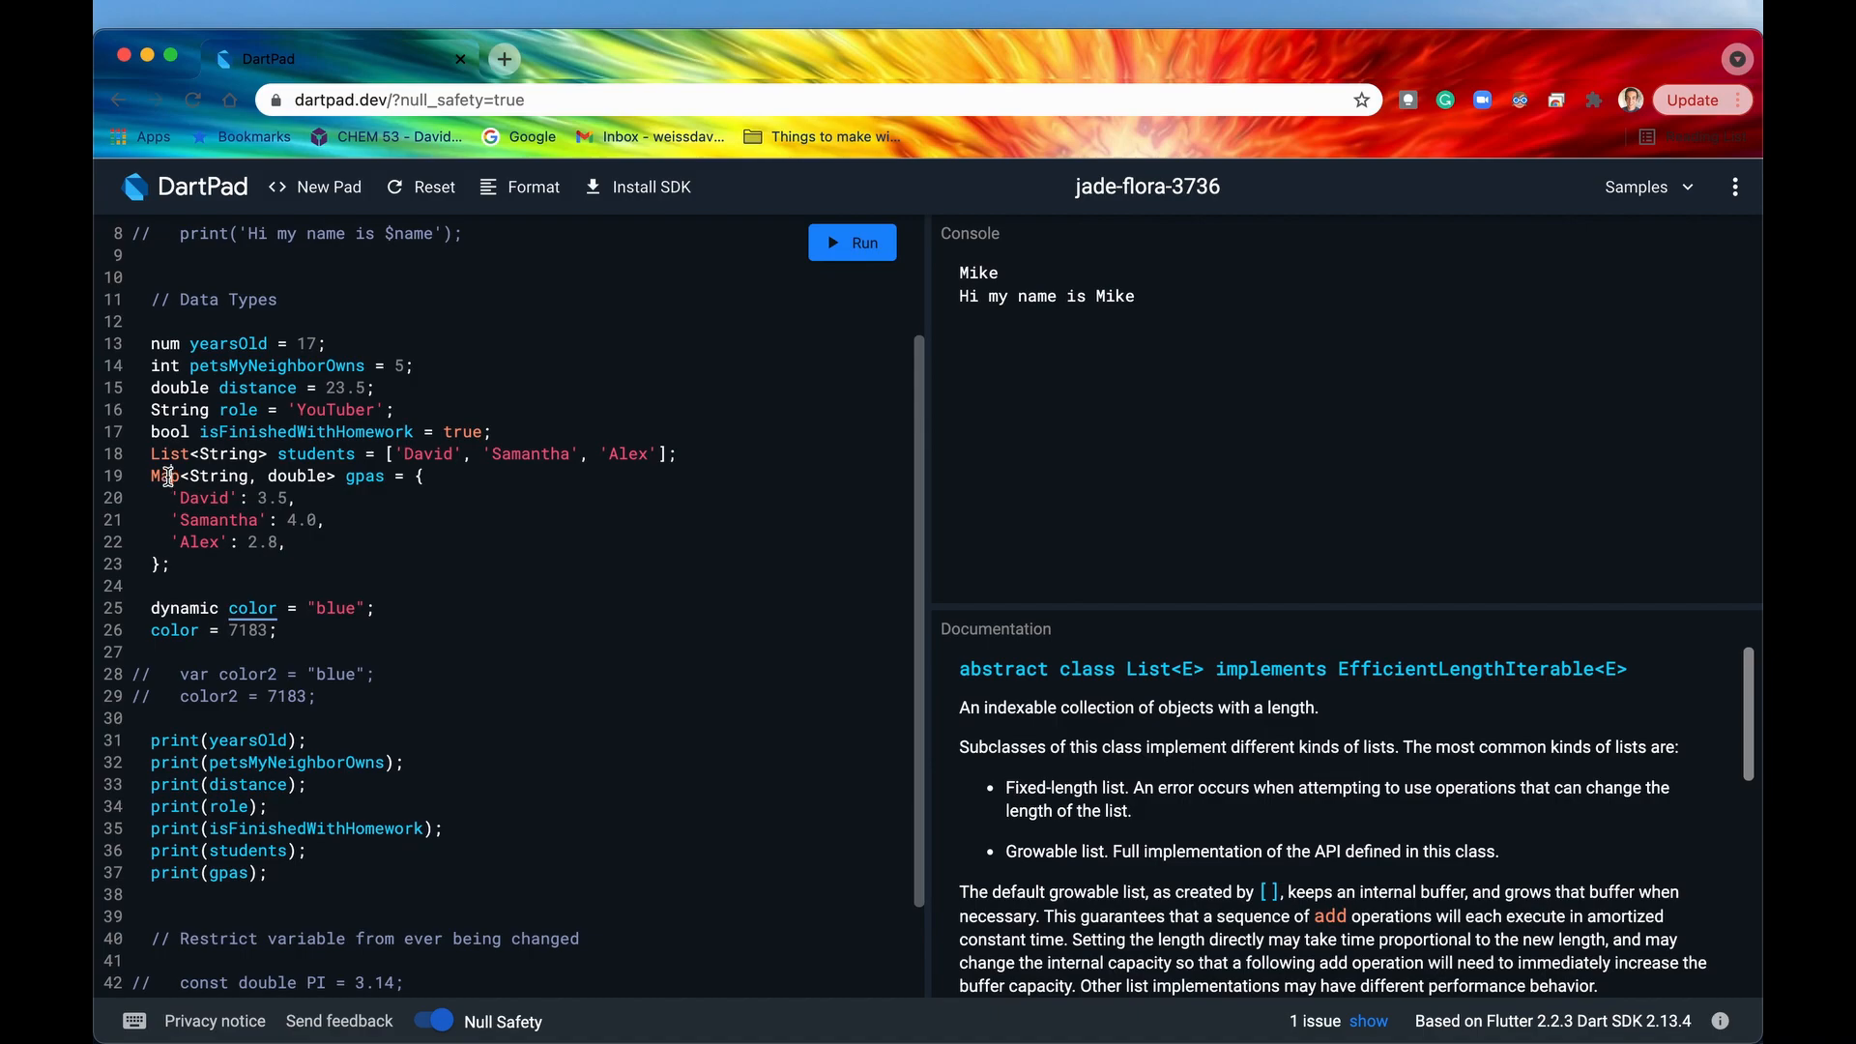
left_click(164, 475)
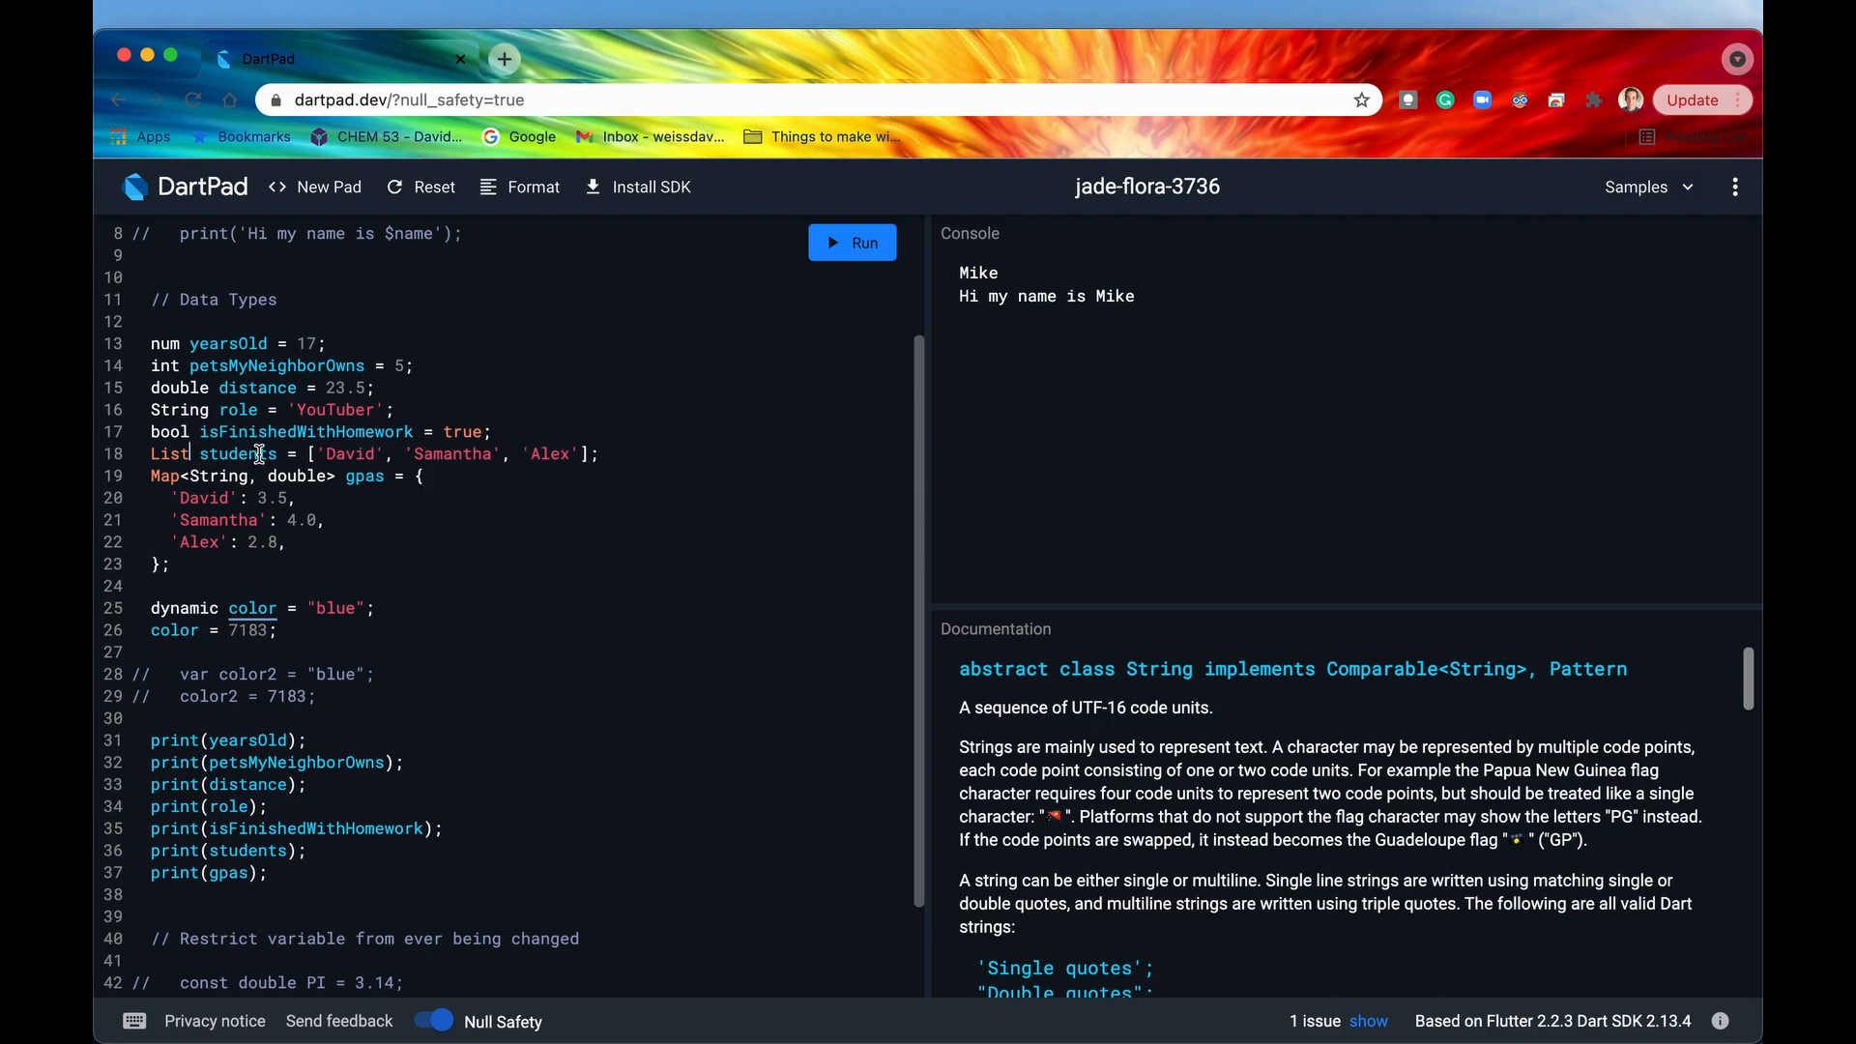
type("<String>")
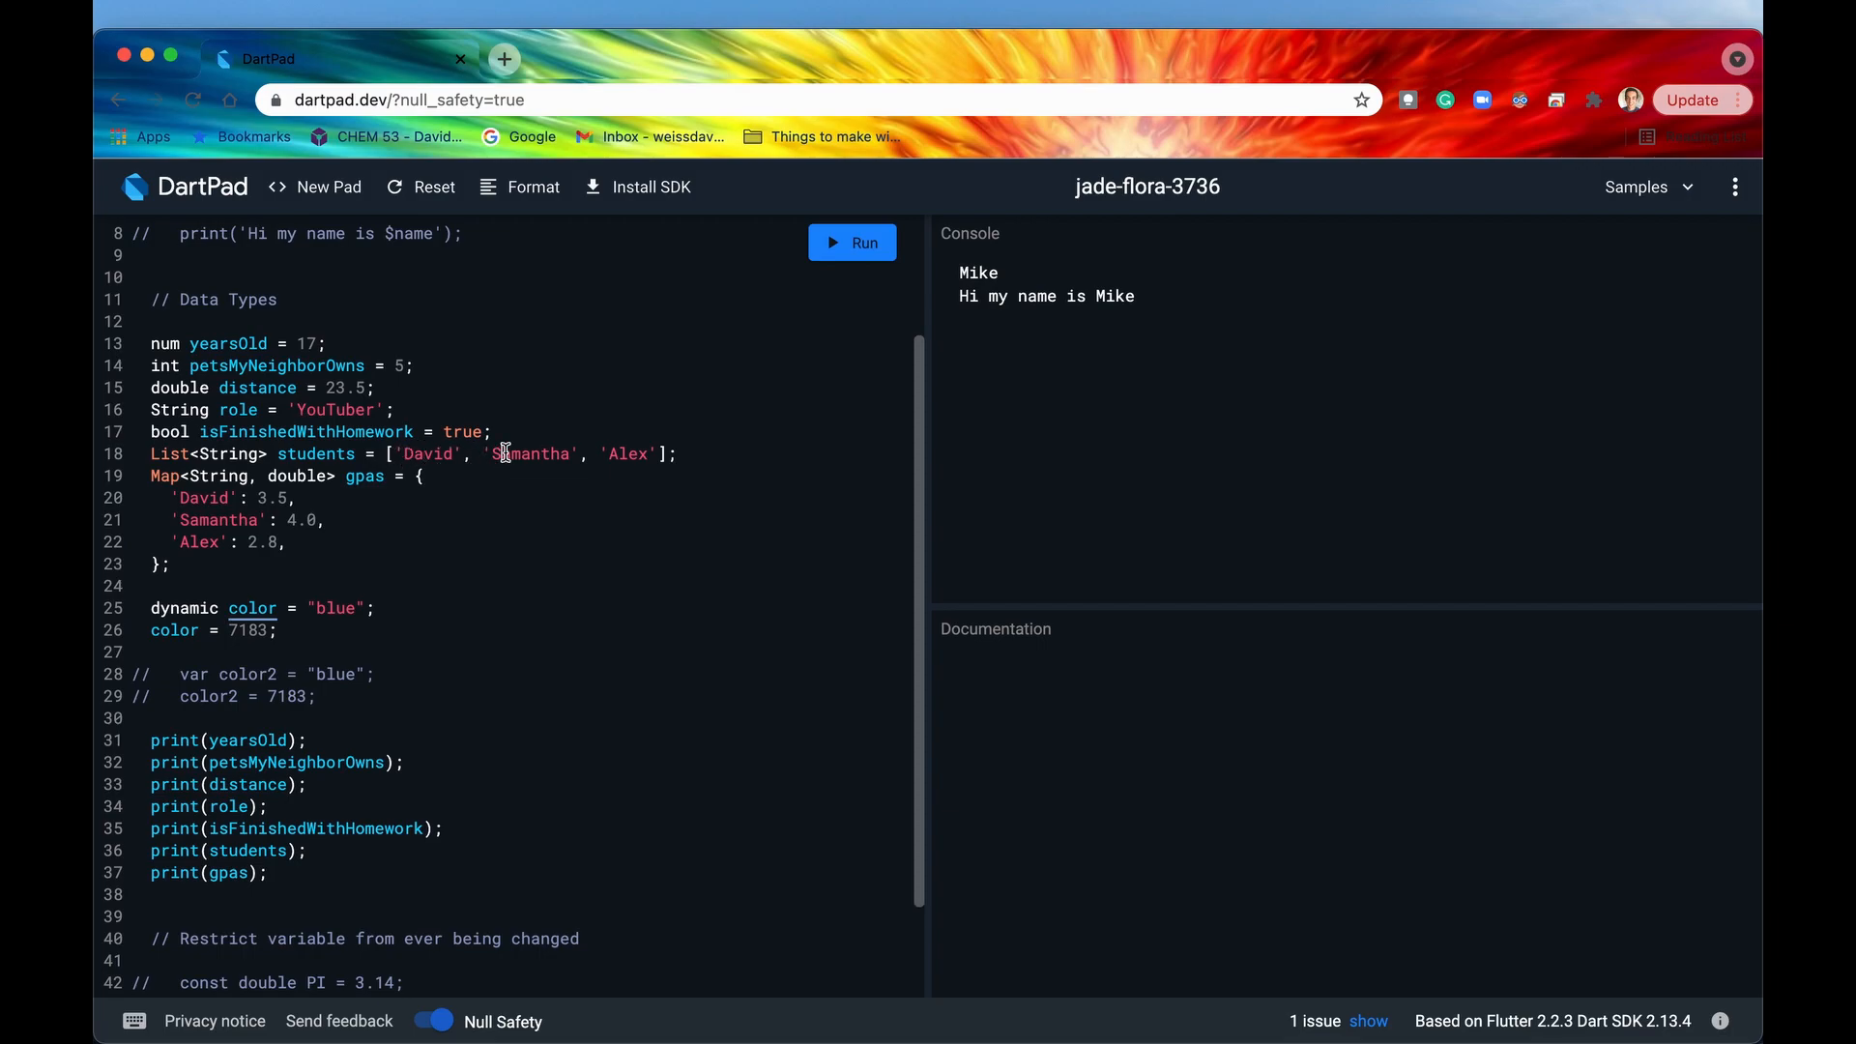
Try adding a number 6 after Alex in the String students list.
left_click(222, 452)
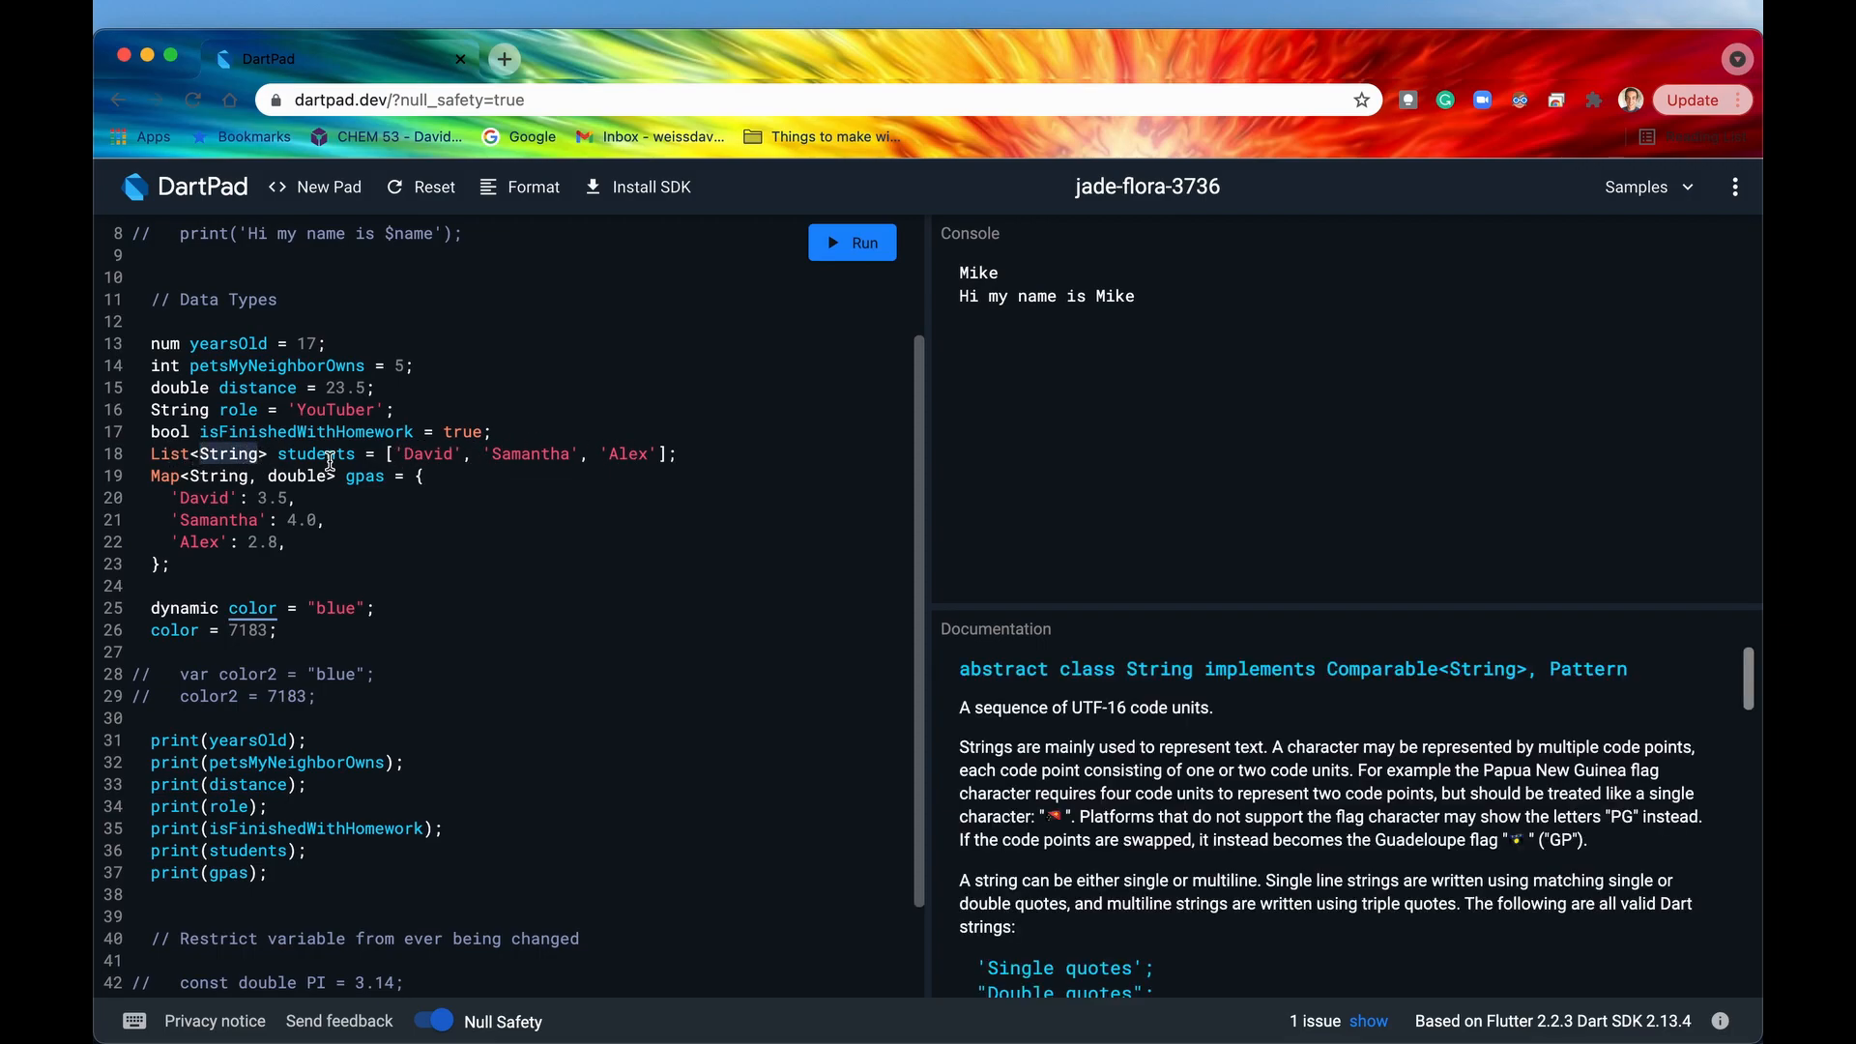
left_click(170, 453)
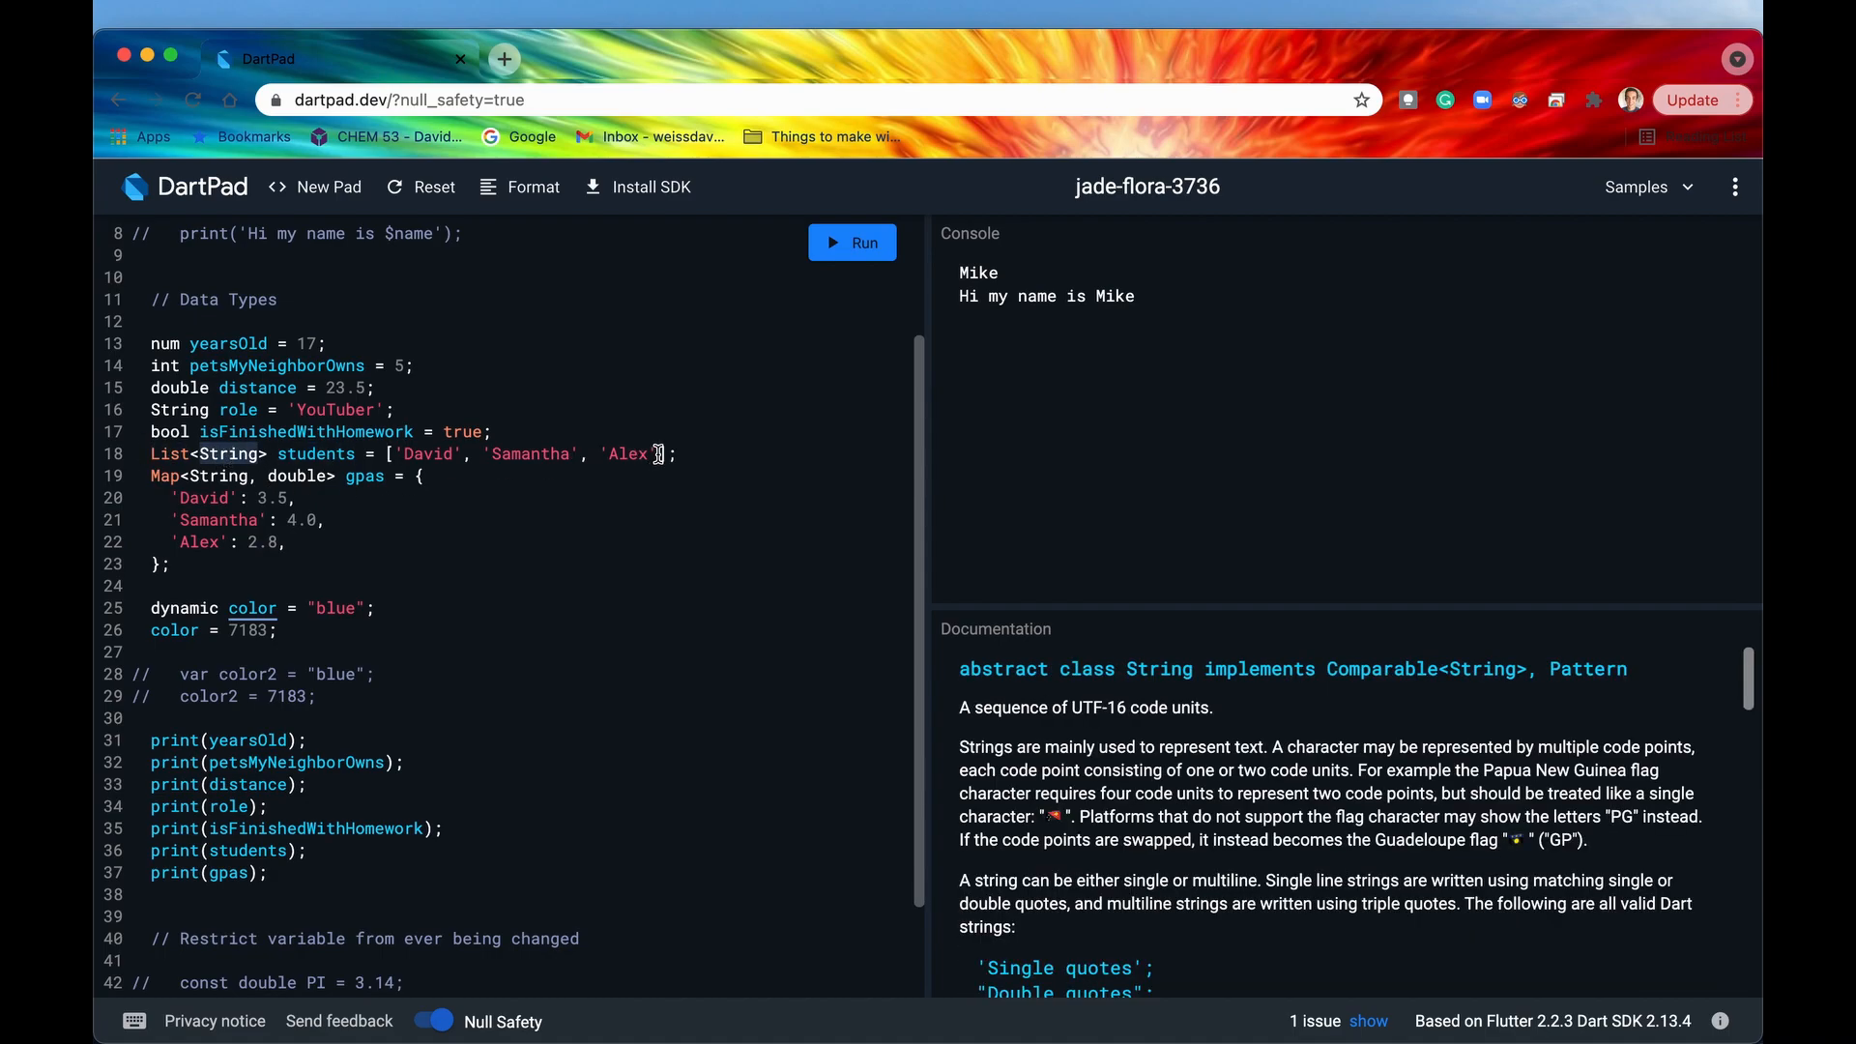
type(", 6")
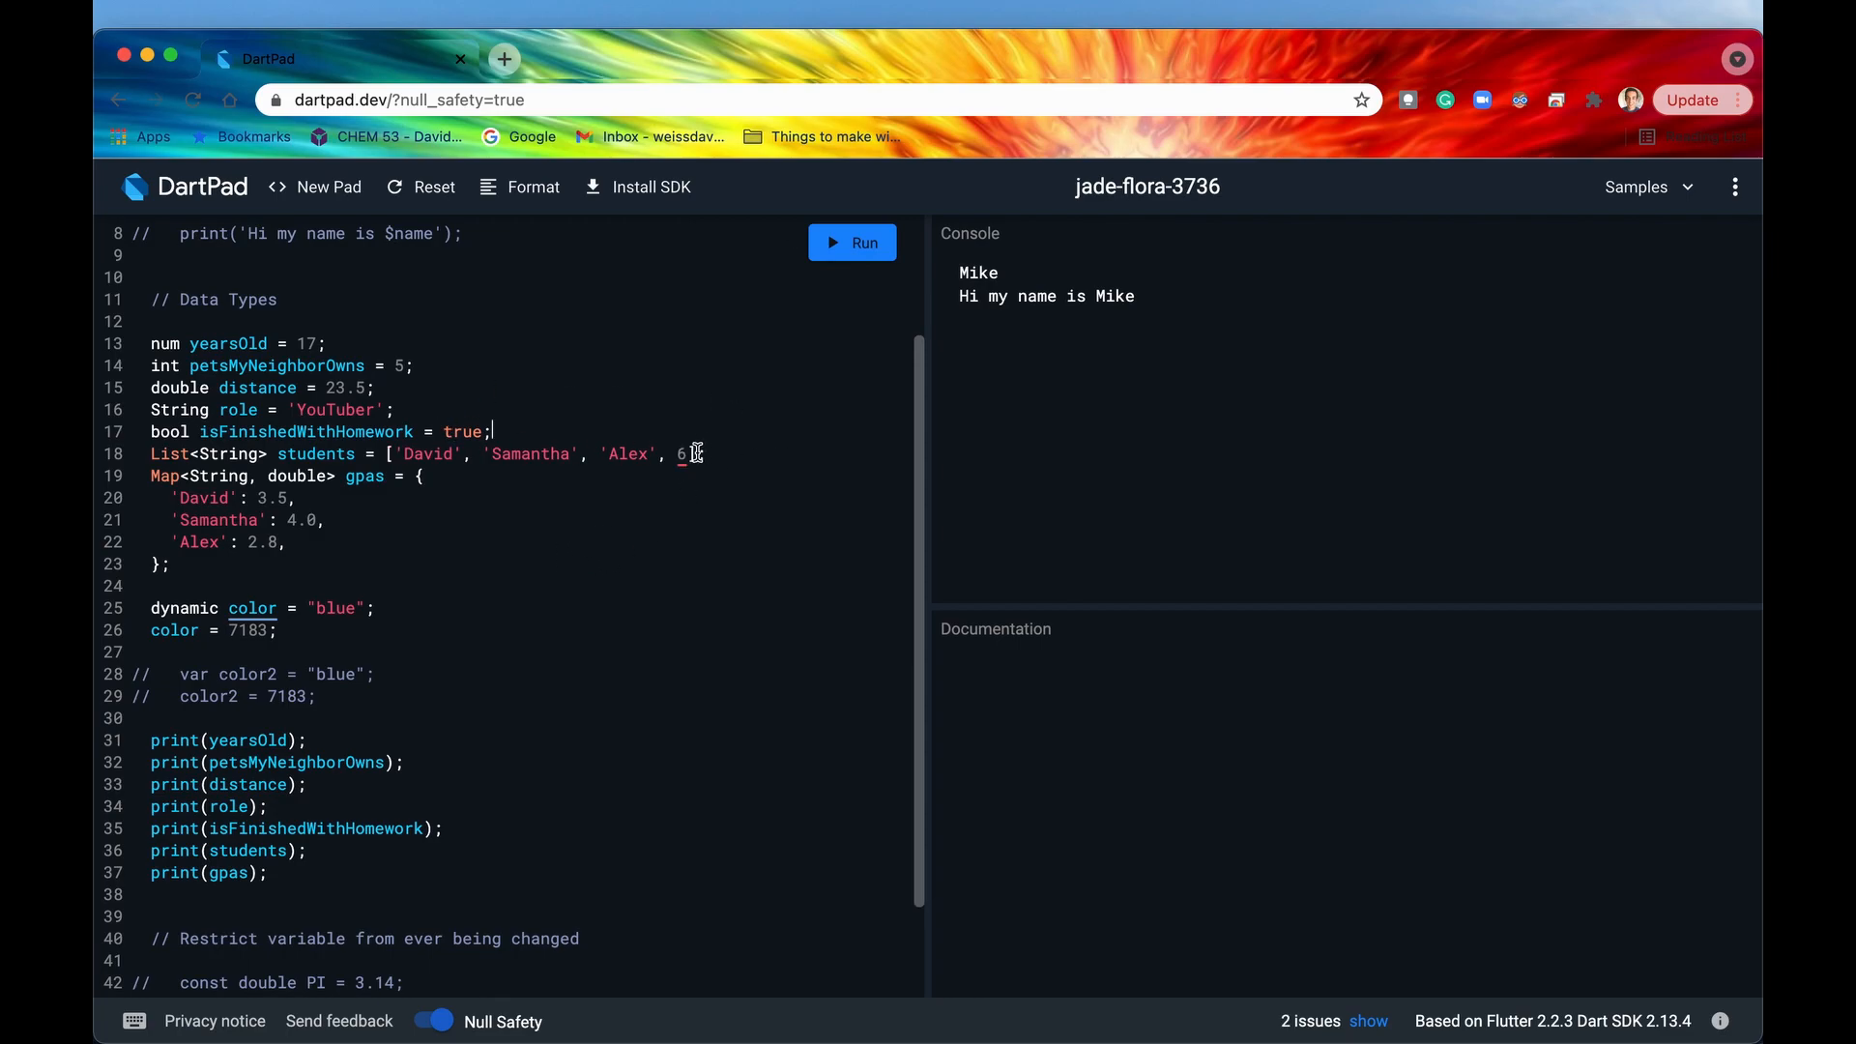
left_click(174, 452)
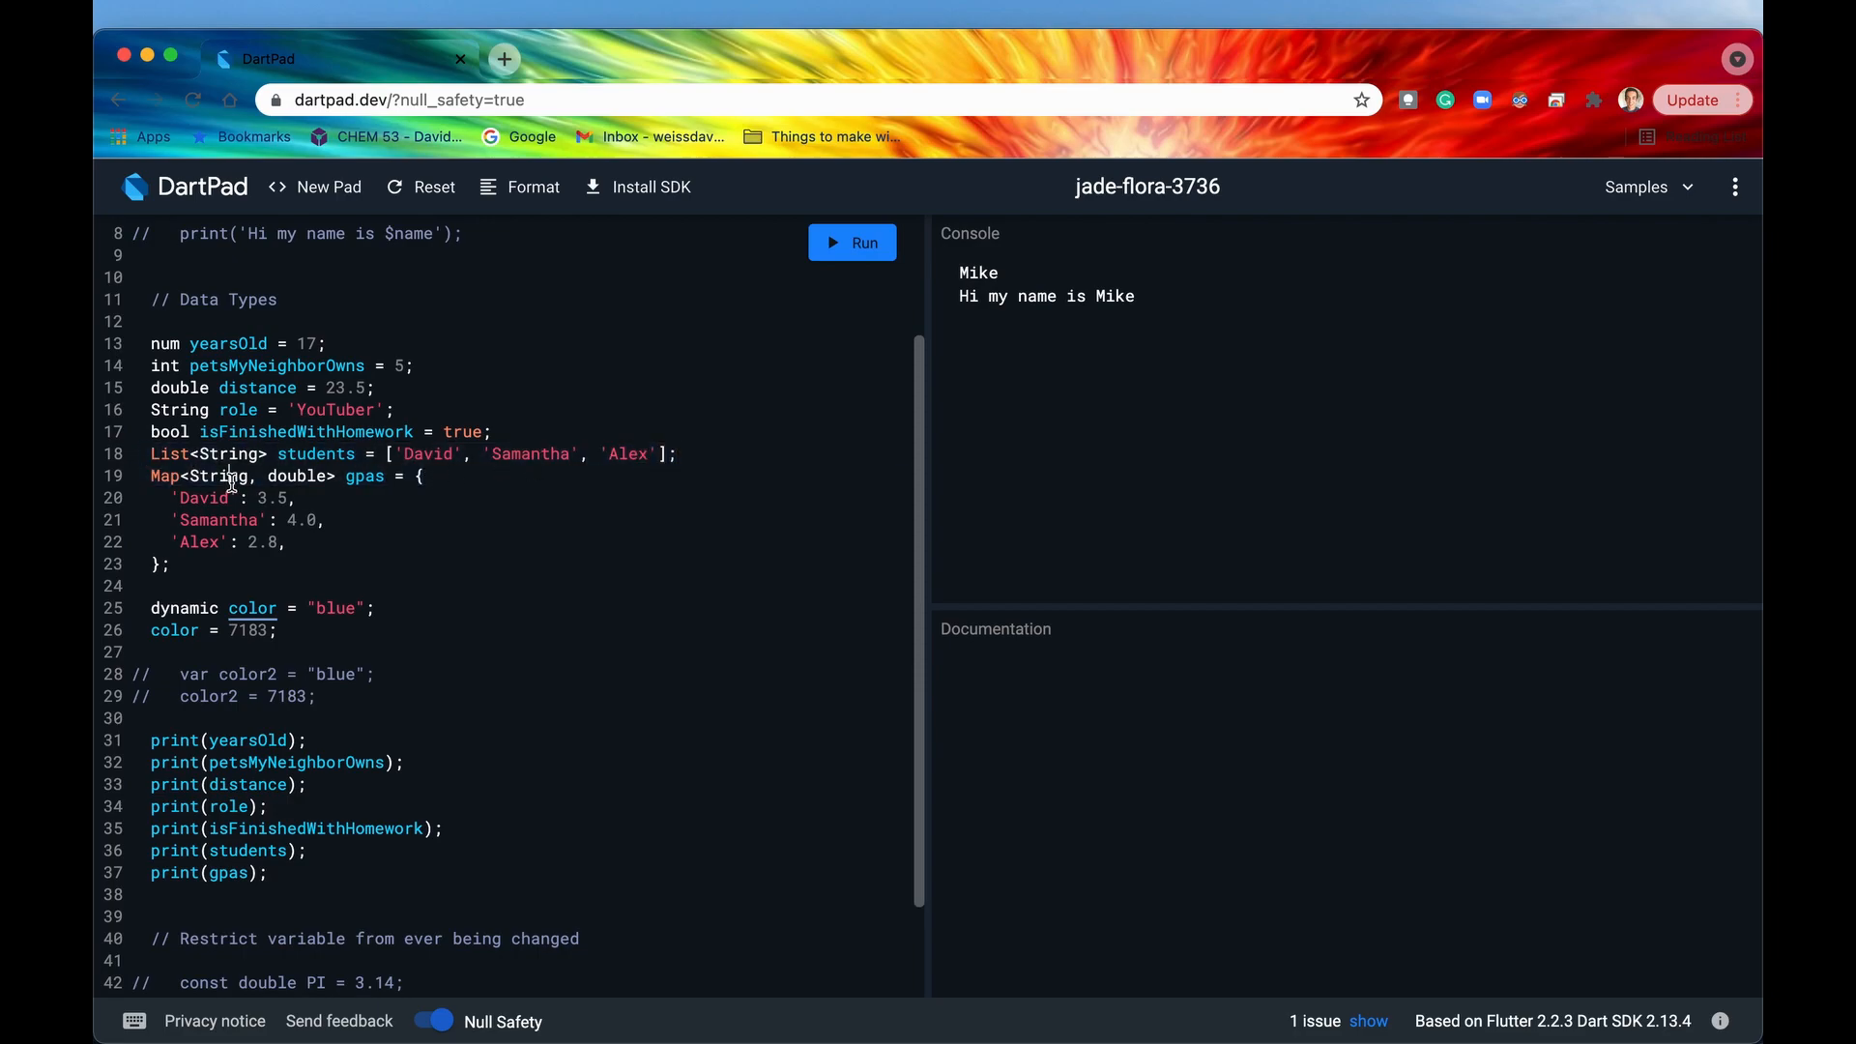
left_click(165, 476)
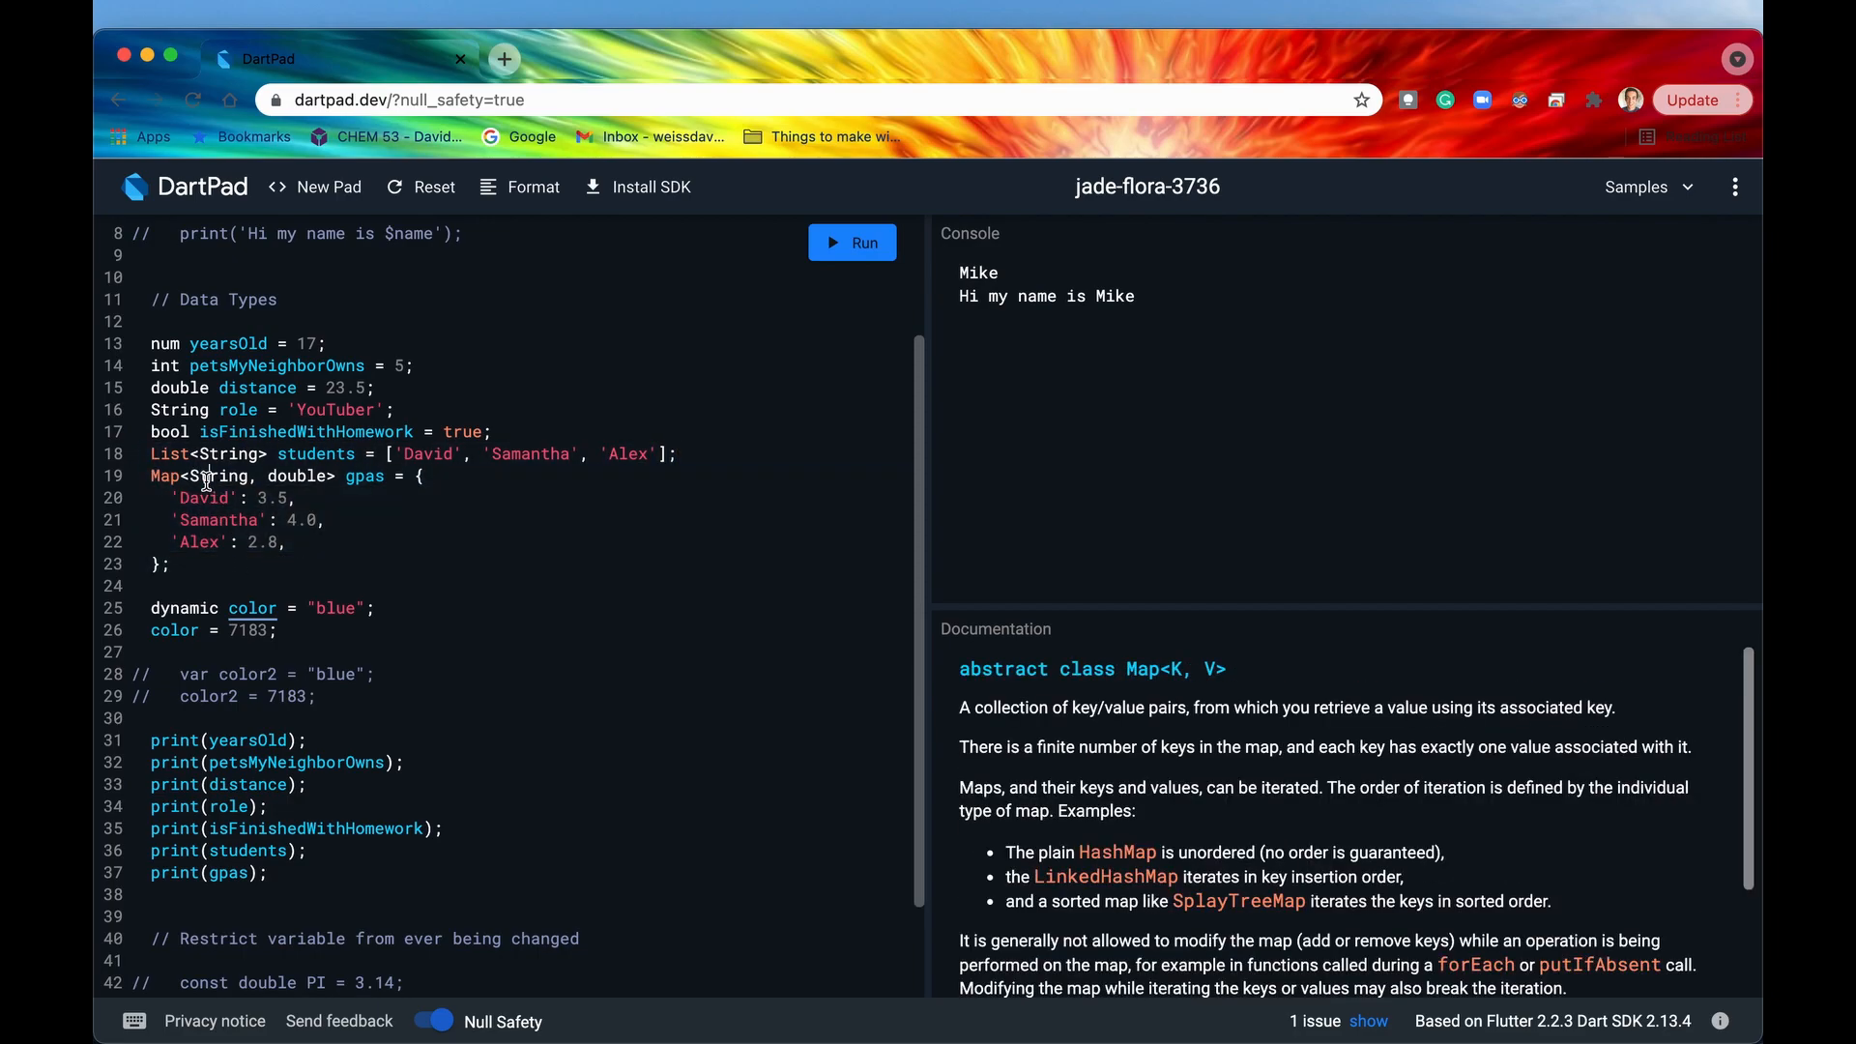
left_click(216, 475)
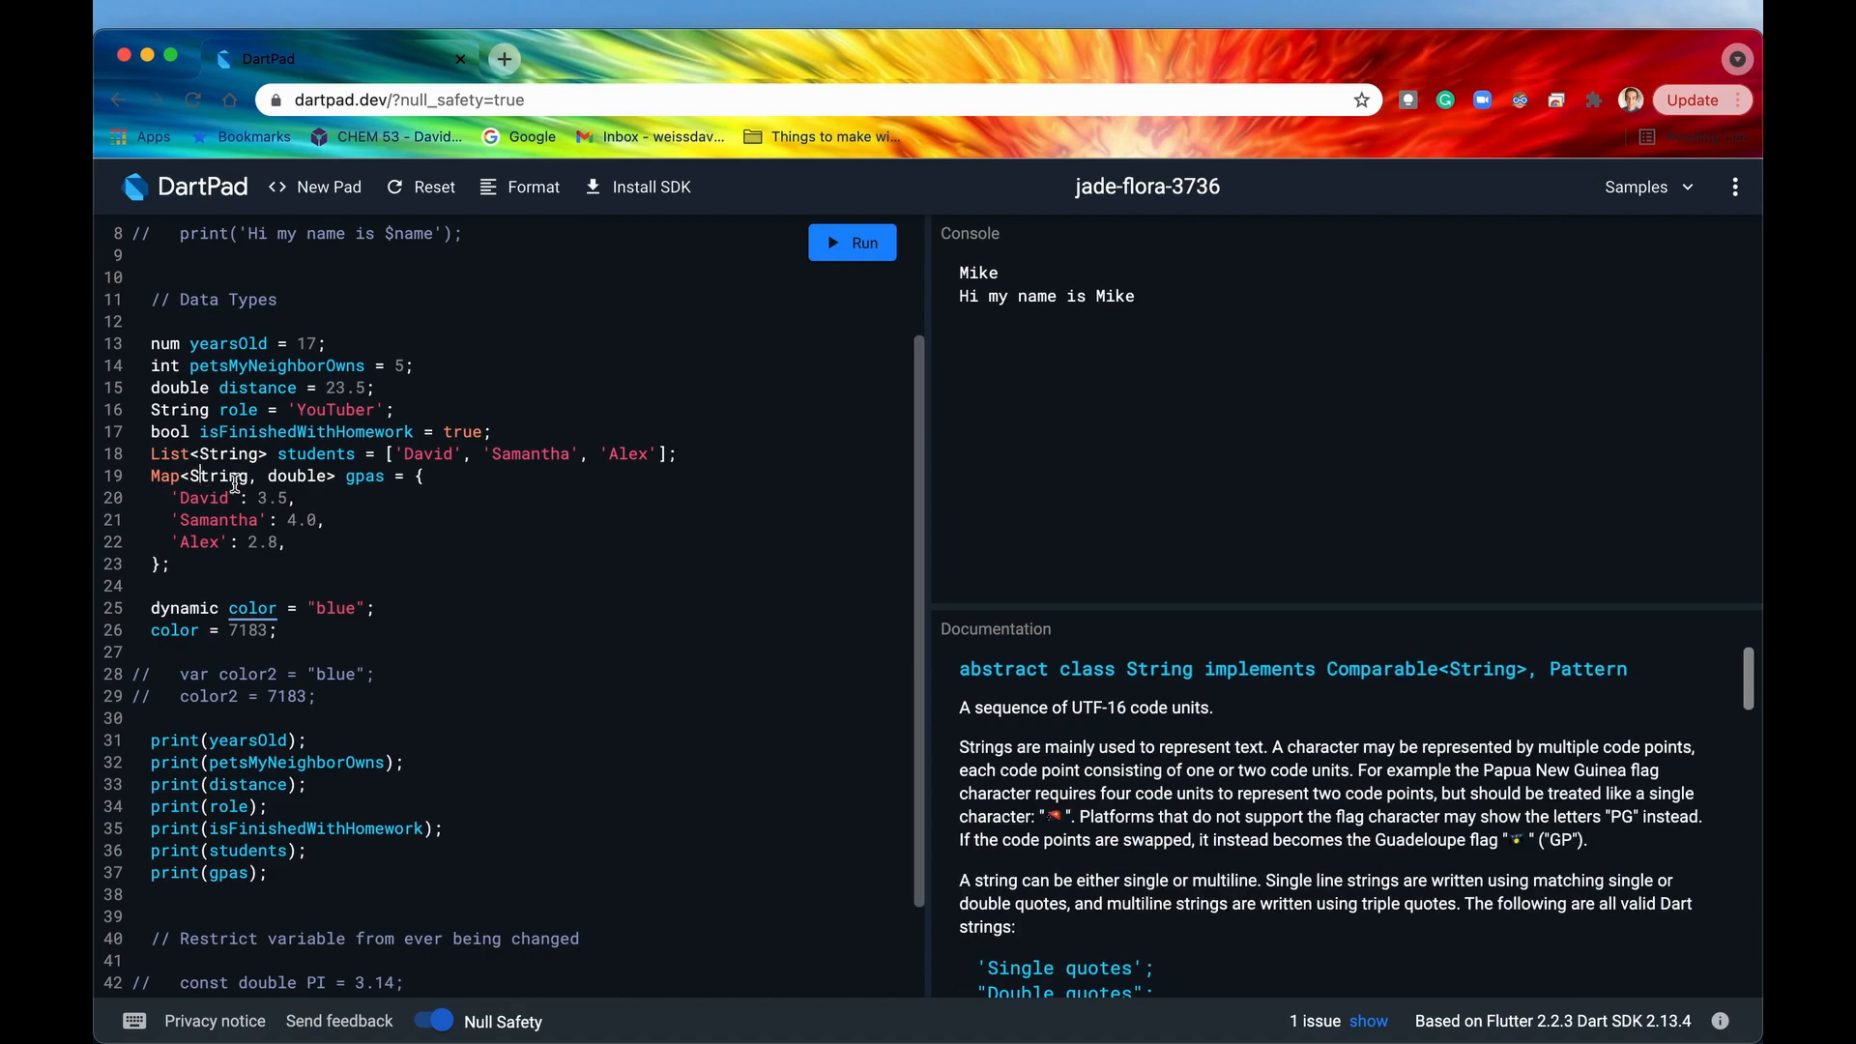
left_click_drag(151, 476, 170, 563)
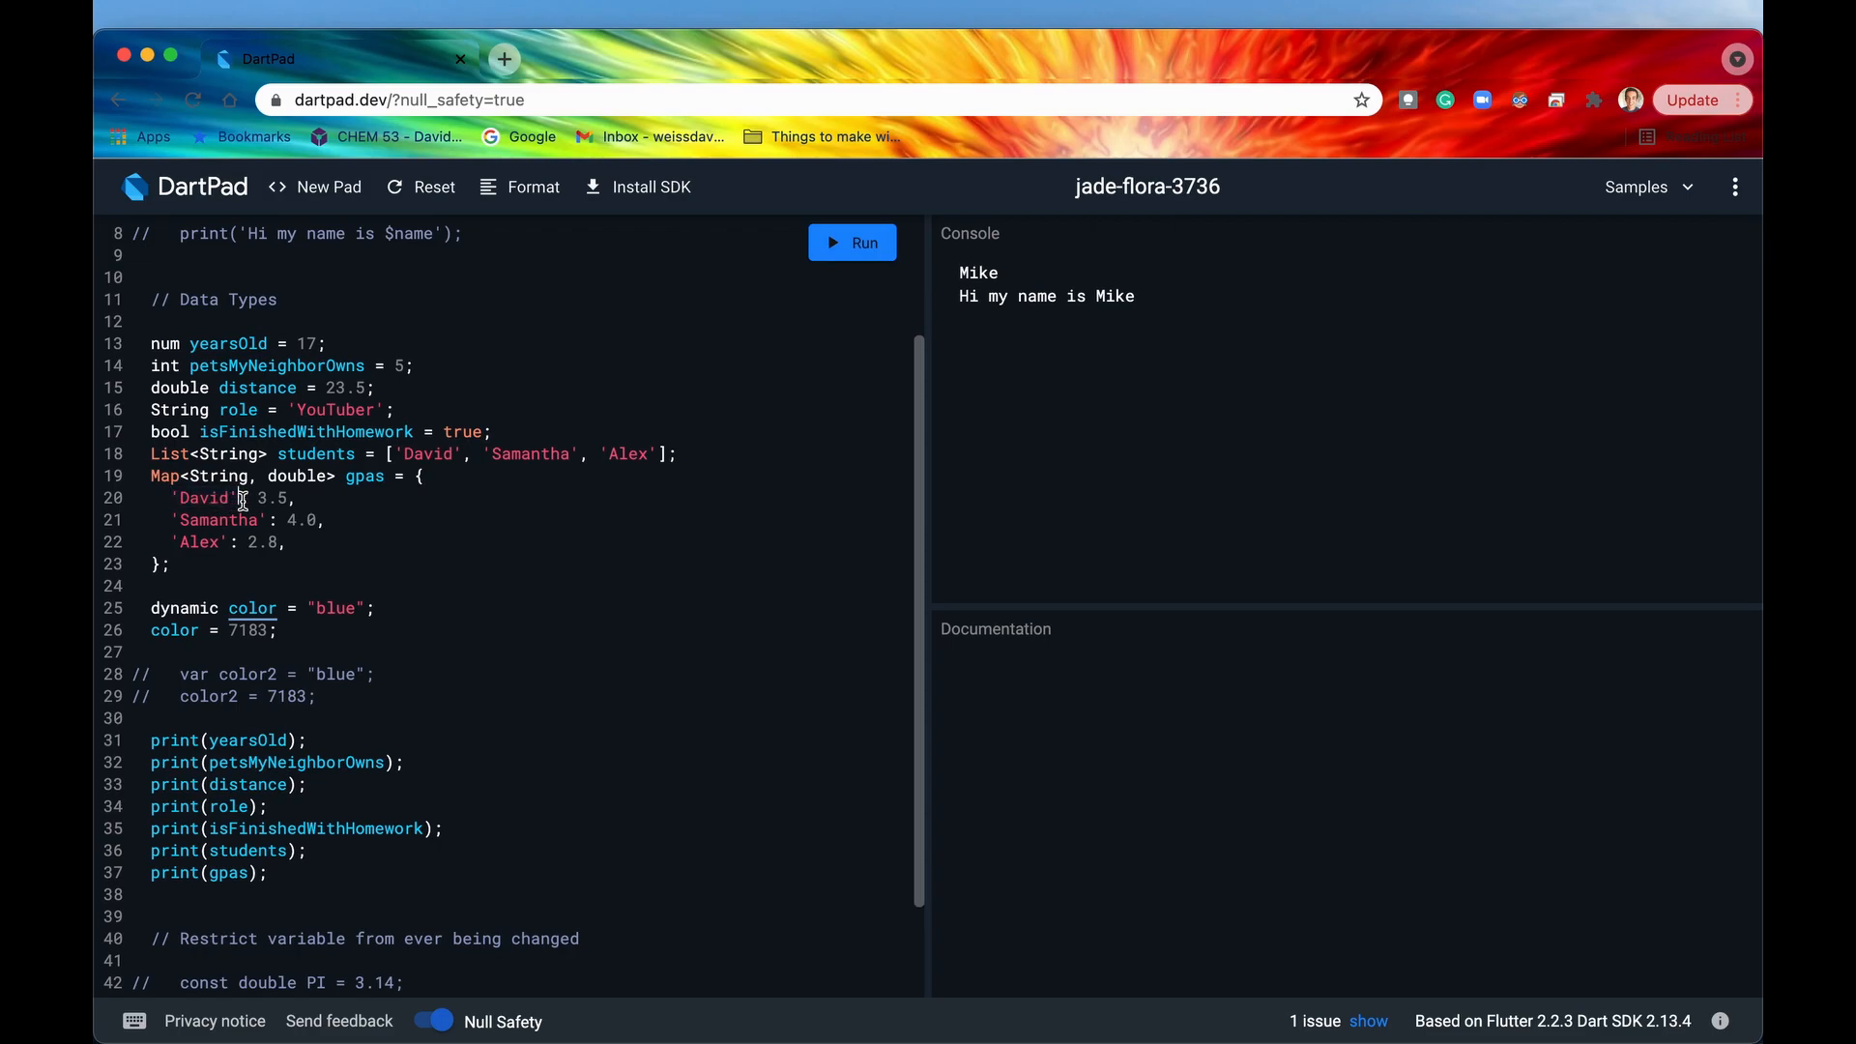
mouse_move(366, 476)
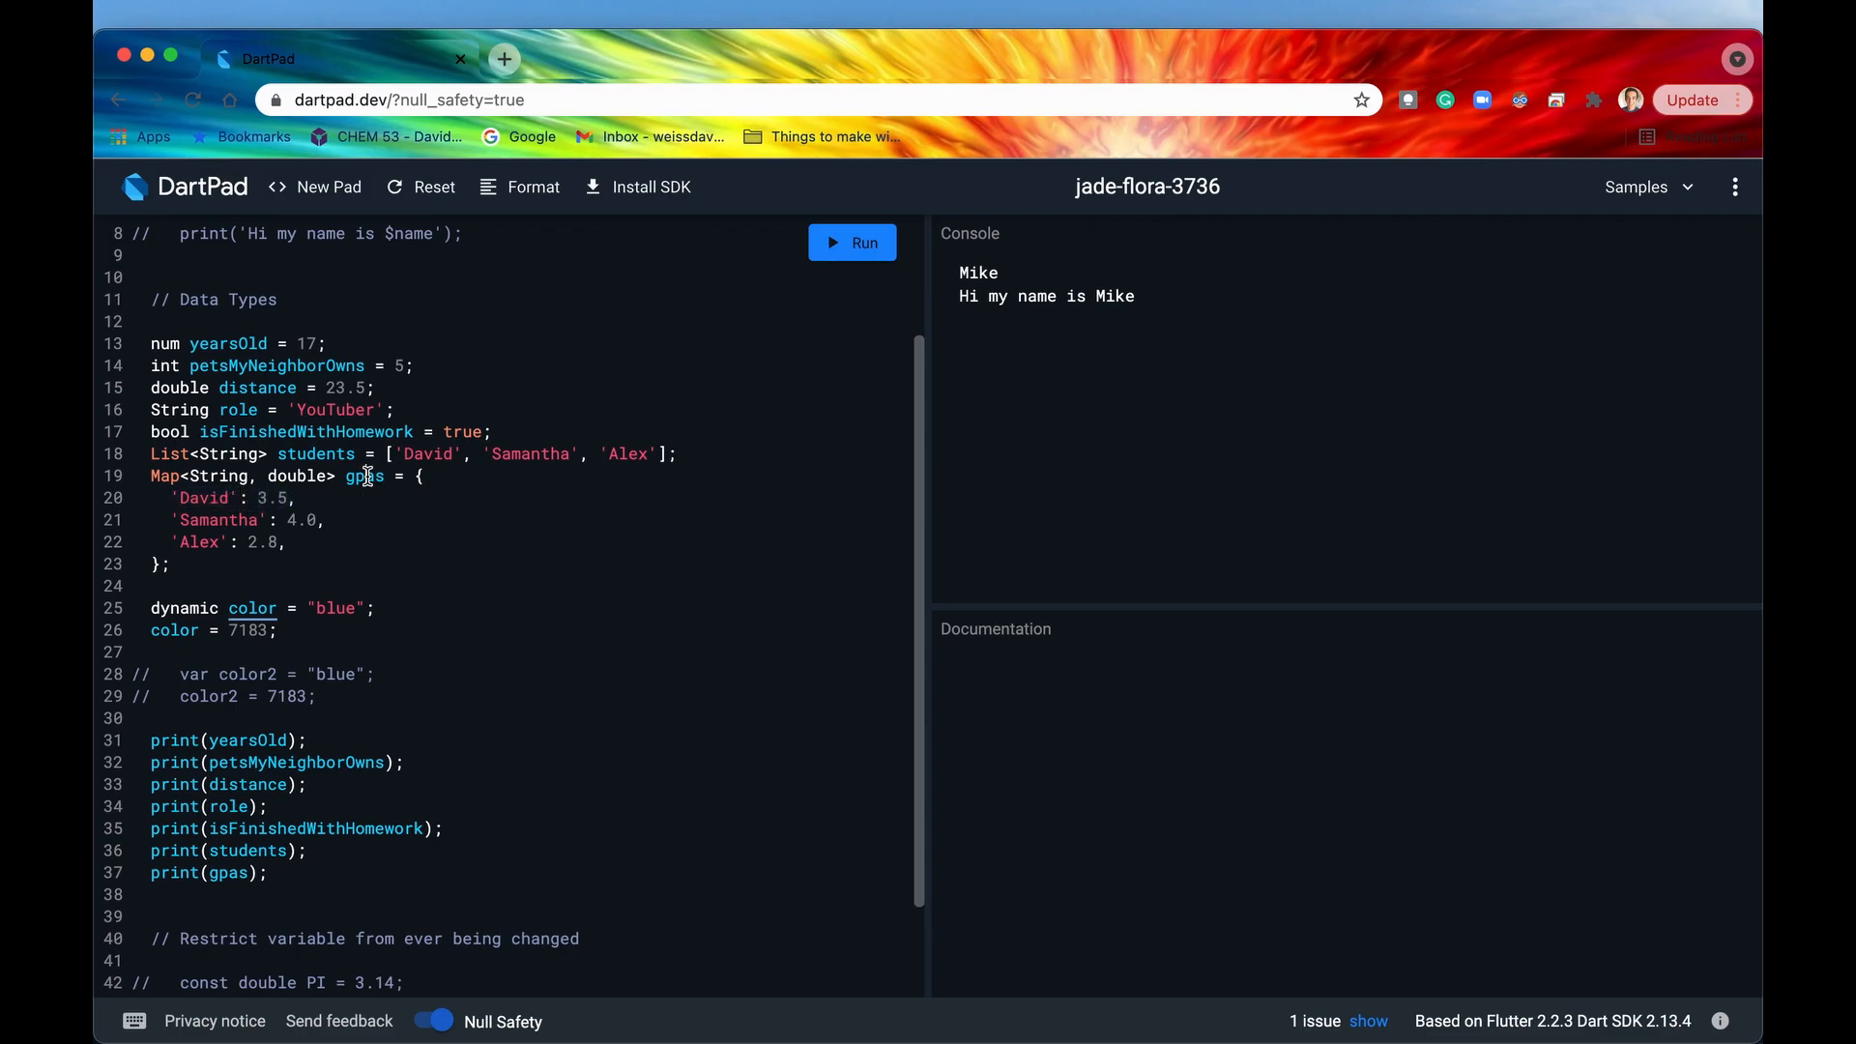
mouse_move(194, 549)
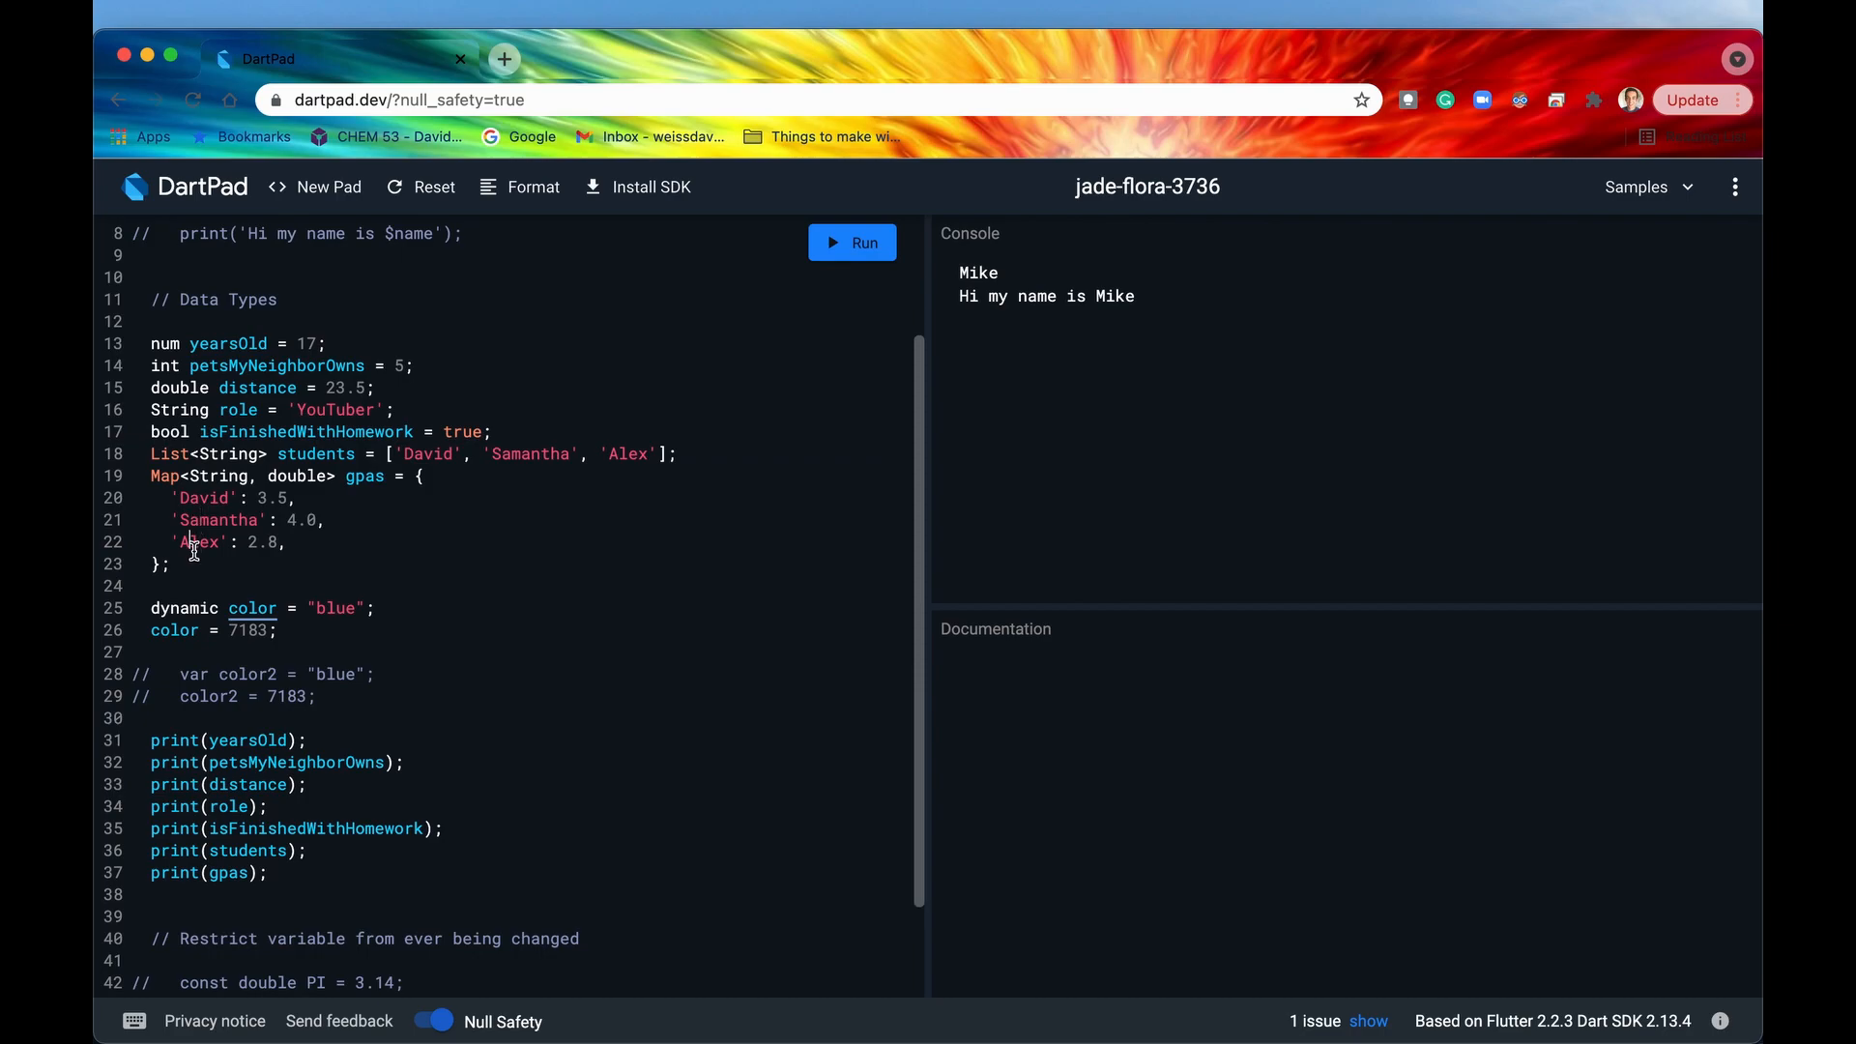
mouse_move(314, 661)
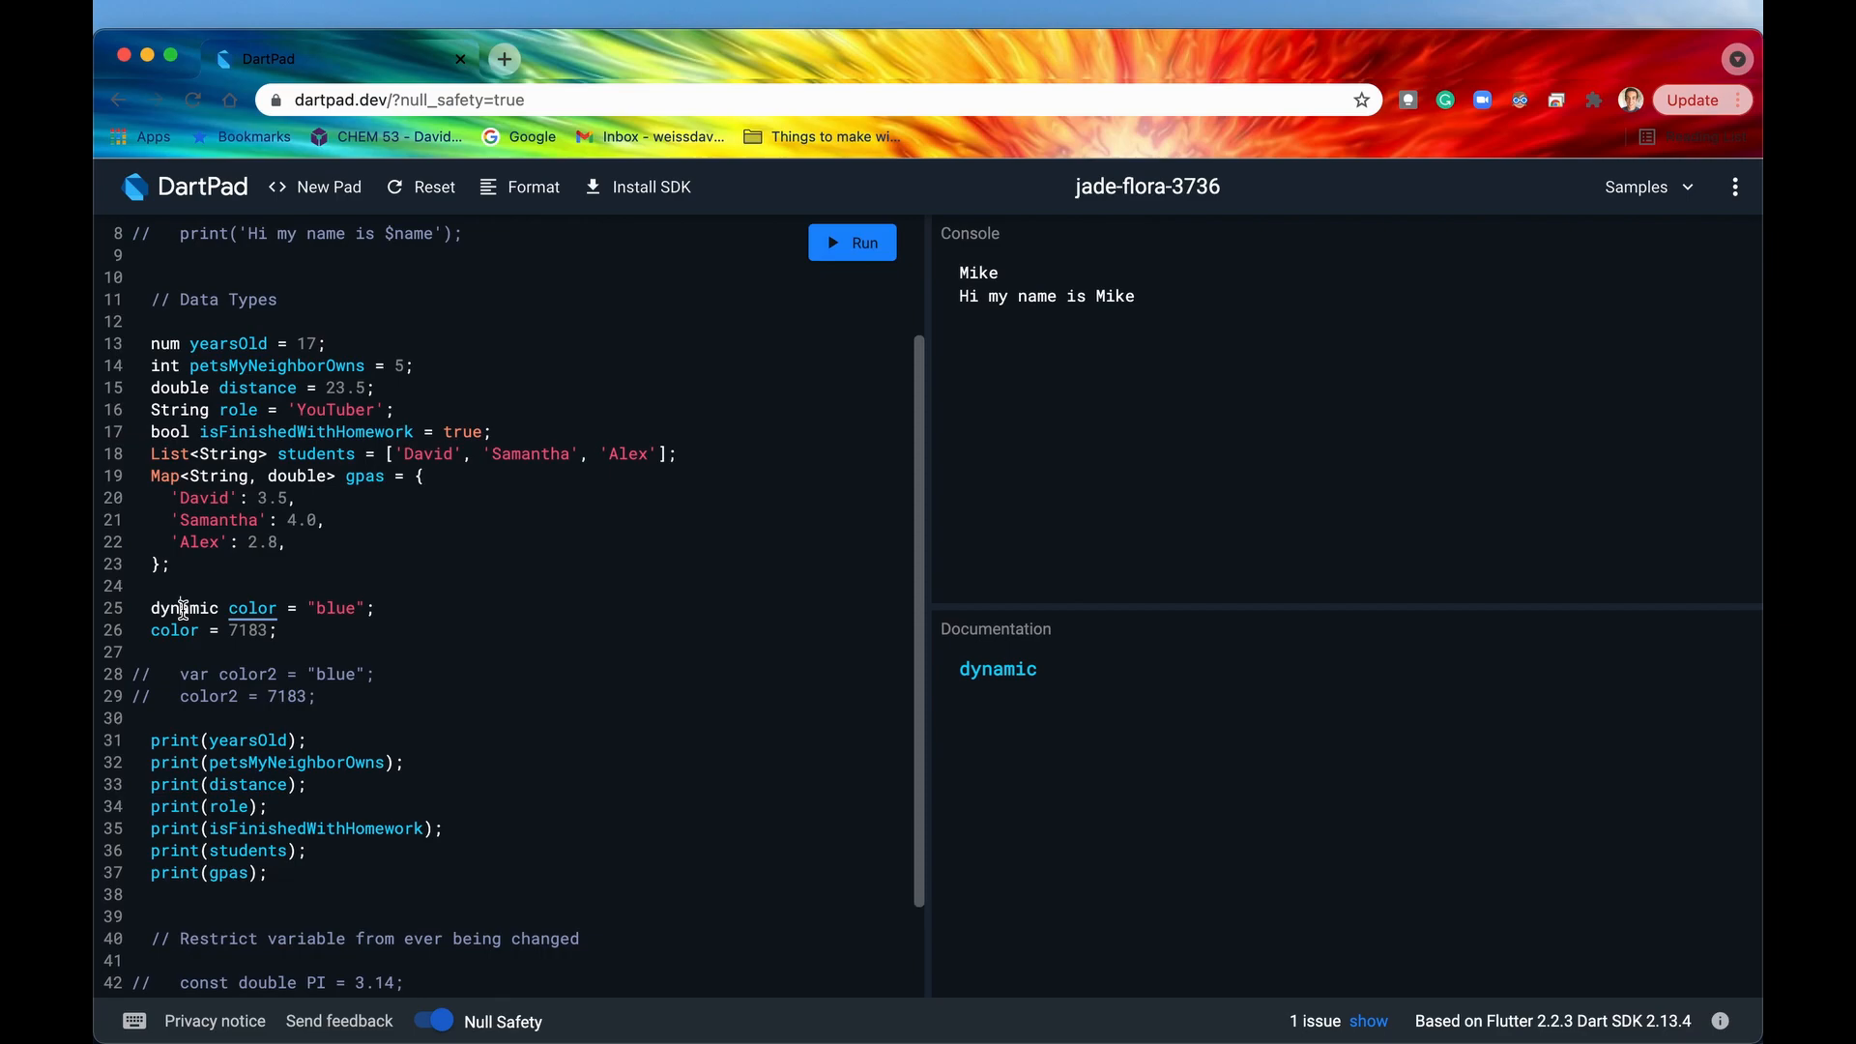
double_click(184, 607)
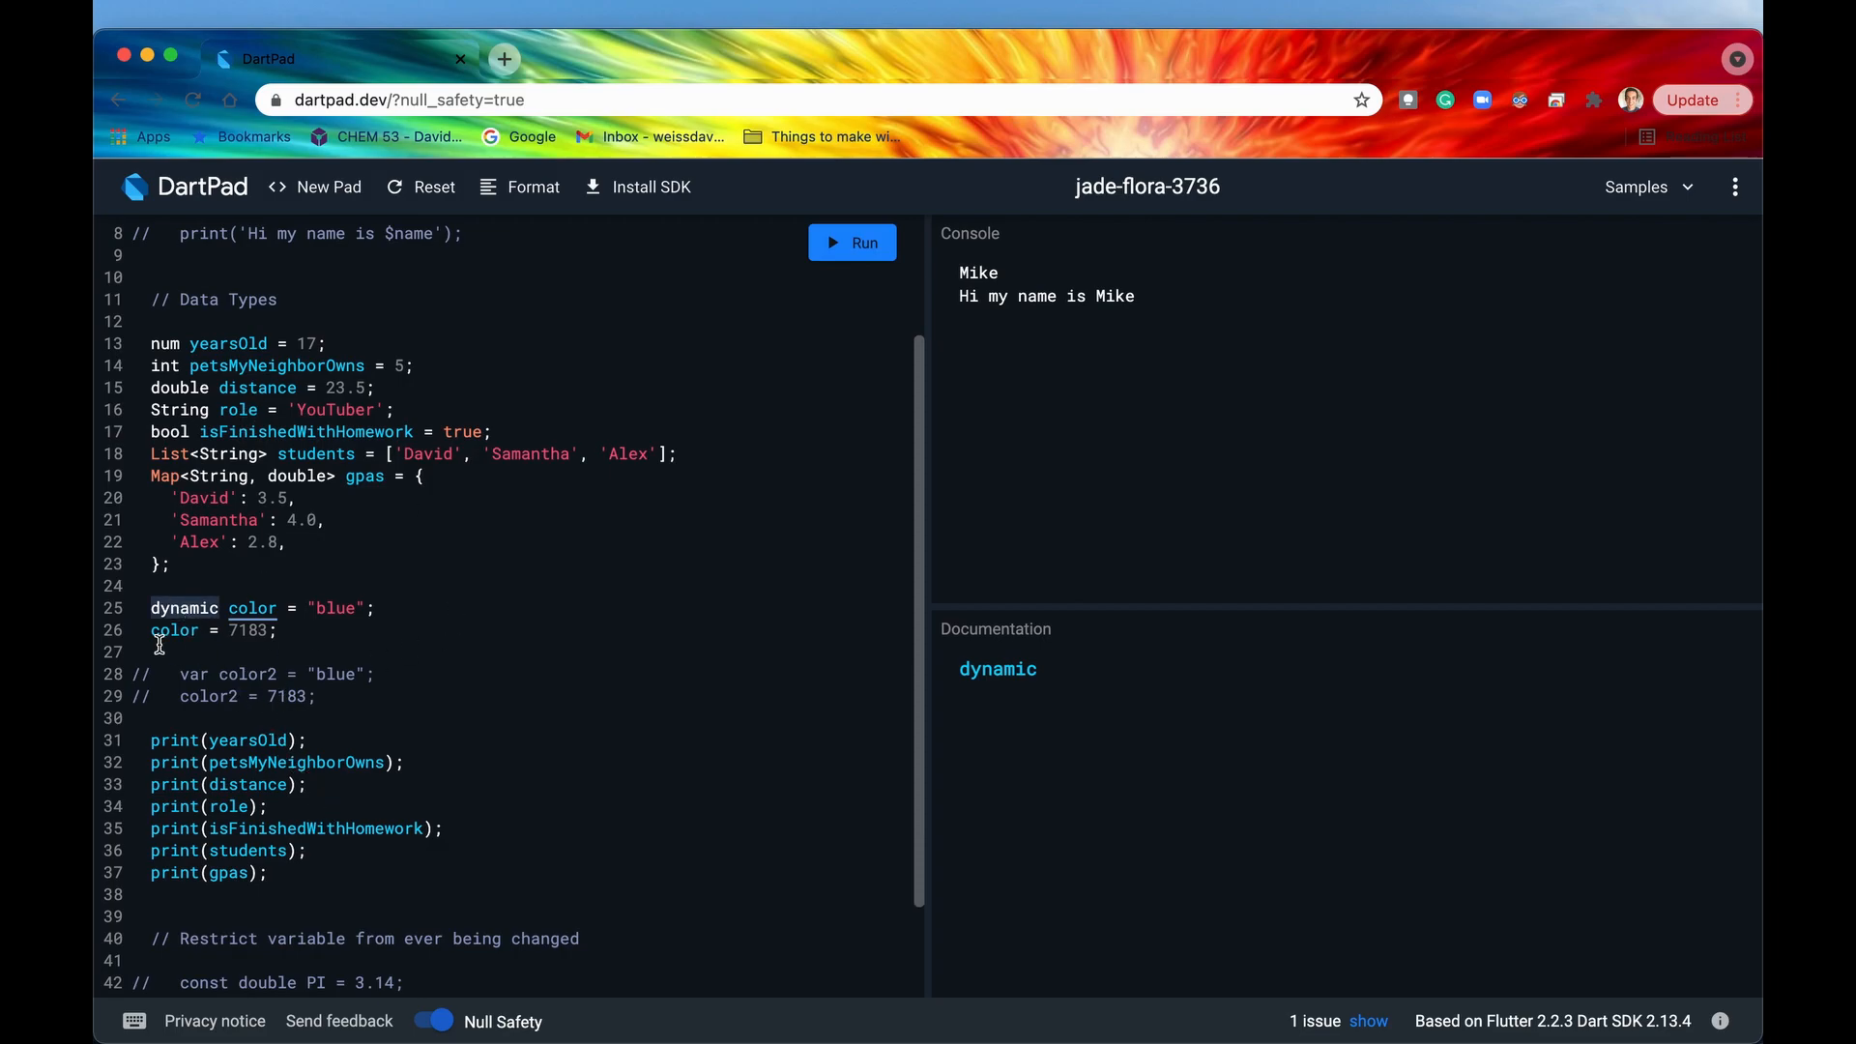
mouse_move(321, 344)
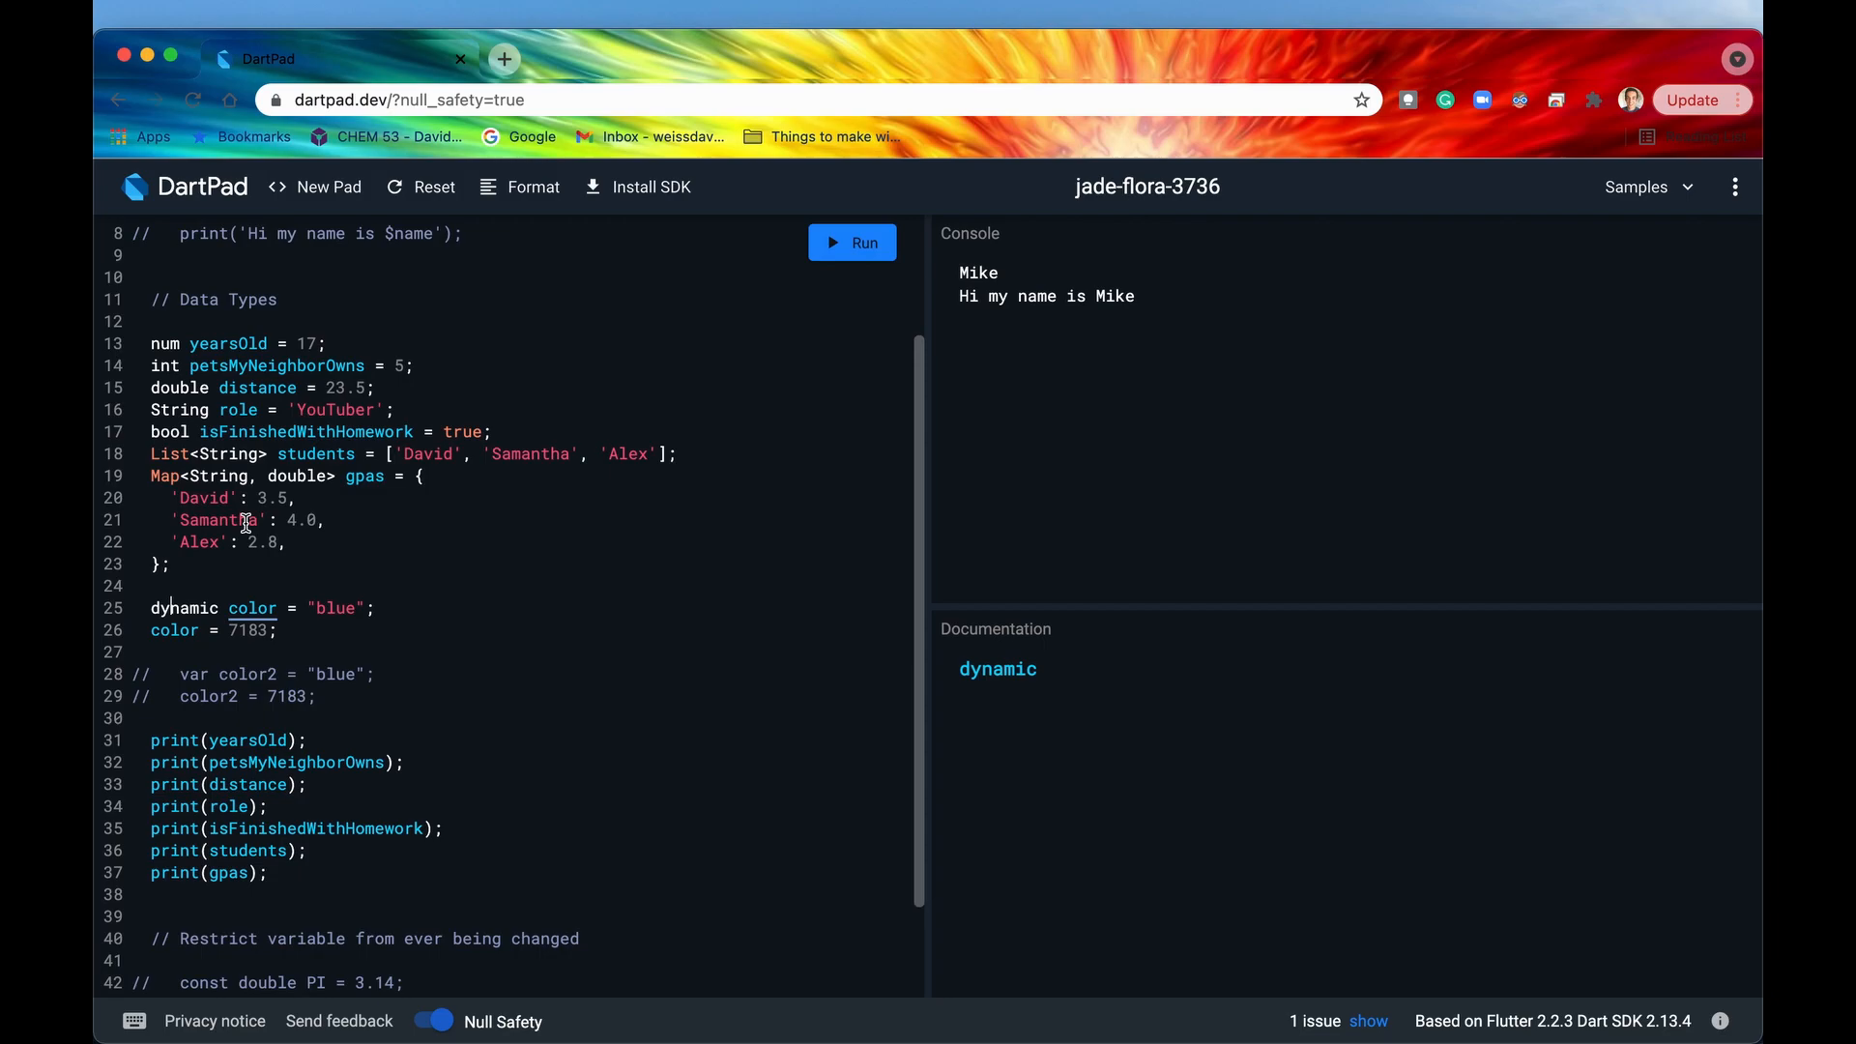
mouse_move(207, 269)
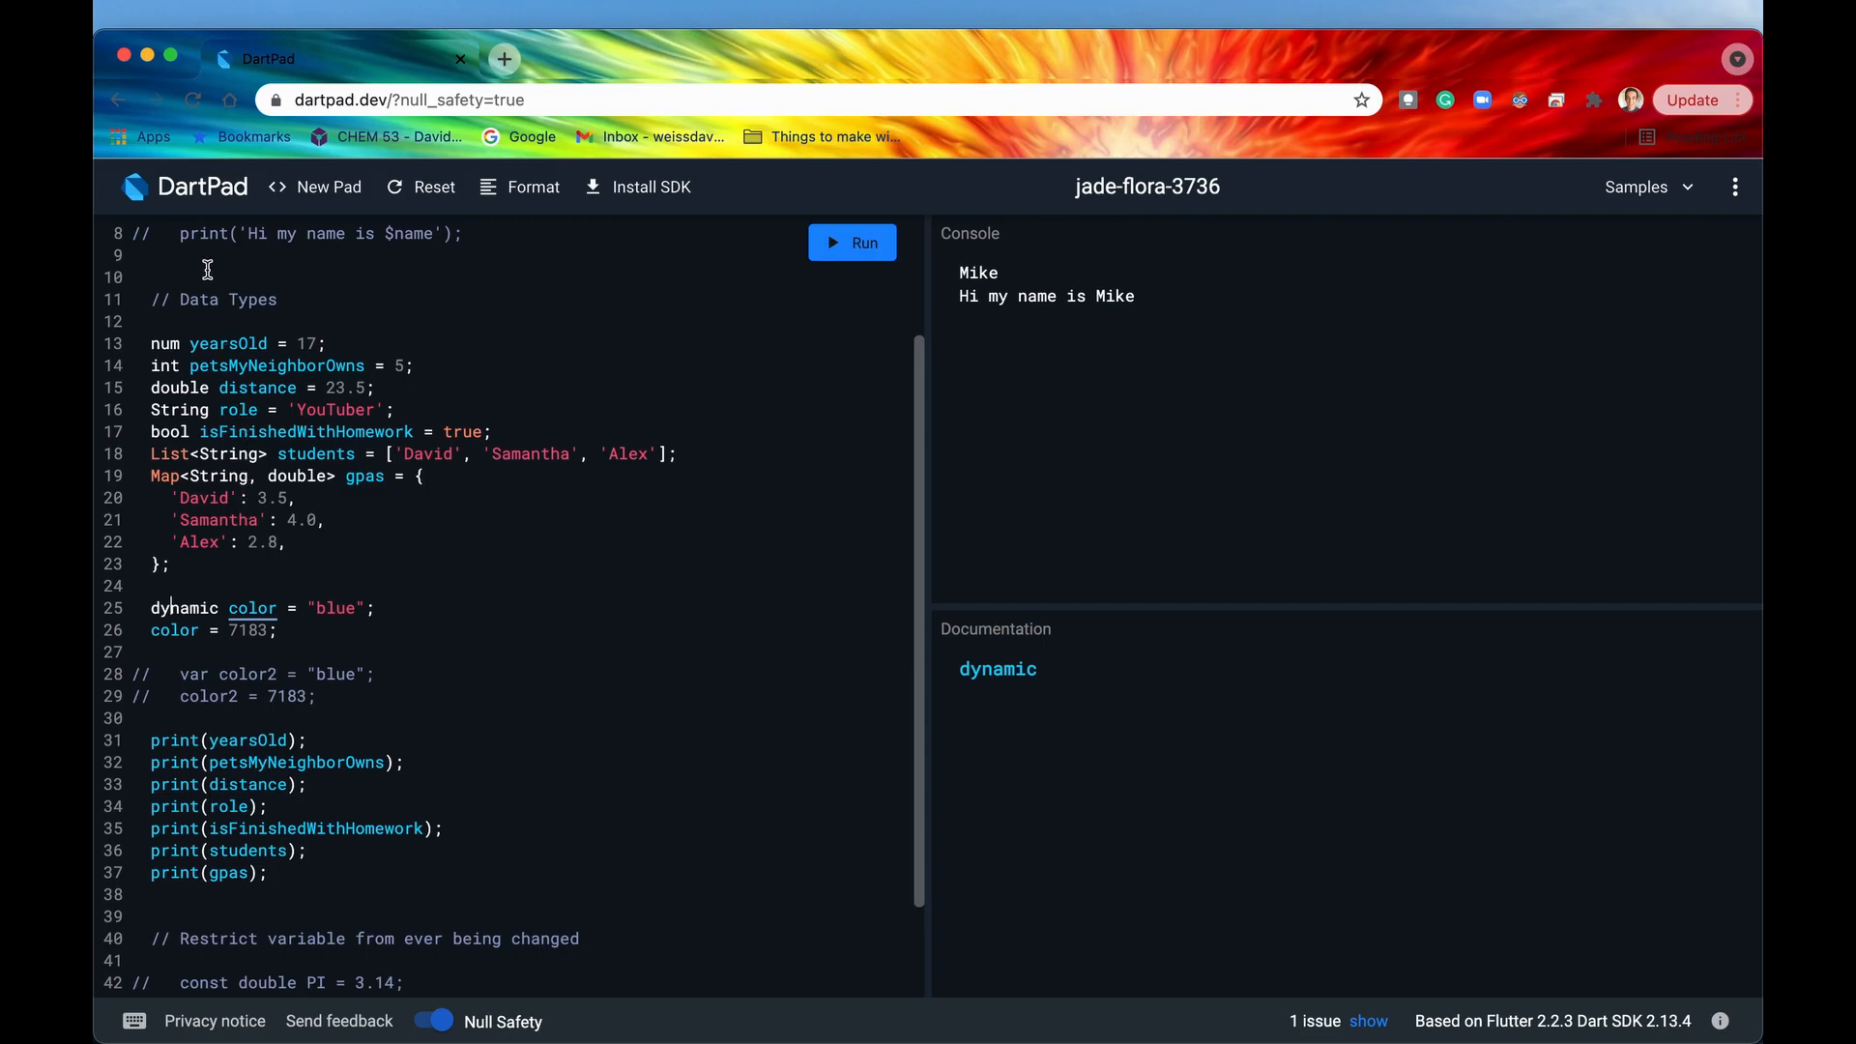
mouse_move(151, 344)
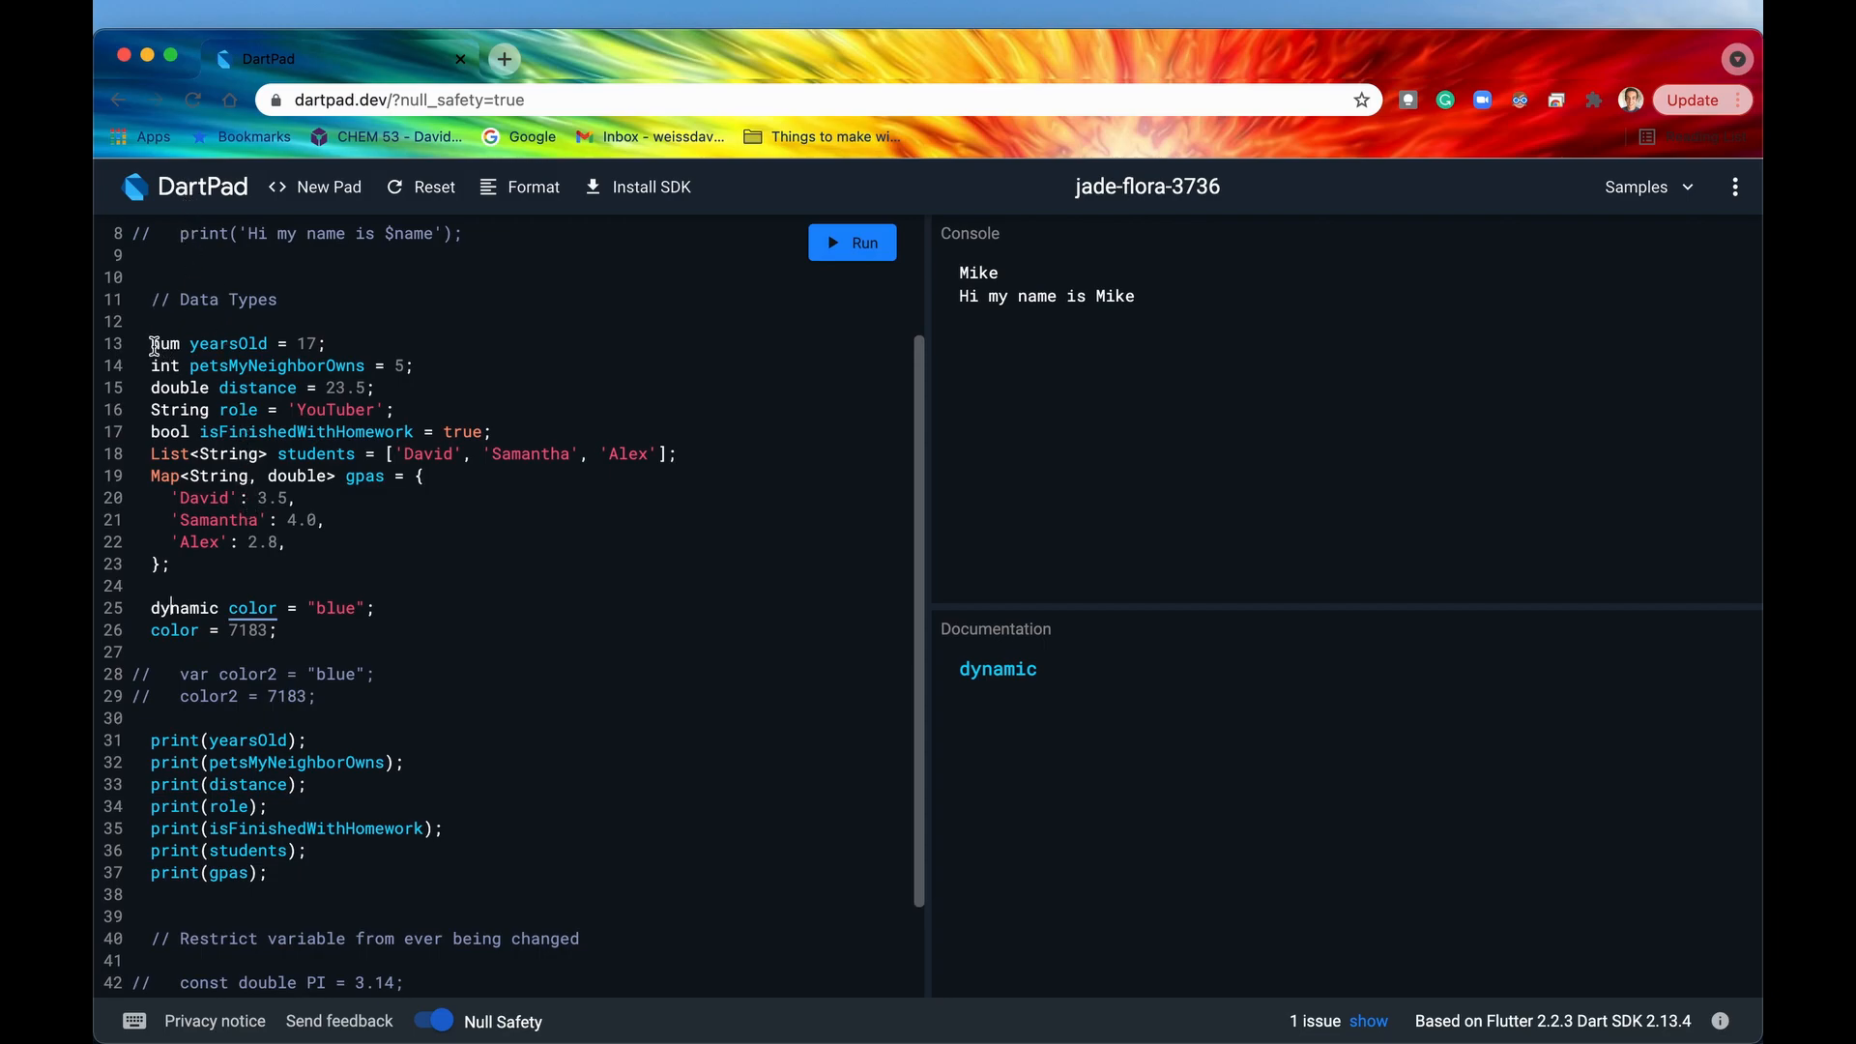
left_click(164, 344)
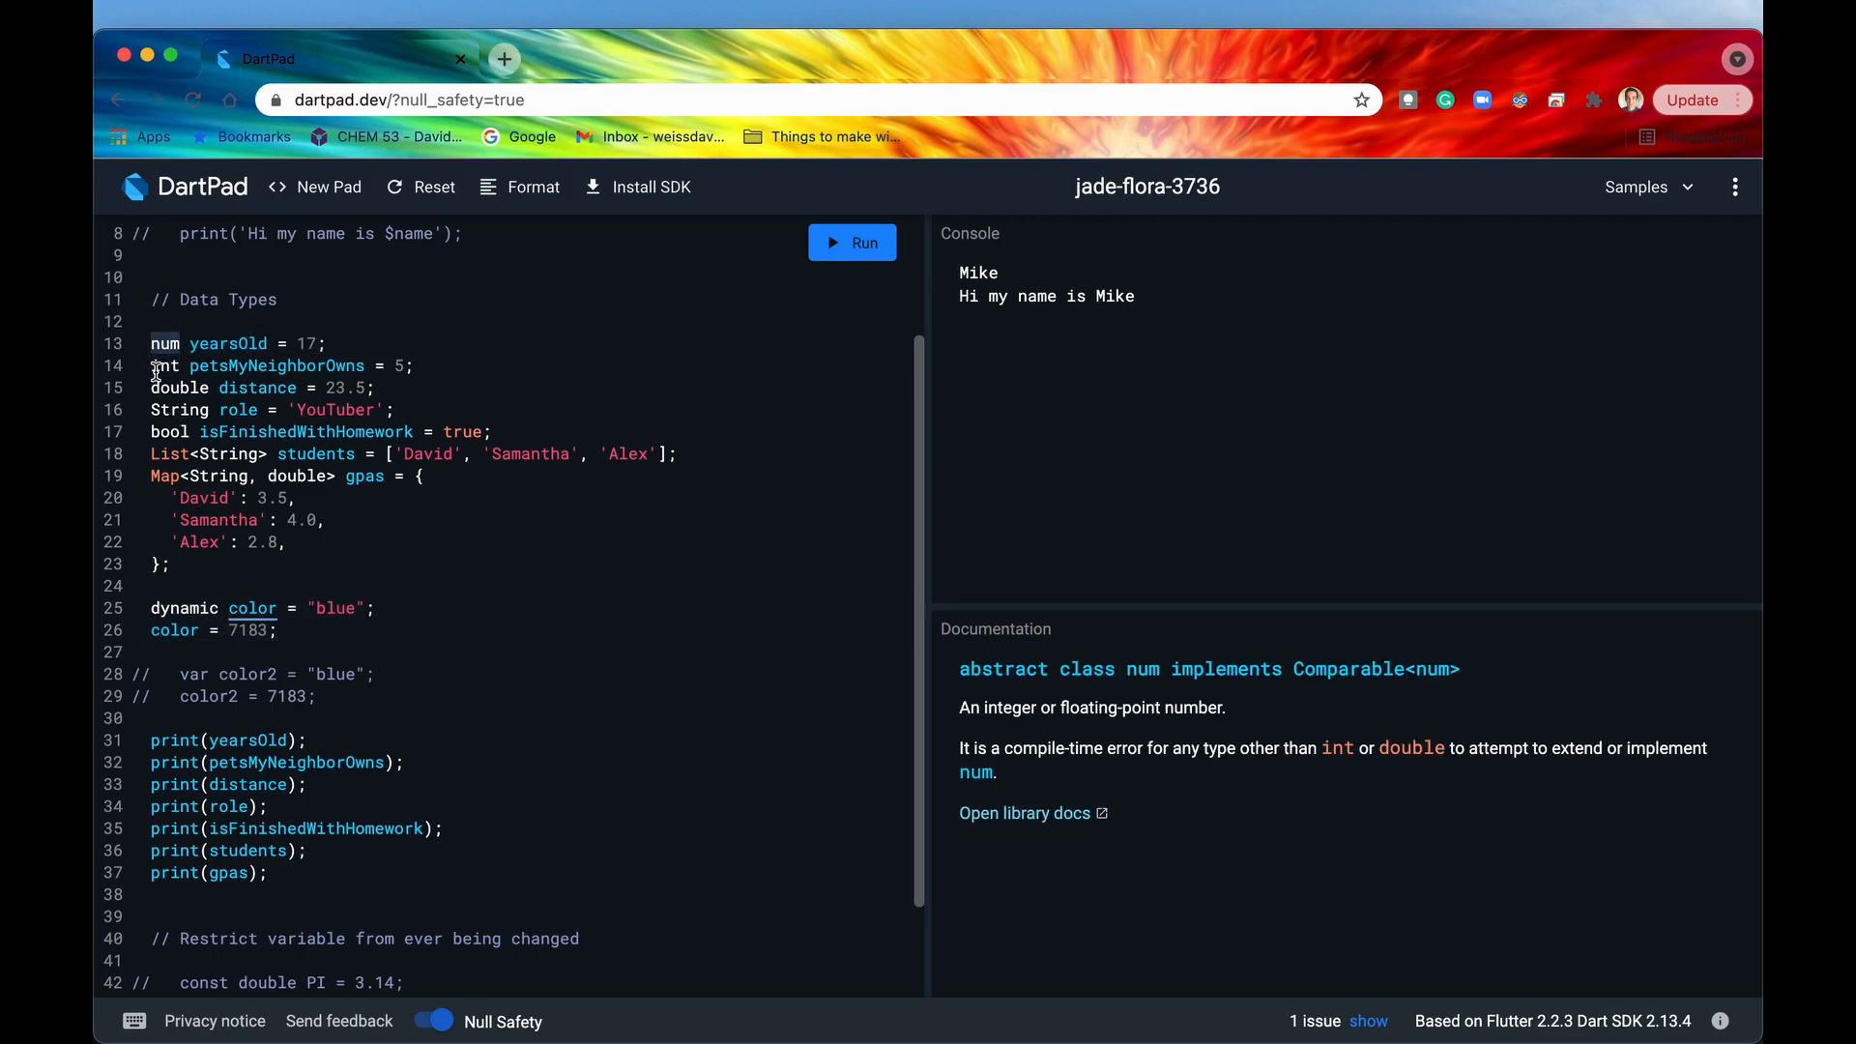
left_click(178, 409)
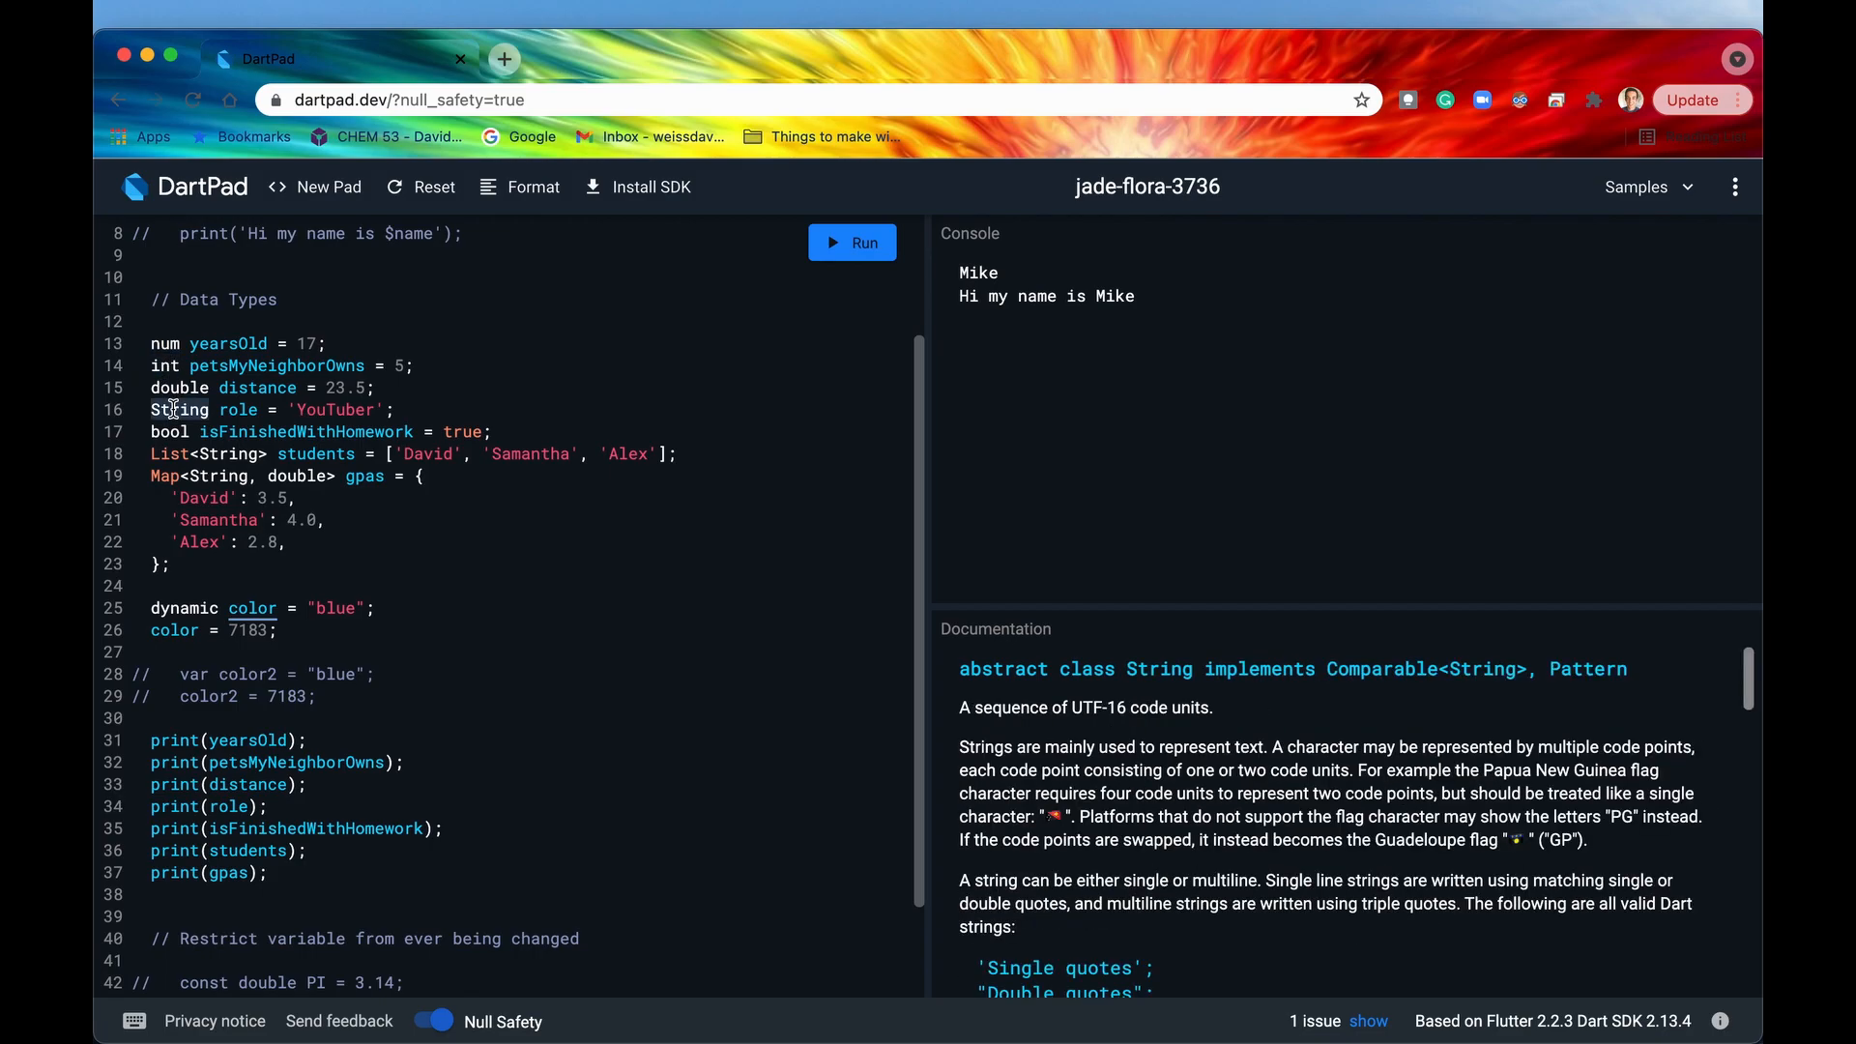
left_click(165, 344)
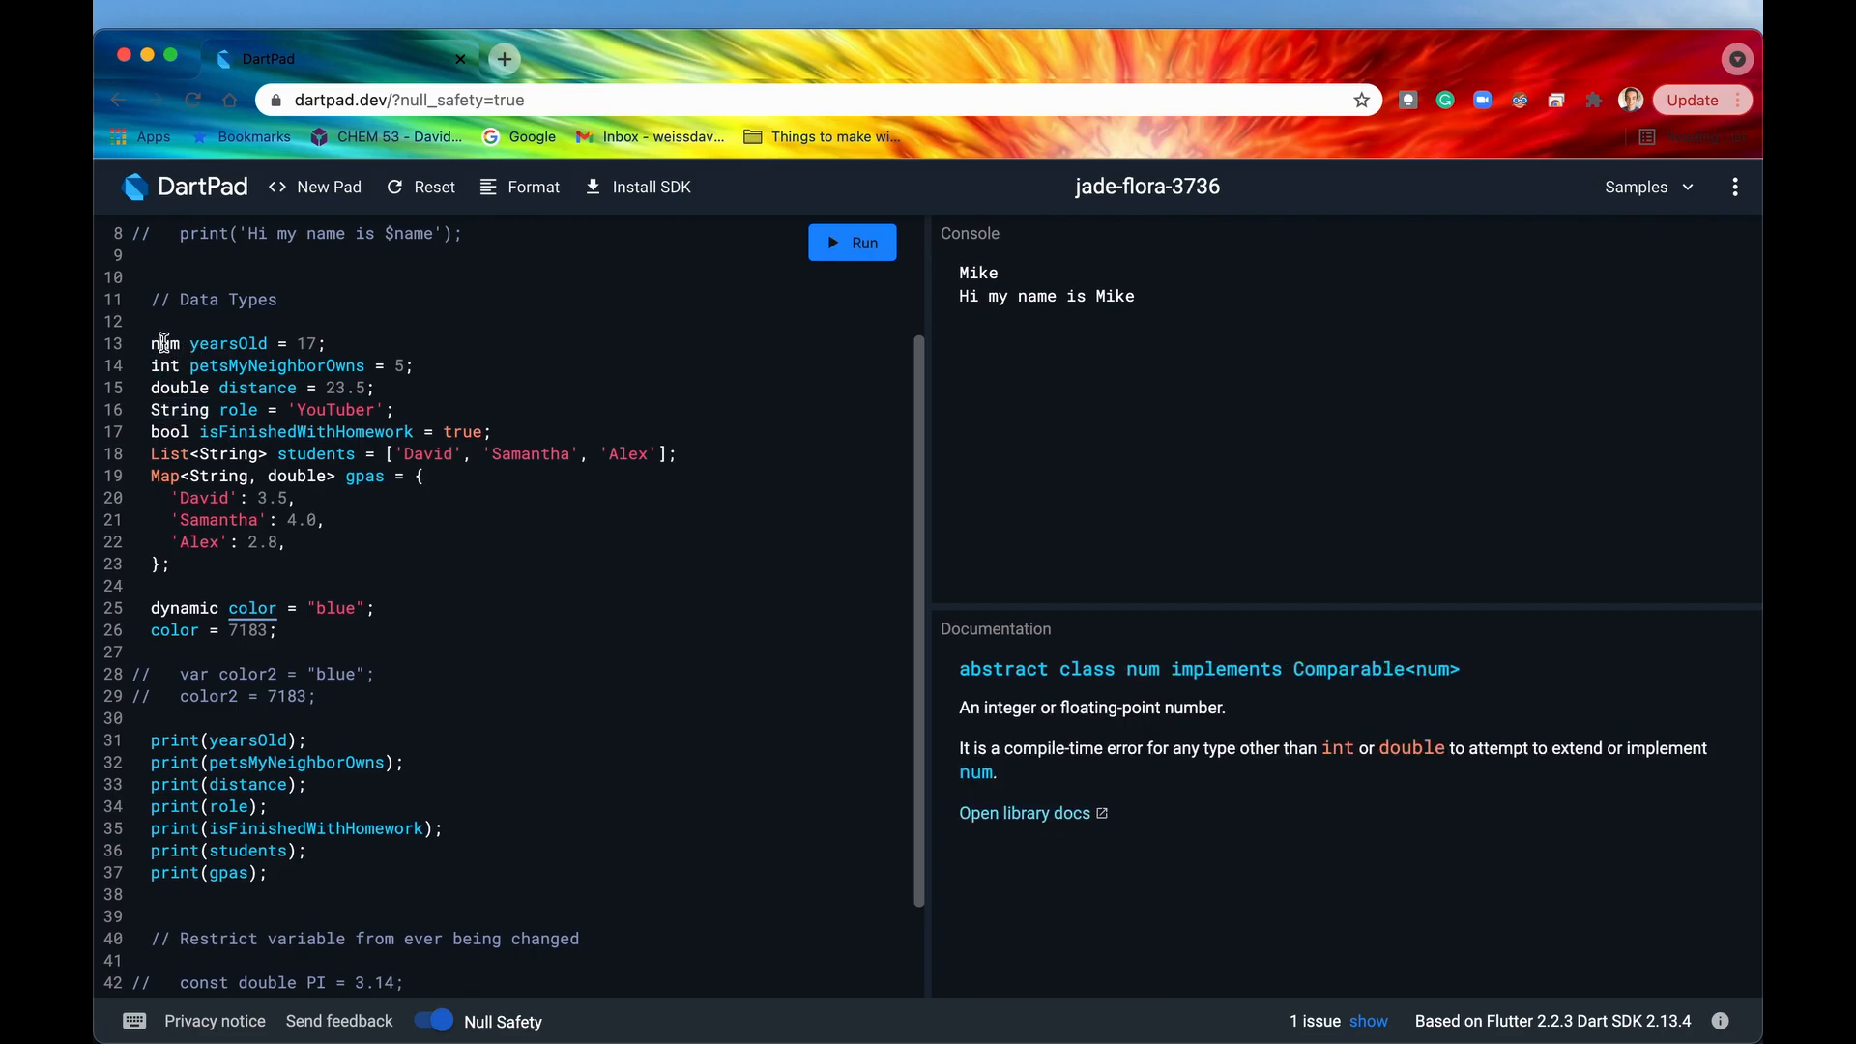
mouse_move(186, 607)
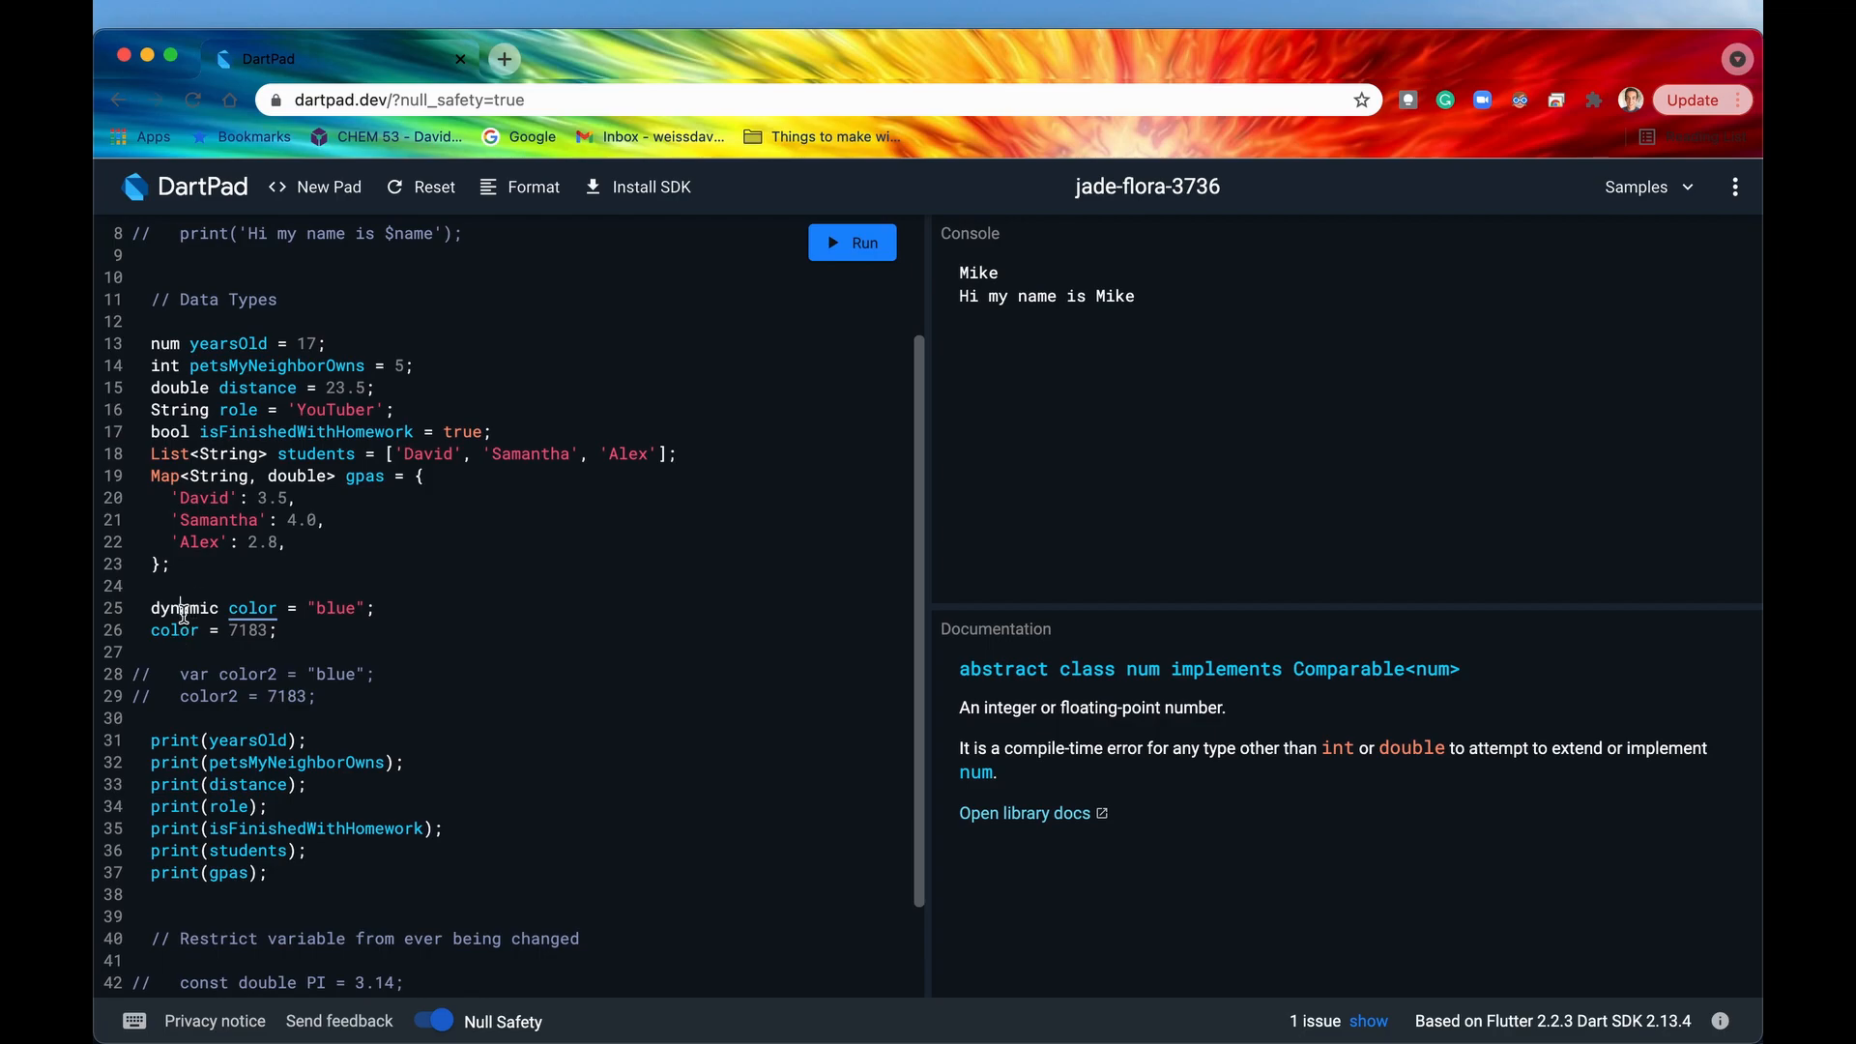
left_click(184, 607)
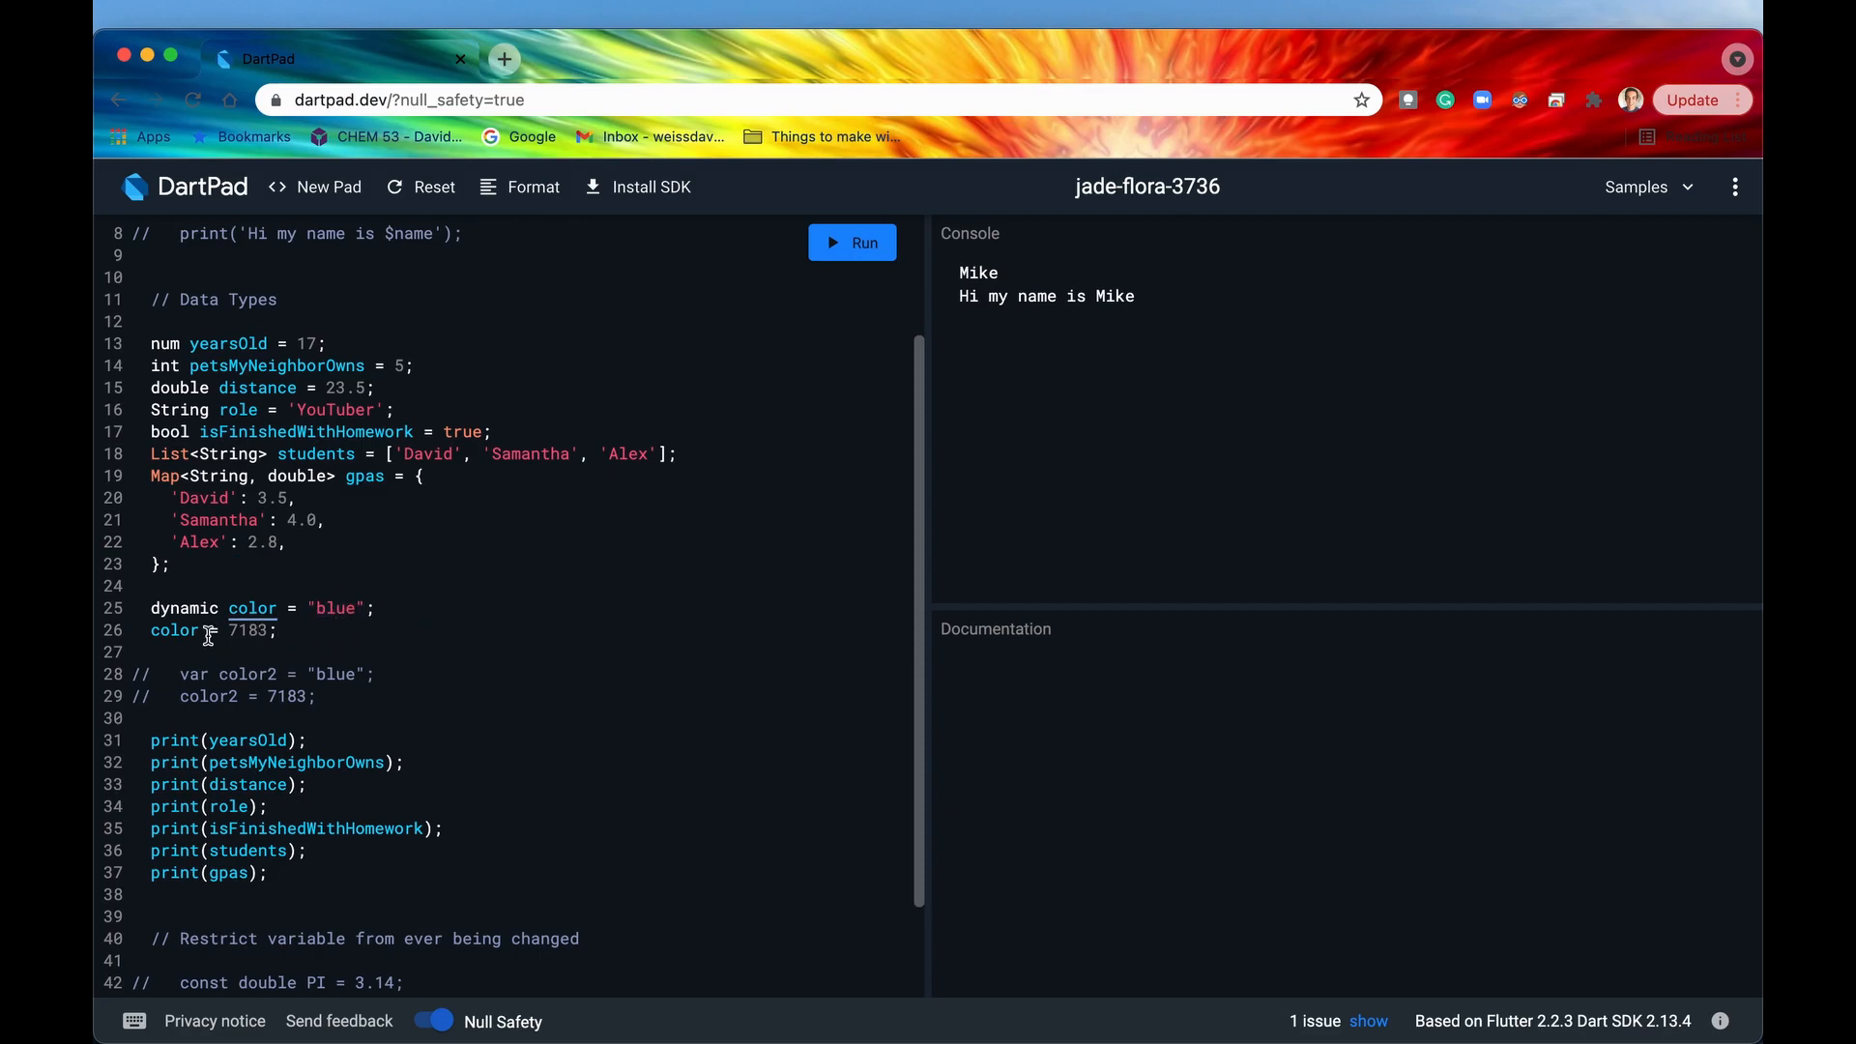
left_click(174, 630)
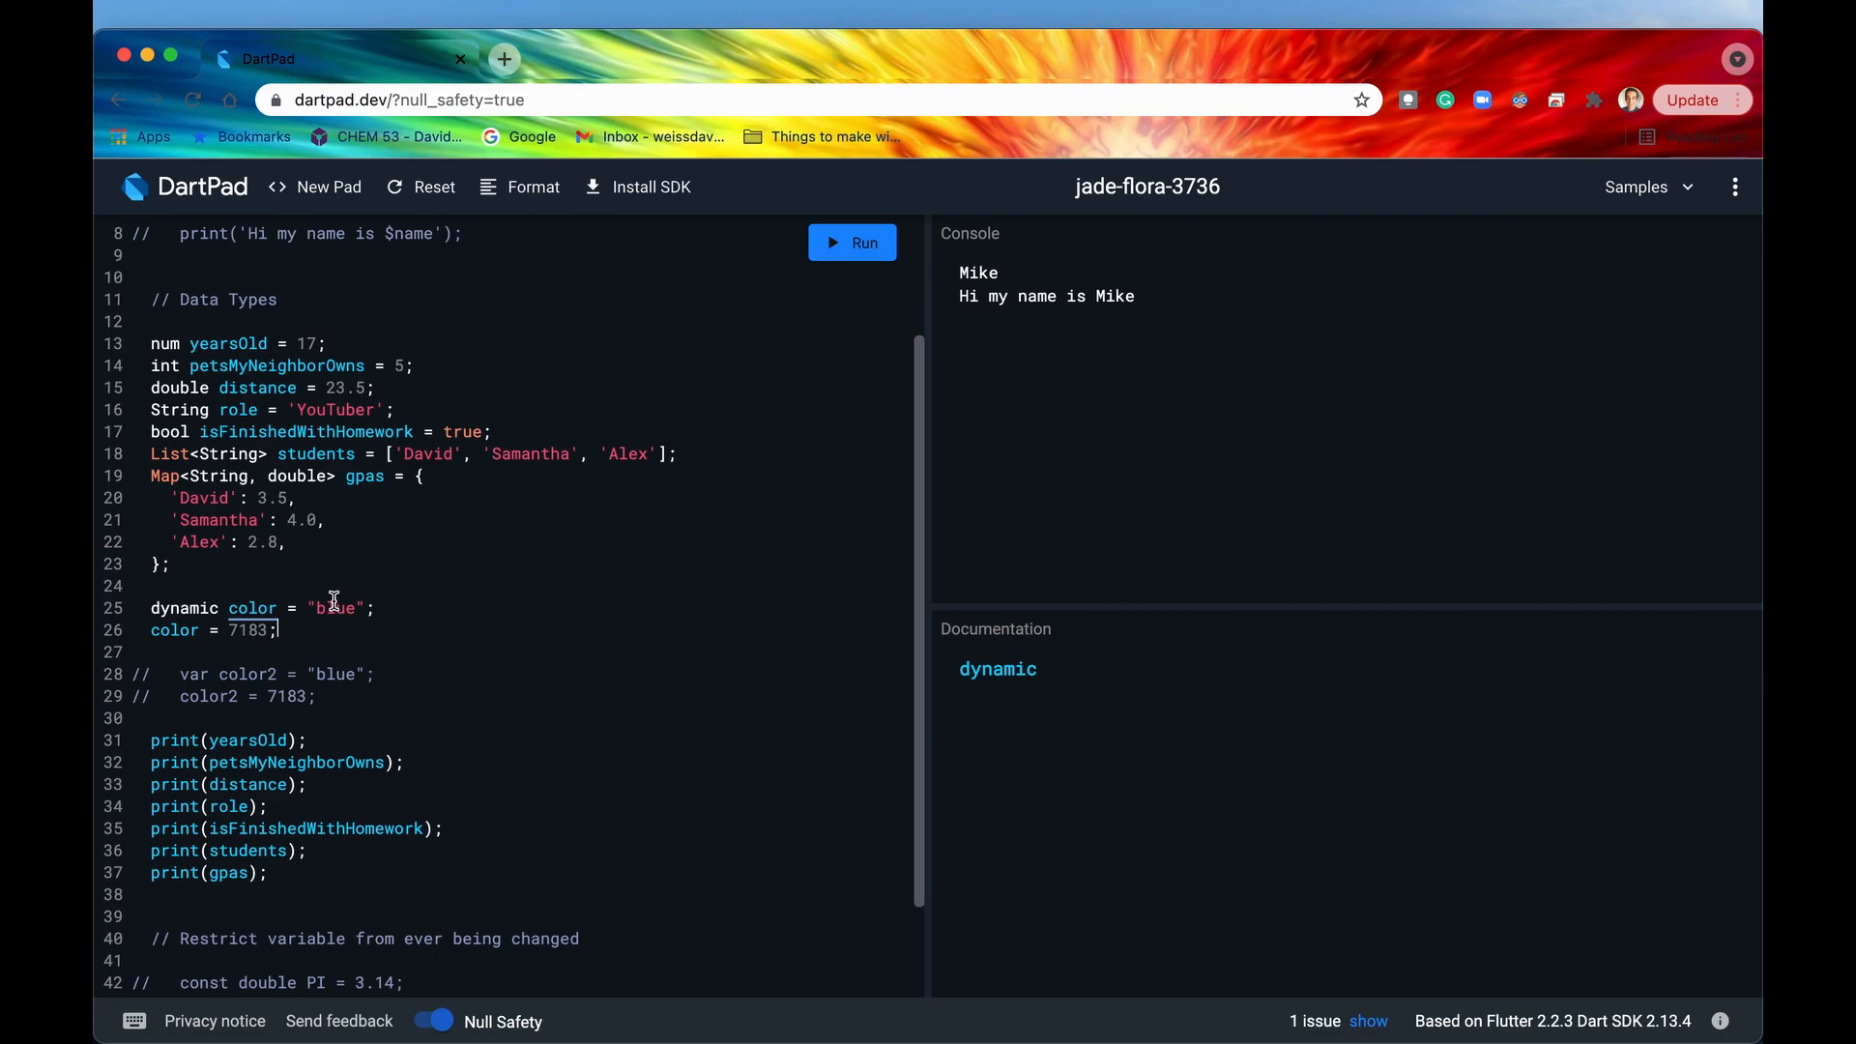
double_click(337, 607)
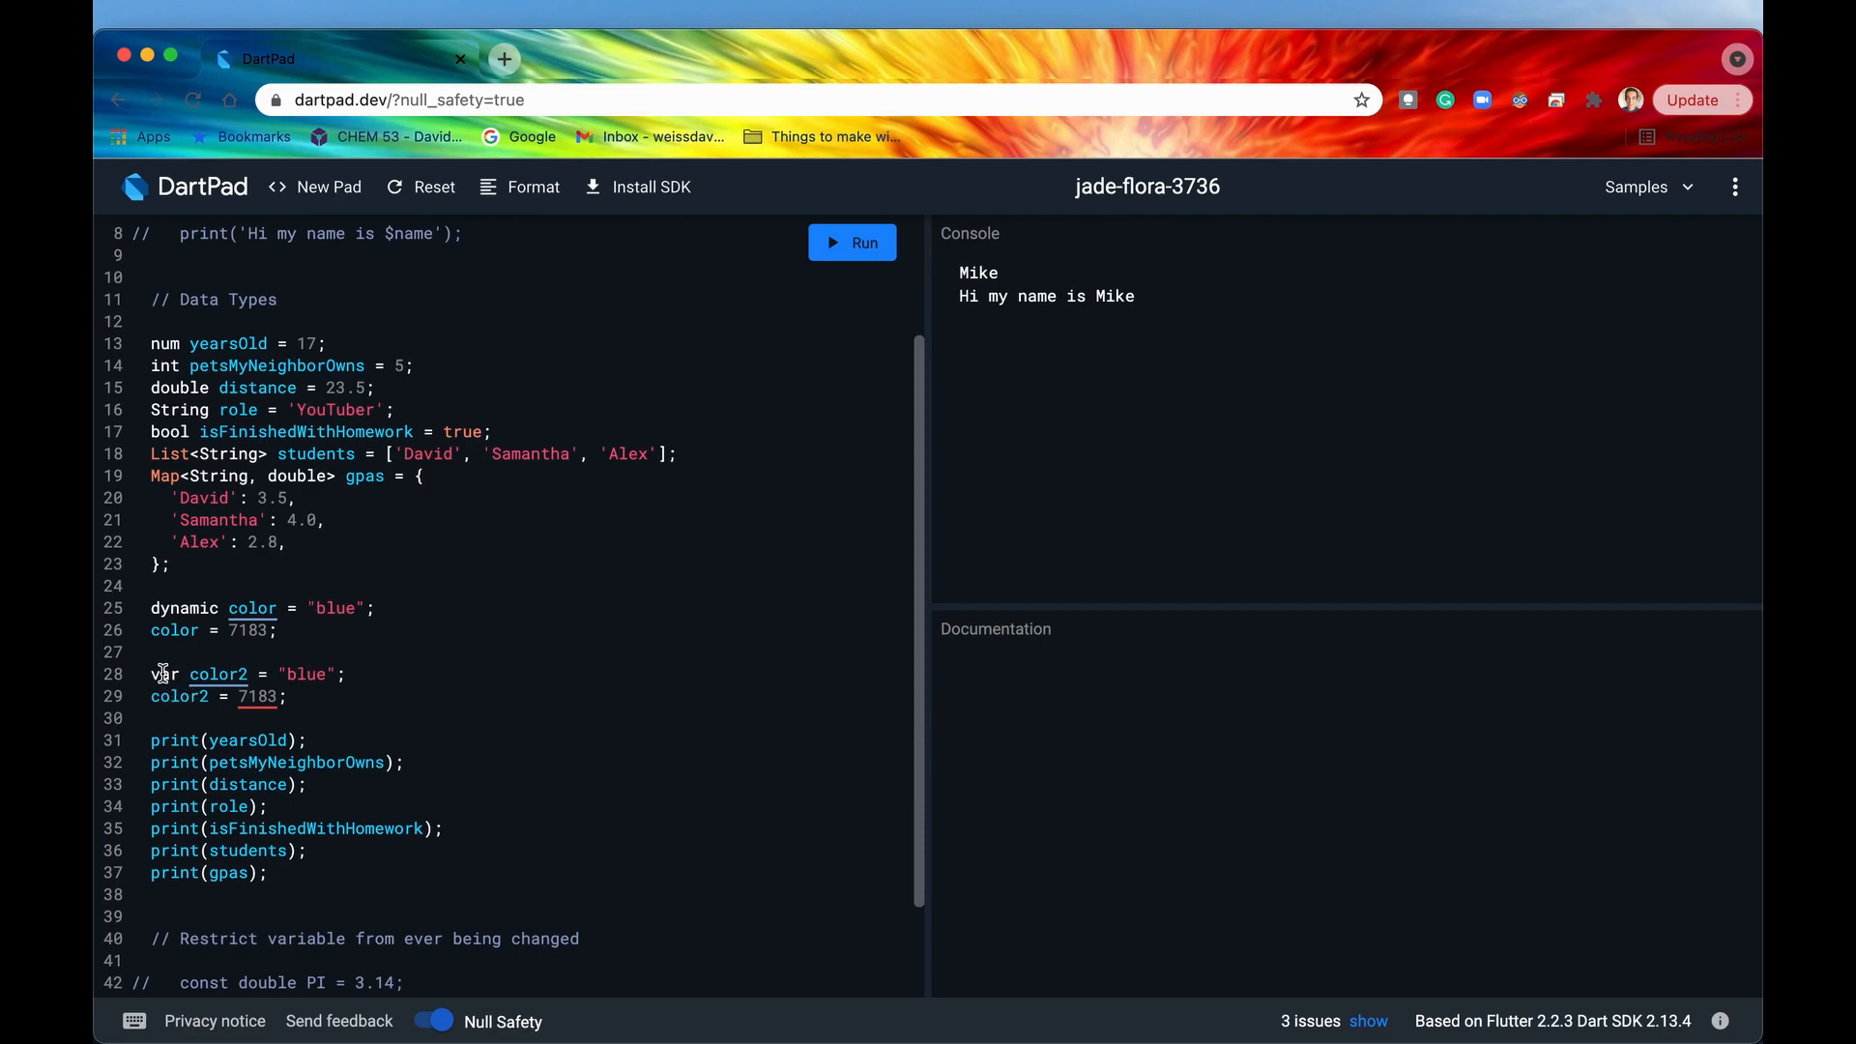
mouse_move(285, 673)
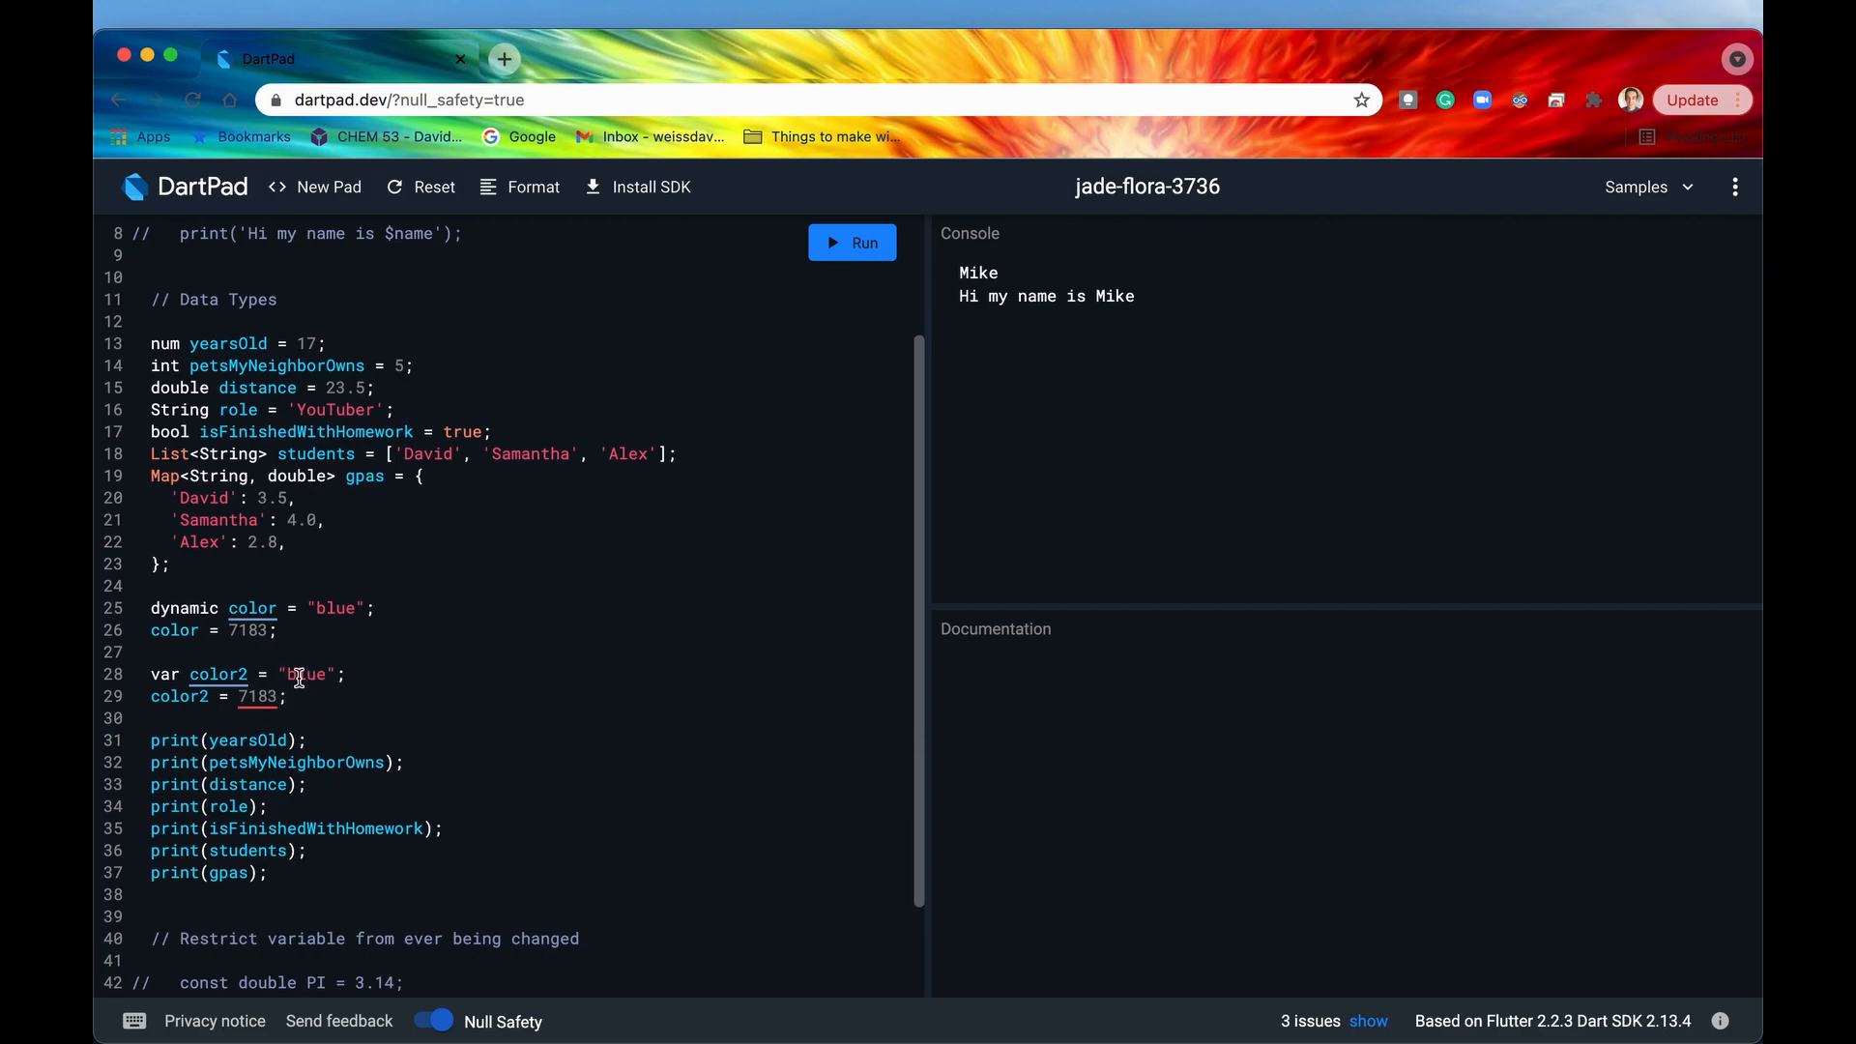
Highlight the "blue" string assigned to var color2 with the 7183 assignment flagged.
double_click(306, 675)
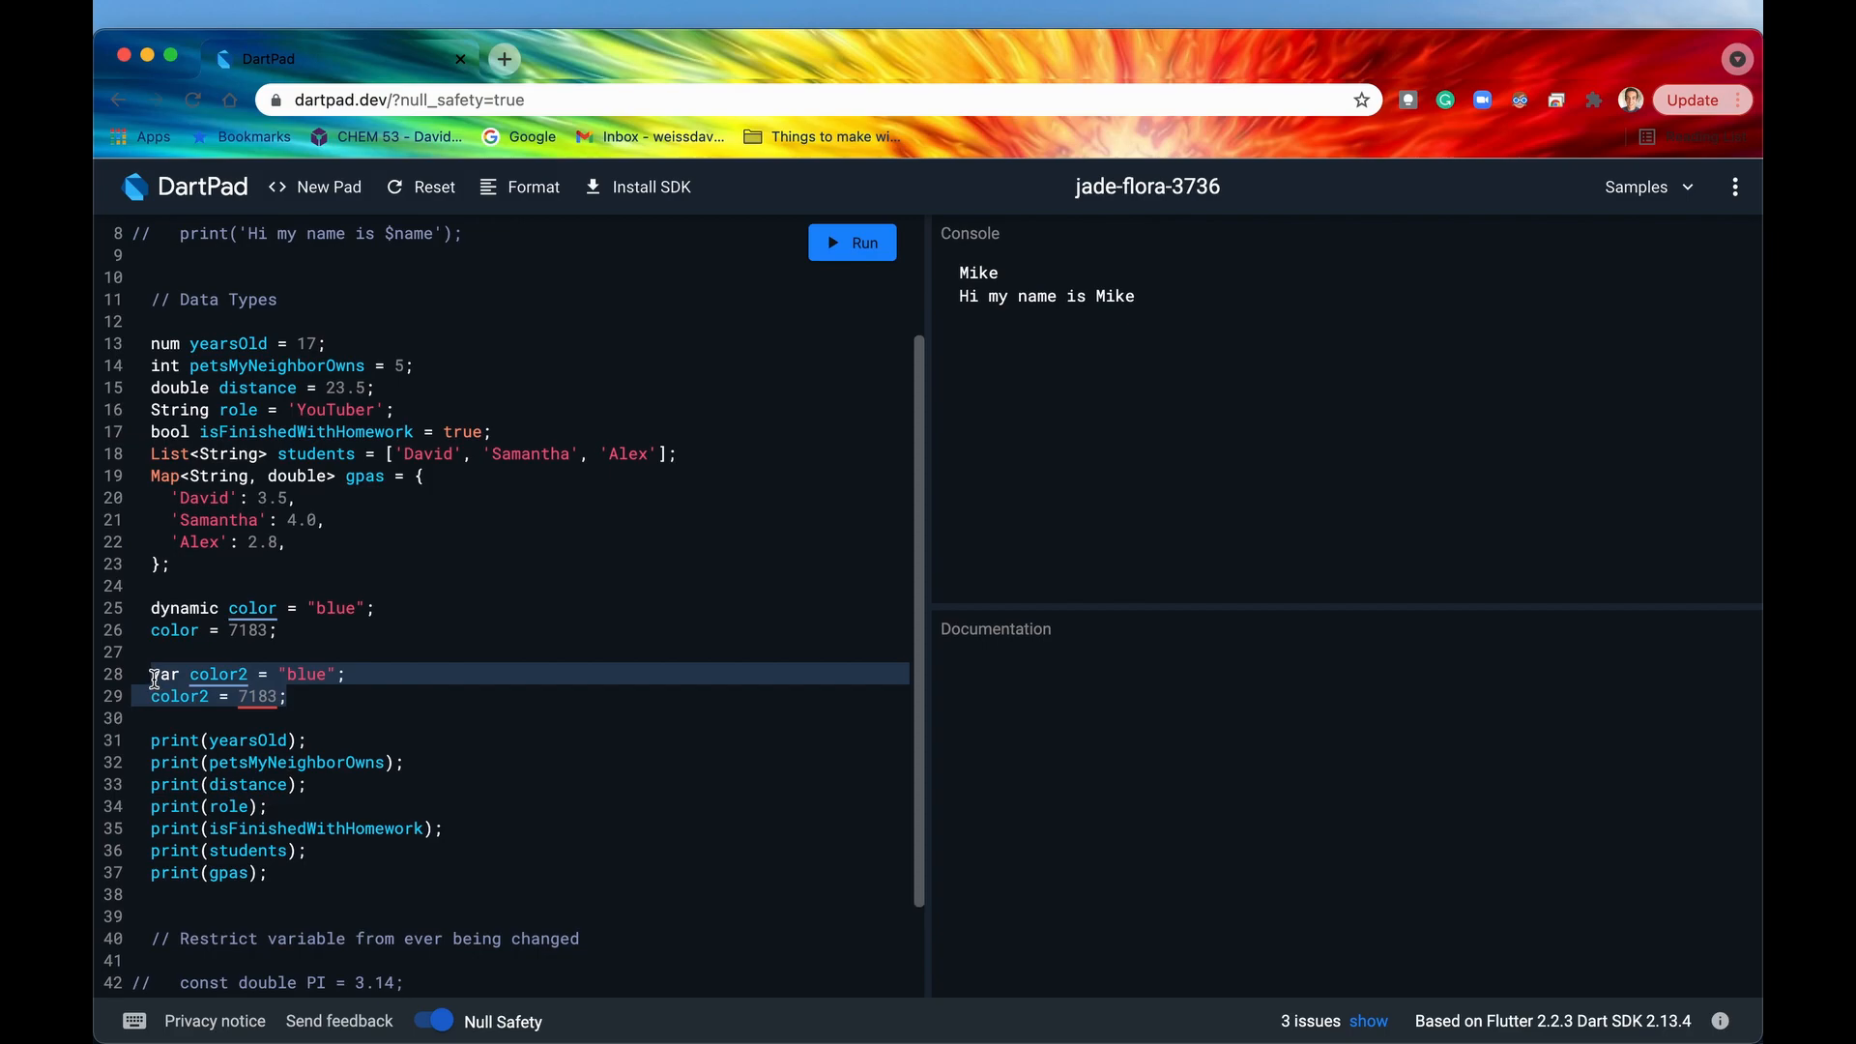
Run the script and select the console output 17, 5, 23.5, YouTuber, true, the list and the map.
left_click(852, 243)
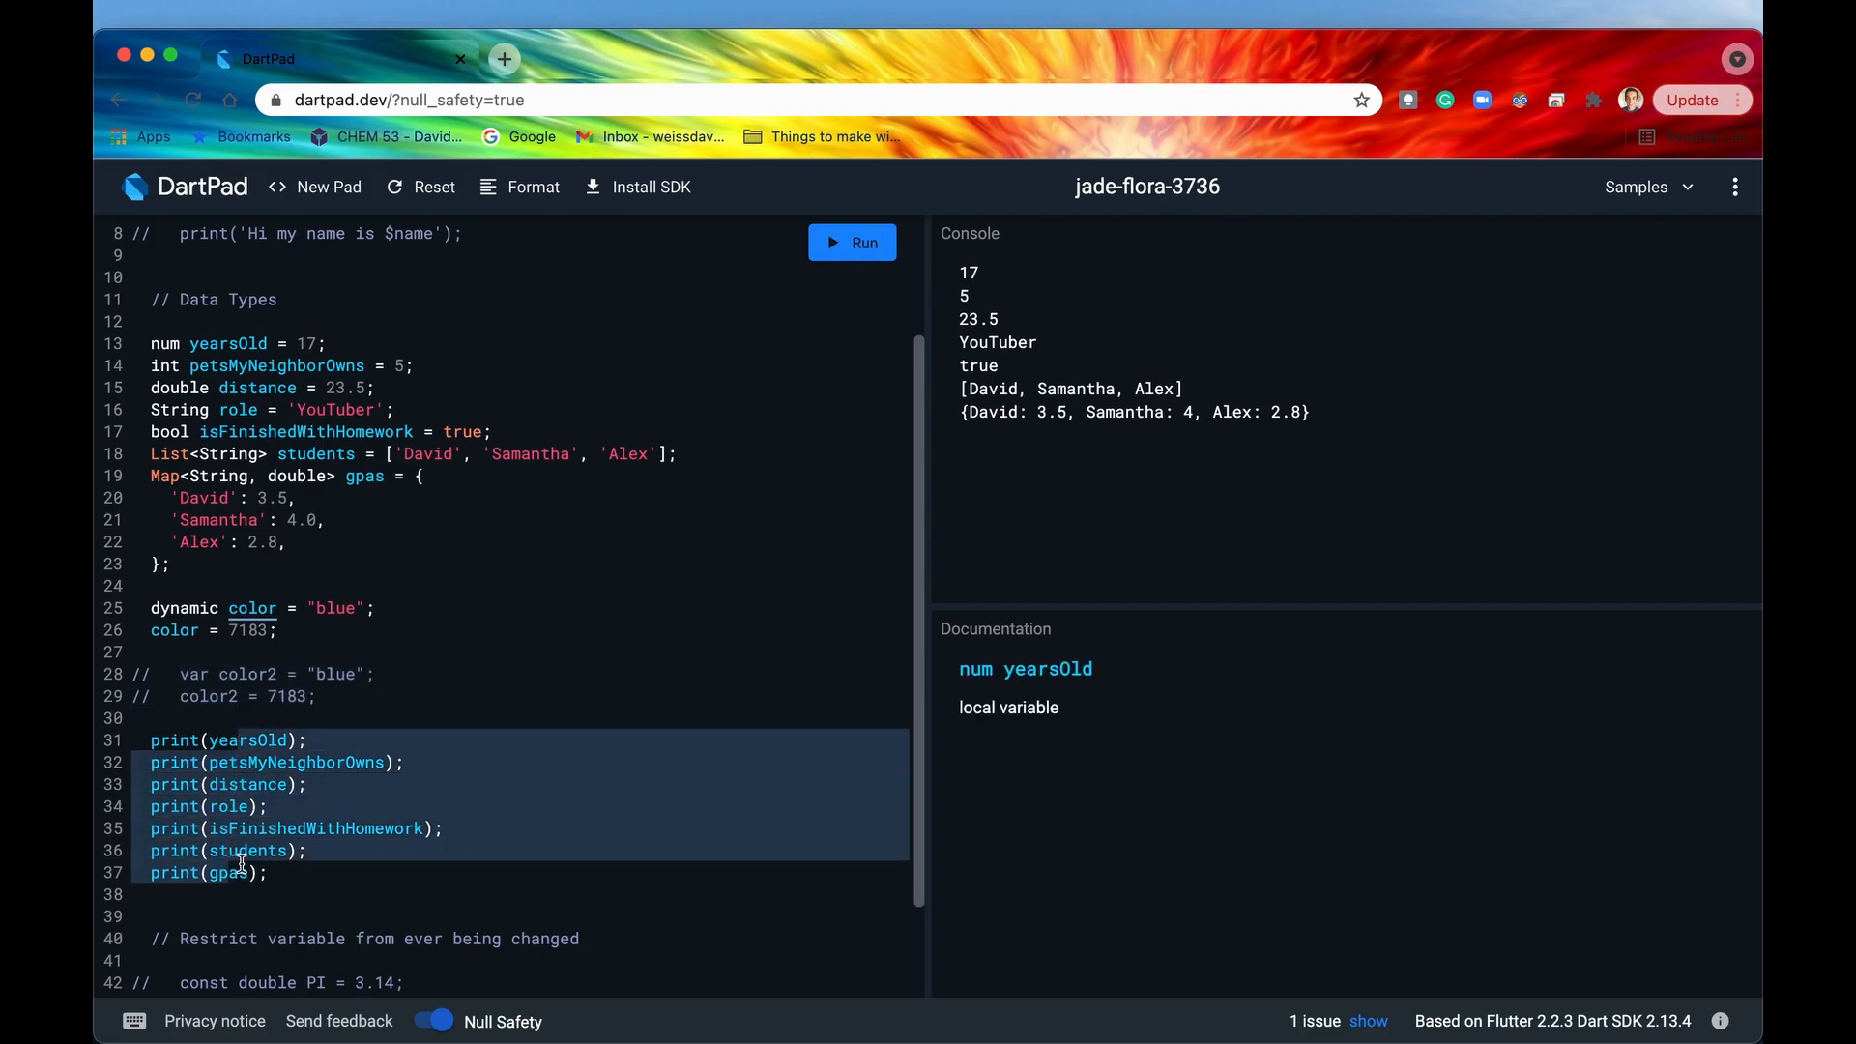
left_click_drag(961, 271, 1214, 412)
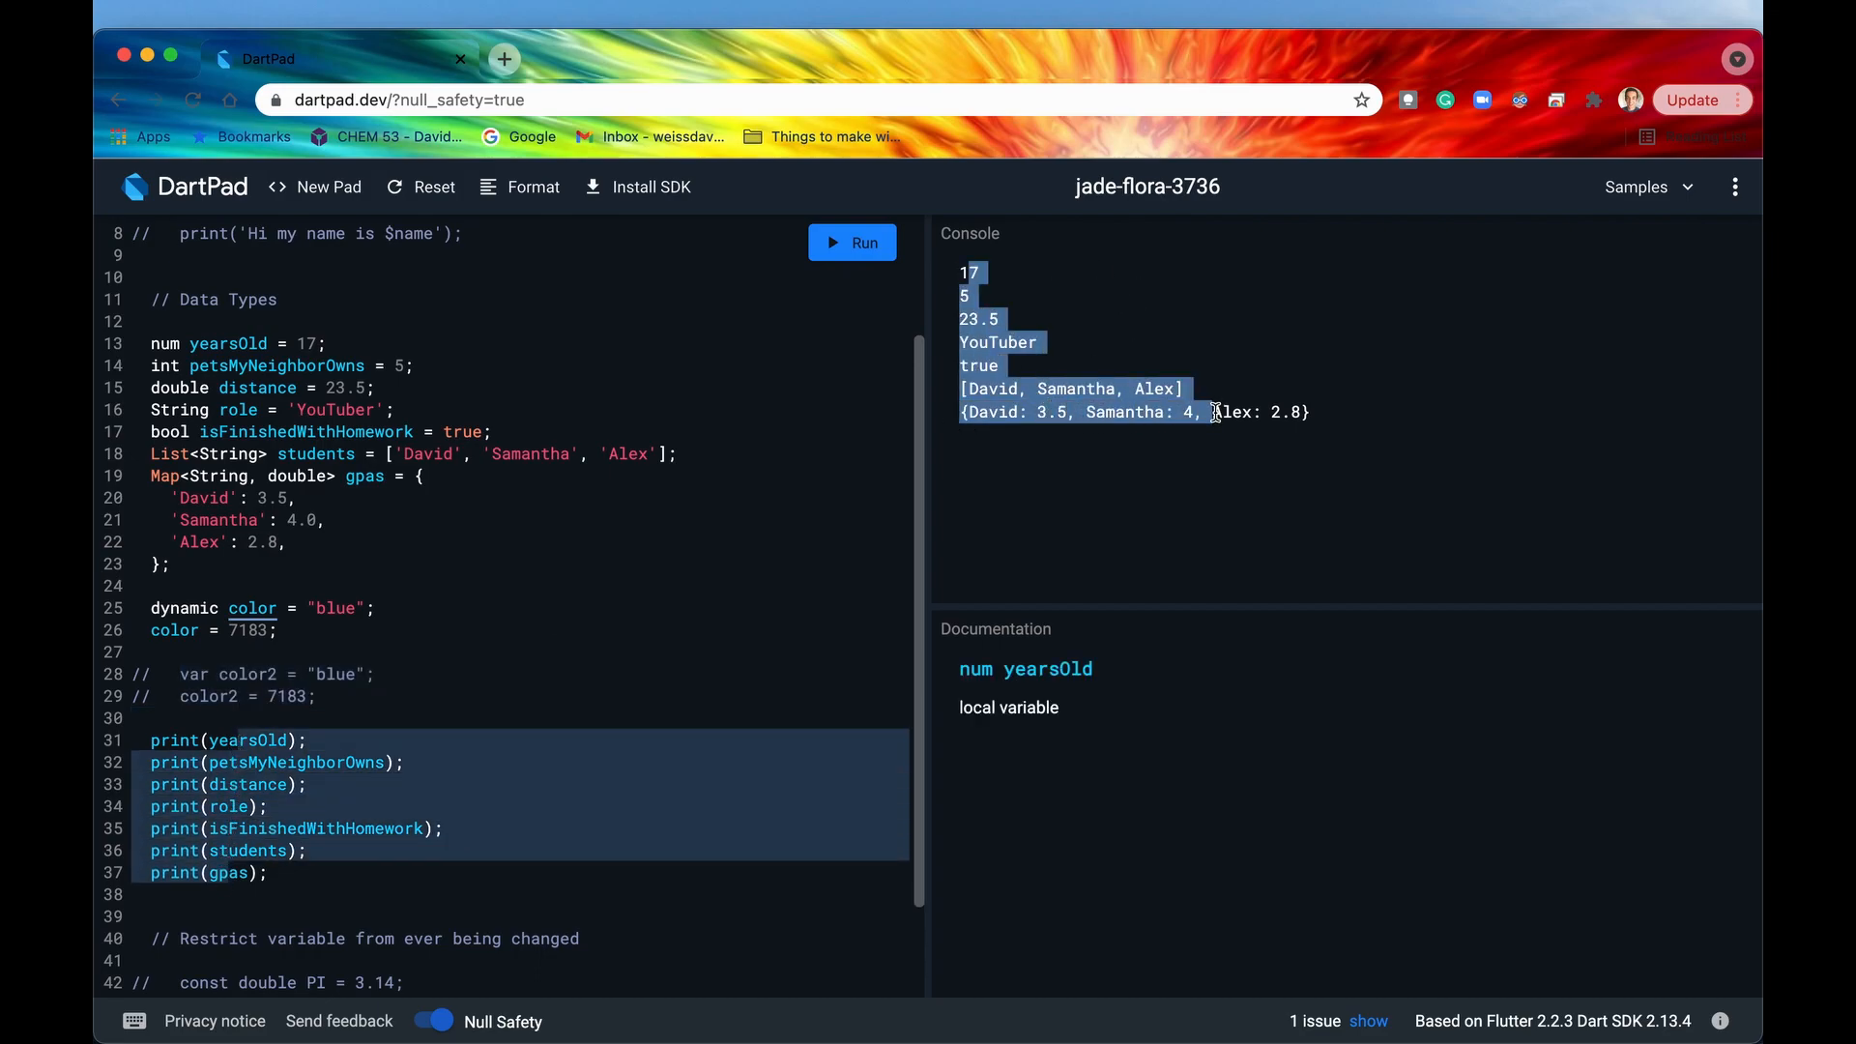
left_click(283, 881)
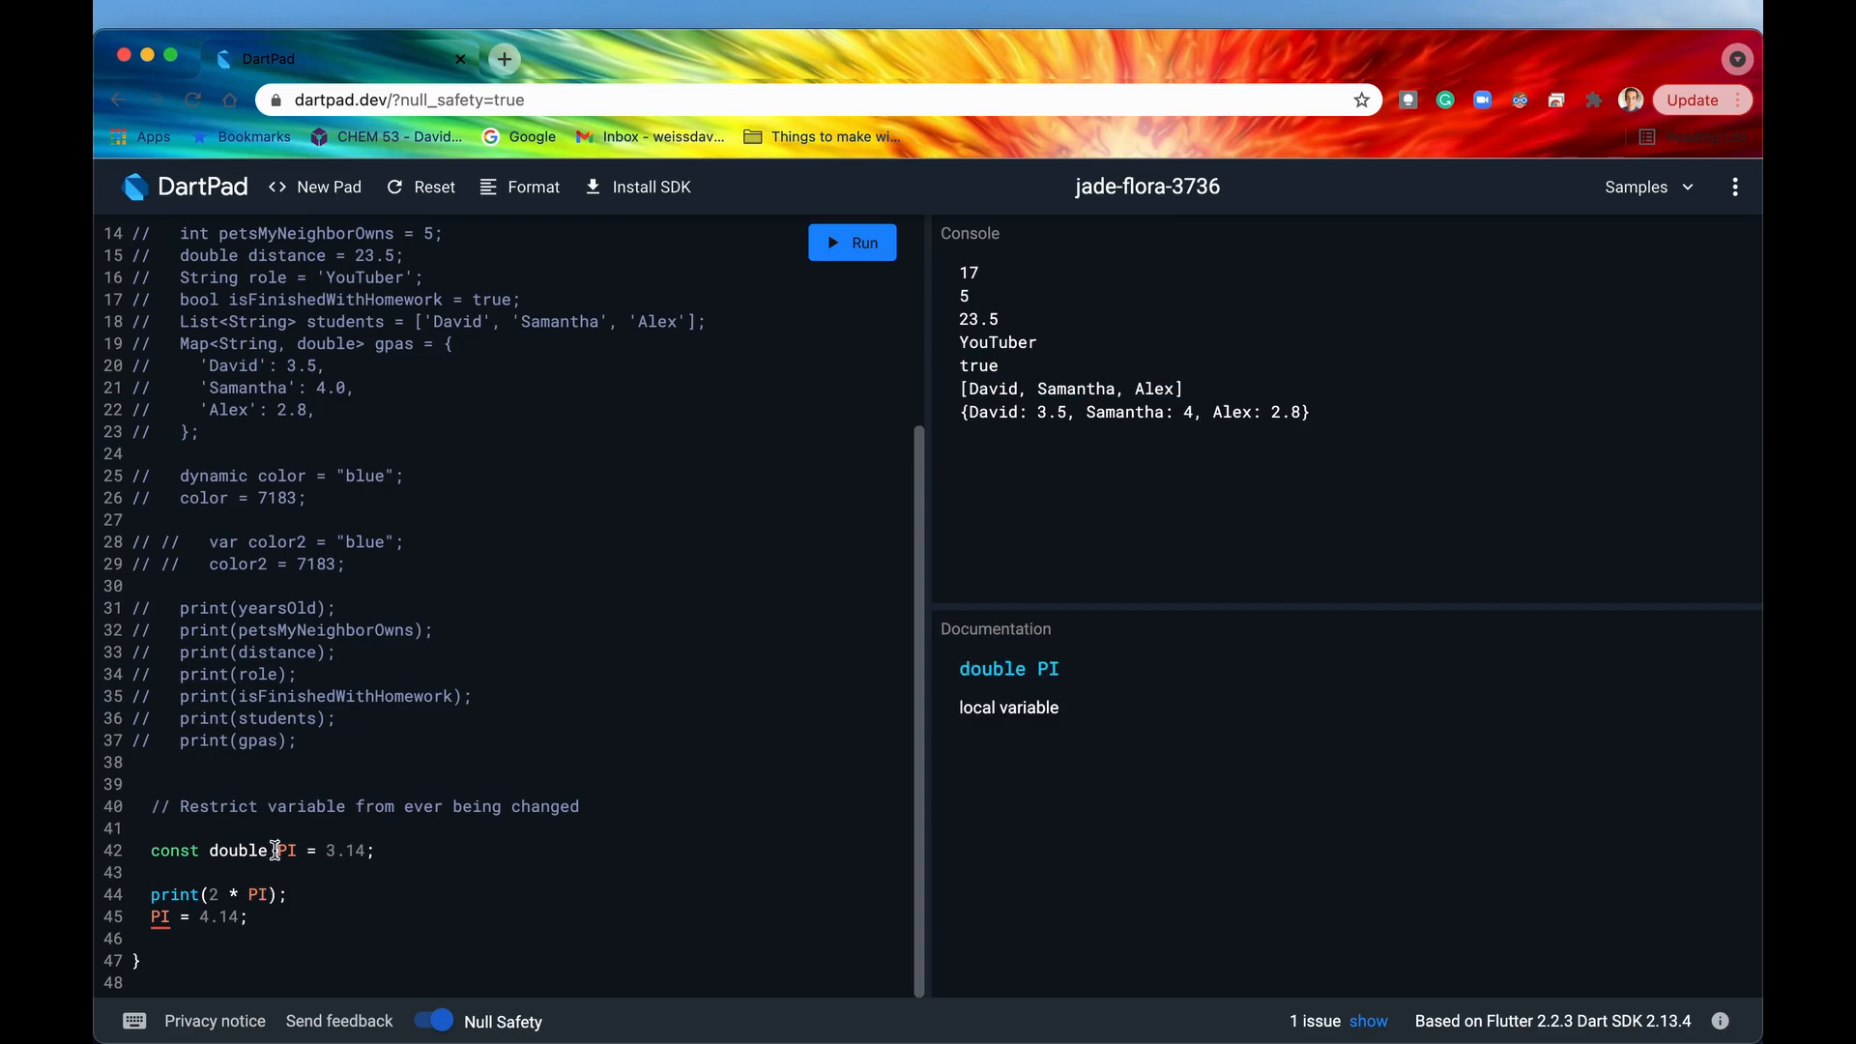
Inspect the const double PI = 3.14 declaration: the const keyword, double type, PI and 3.14.
double_click(174, 851)
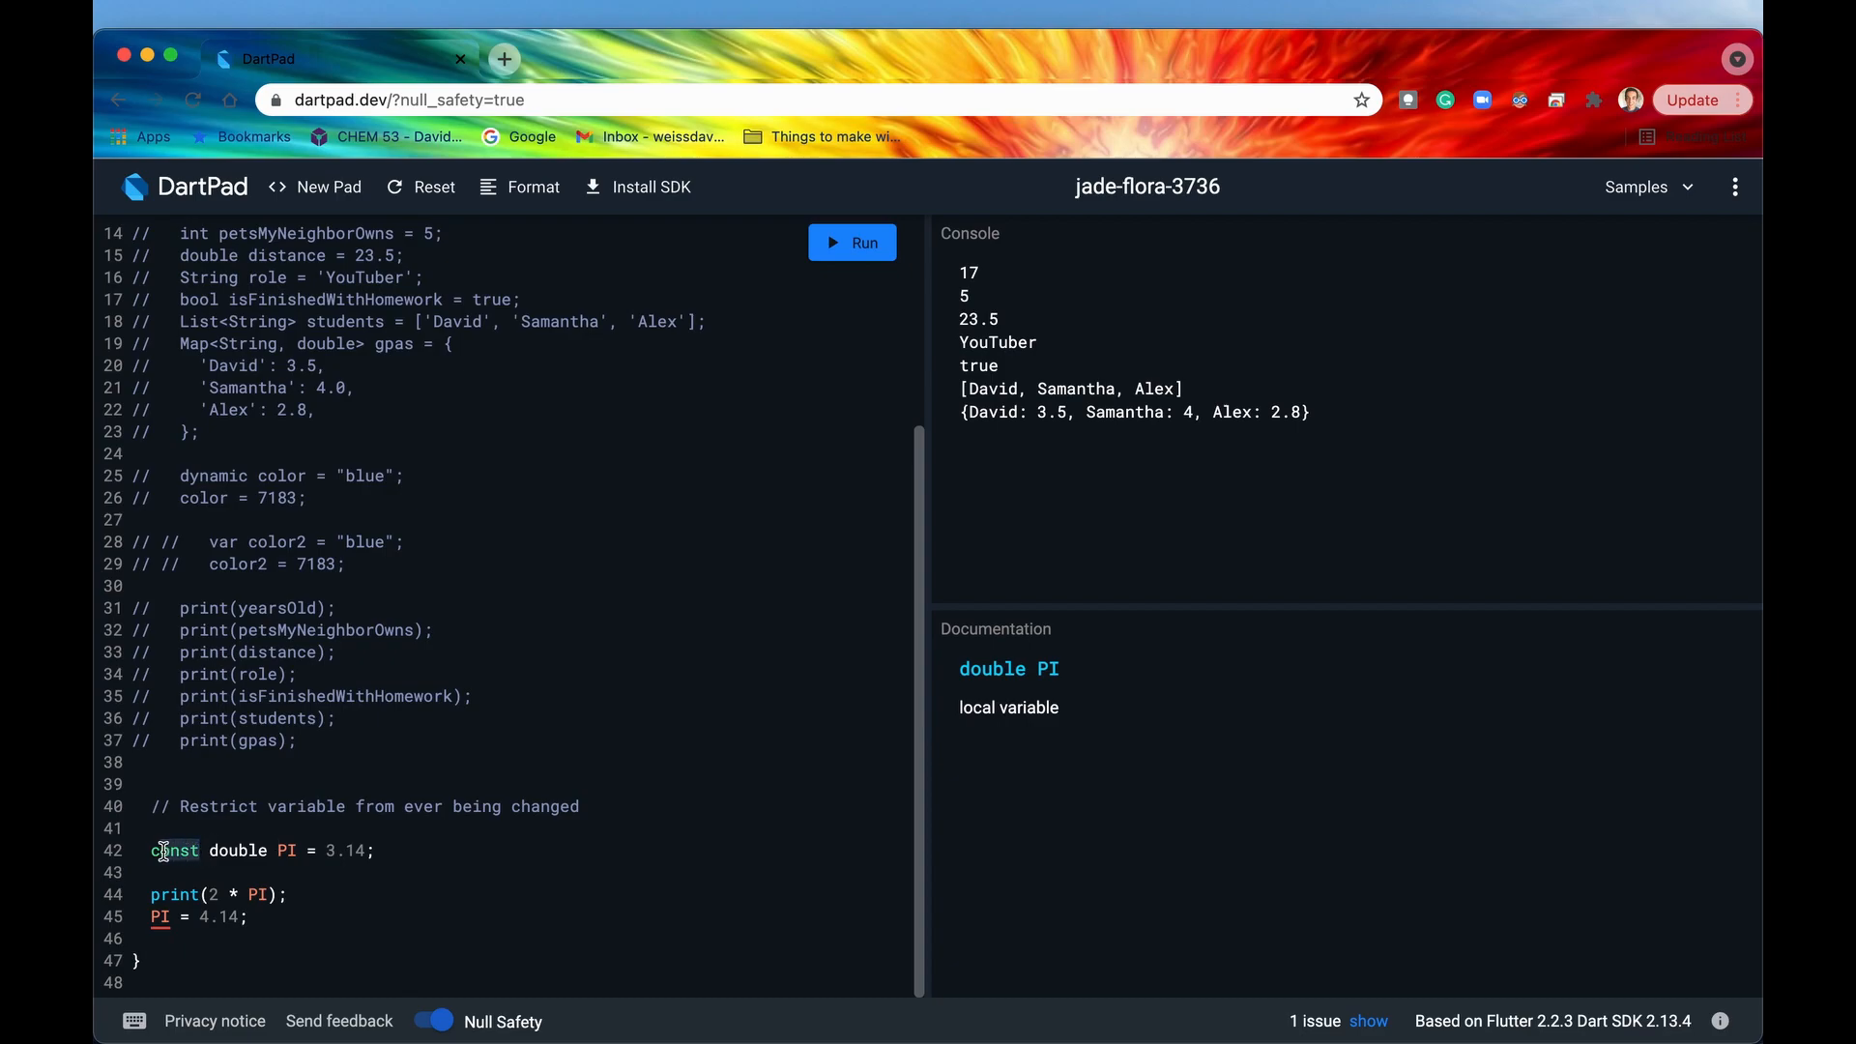
left_click(217, 851)
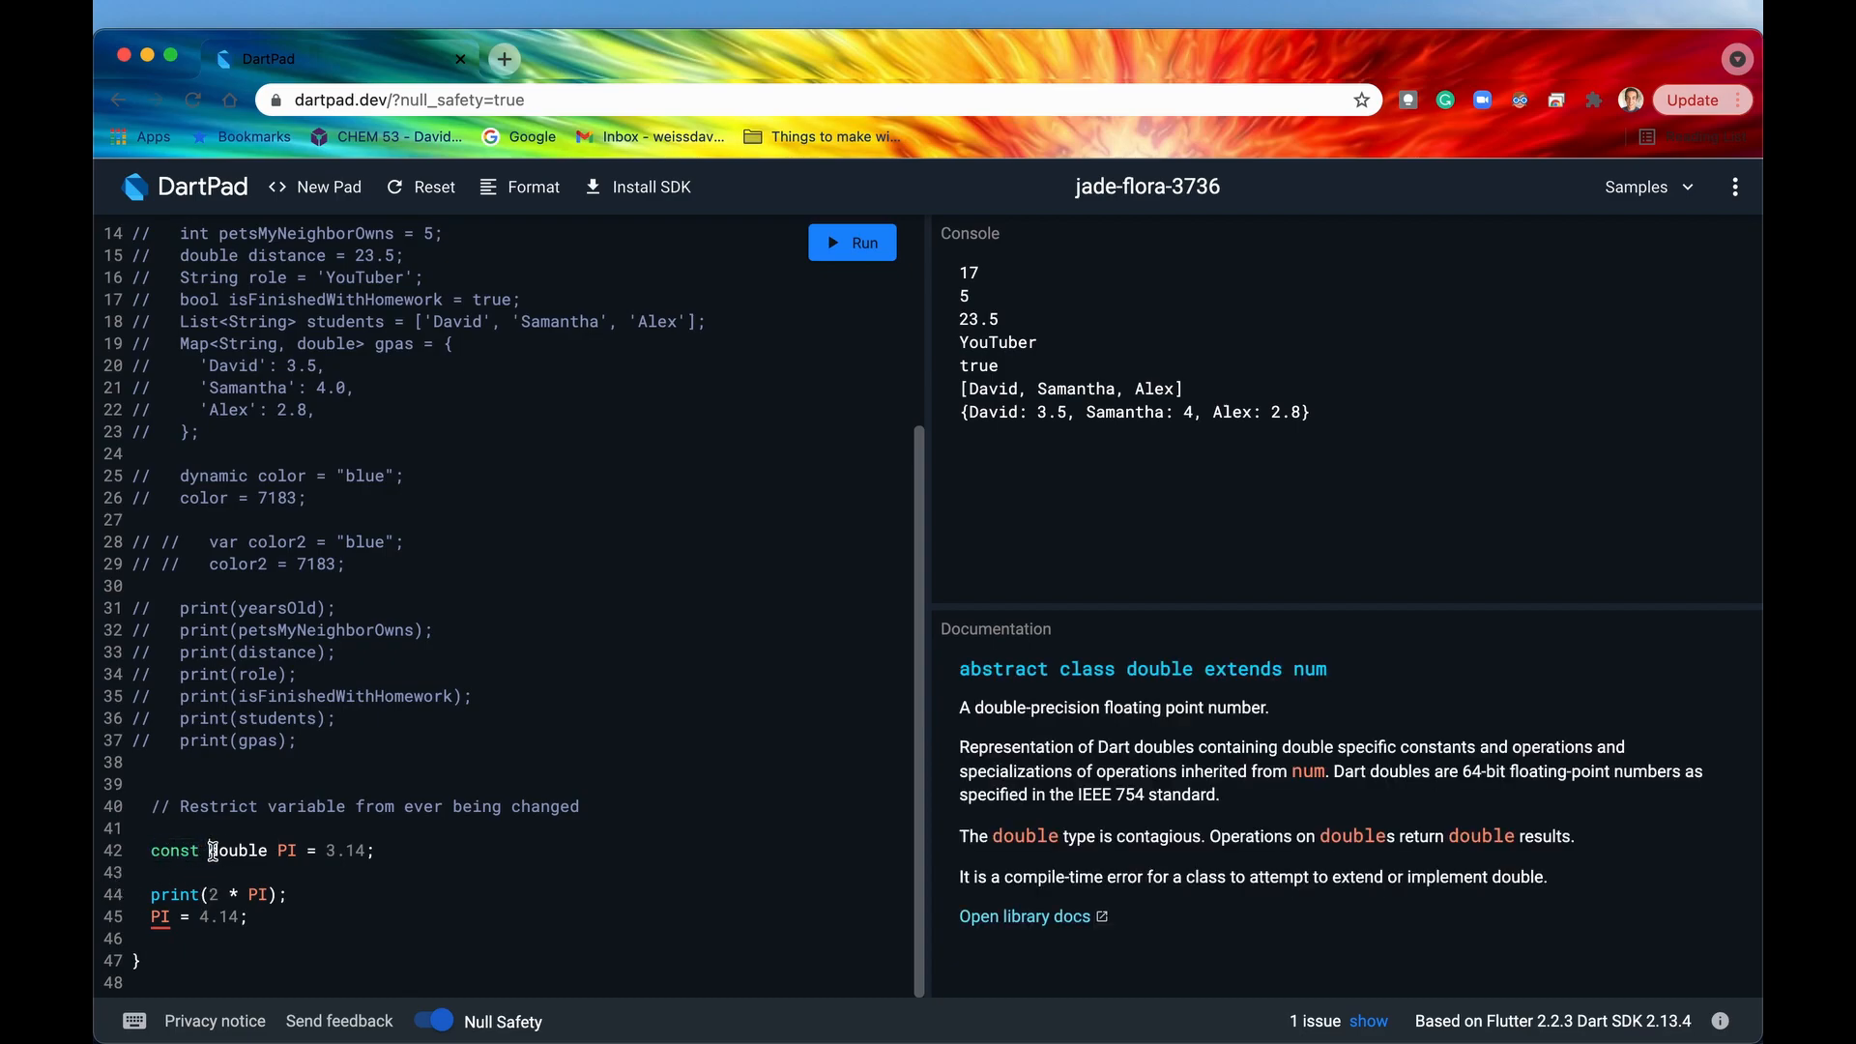
double_click(174, 851)
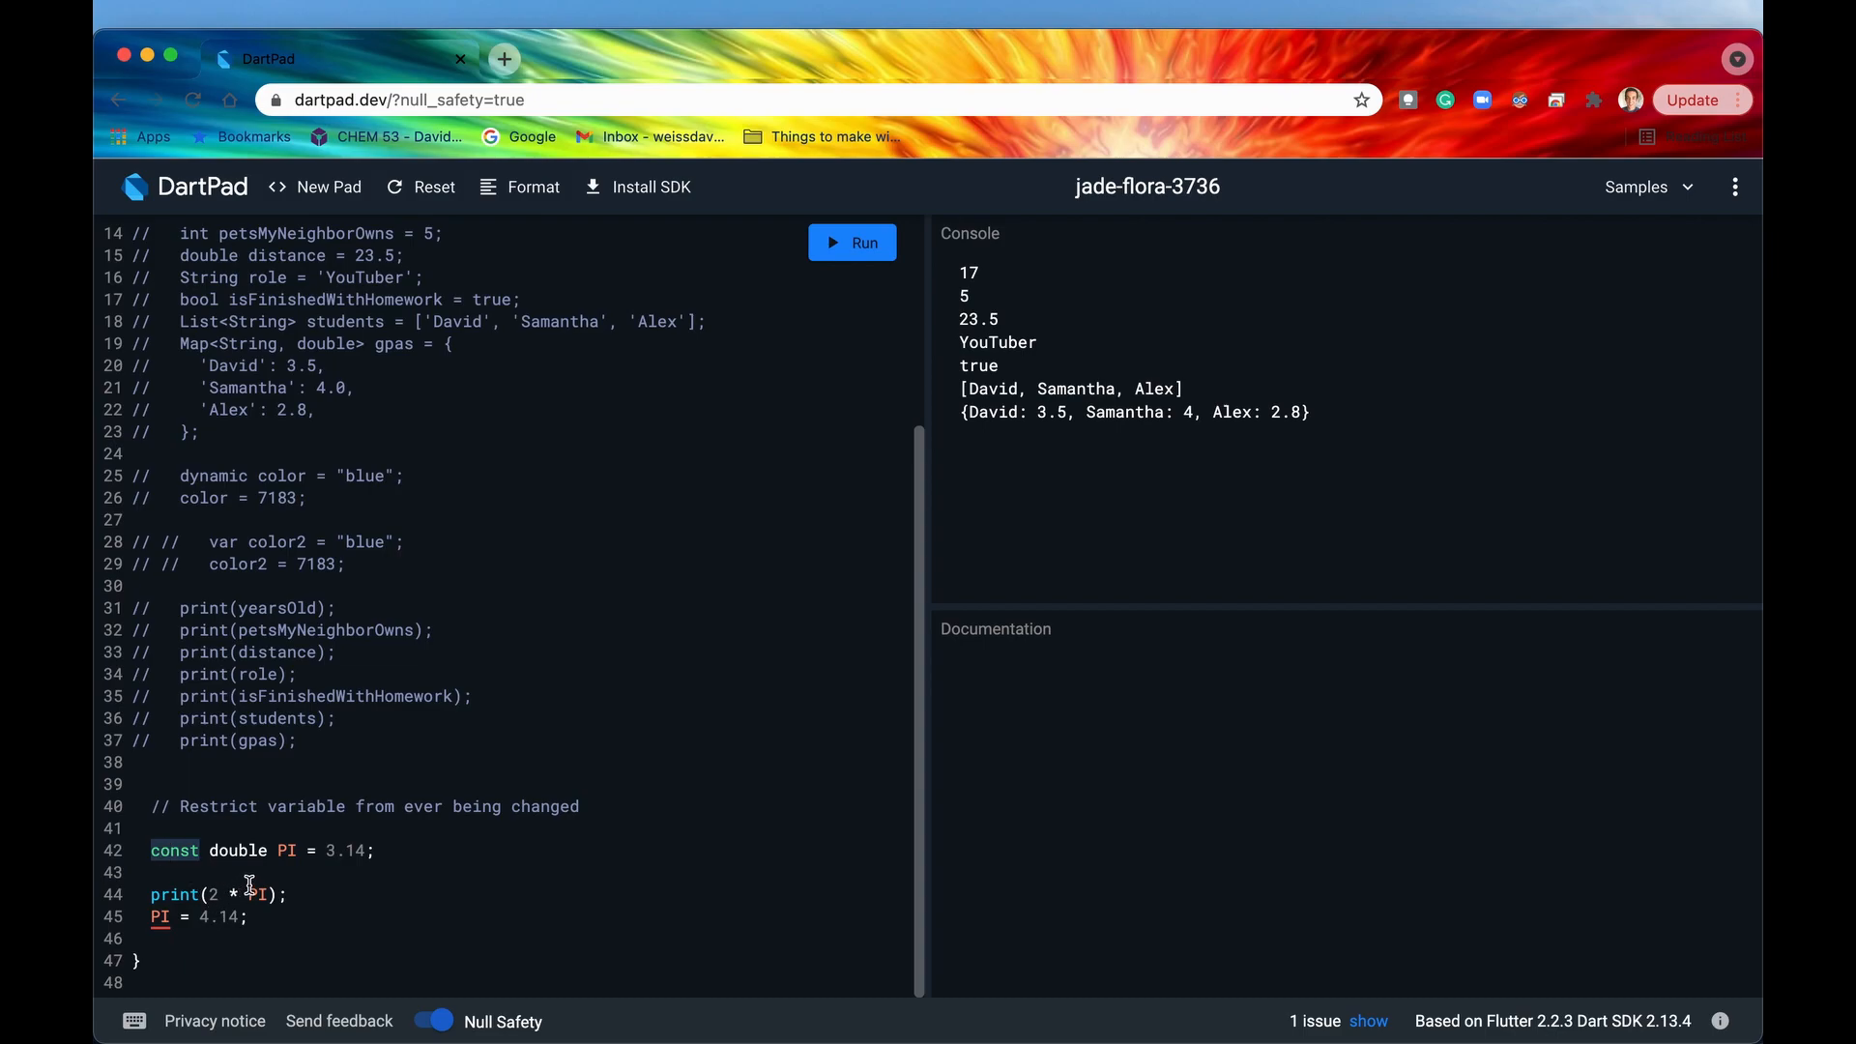
left_click(285, 850)
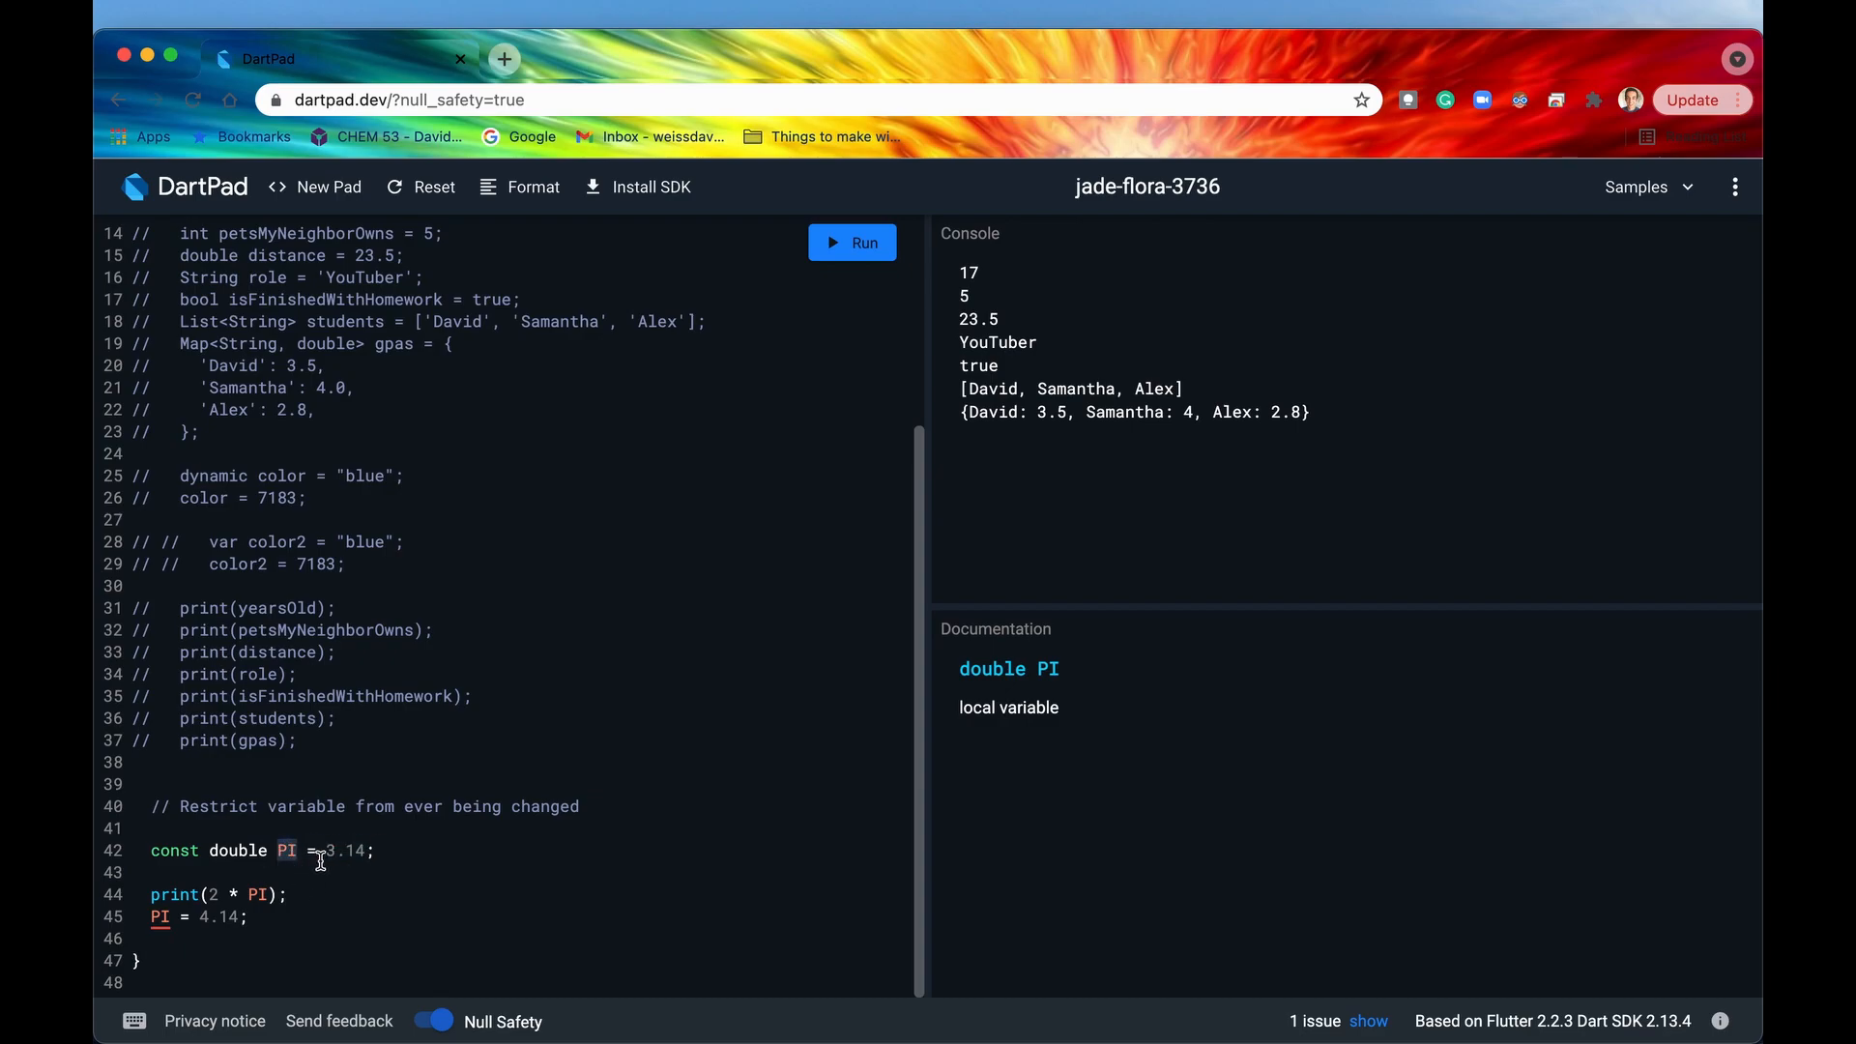
double_click(344, 851)
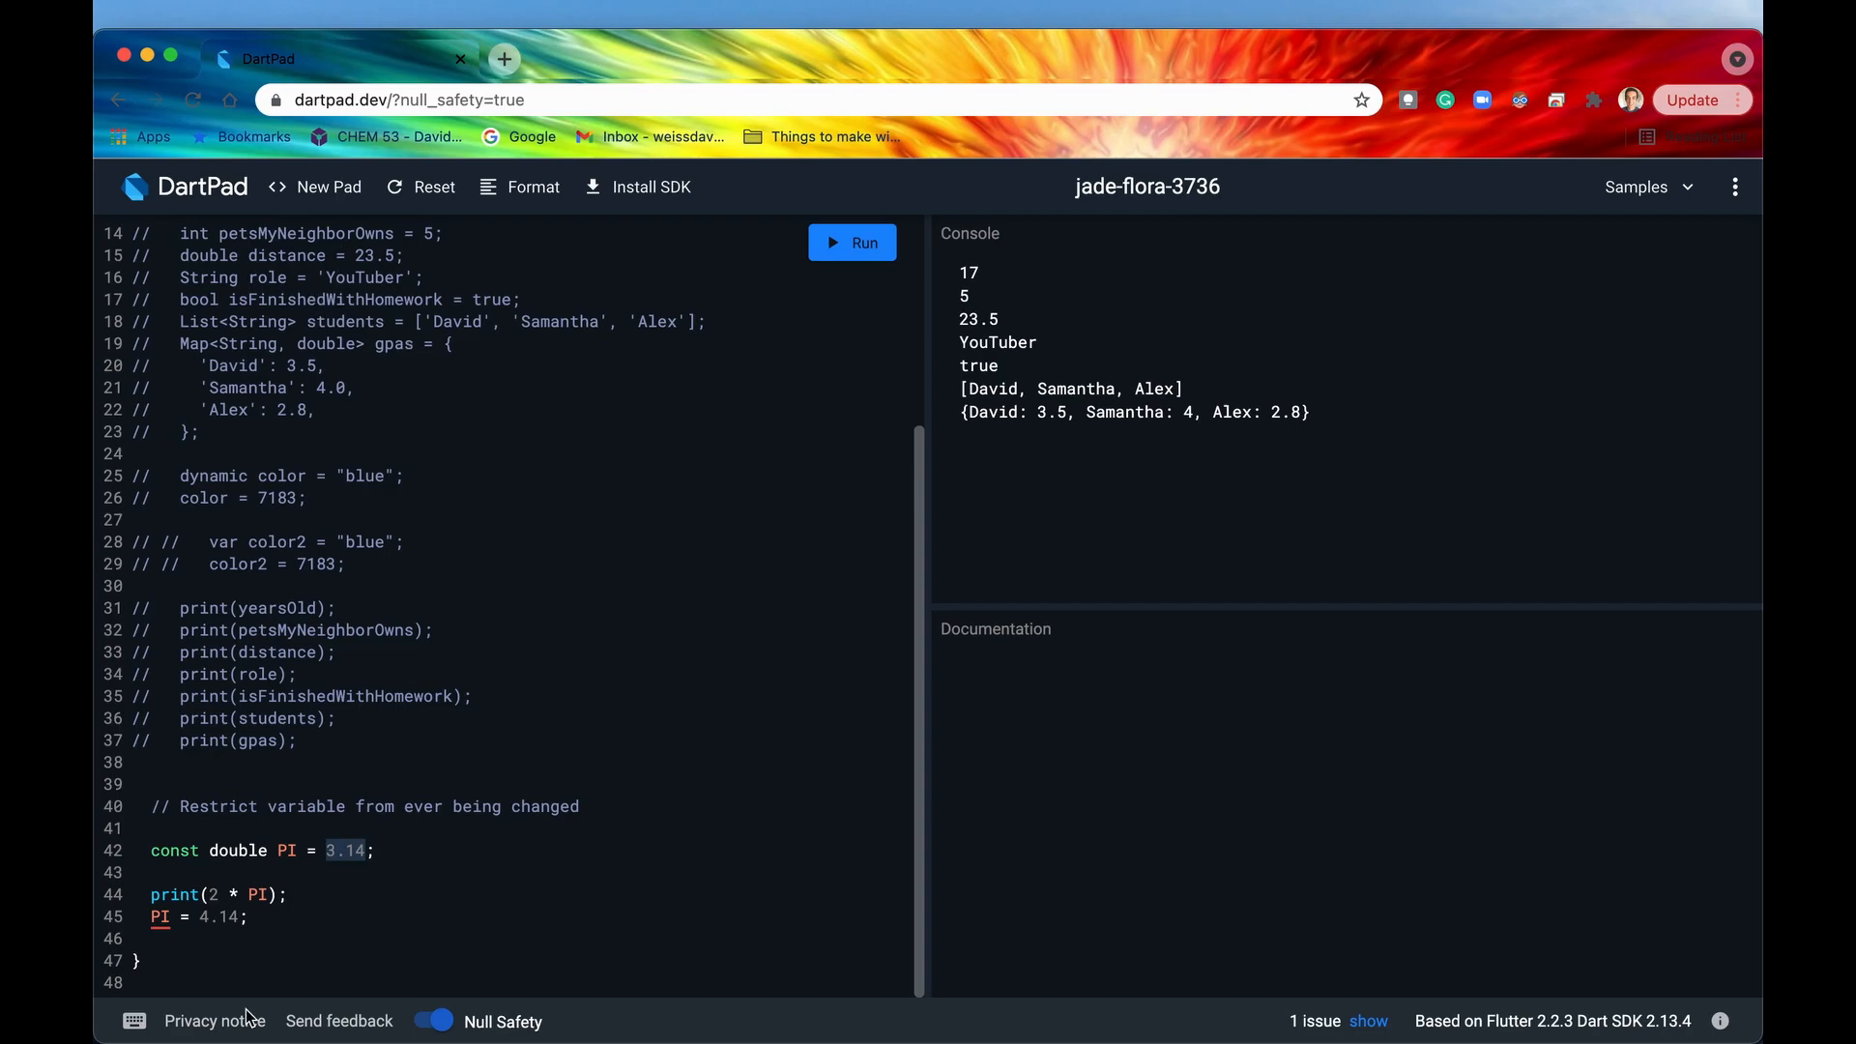
double_click(174, 850)
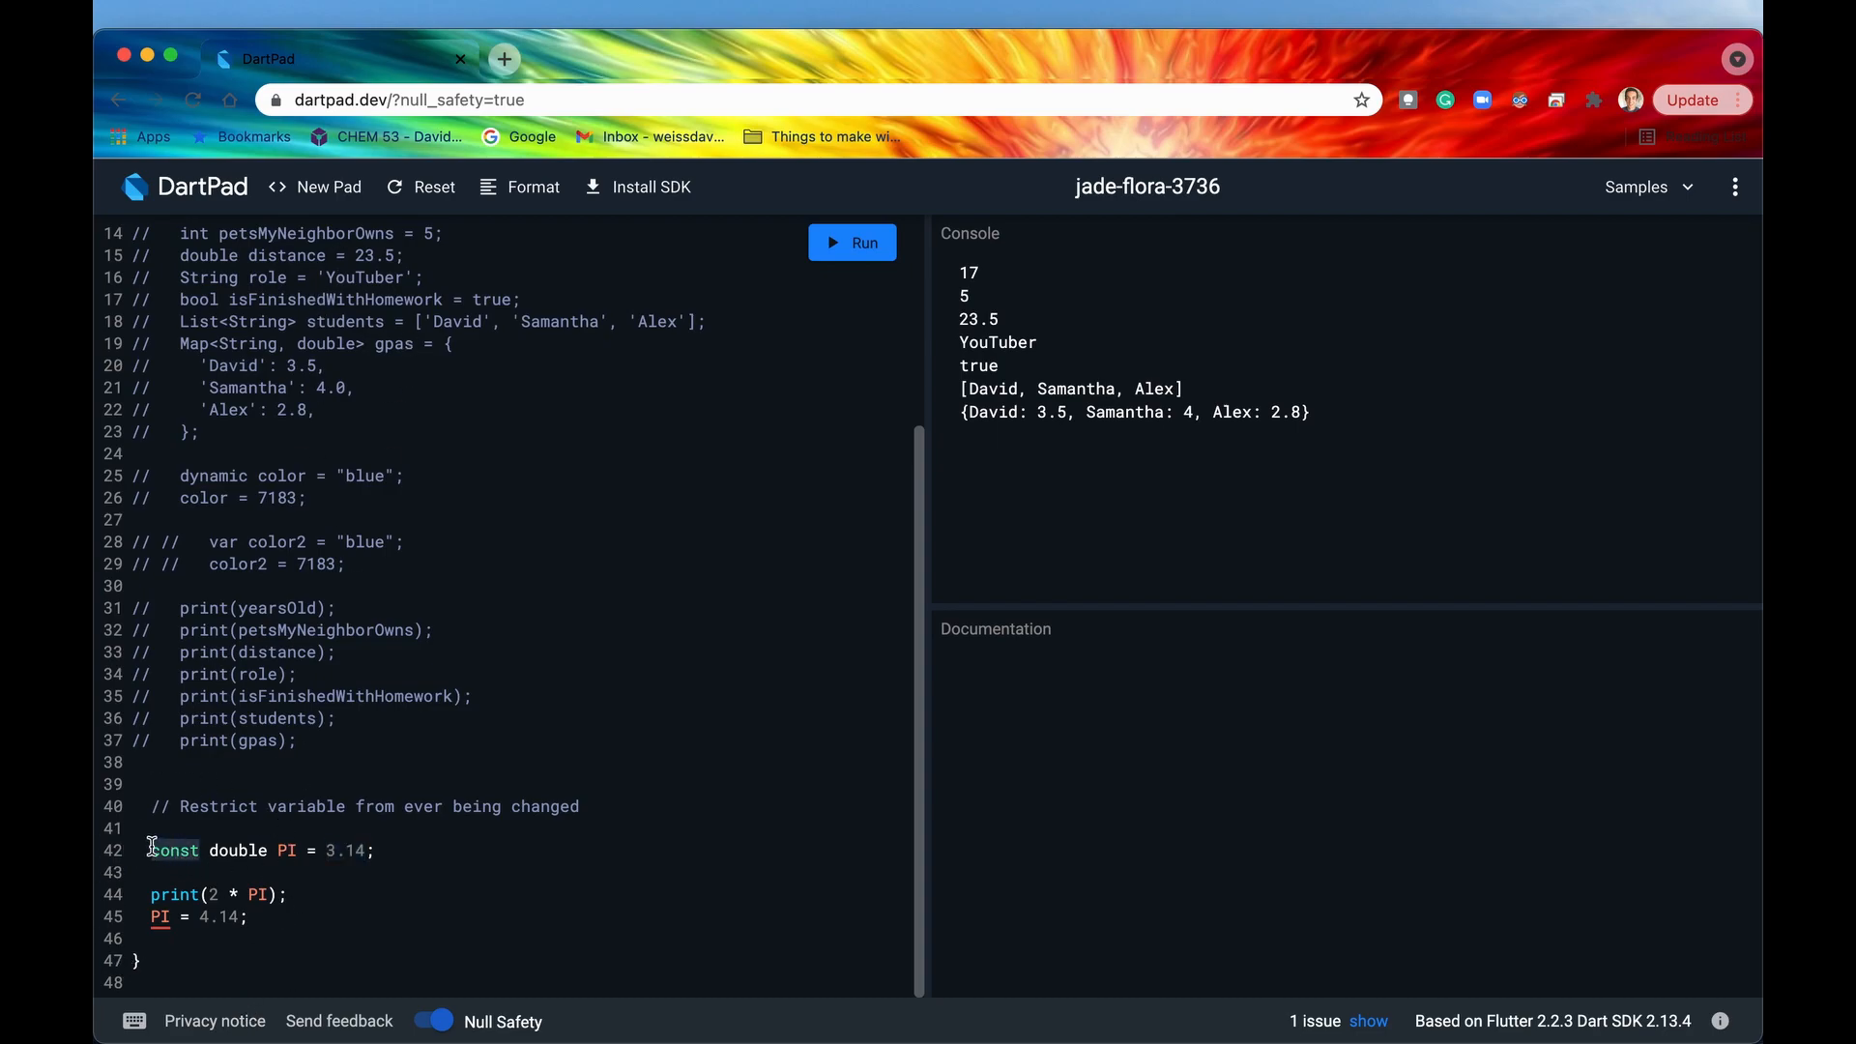